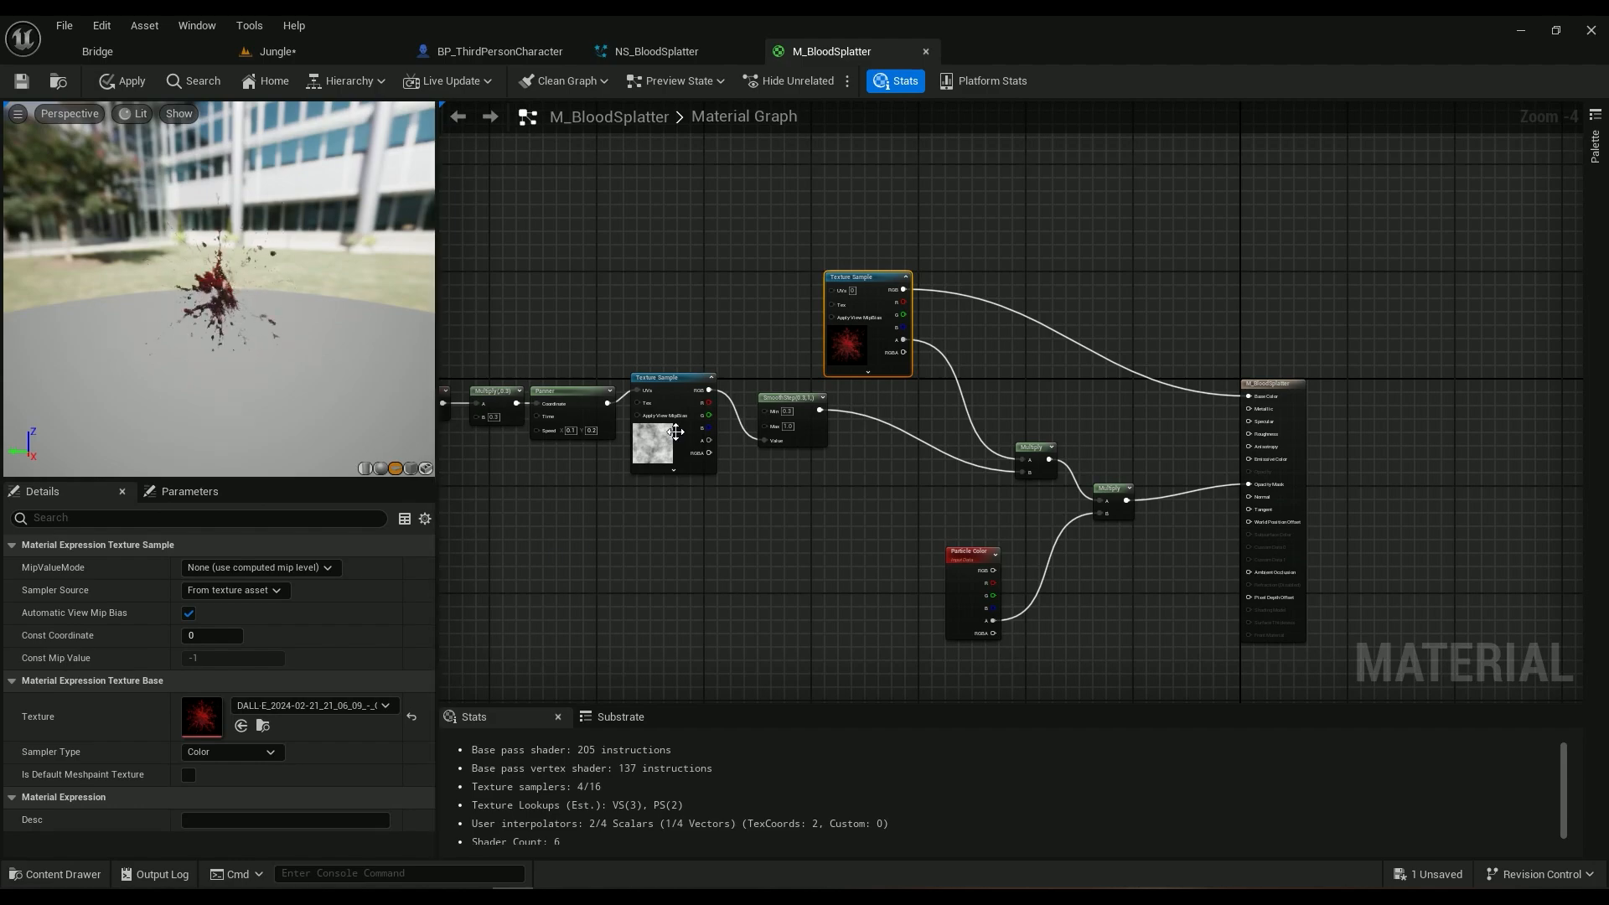
Step: Replay the NS_BloodSplatter burst in its preview and return to the M_BloodSplatter material graph
left_click(658, 52)
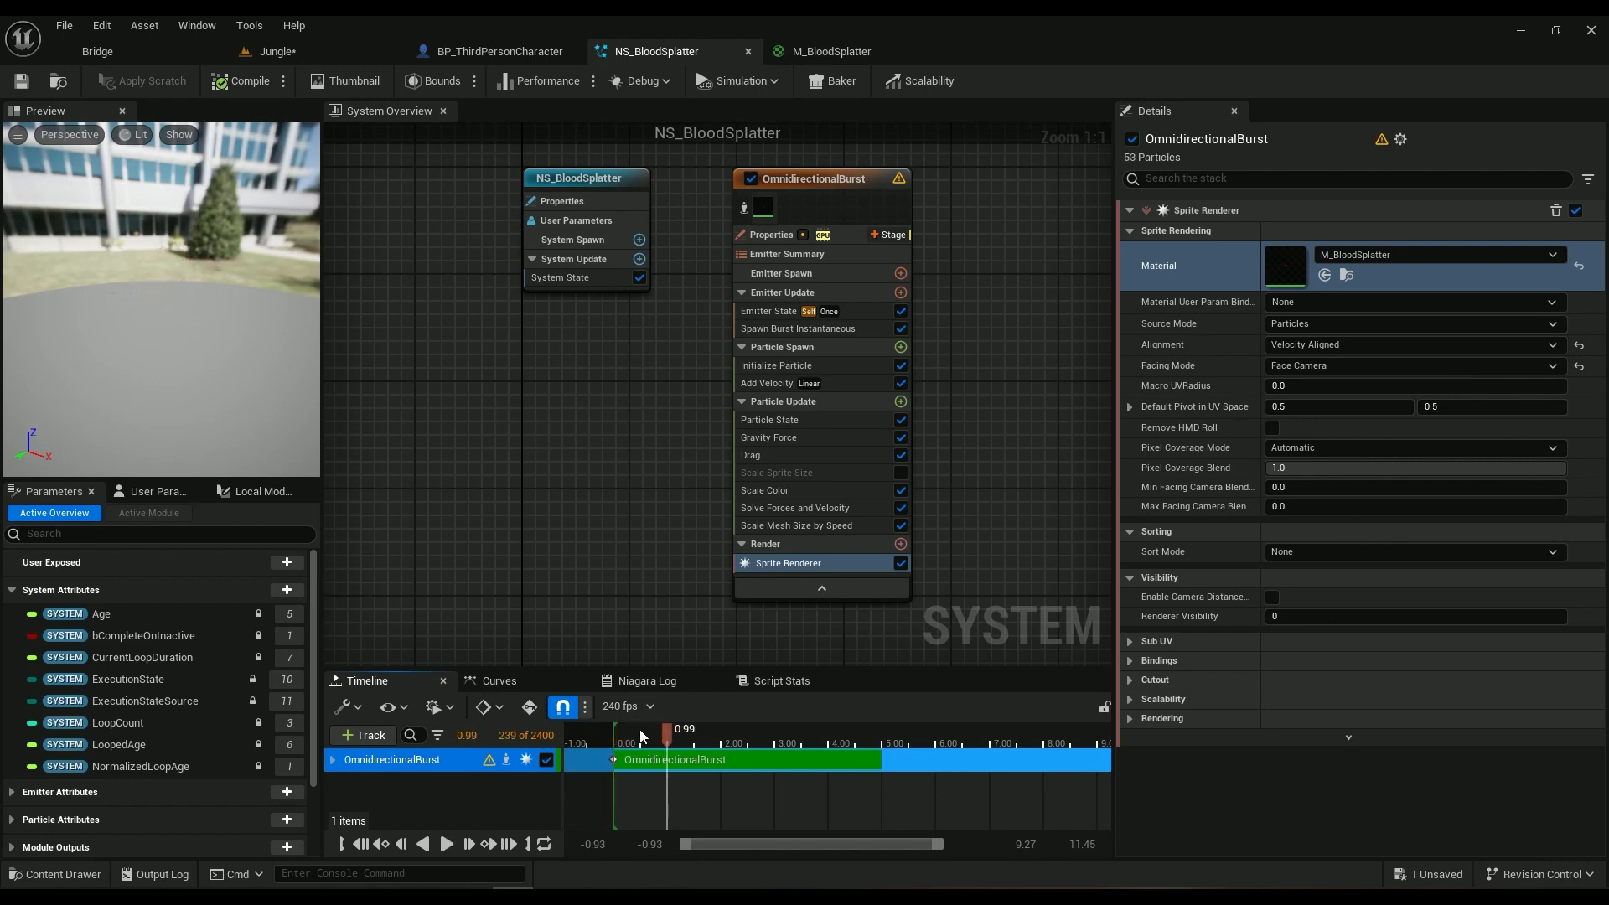
left_click(446, 842)
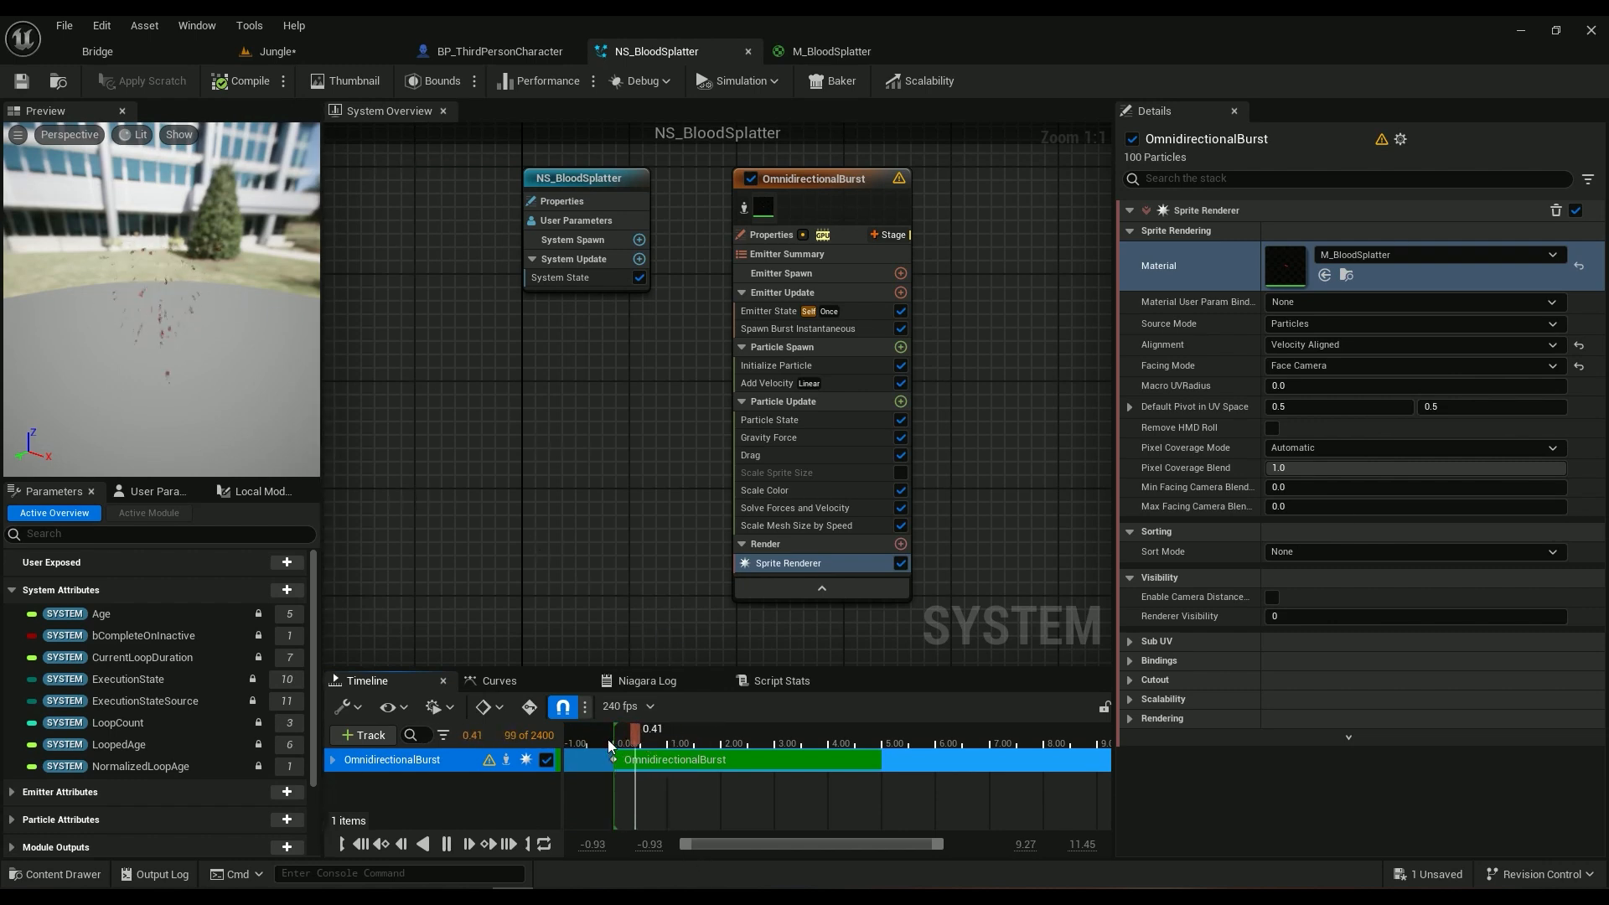
left_click(829, 52)
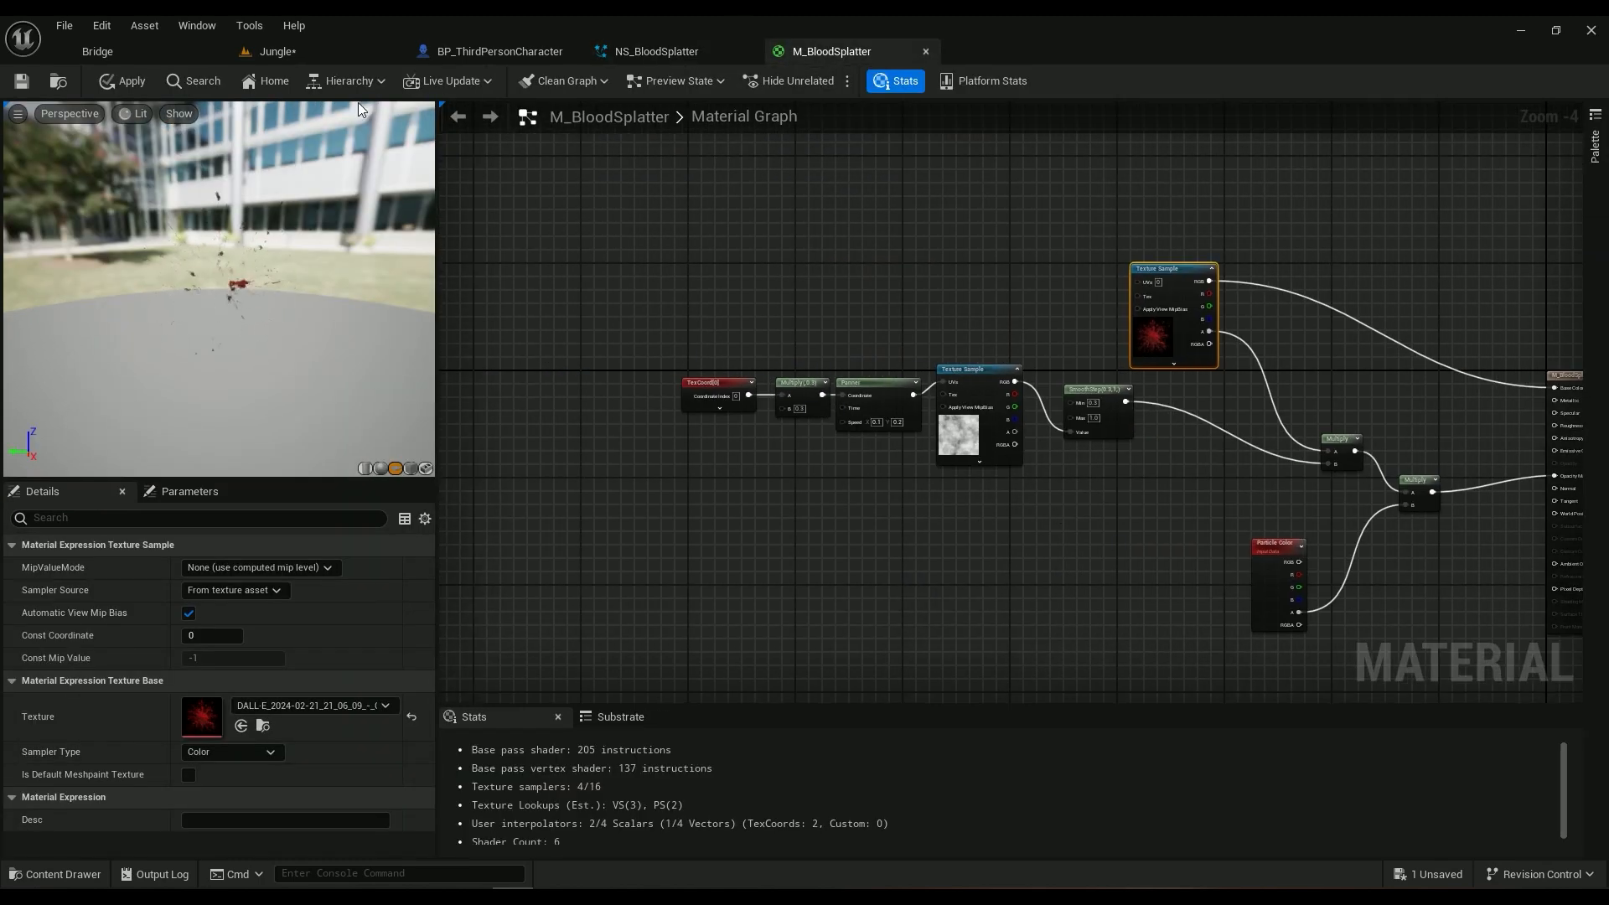
Step: Locate the blood splatter texture in the Content Drawer and view it in the Texture Editor
left_click(277, 52)
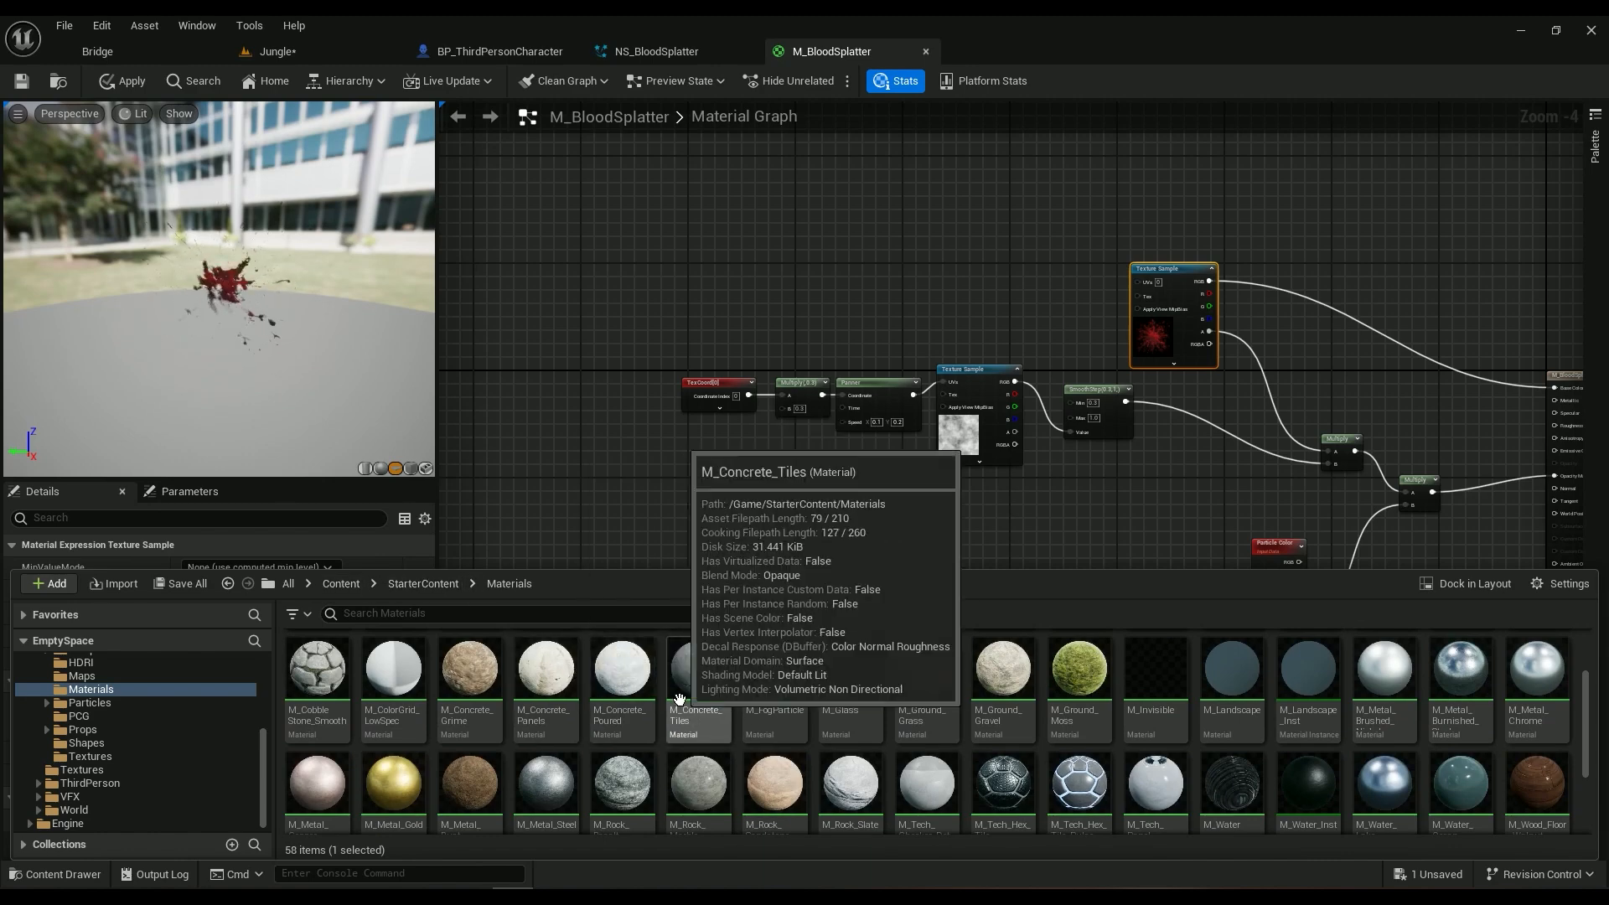
left_click(48, 583)
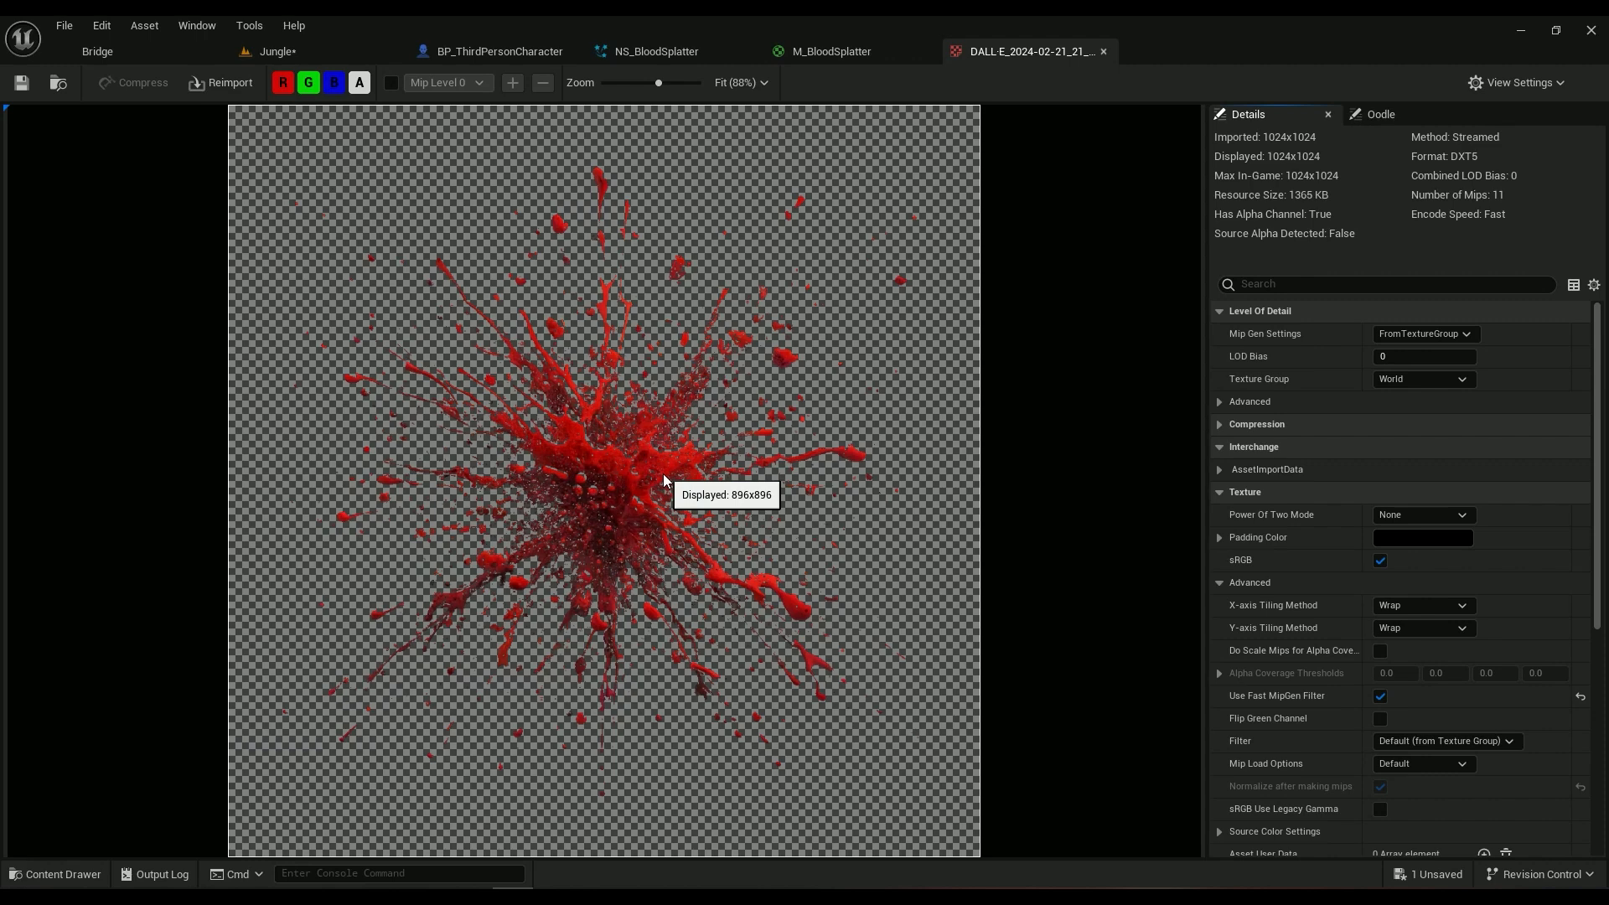
mouse_move(713, 44)
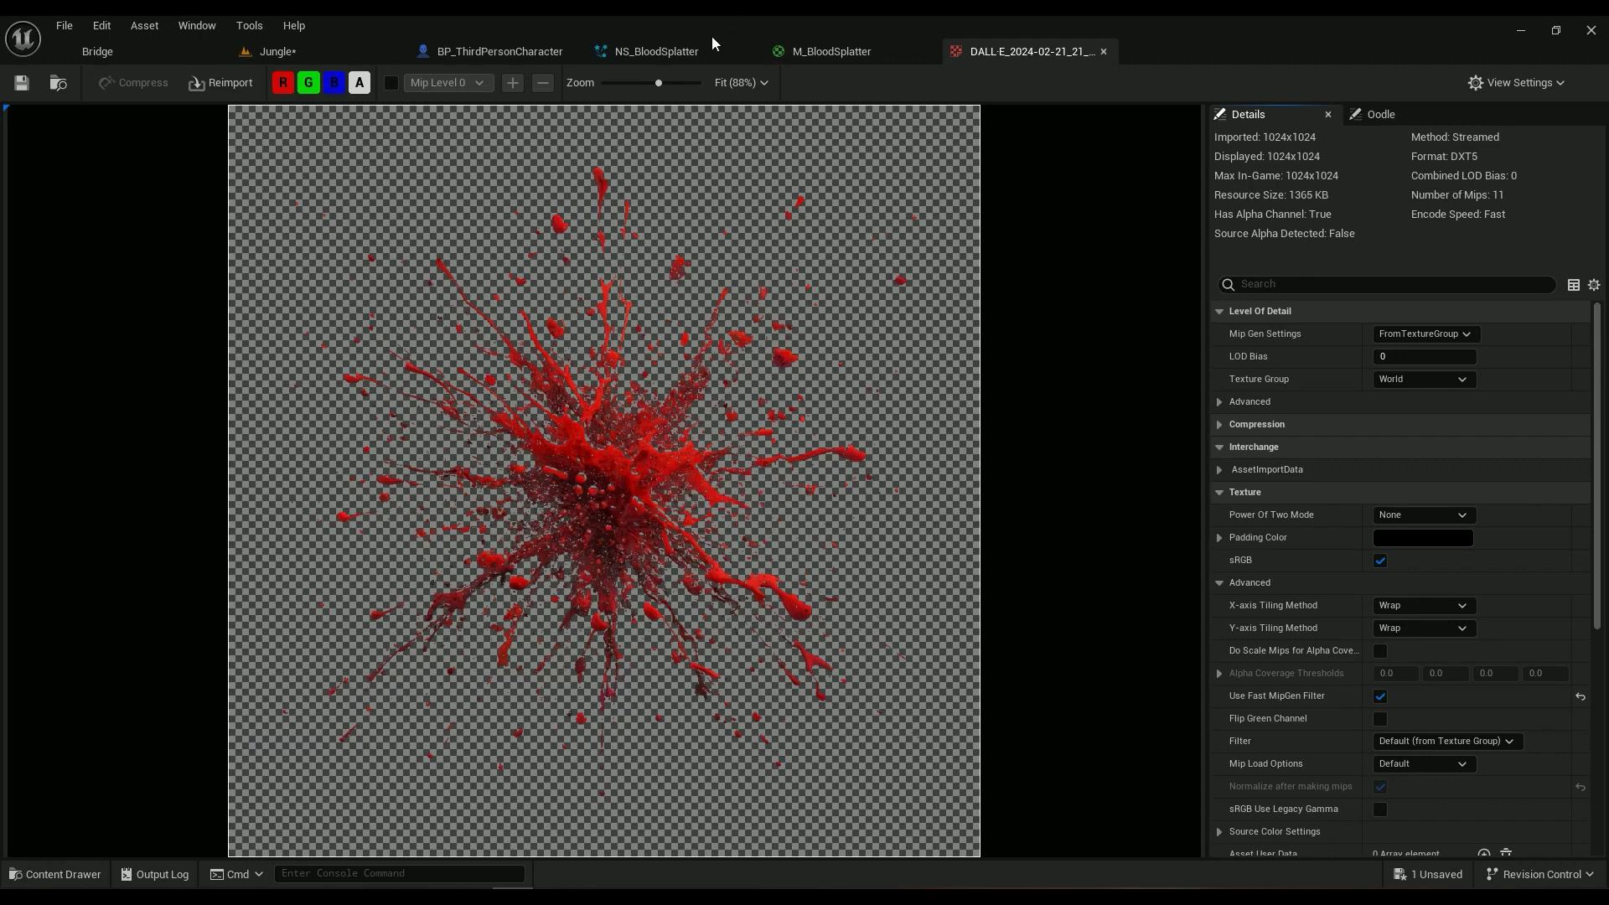
mouse_move(623, 418)
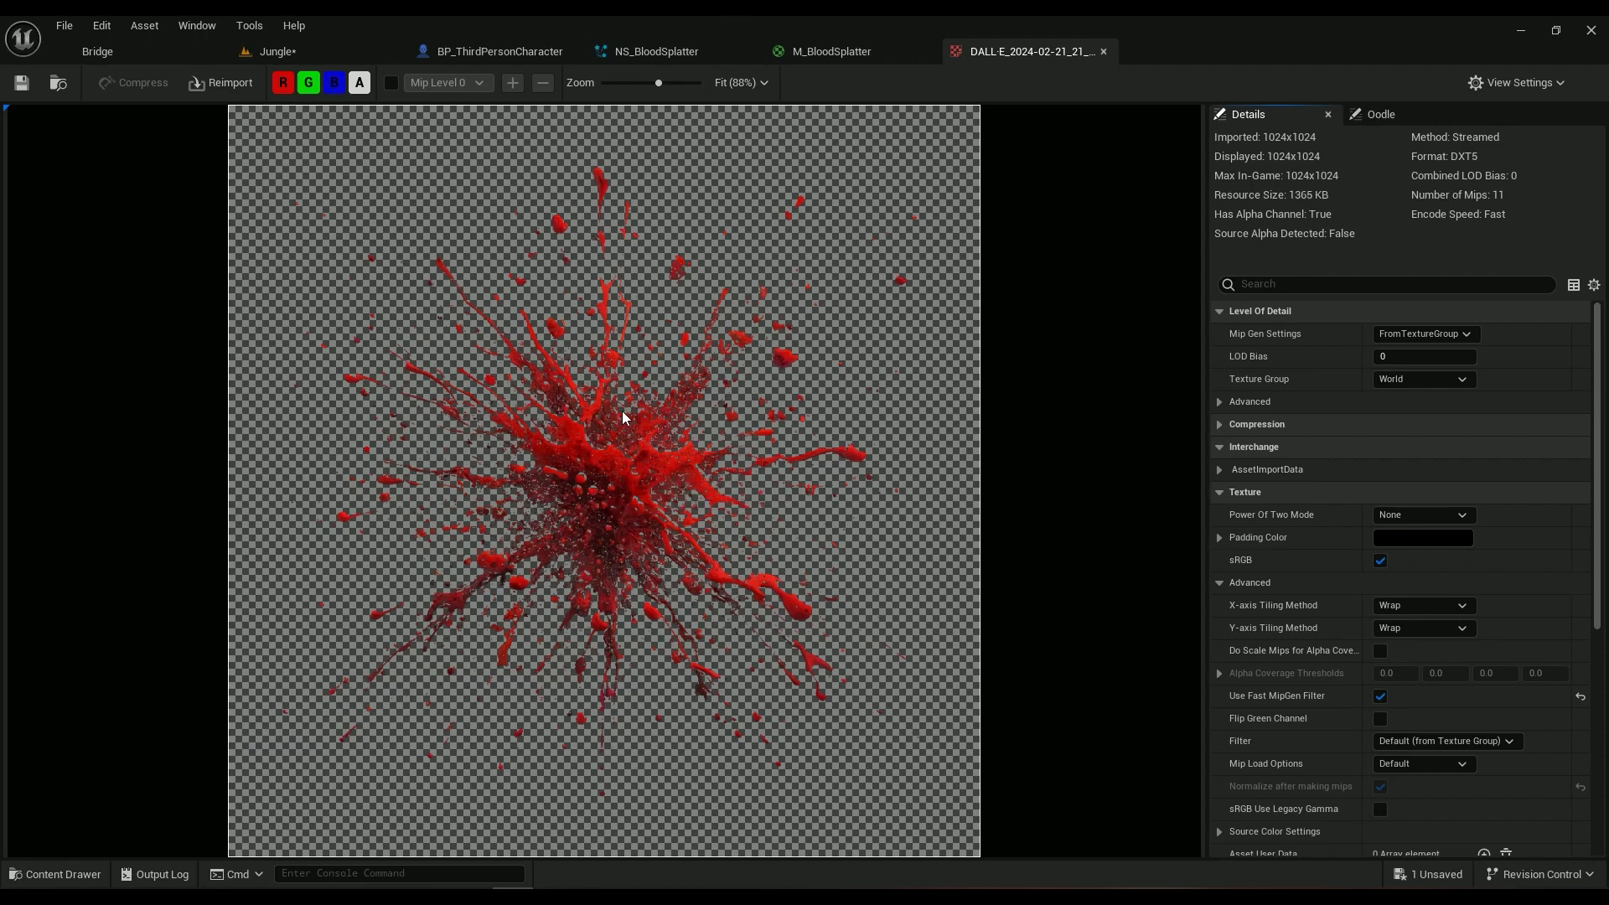
mouse_move(553, 552)
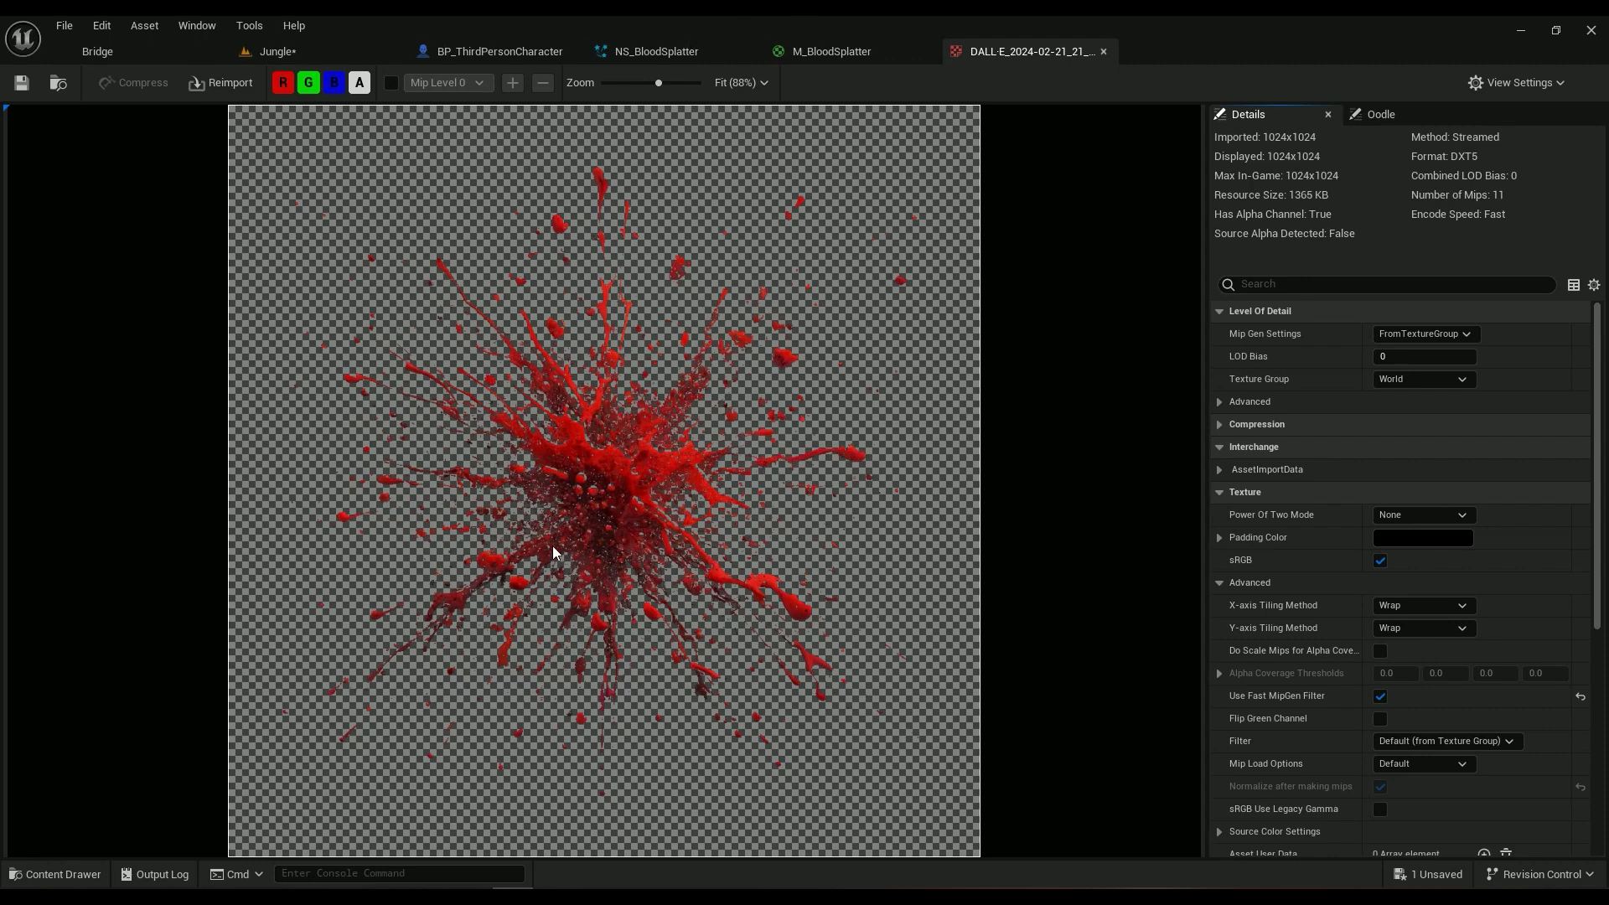
mouse_move(825, 469)
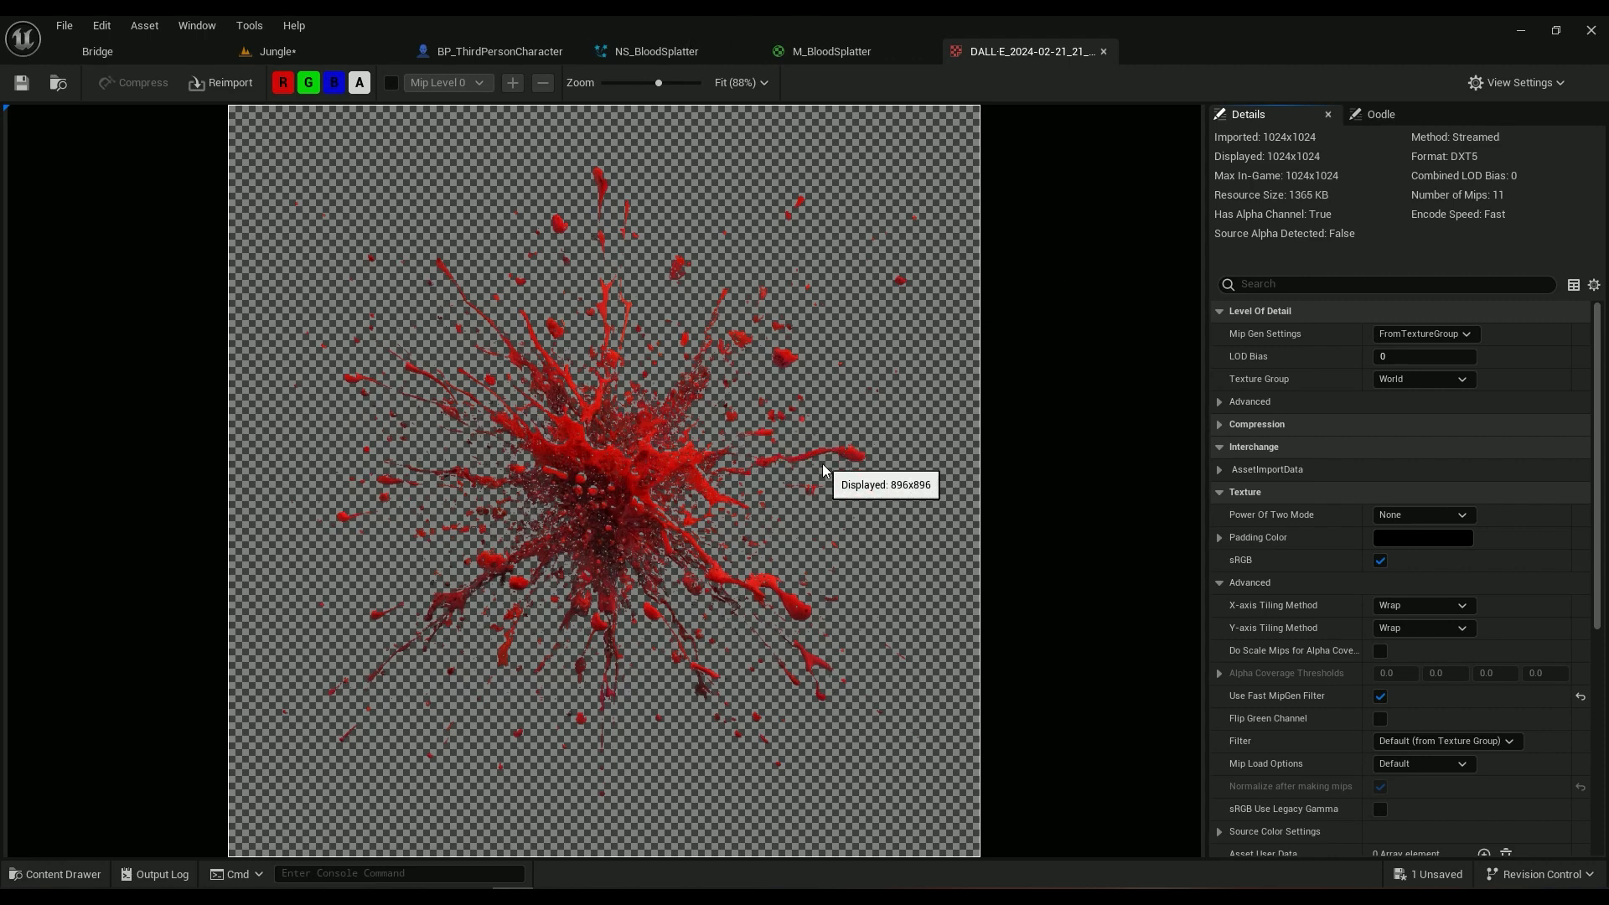
mouse_move(647, 469)
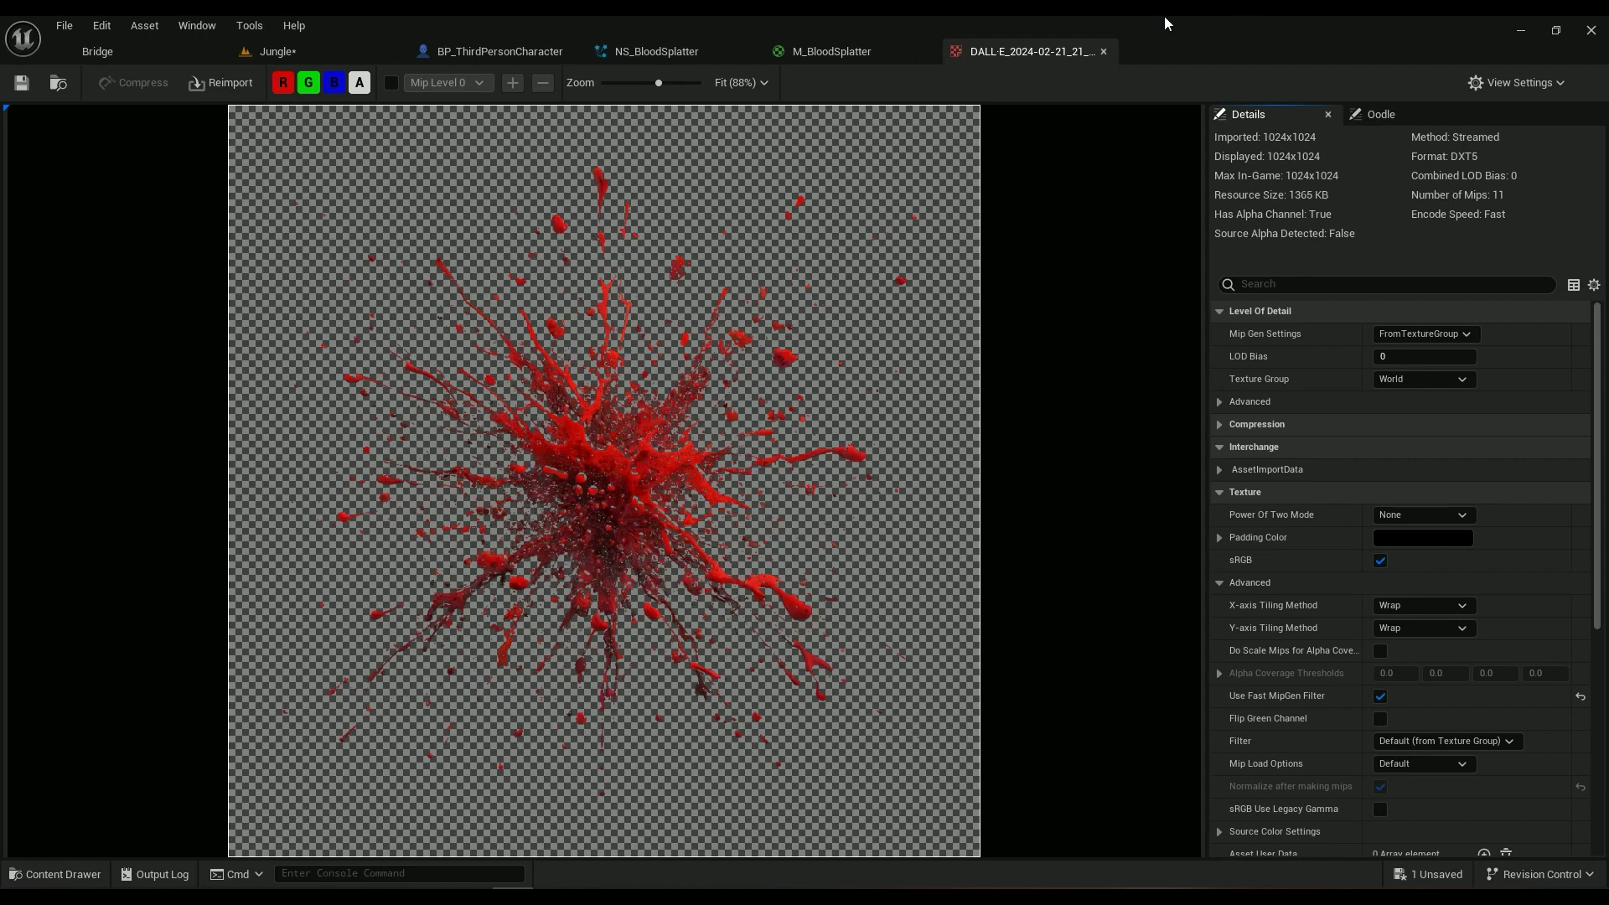
mouse_move(833, 312)
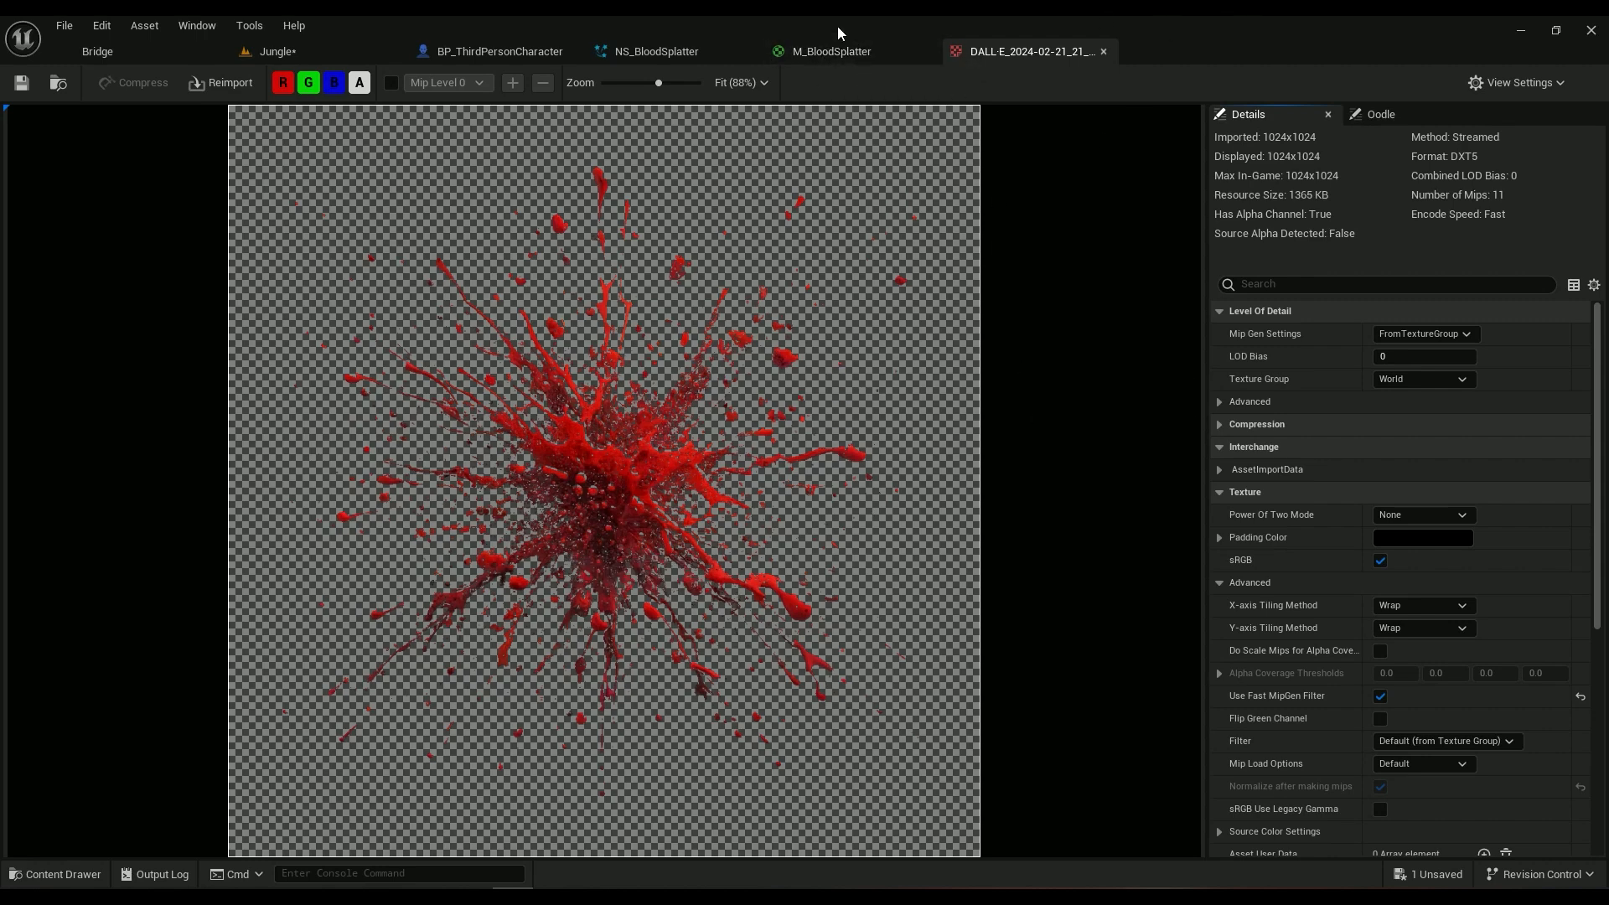
left_click(831, 52)
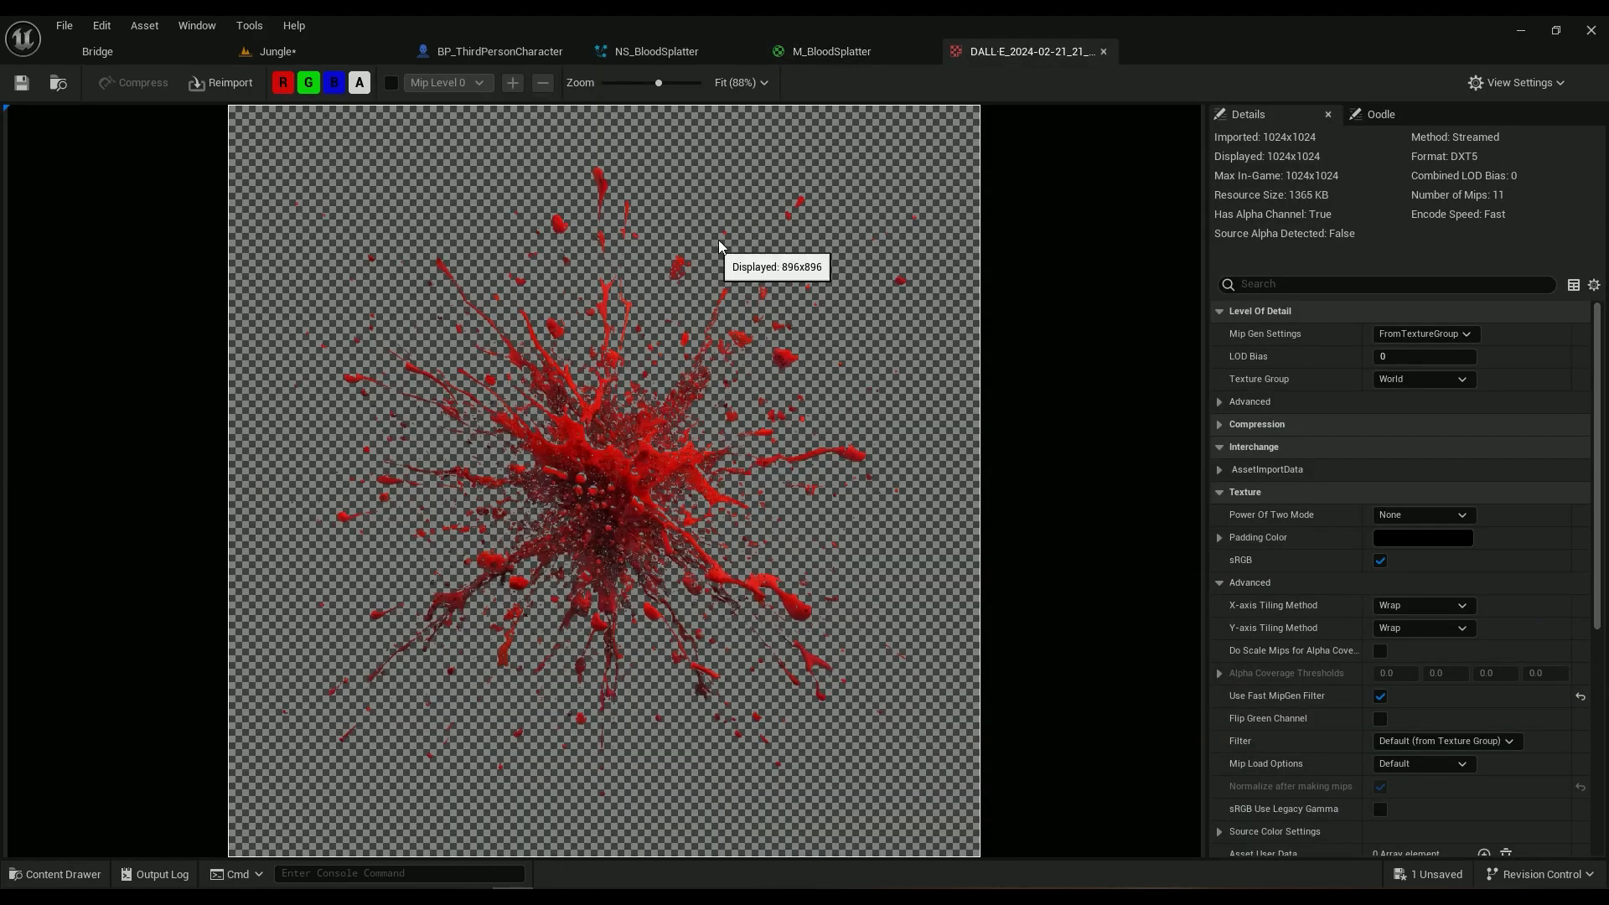
mouse_move(314, 692)
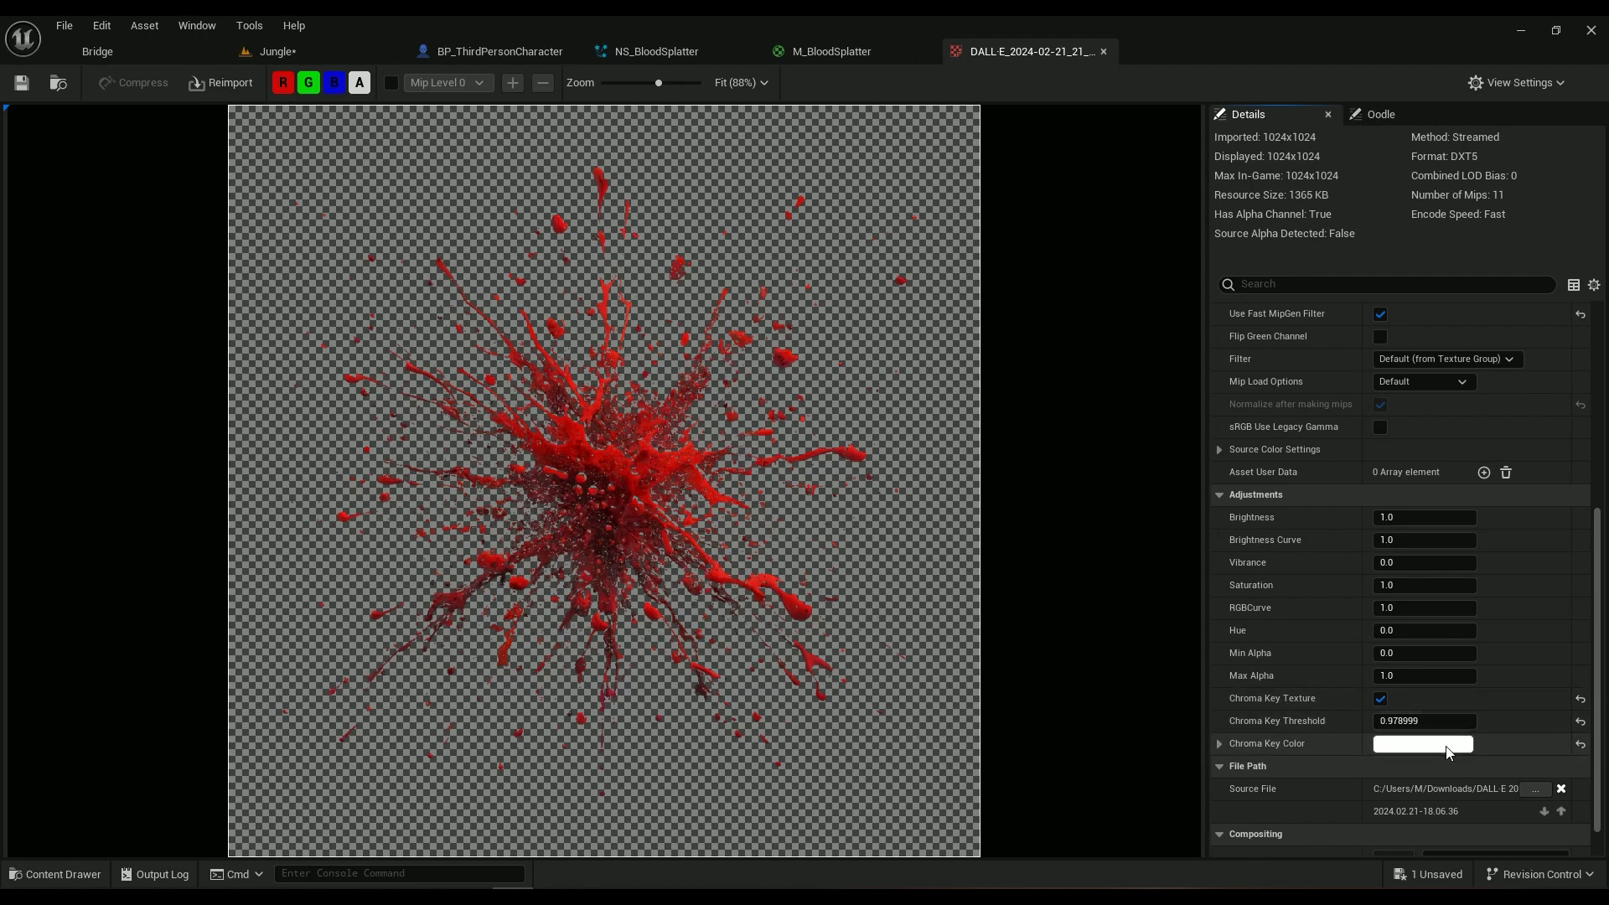
left_click(1422, 743)
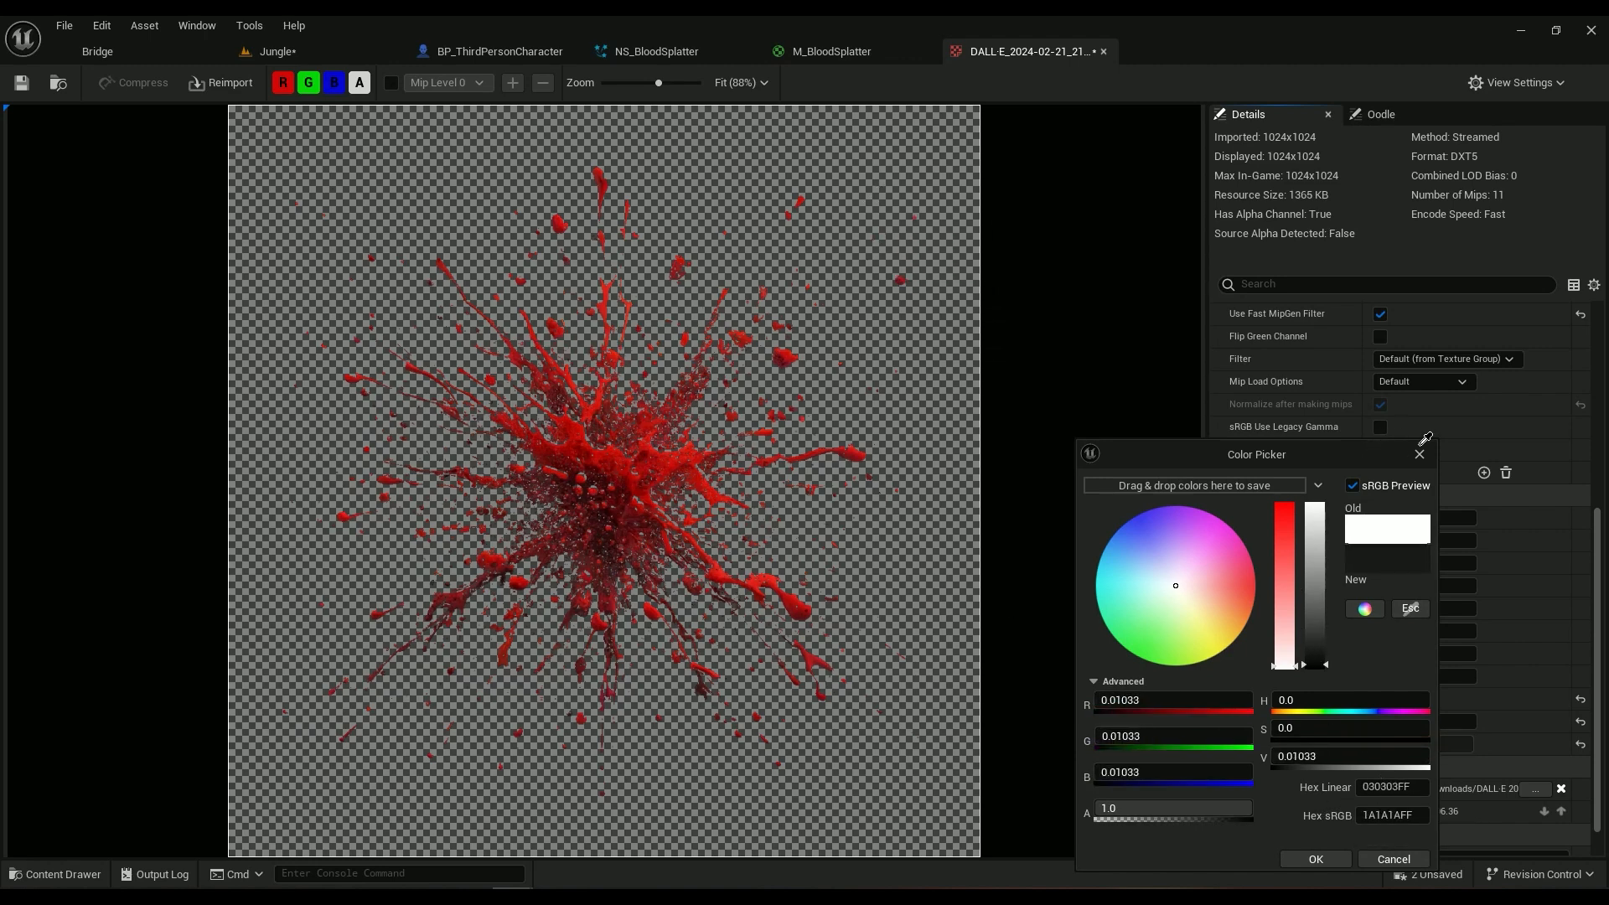
left_click(1315, 857)
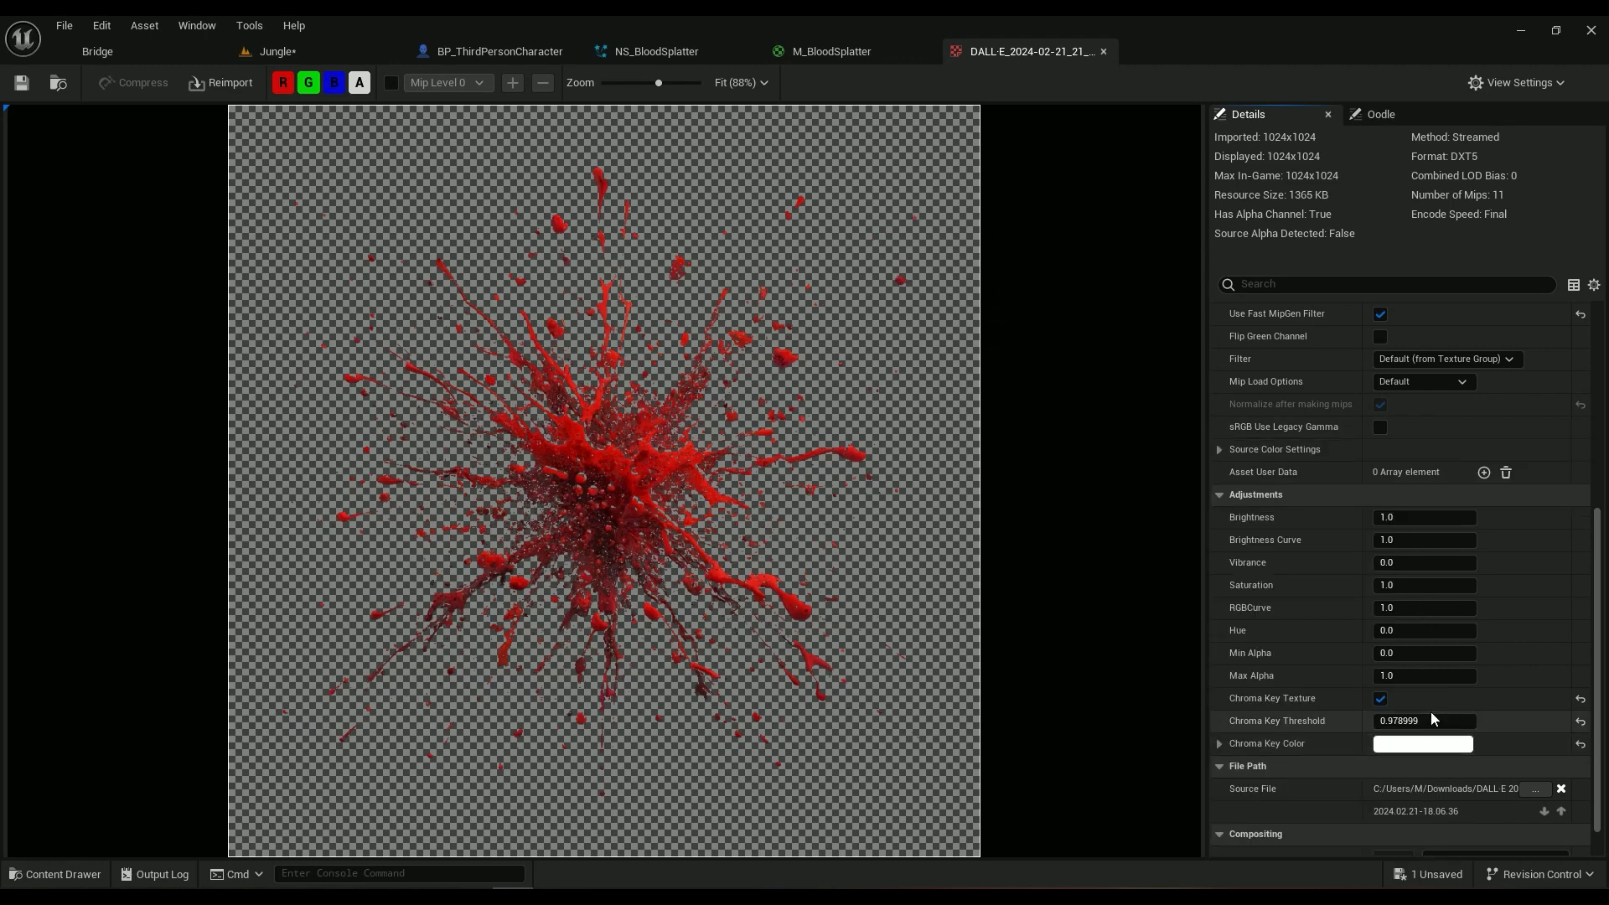
mouse_move(739, 237)
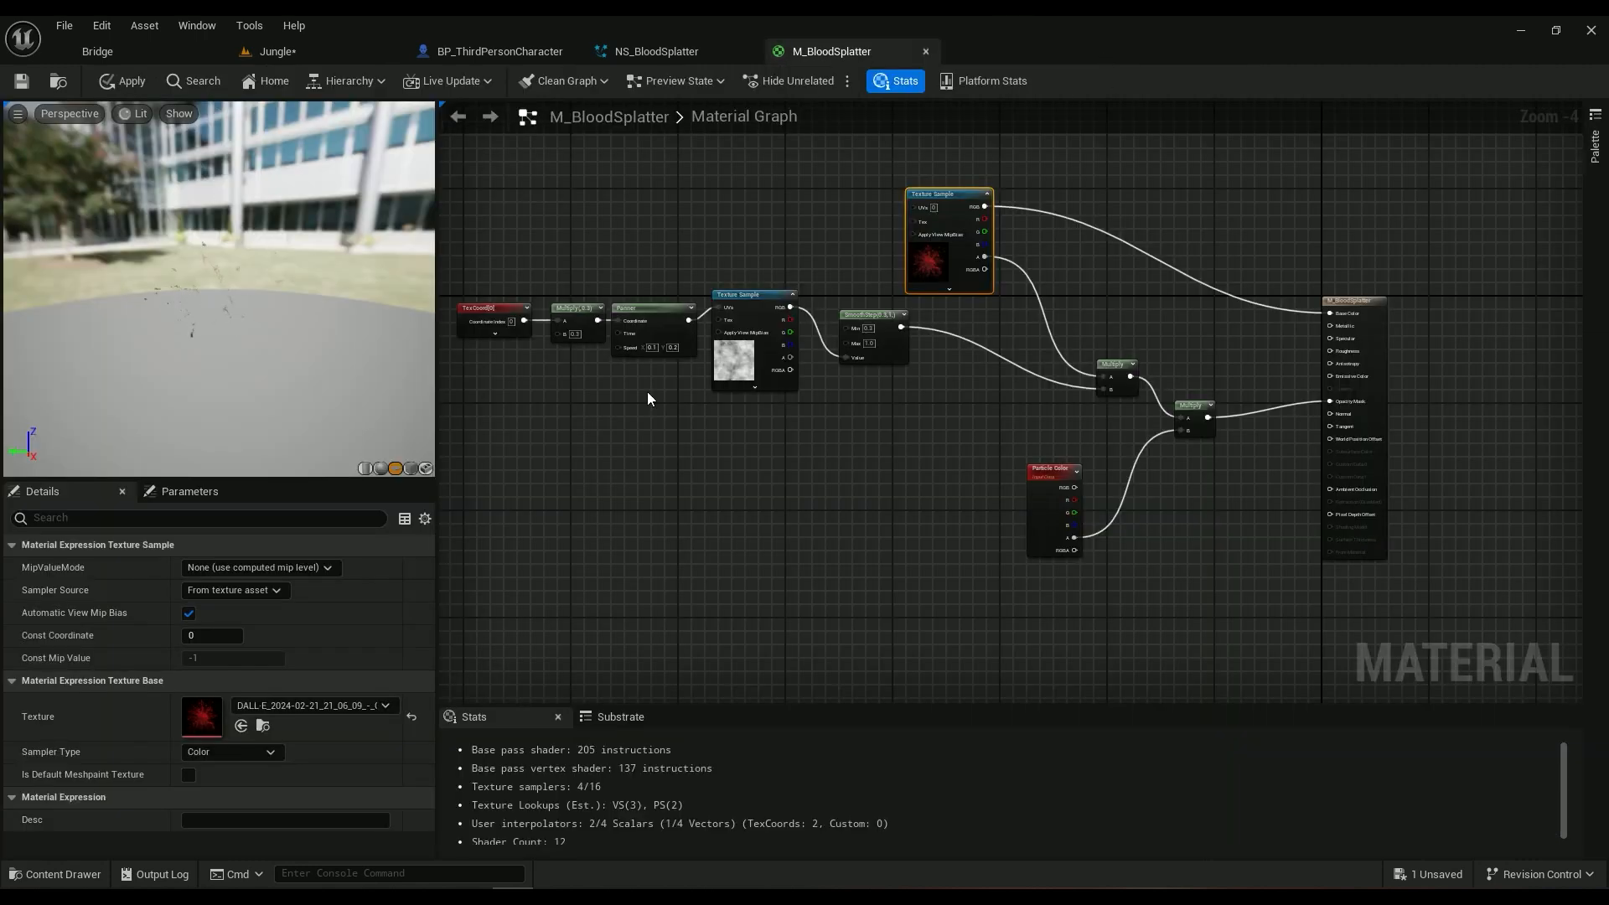
Step: Set M_BloodSplatter's Shading Model to Unlit and apply the material changes
left_click(58, 878)
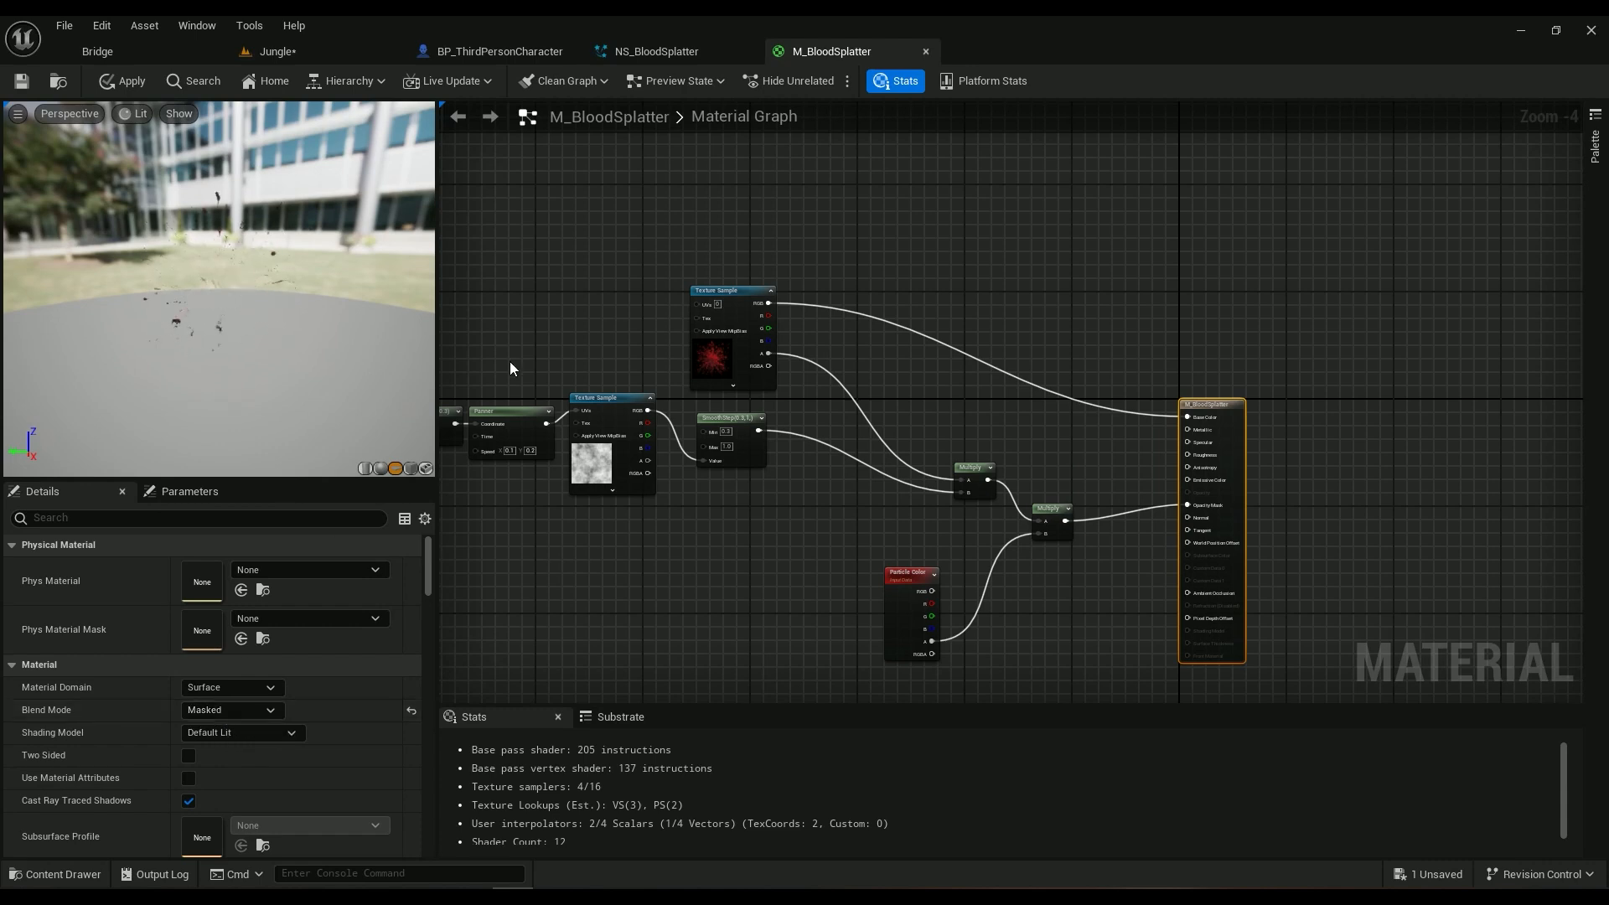
mouse_move(243, 739)
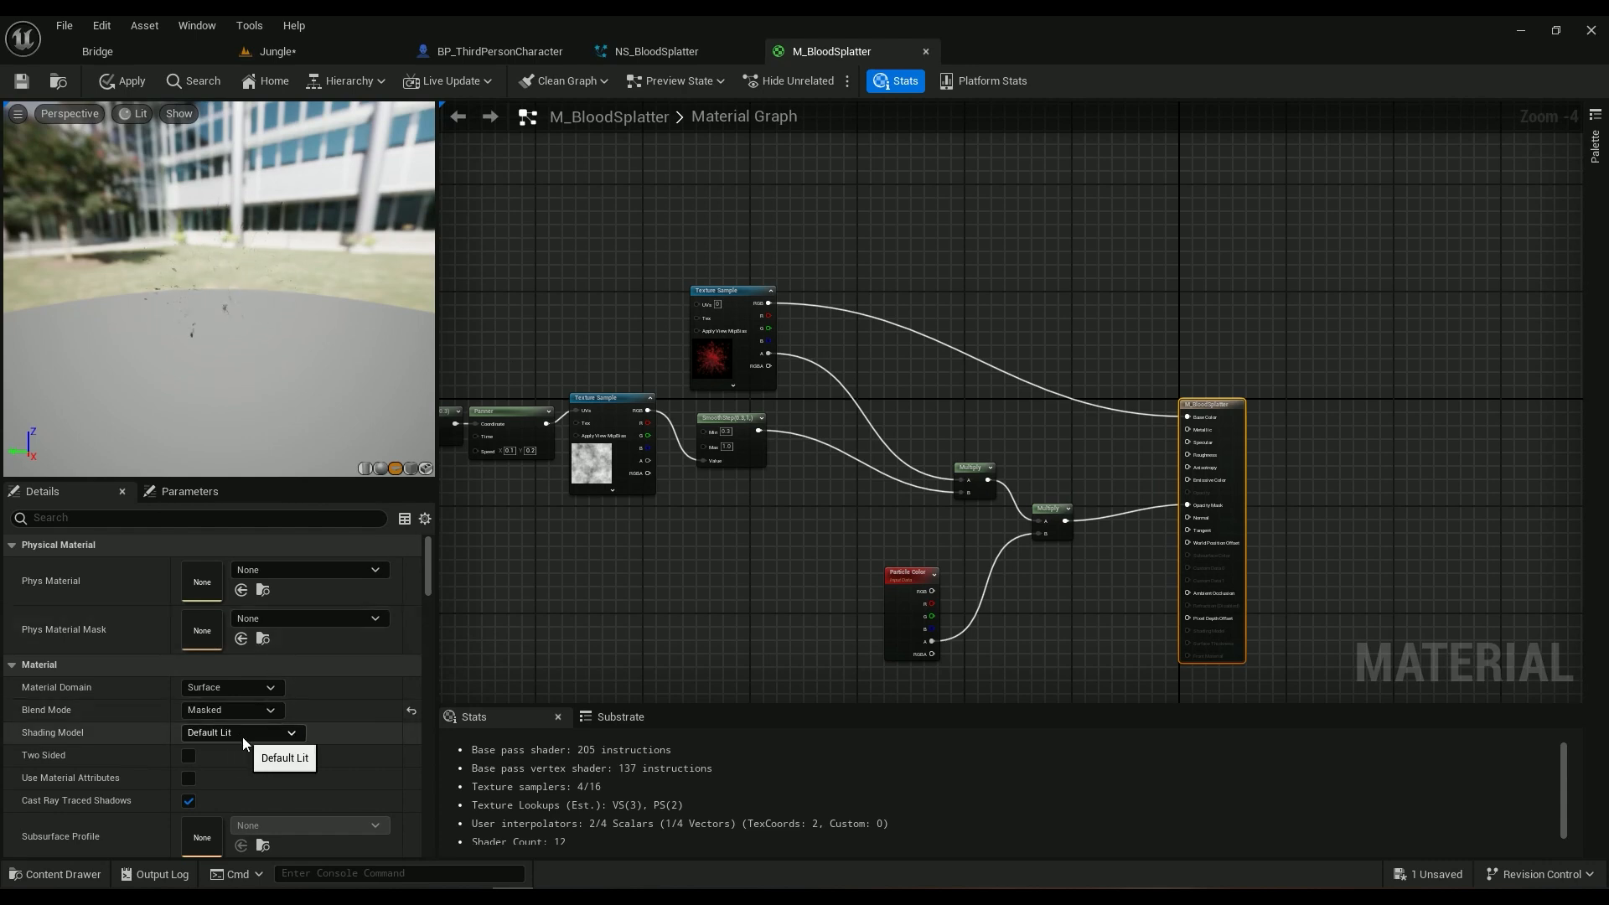
left_click(241, 732)
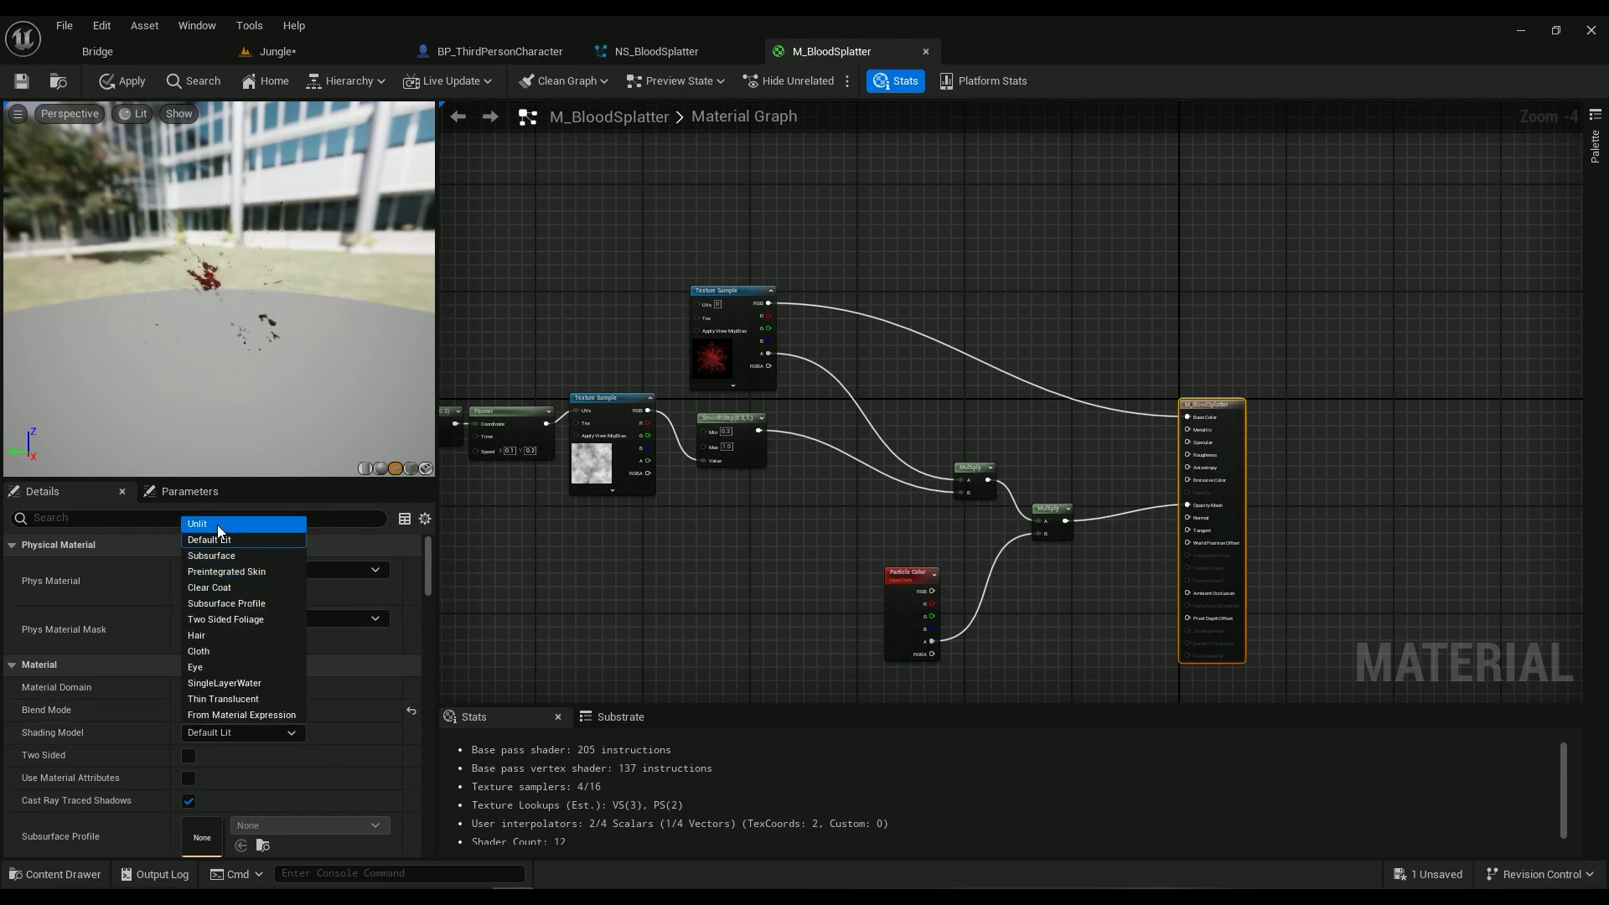
left_click(198, 524)
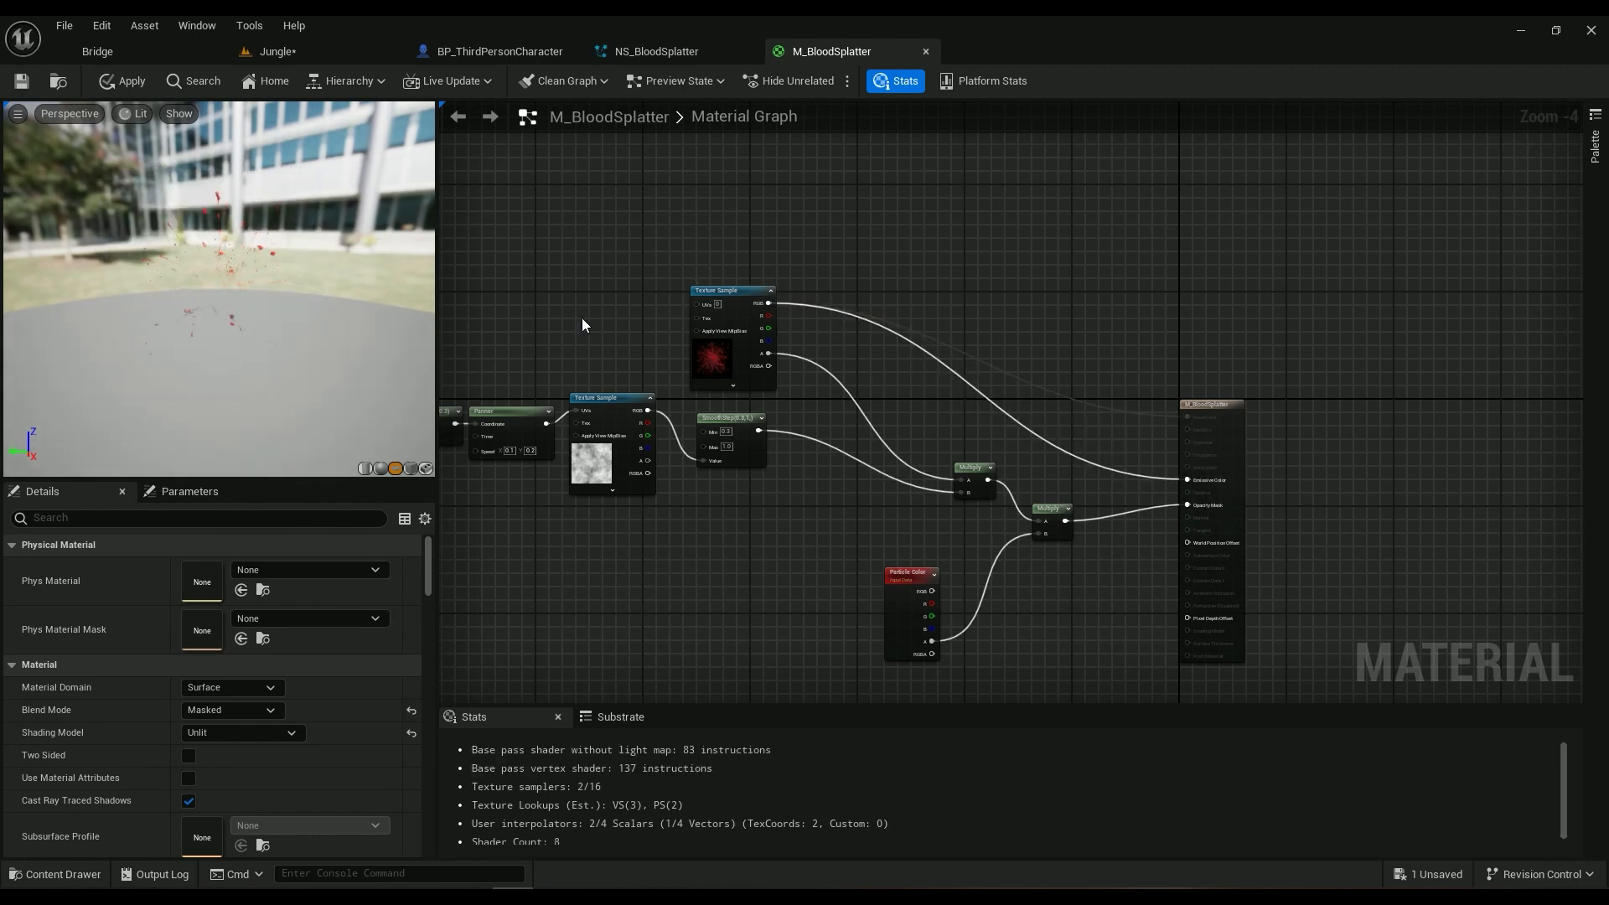
mouse_move(731, 295)
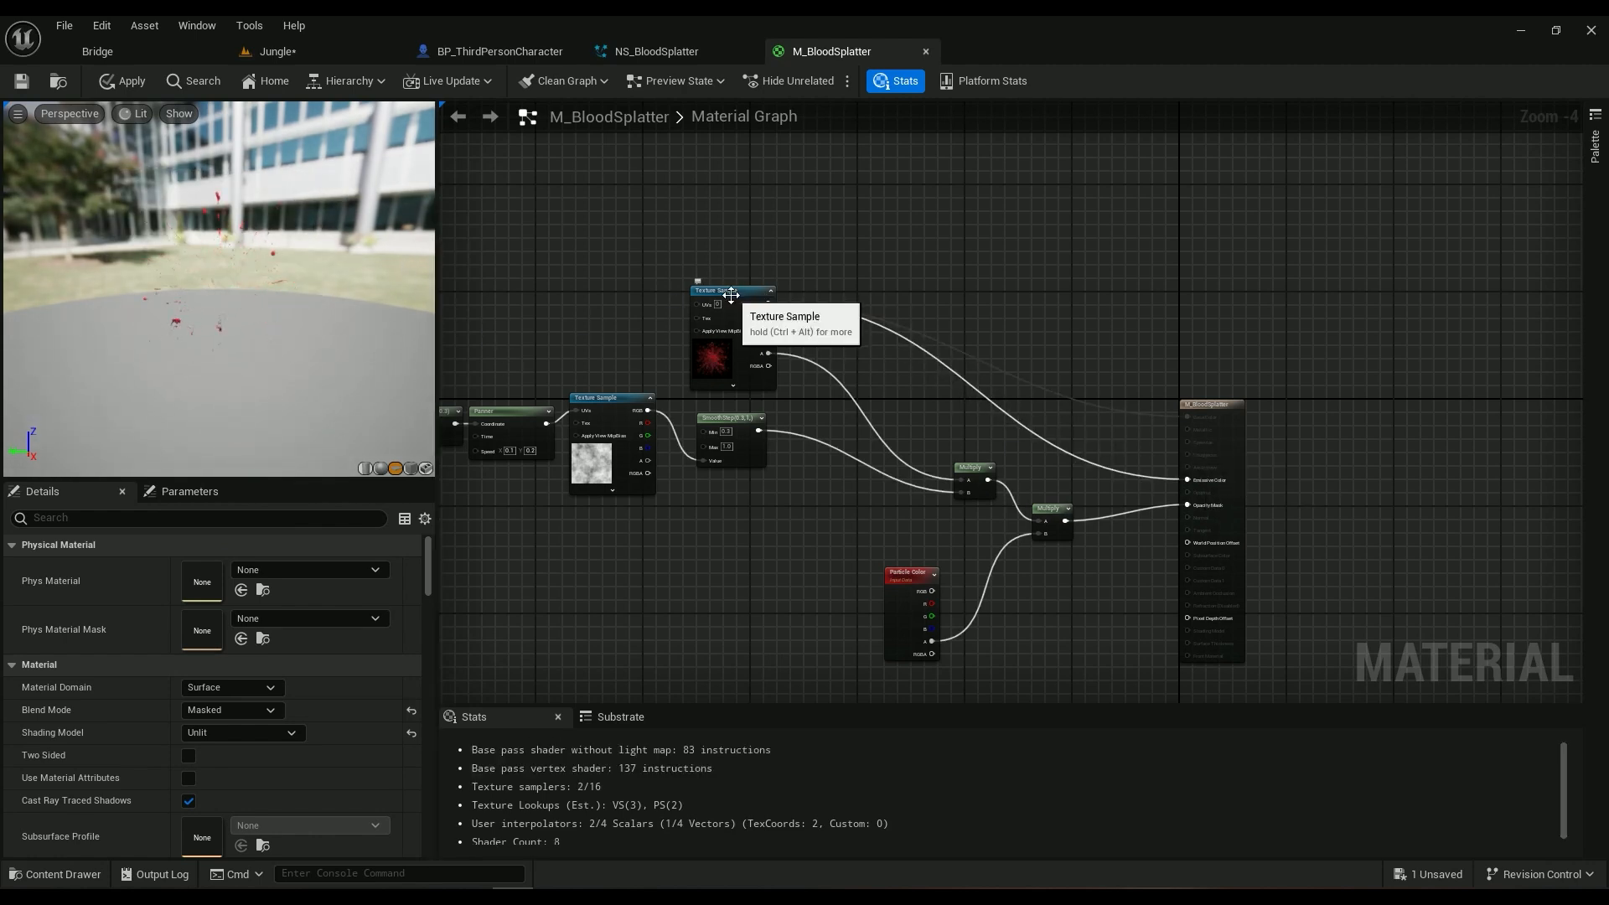
left_click(131, 80)
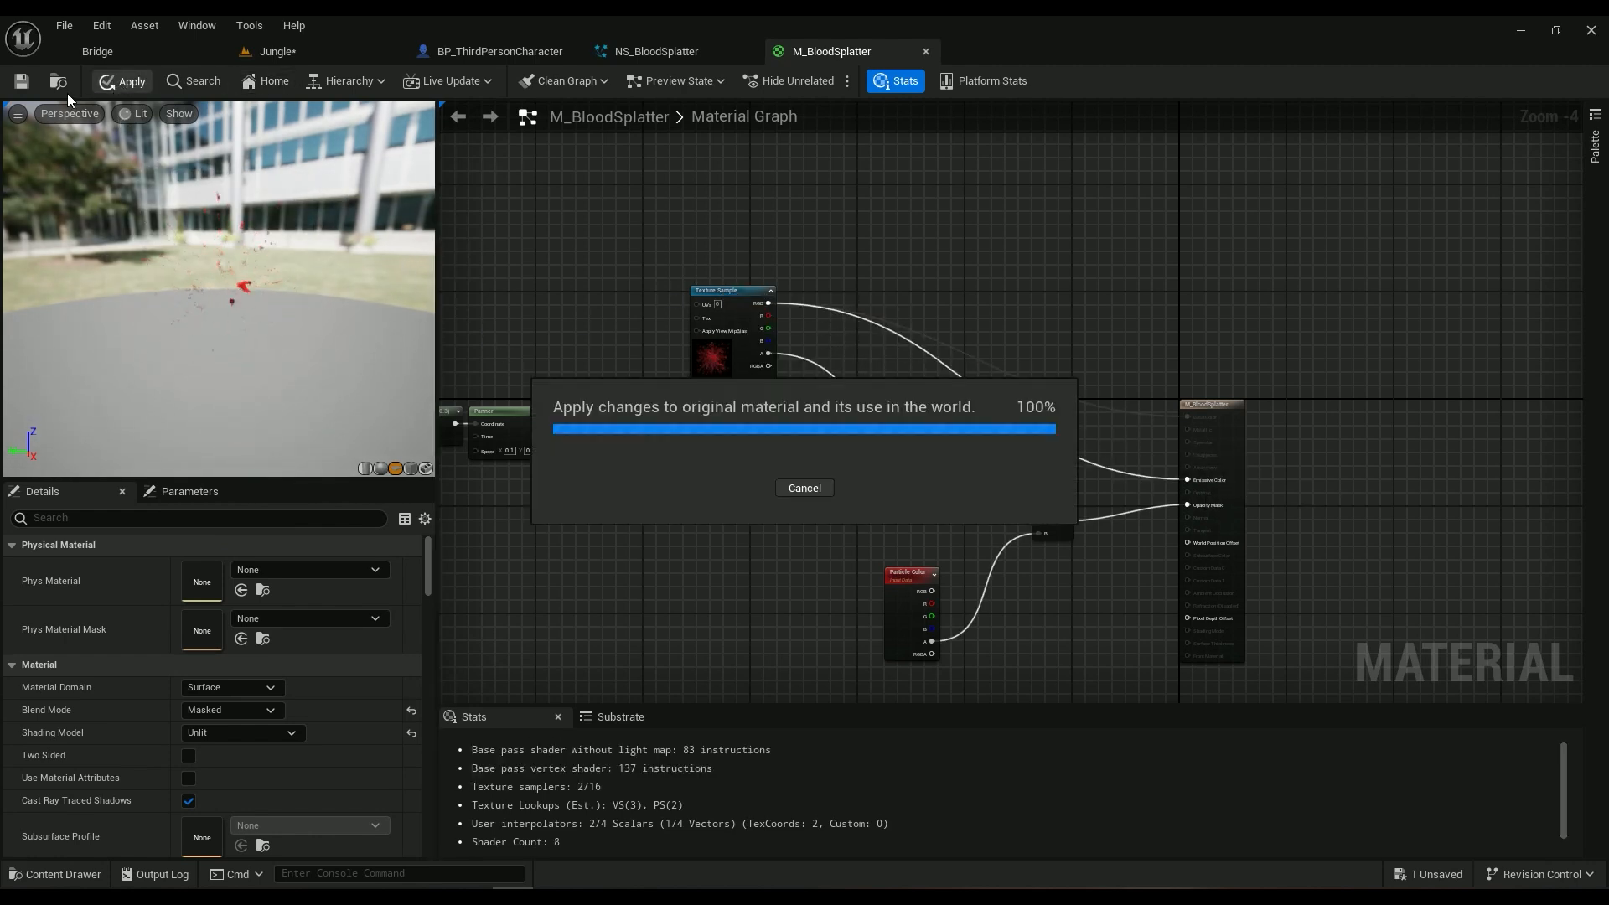
left_click(120, 80)
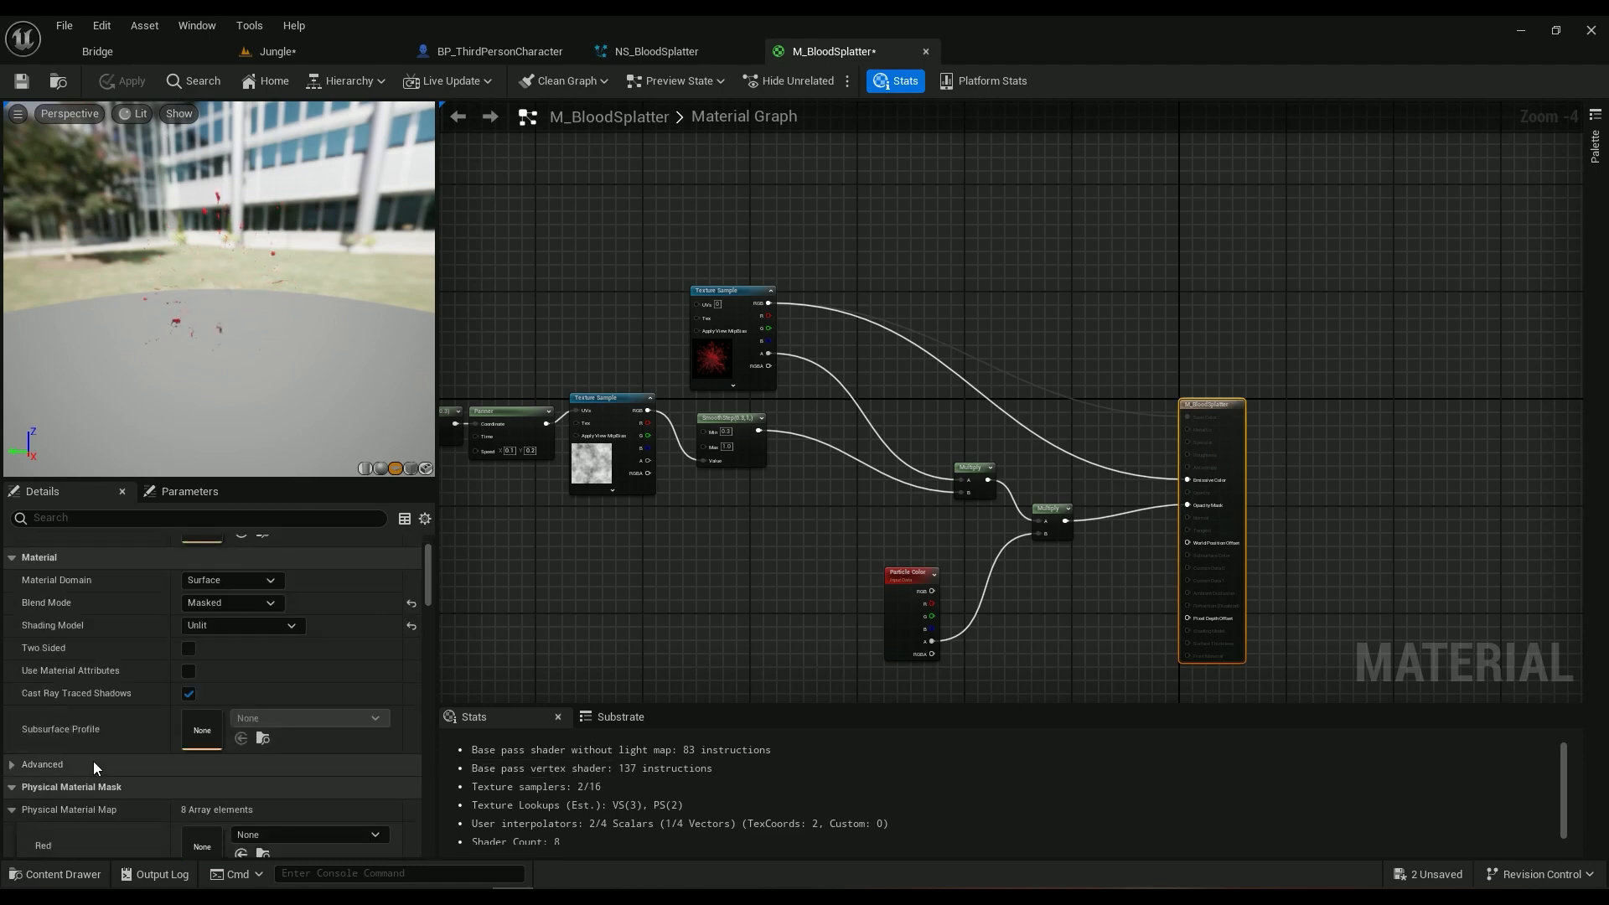
Step: Zoom the graph to the TexCoord, Multiply, Panner and SmoothStep noise chain
left_click(739, 290)
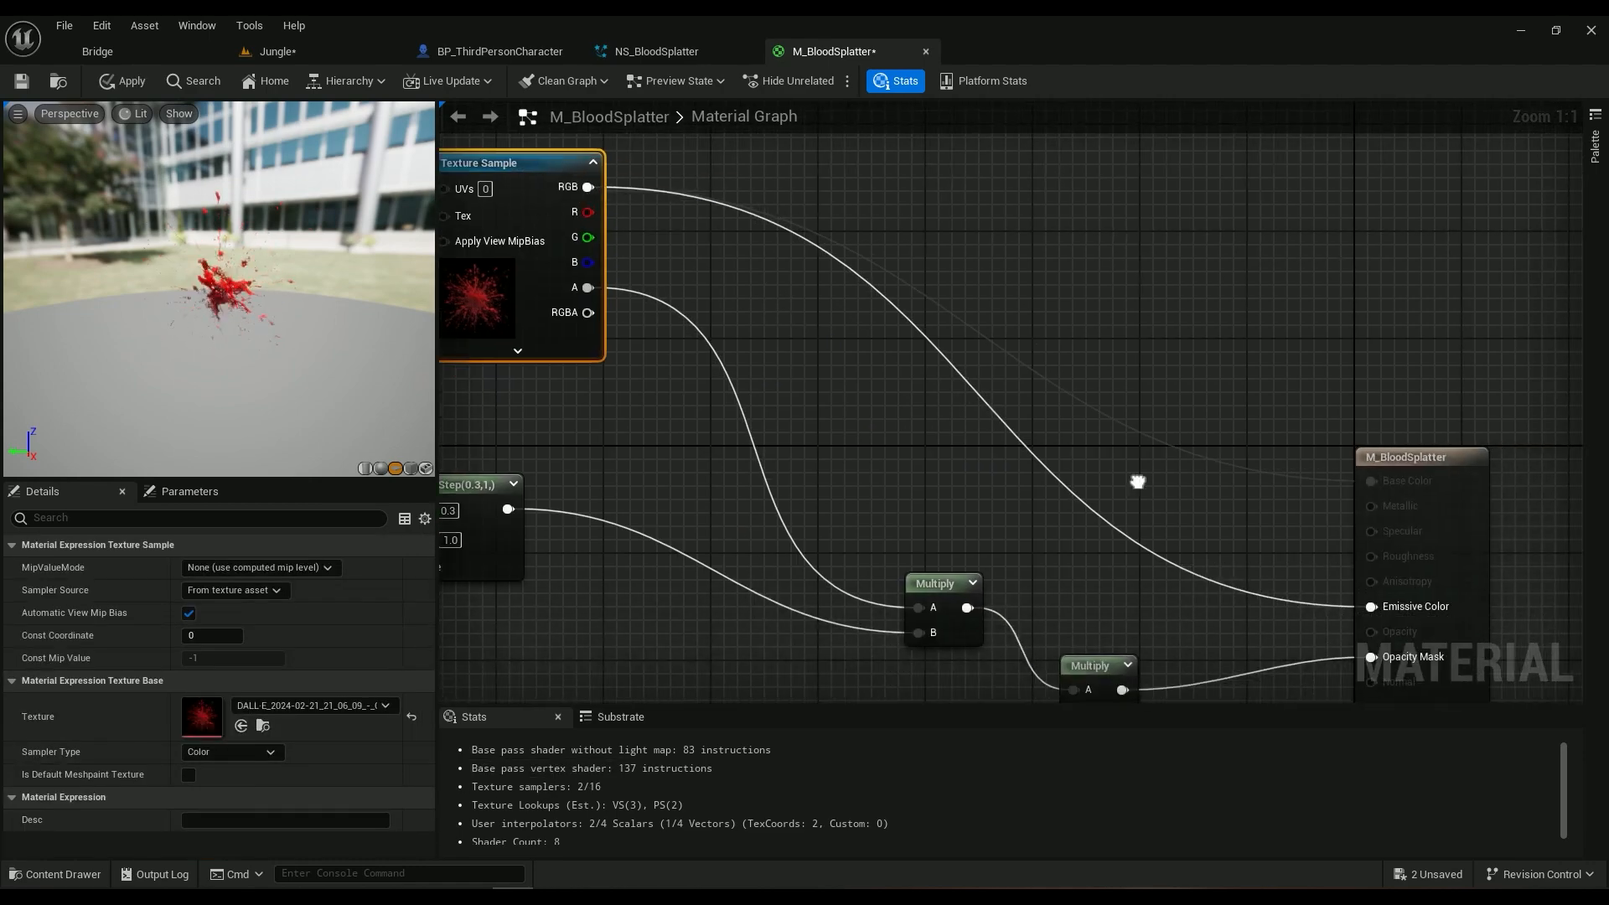
scroll("down", 3)
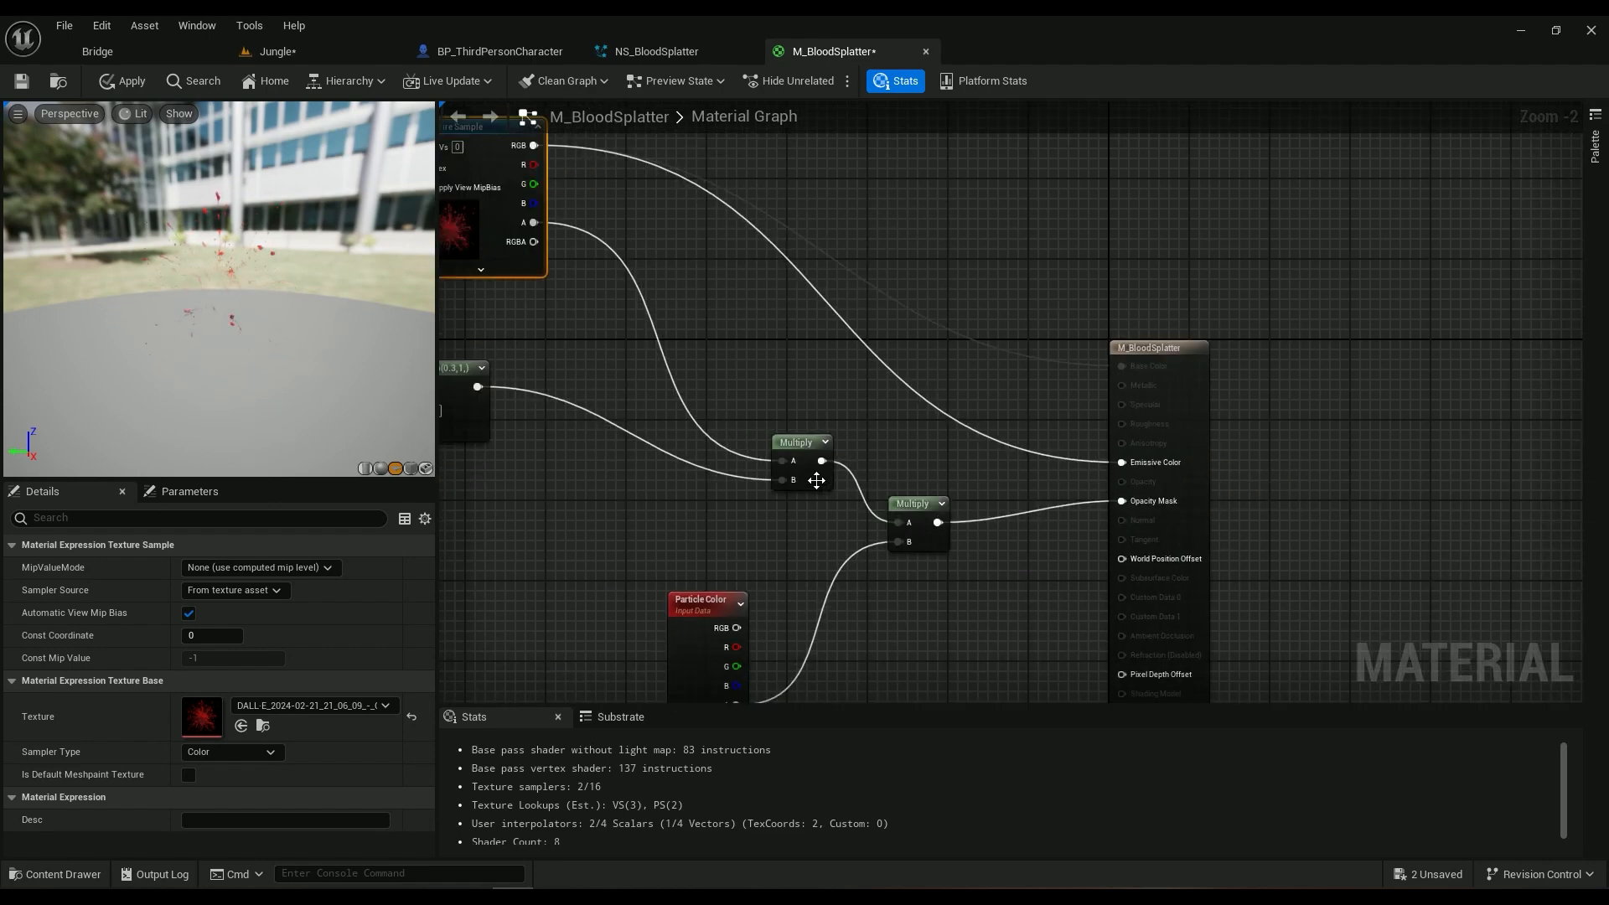
scroll("down", 3)
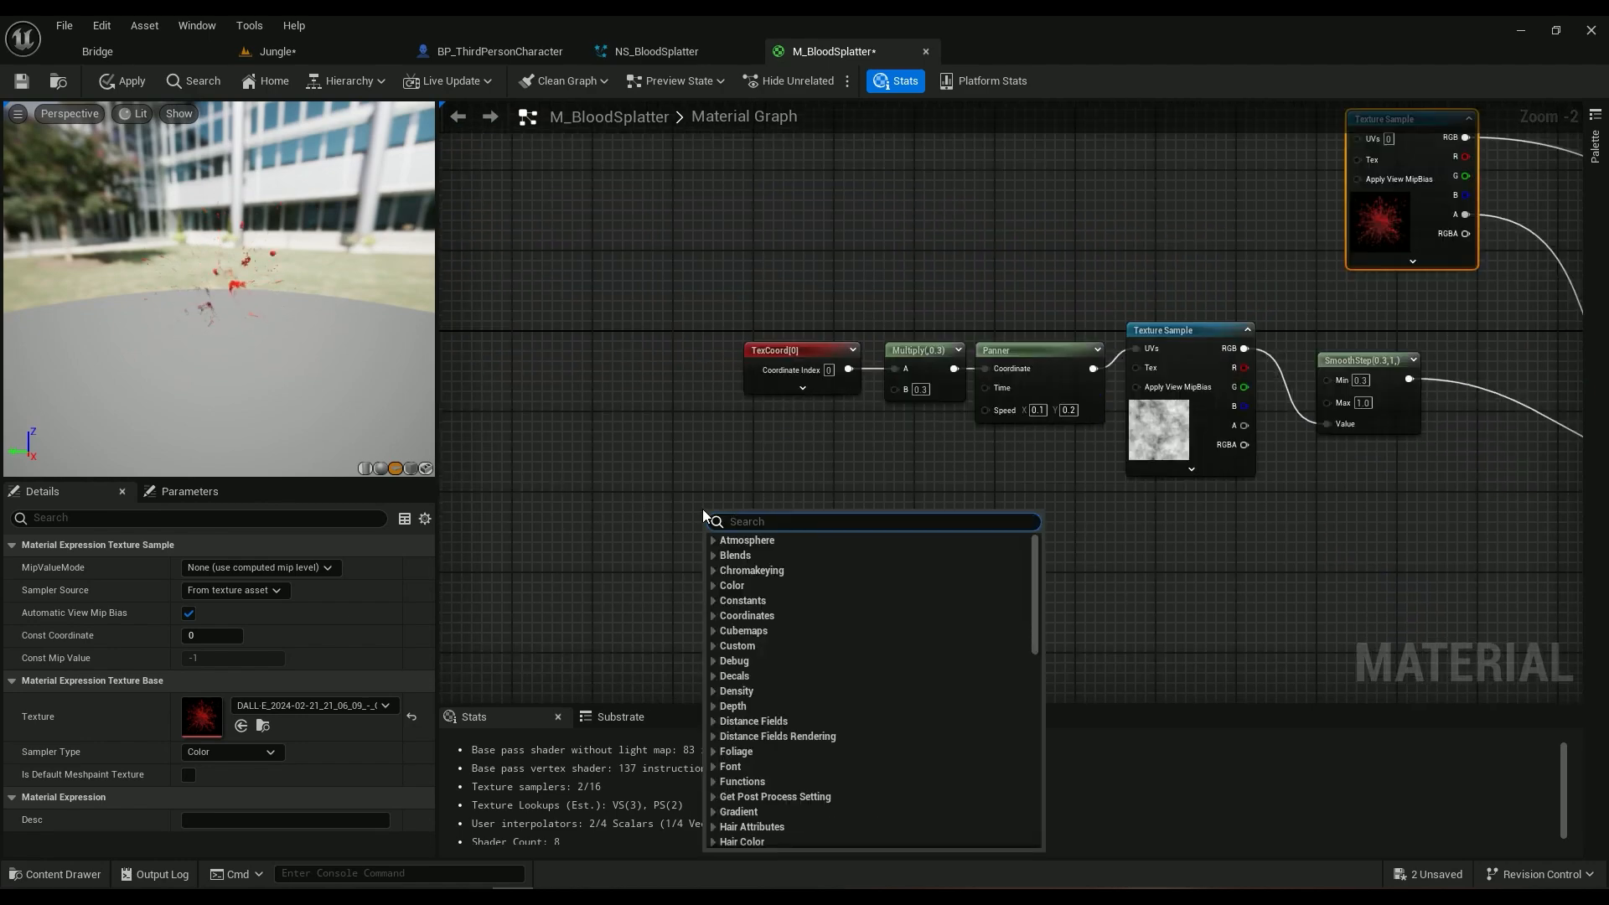
Step: Add a lower TexCoord and Multiply chain ending in a Panner with speed 0.1, 0.2
type("texco")
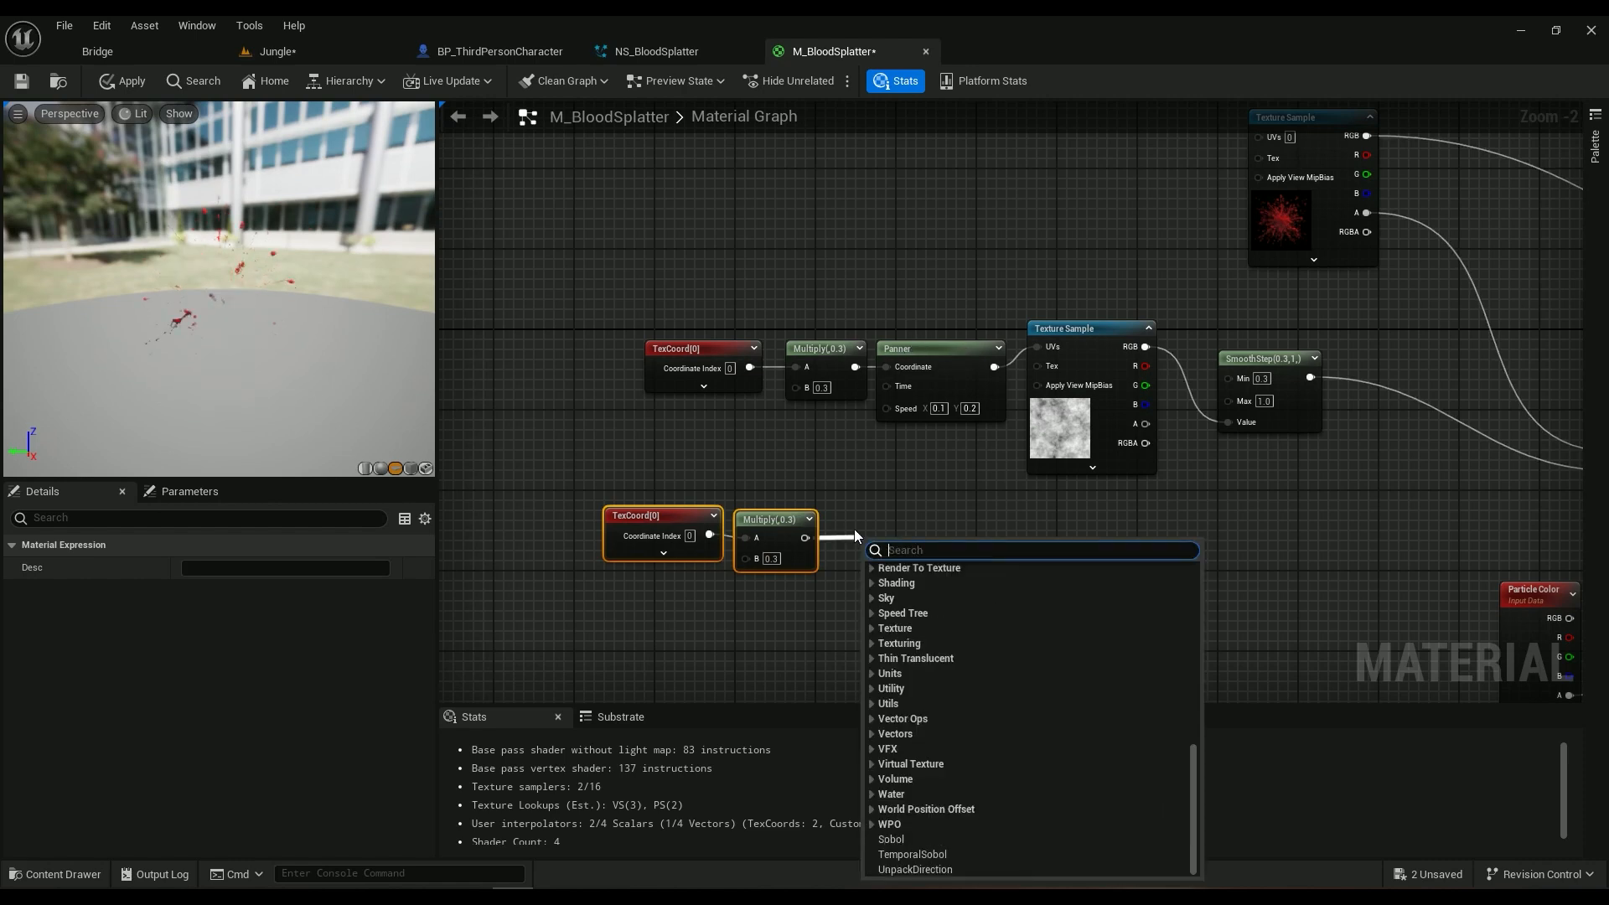
type("panne")
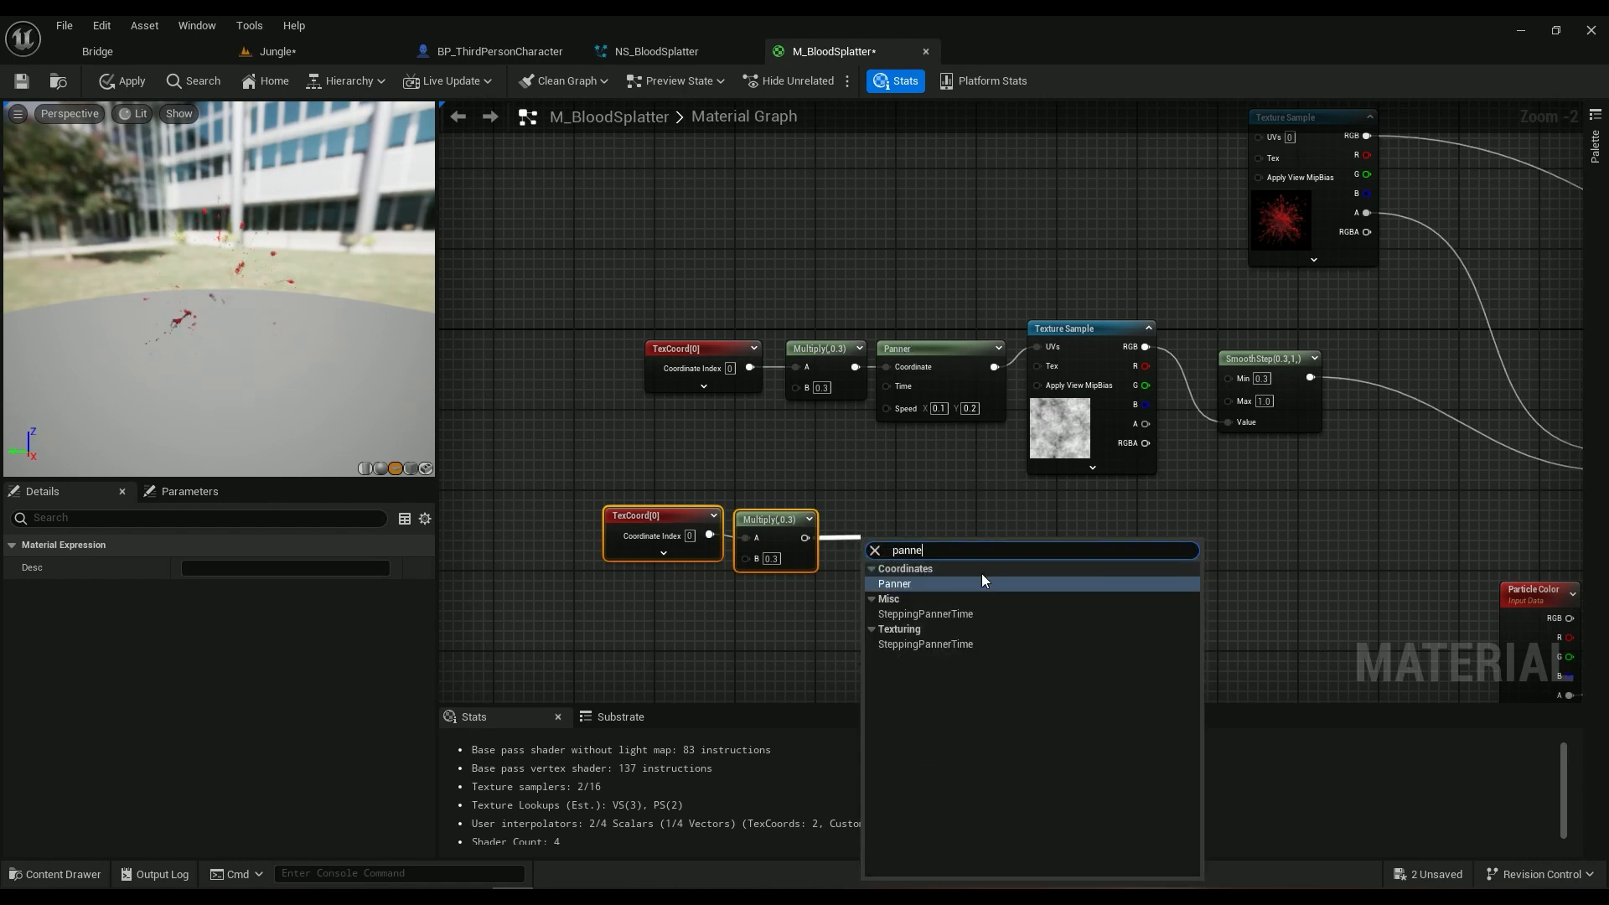
left_click(893, 583)
type("0.2")
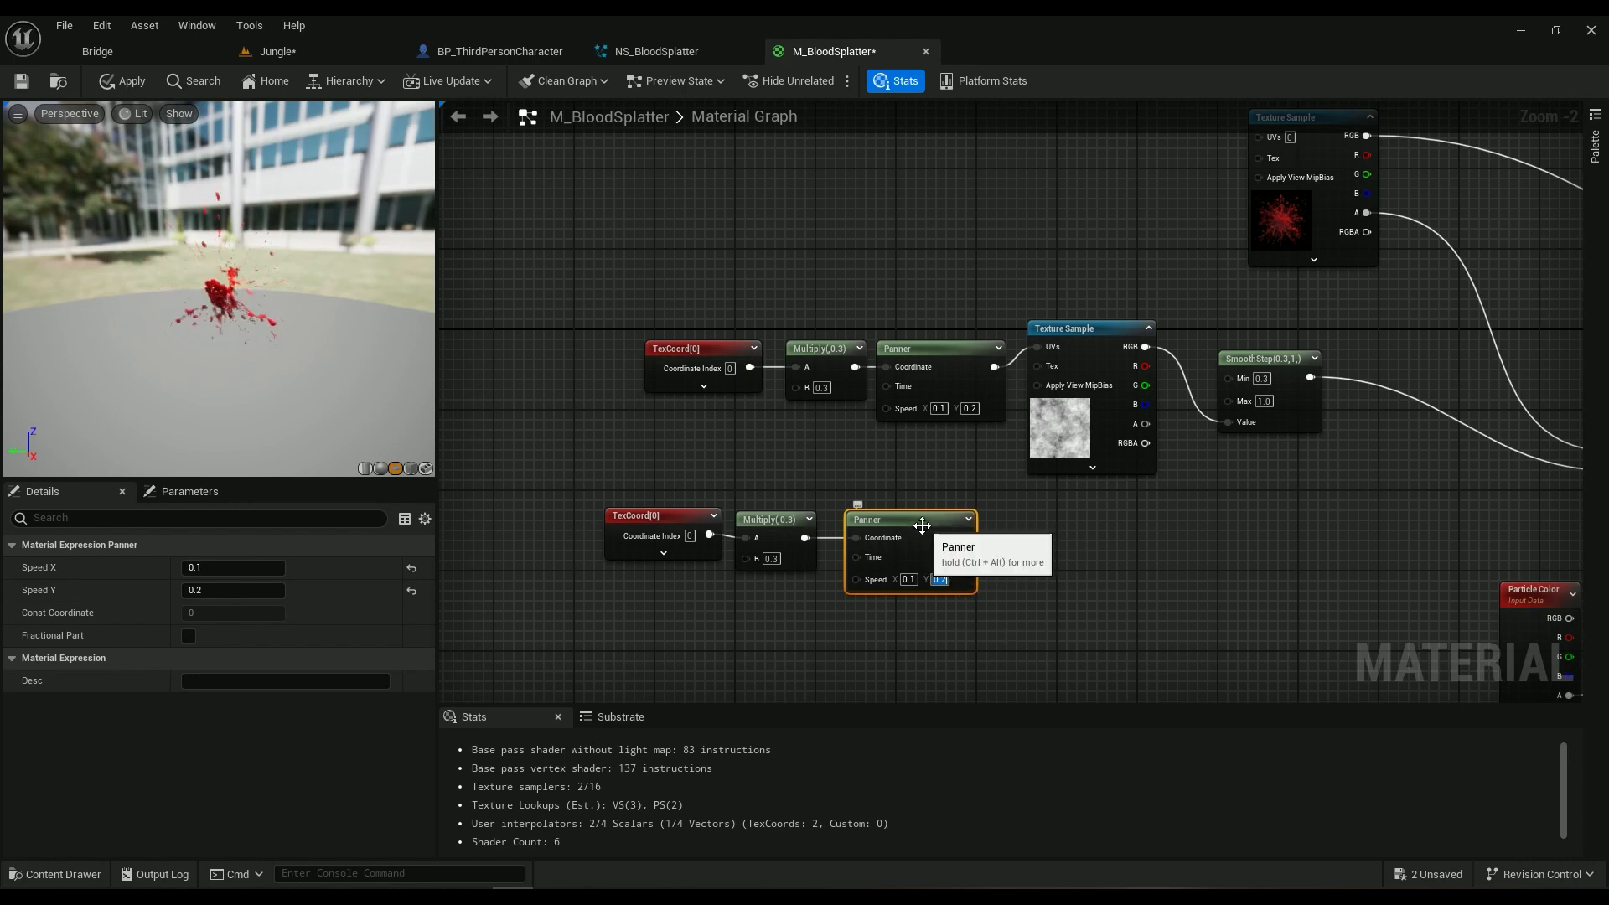
left_click(1062, 329)
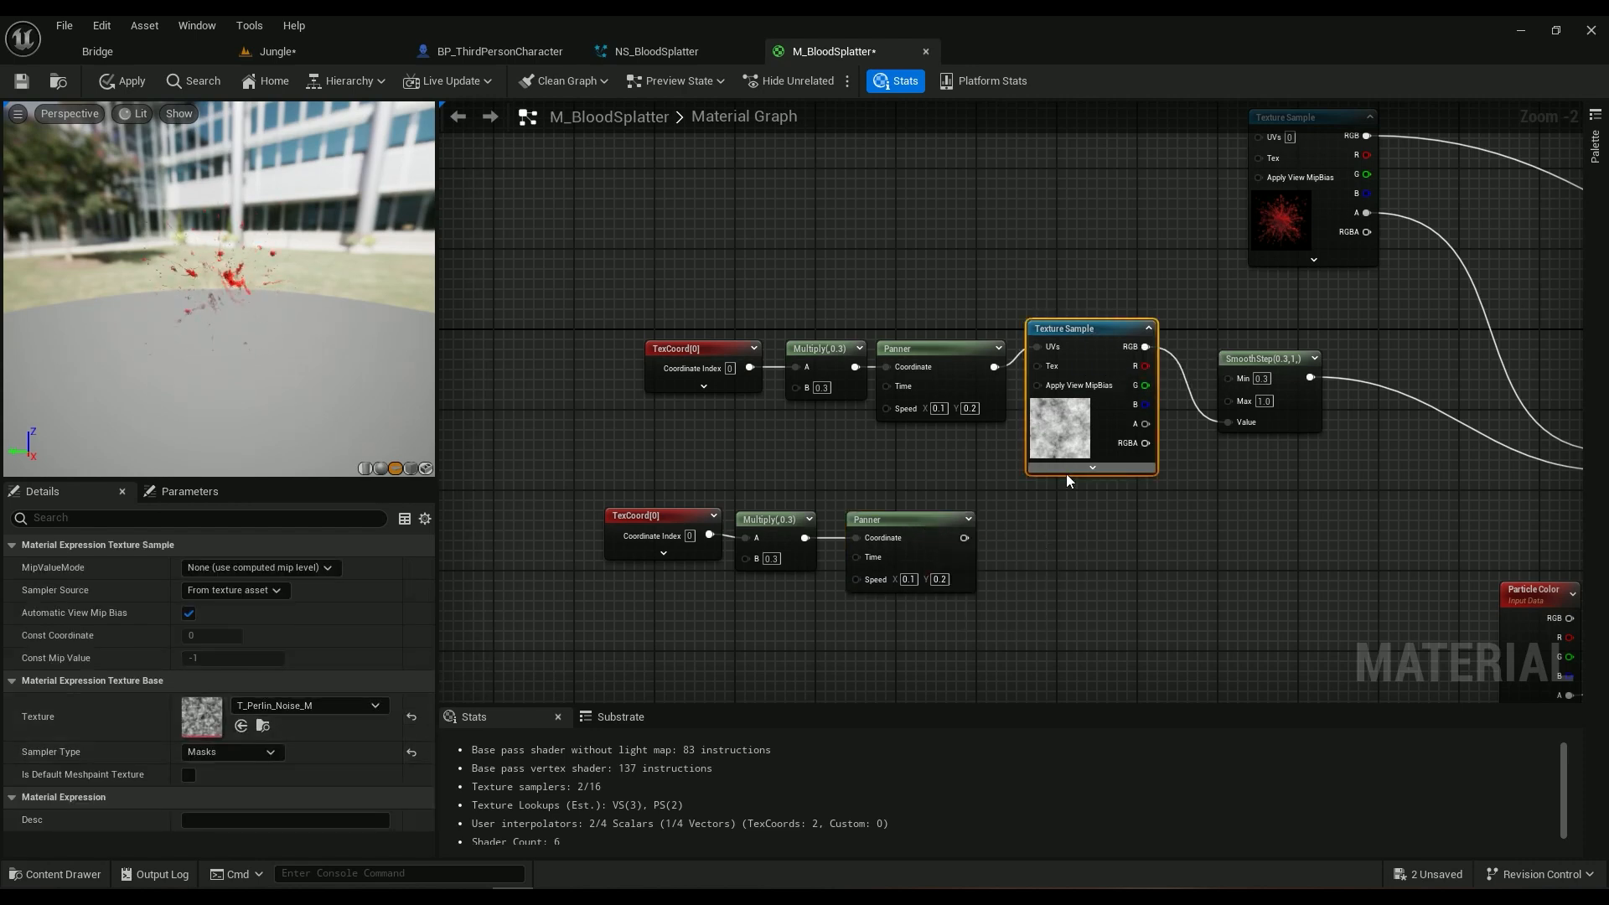
Step: Add a Texture Sample after the second Panner and assign the blood splatter texture
type("txedtu")
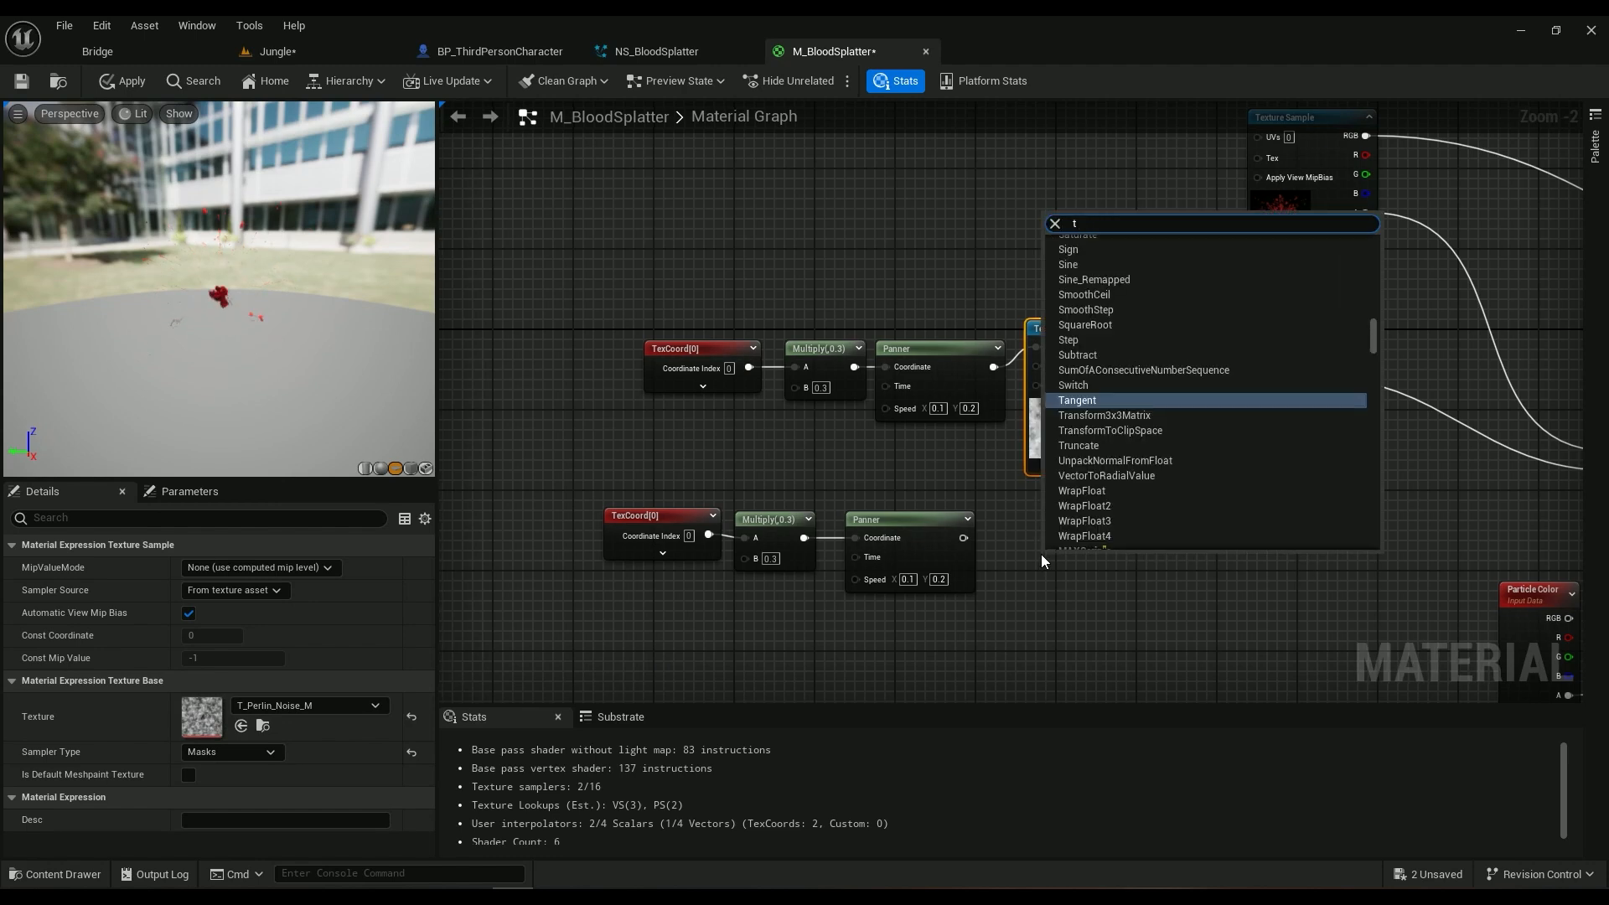
type("exturesa")
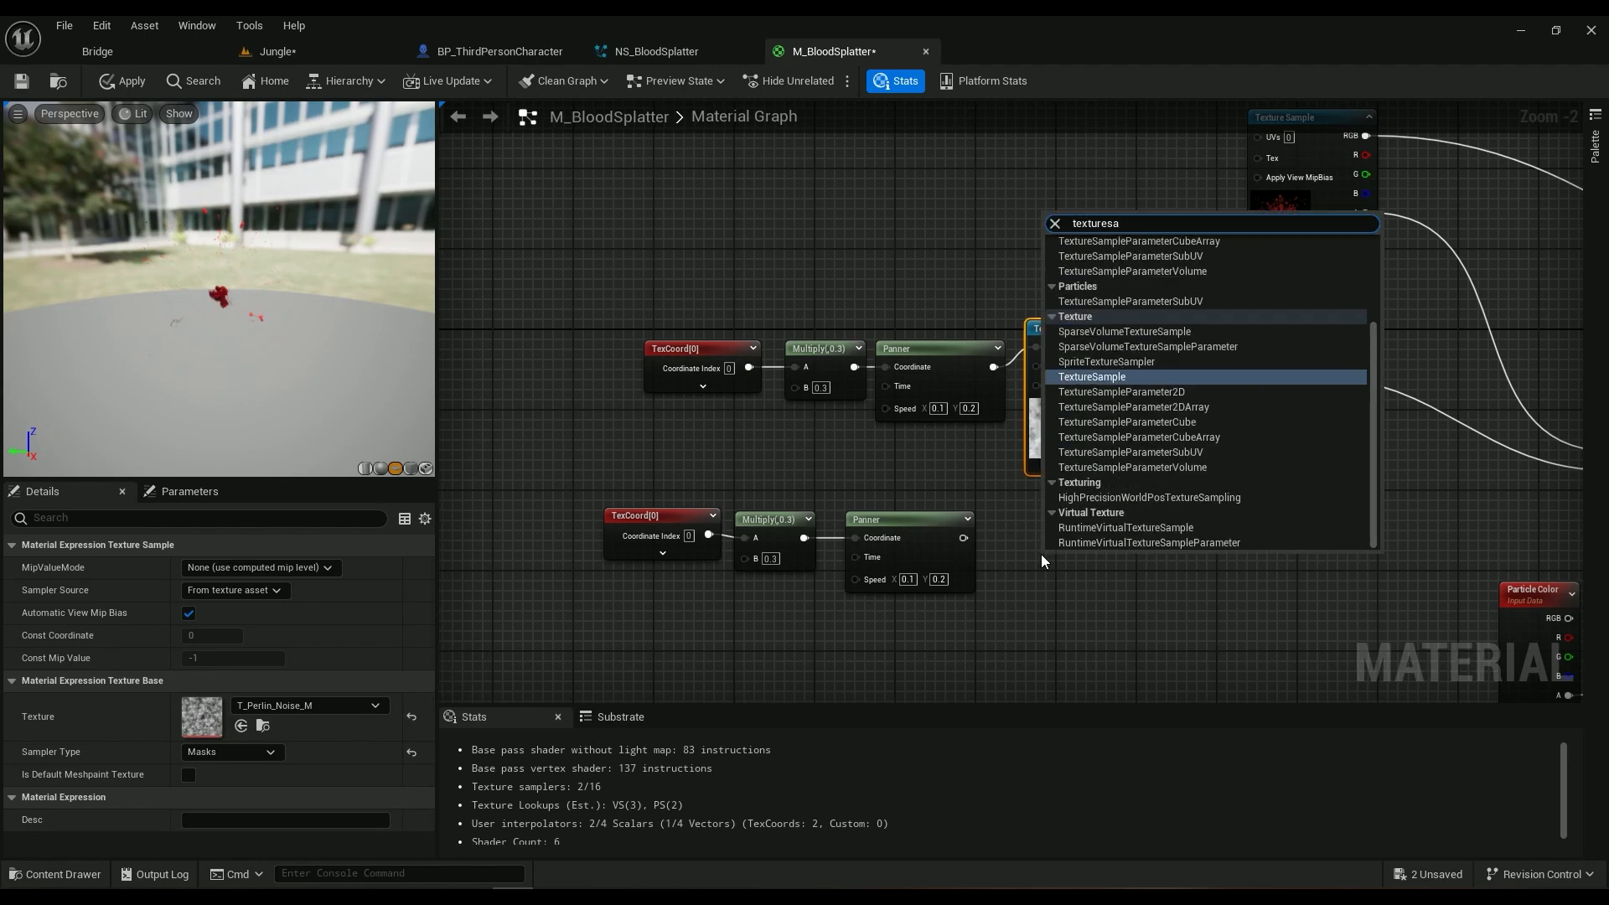
left_click(1091, 377)
type("n")
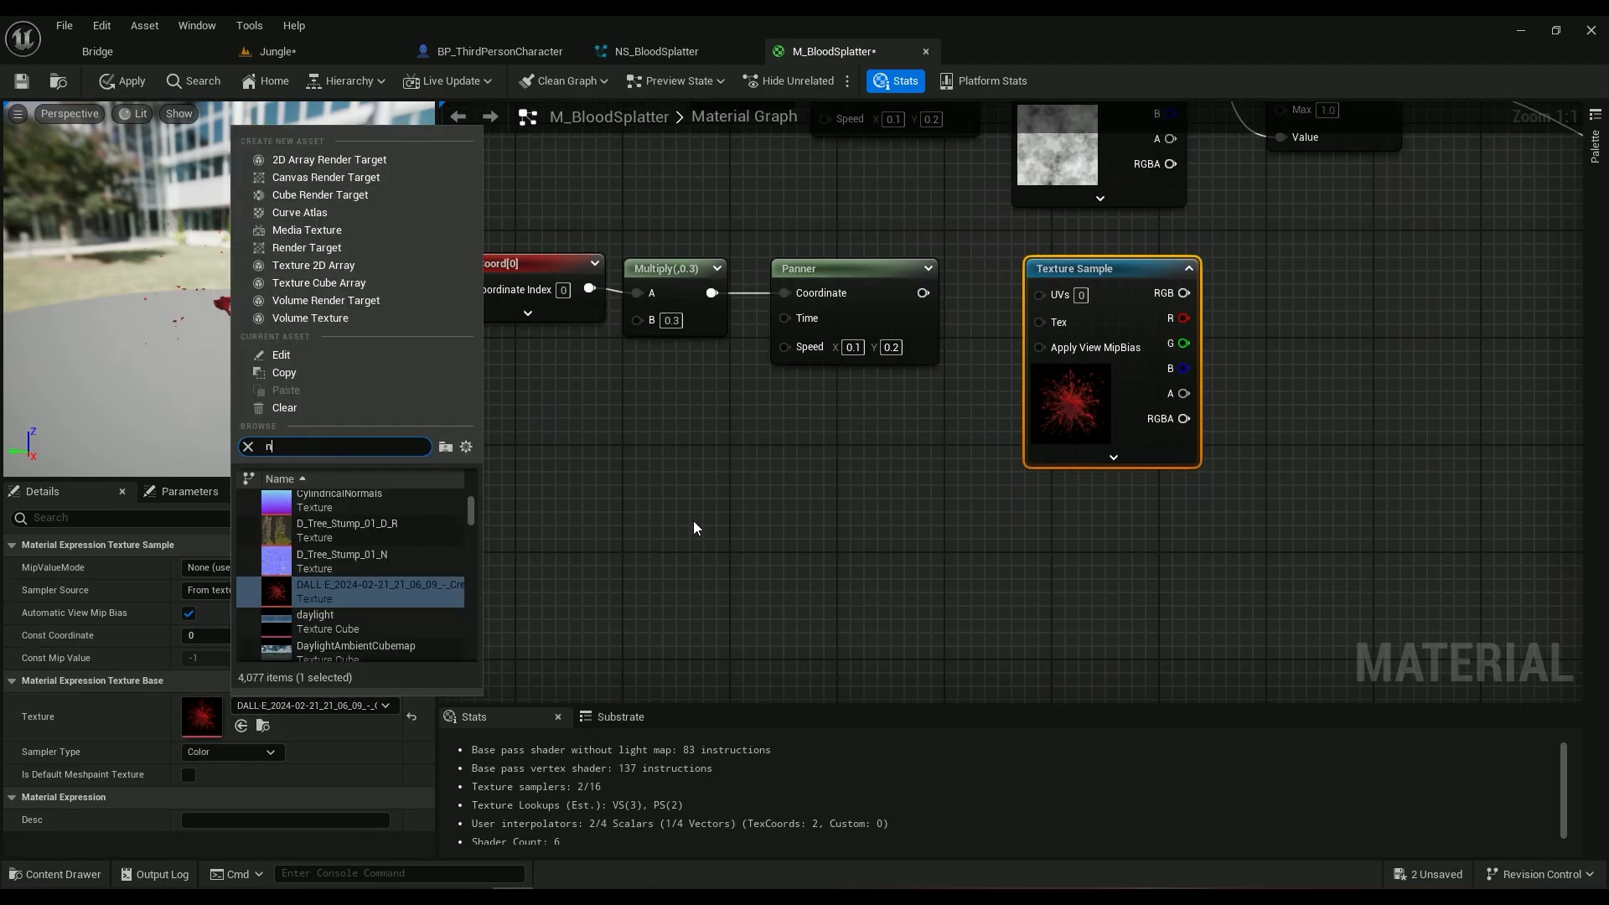
type("oise")
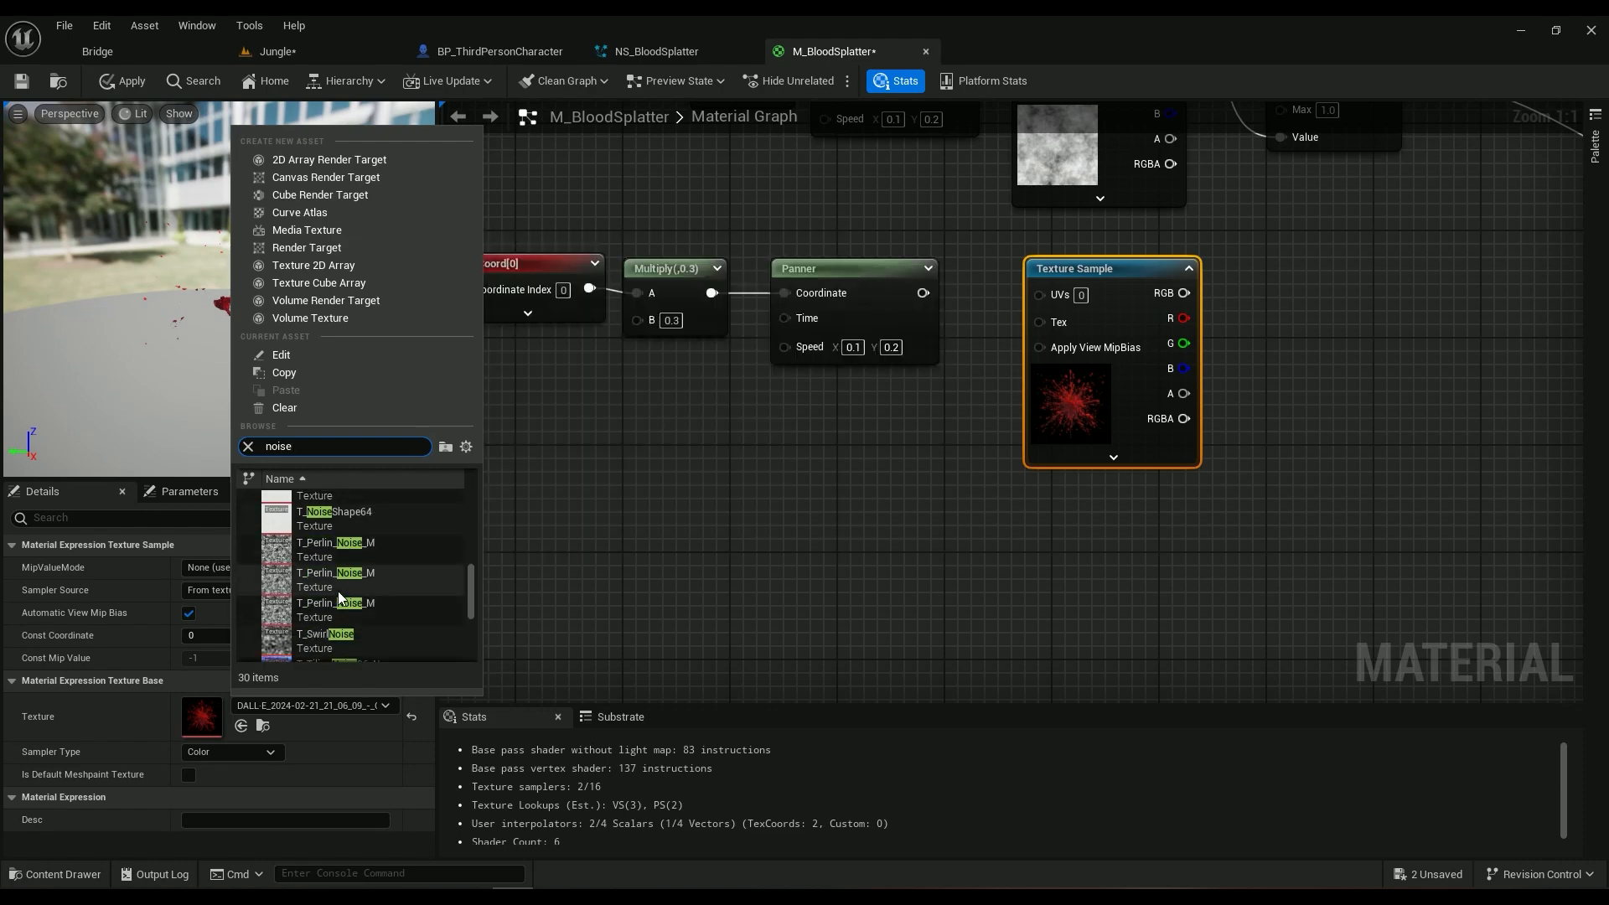
scroll("down", 3)
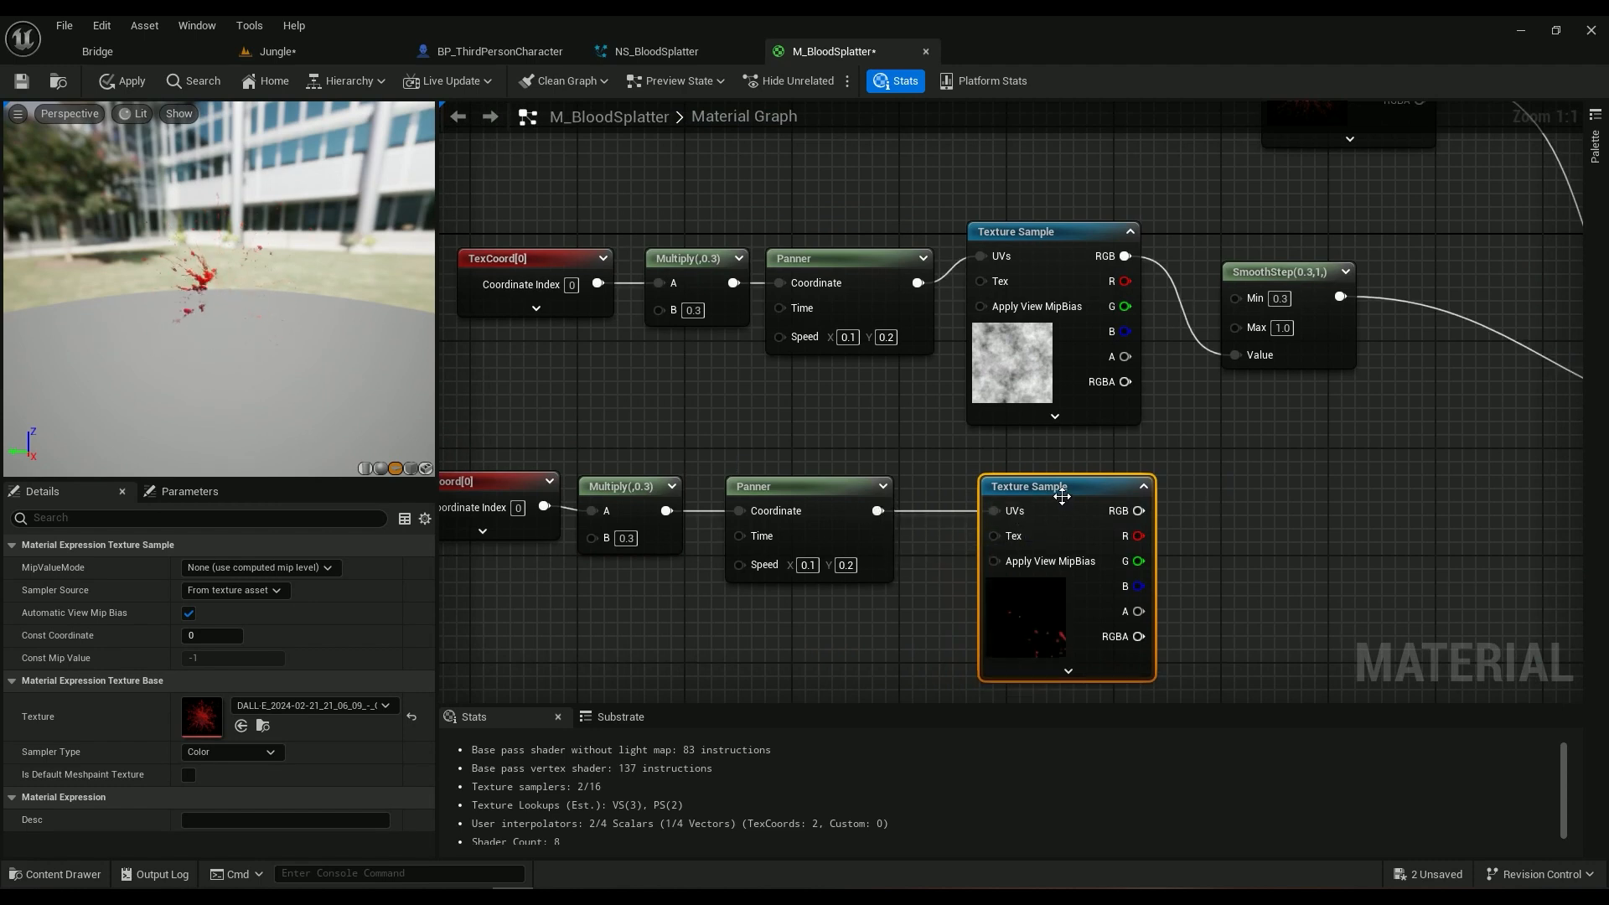
Step: Start previewing the new texture sample node's output
right_click(1062, 498)
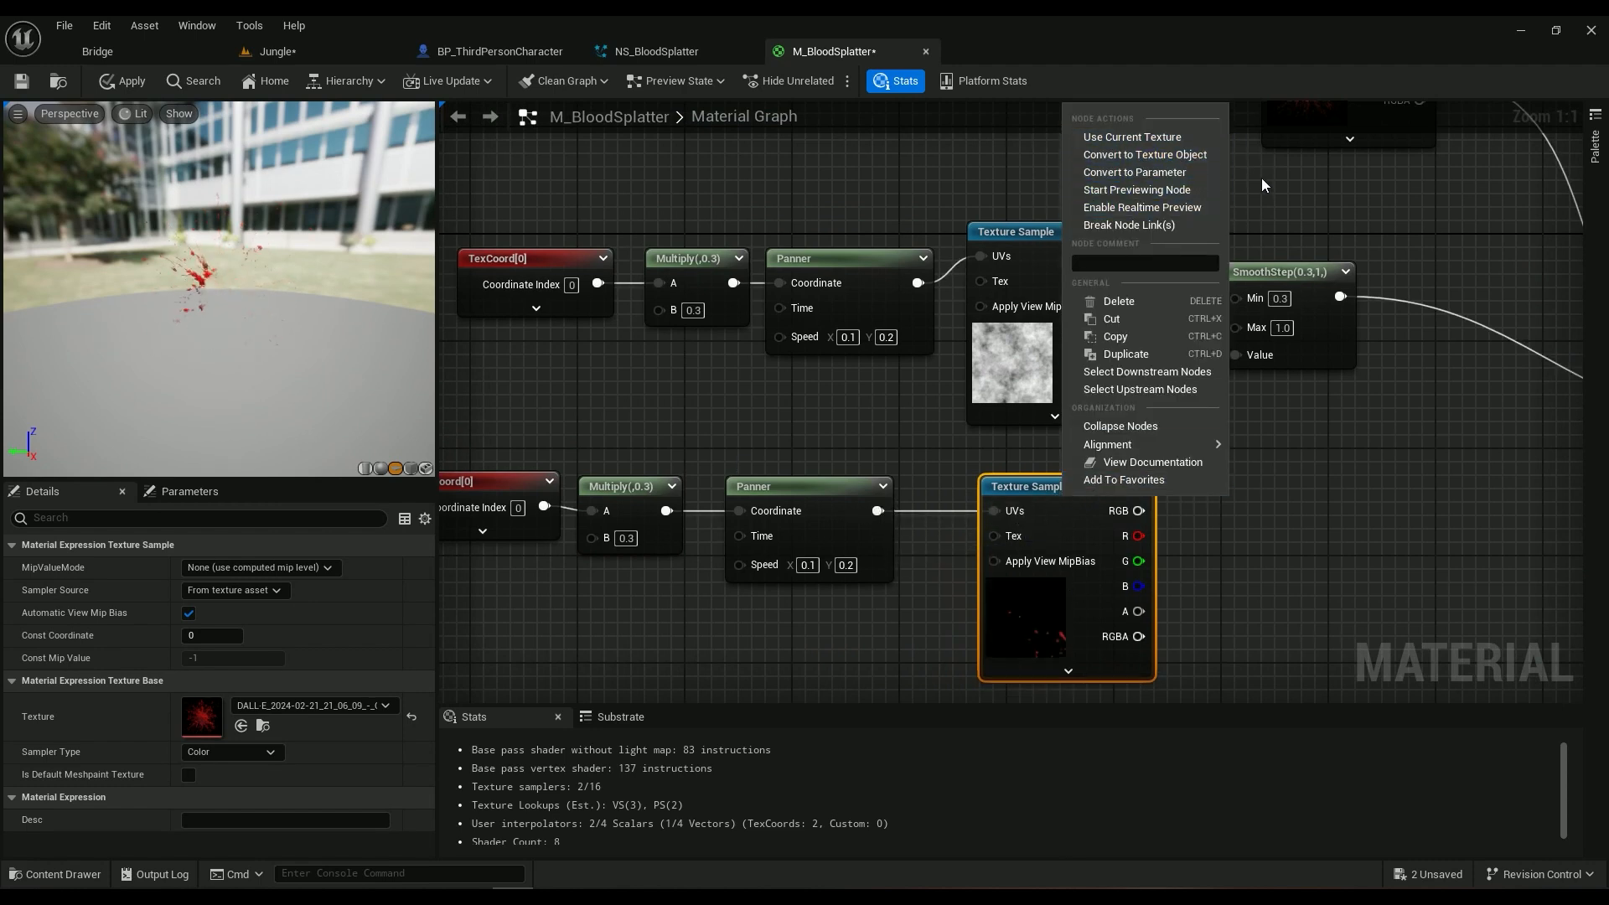
left_click(1136, 189)
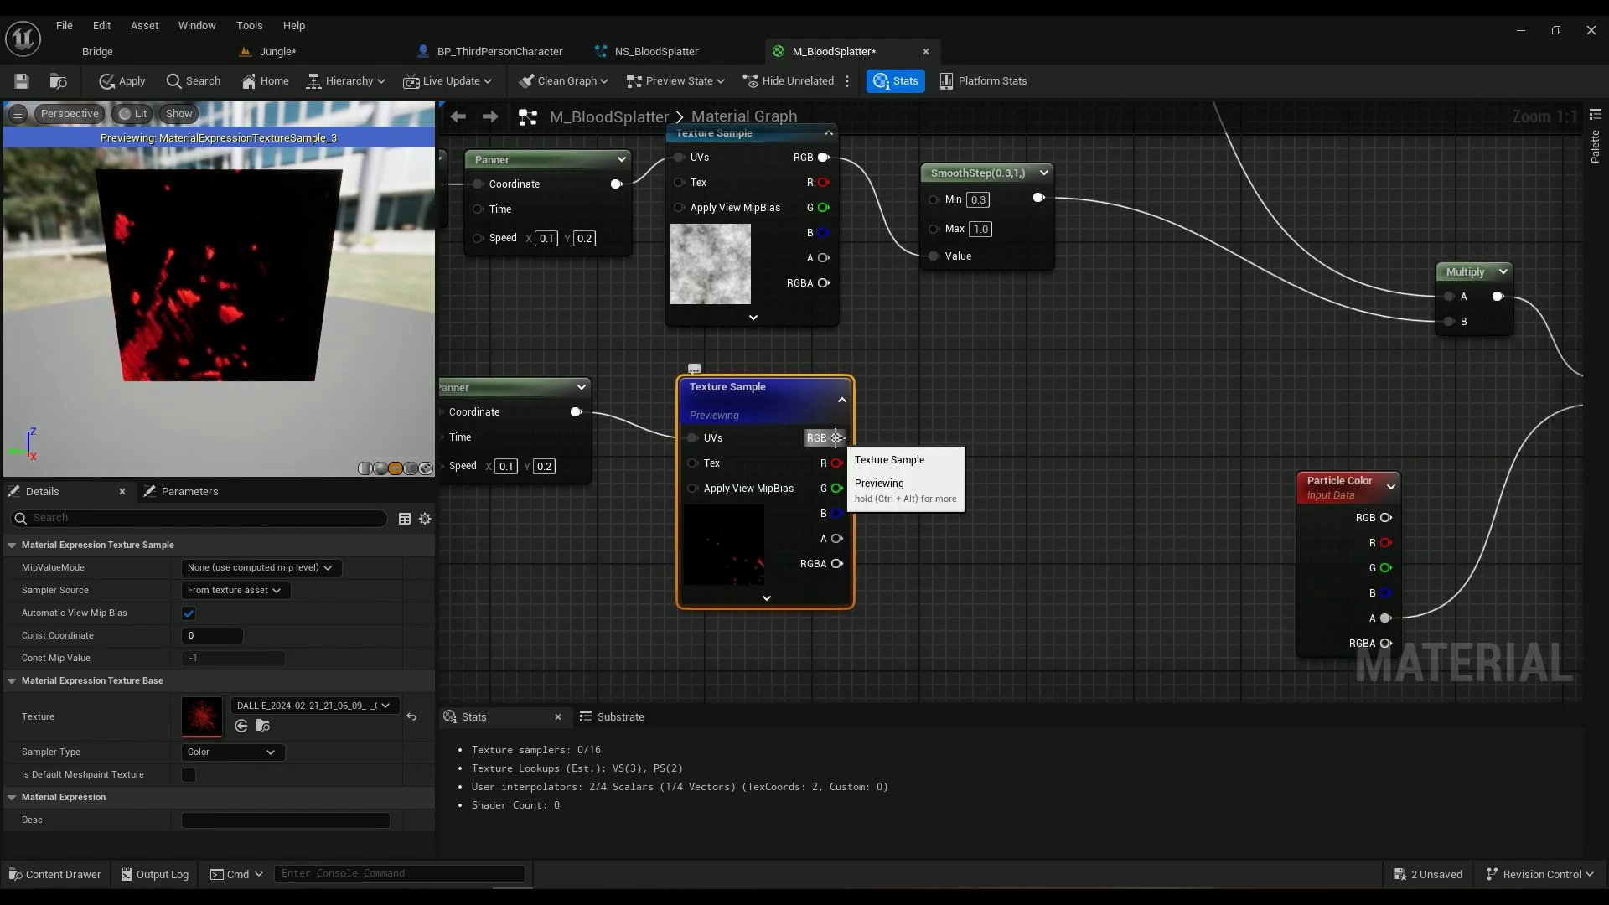
Step: Feed the splatter texture sample into a SmoothStep node with Min 0.3 and Max 1.0
type("smooths")
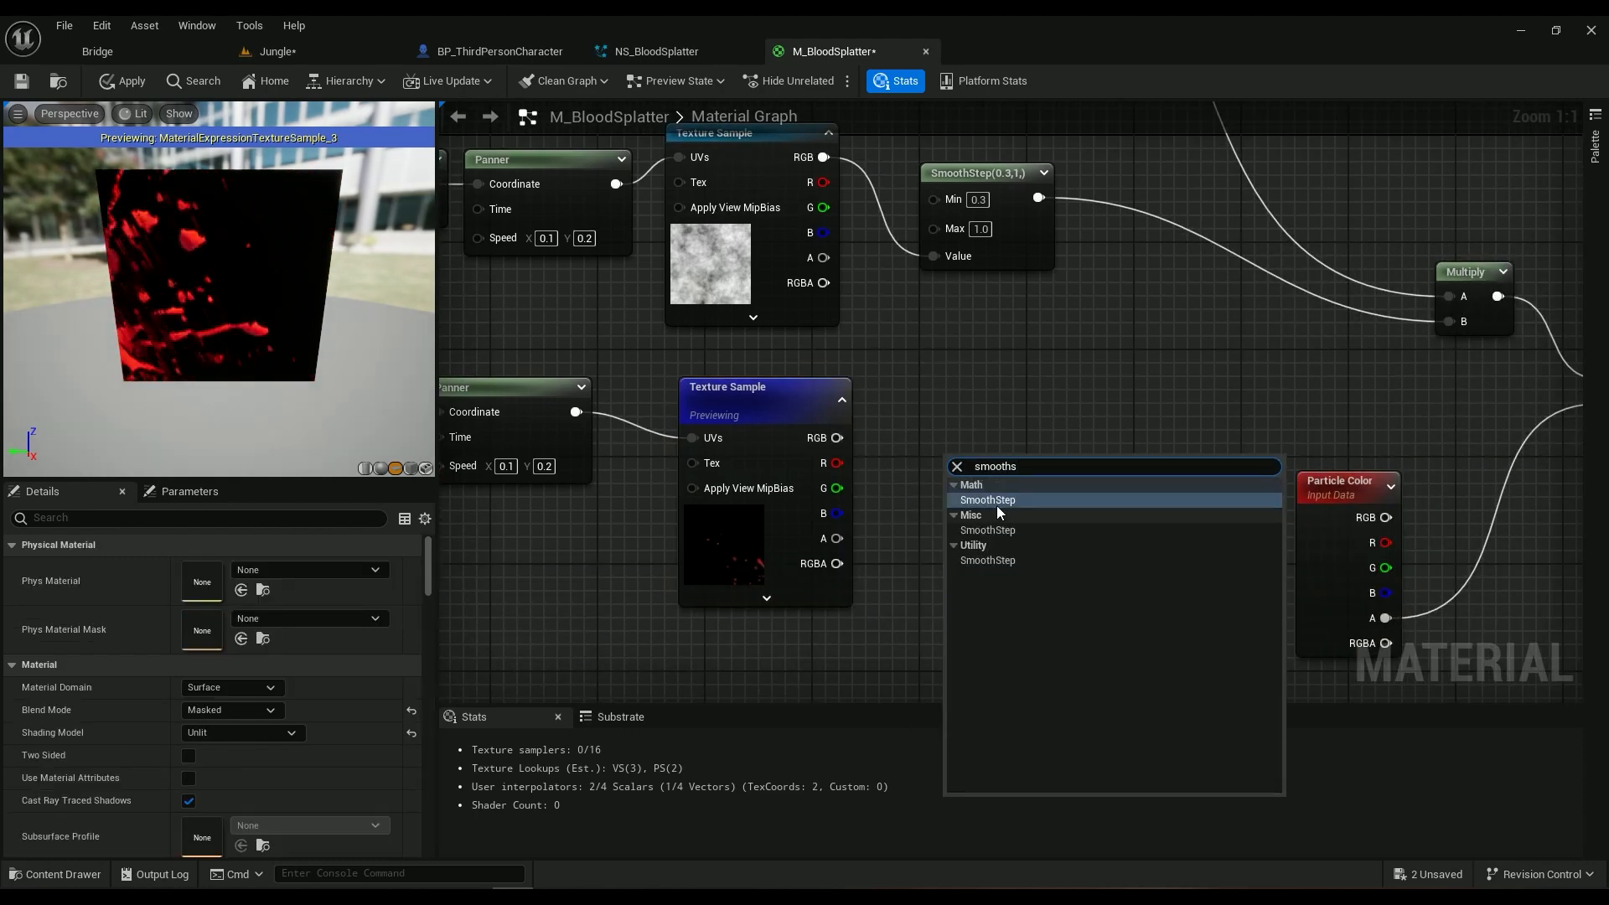
left_click(985, 500)
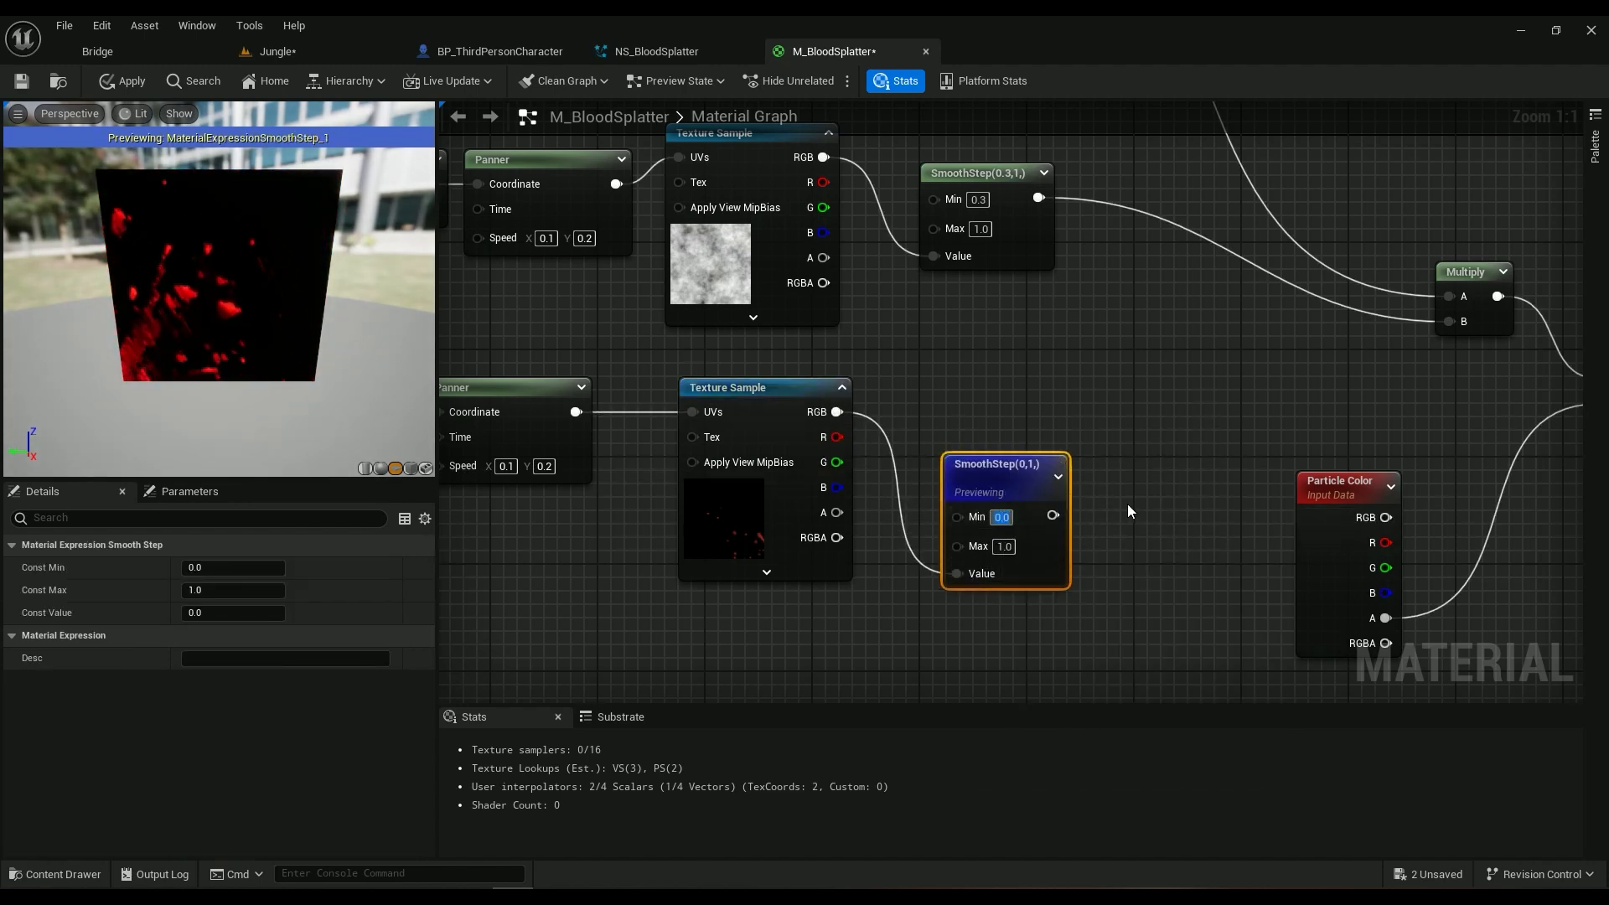
type("0.2")
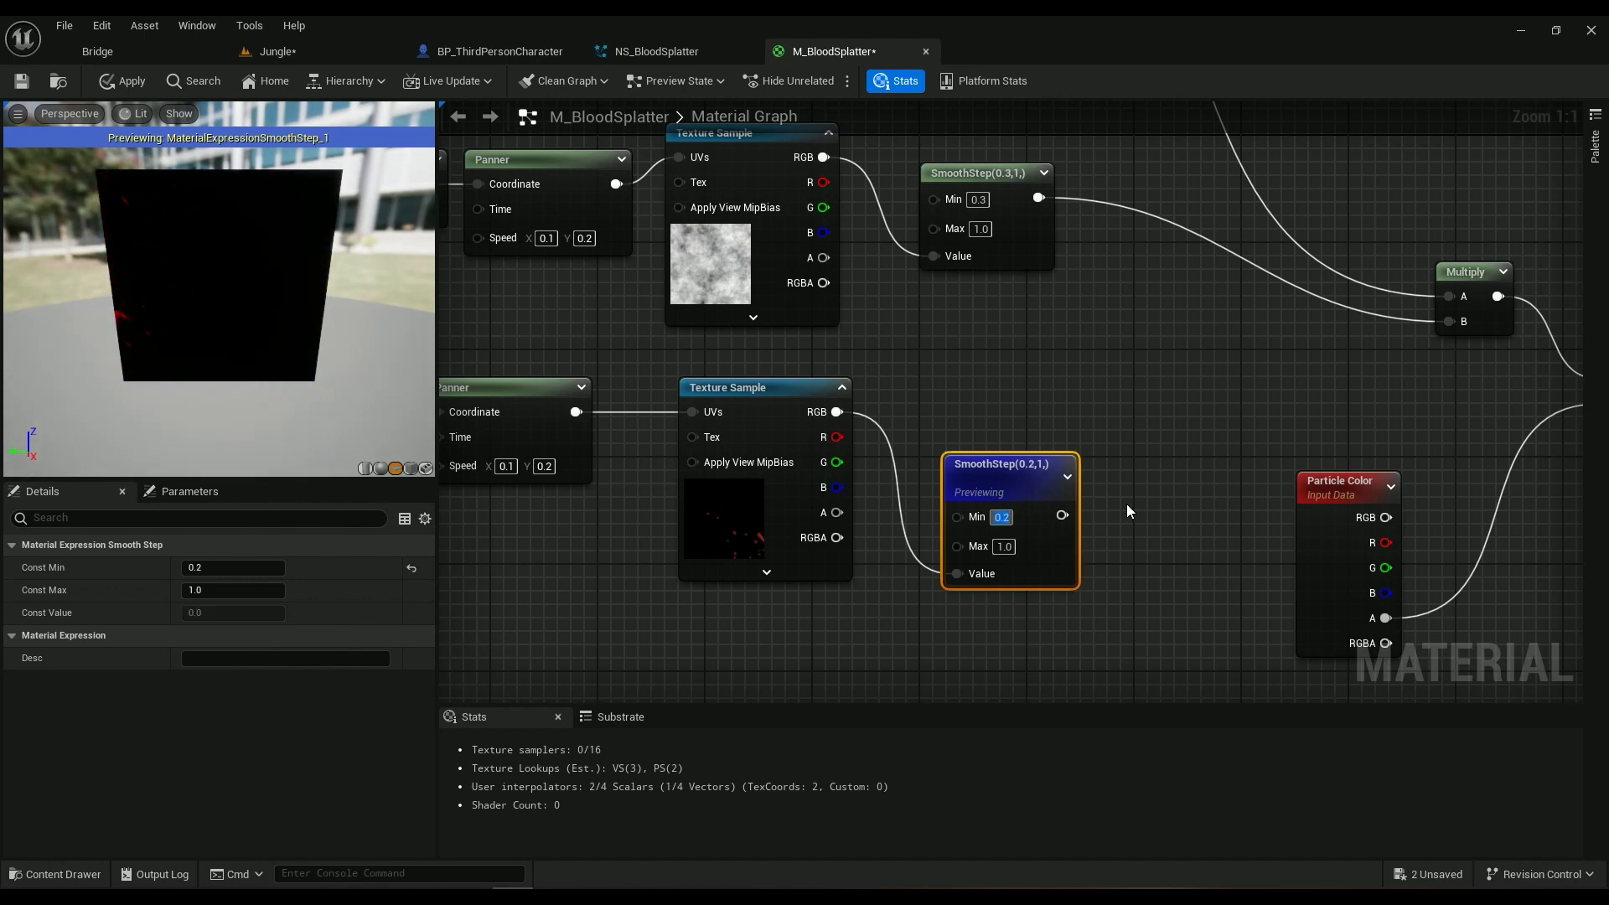
type("0.3")
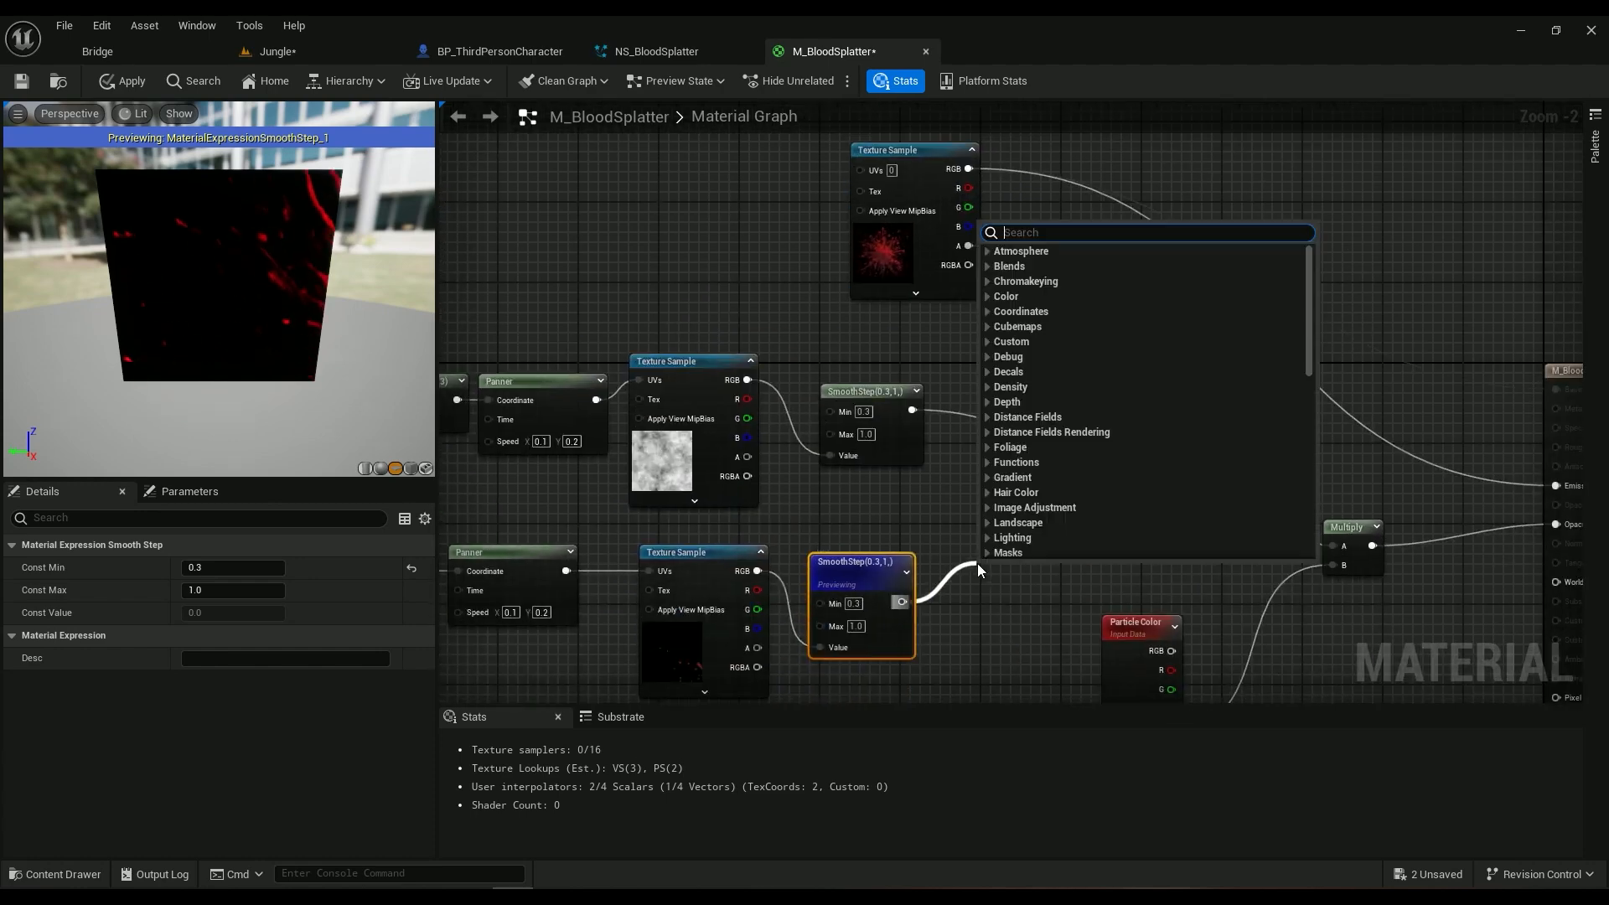
Step: Add Multiply and ParticleColor nodes, then discard the second splatter chain so the material compiles
type("mul")
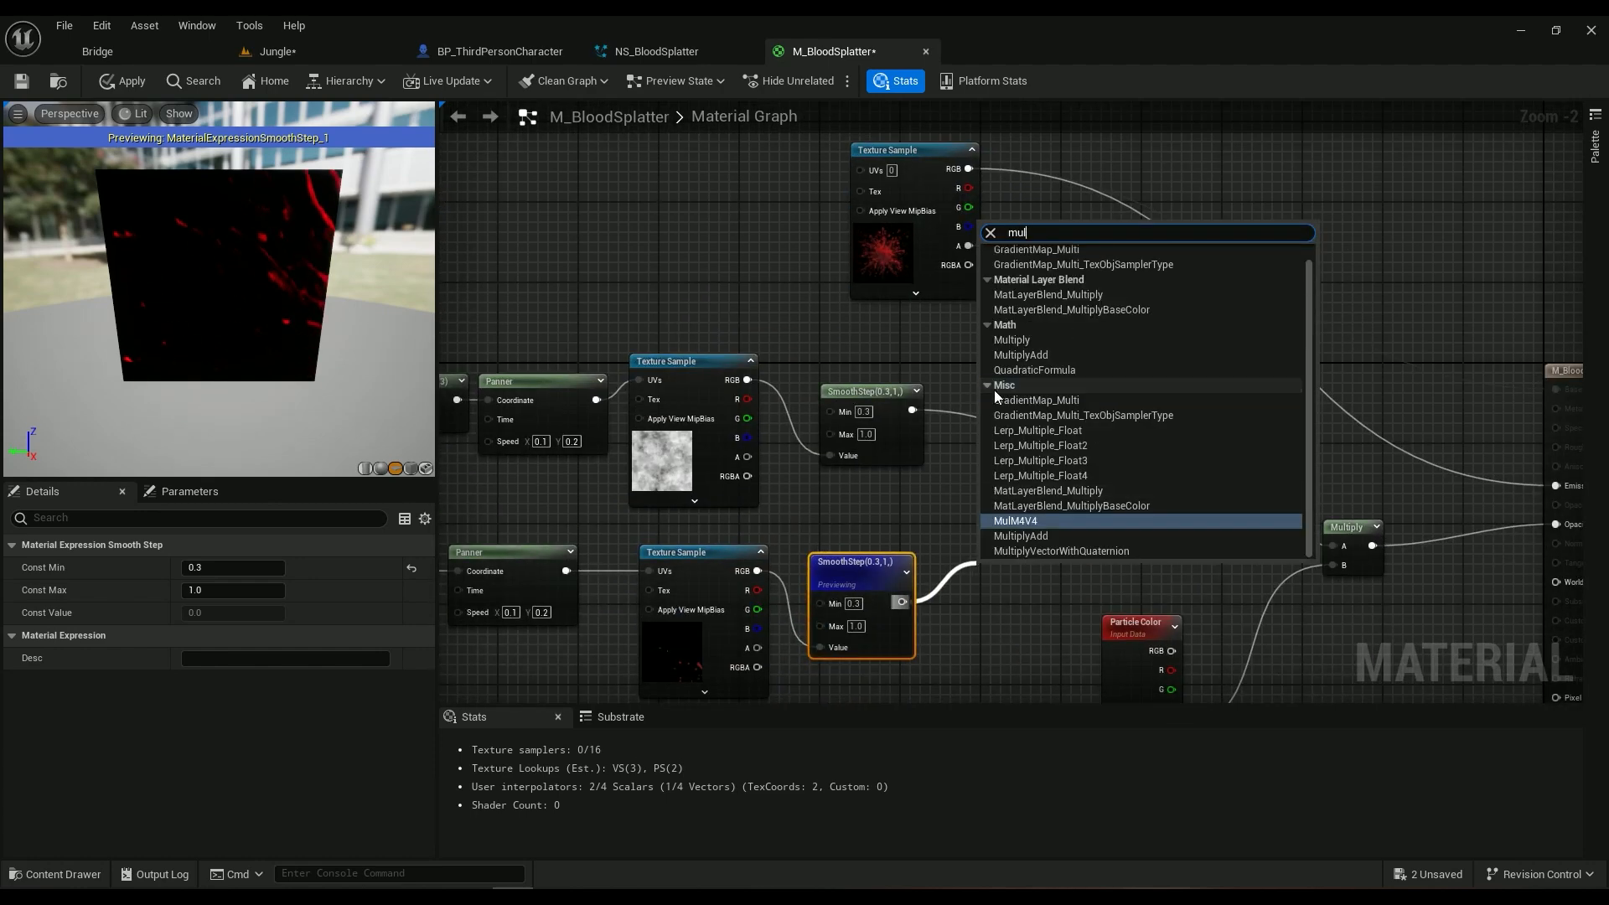
left_click(1013, 341)
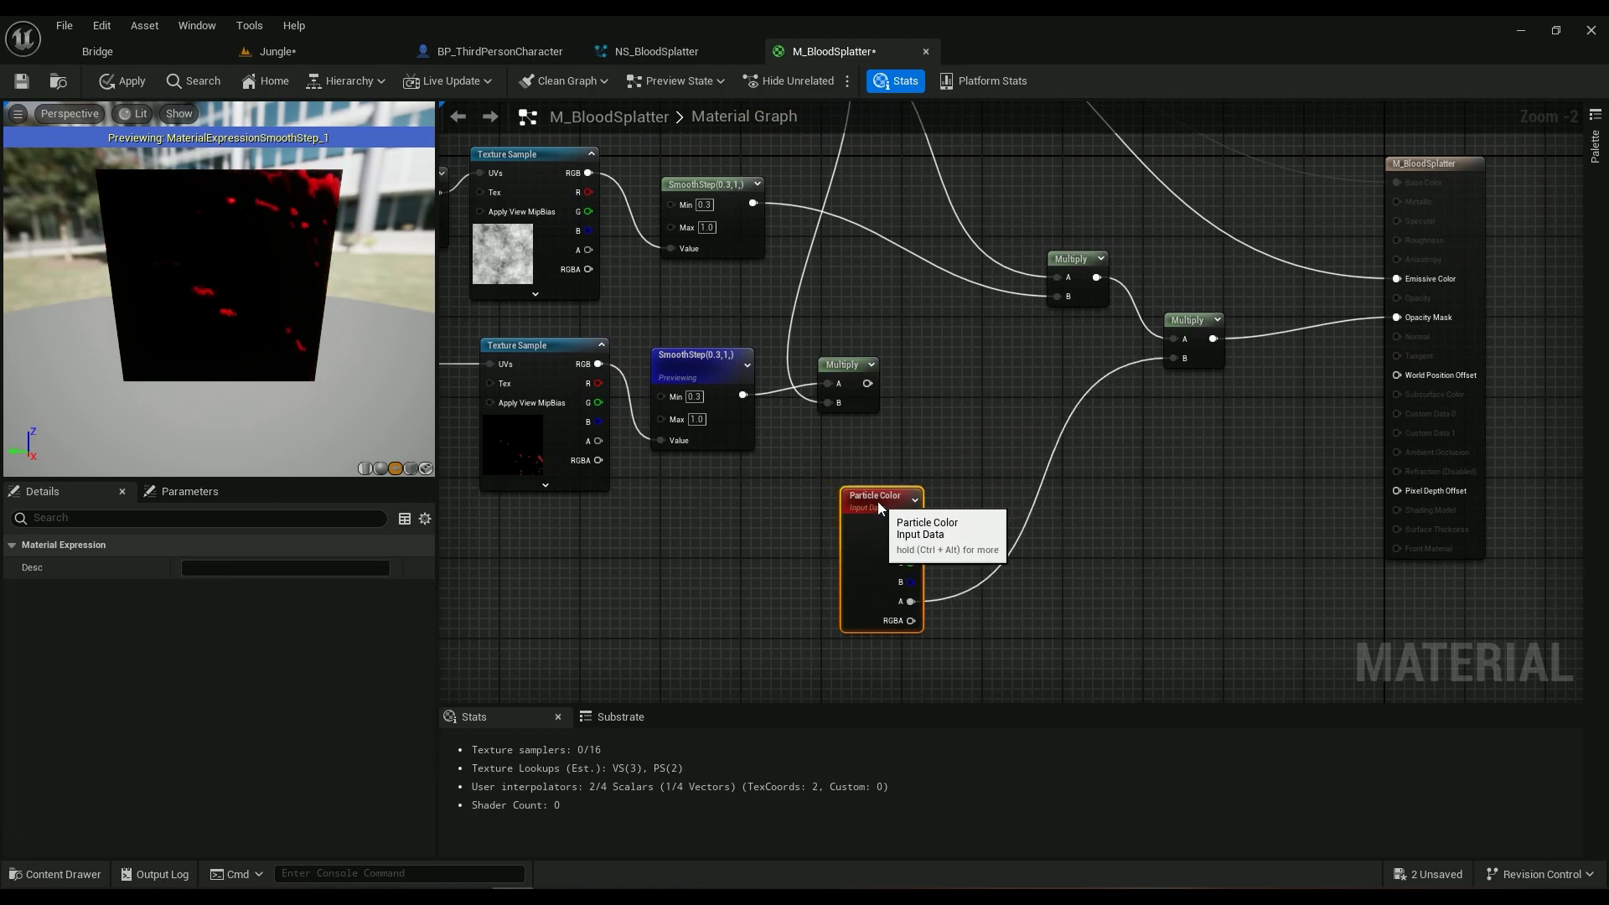
left_click(1434, 162)
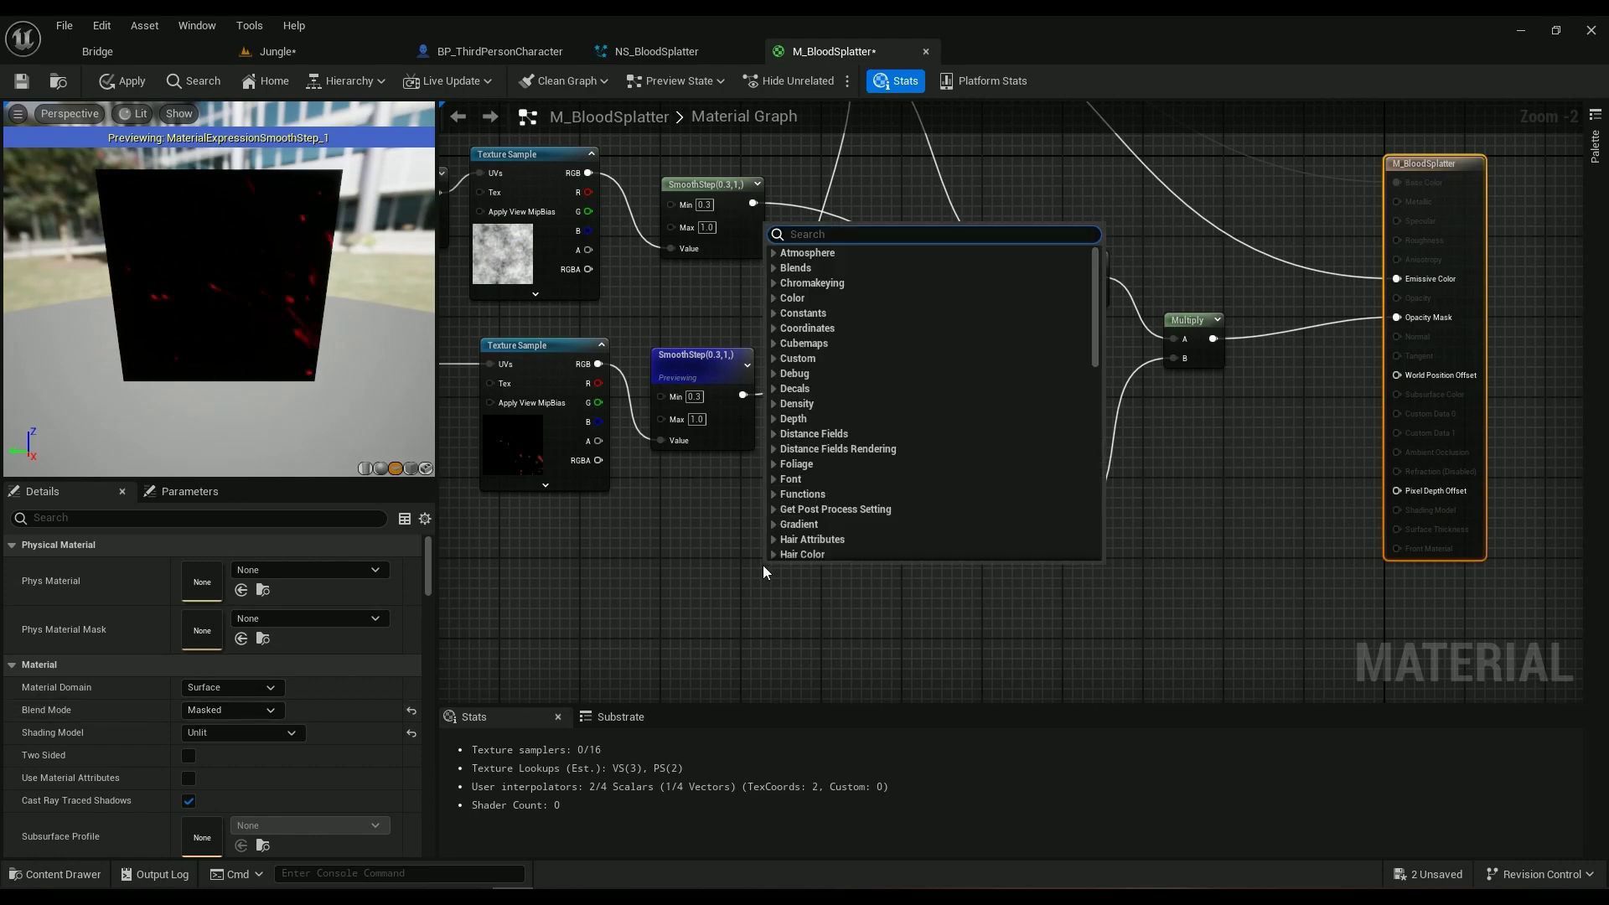
type("particle")
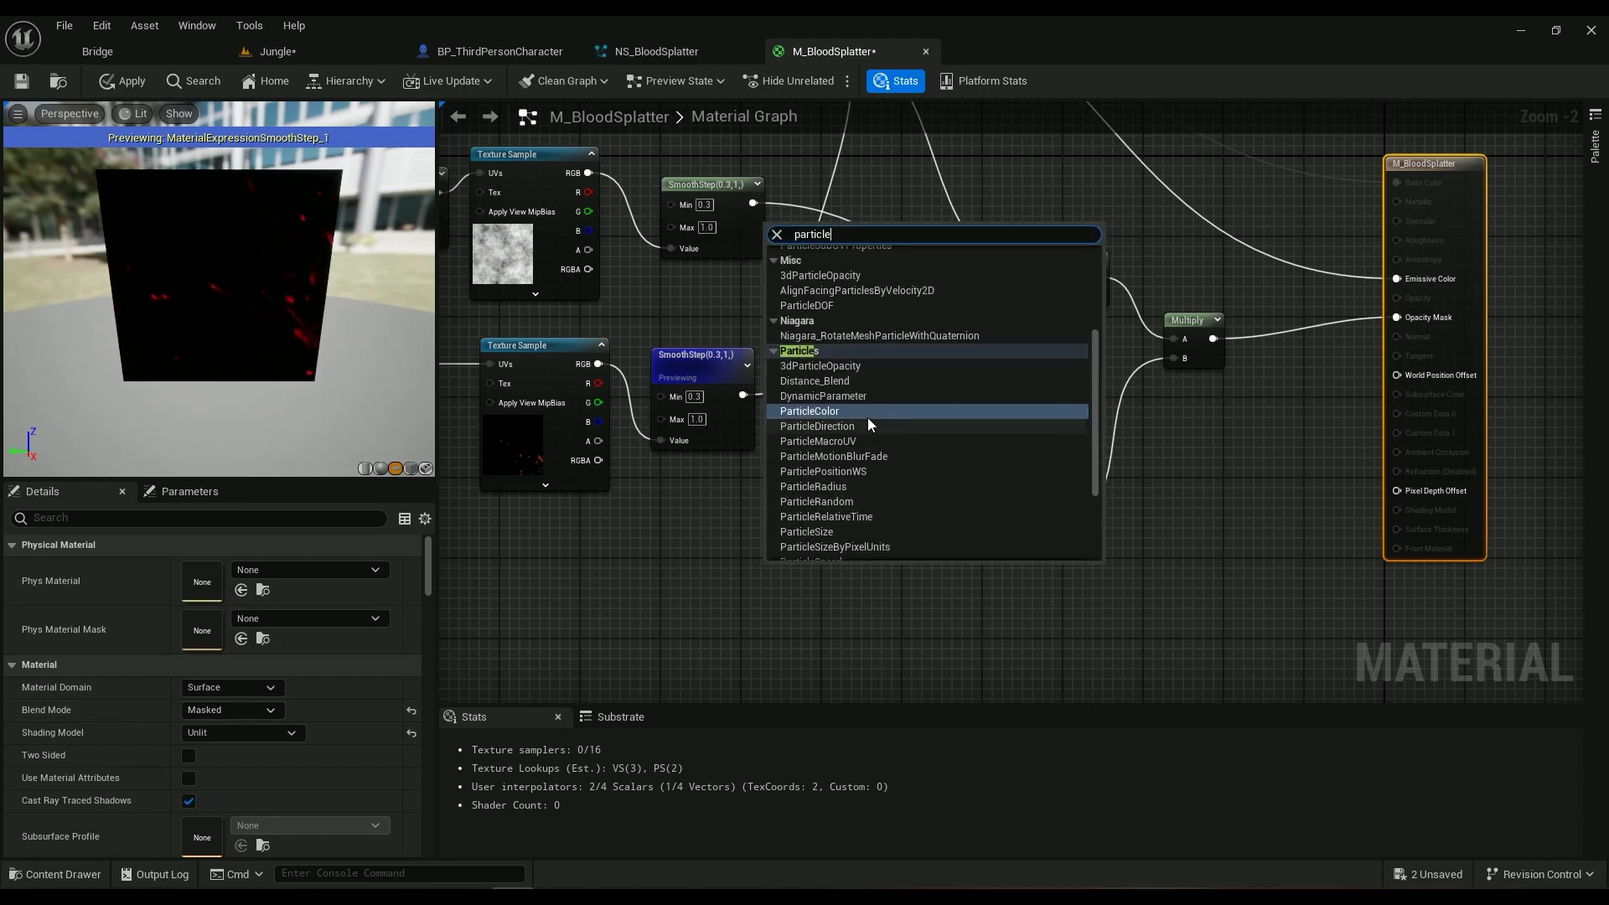
left_click(809, 411)
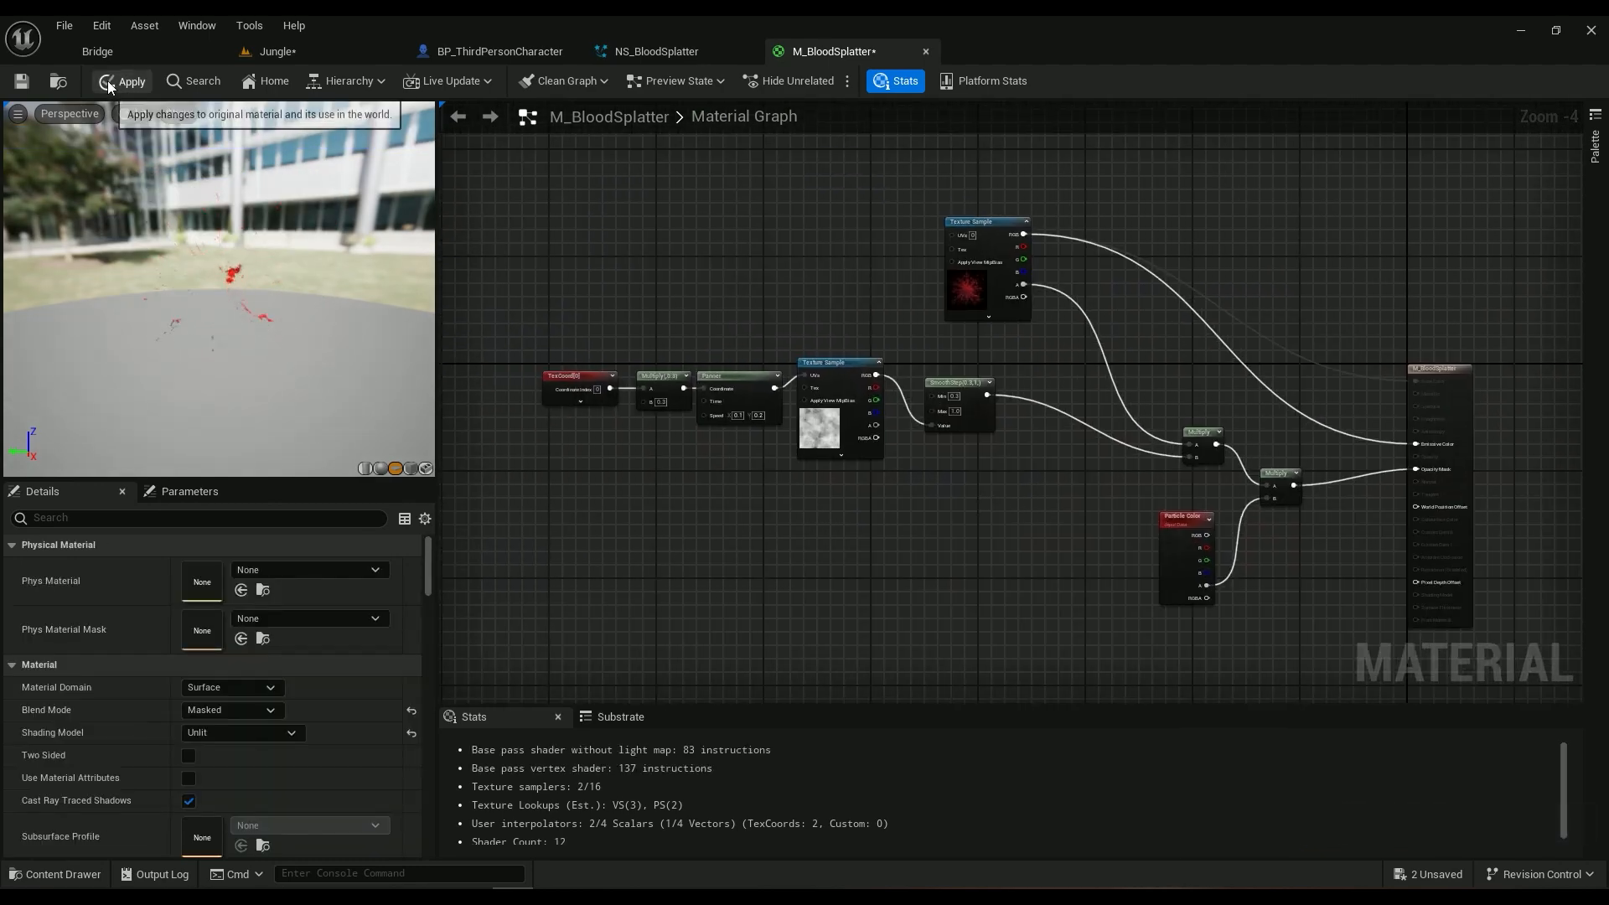
Step: Apply the M_BloodSplatter changes and switch back to the NS_BloodSplatter system editor
left_click(124, 80)
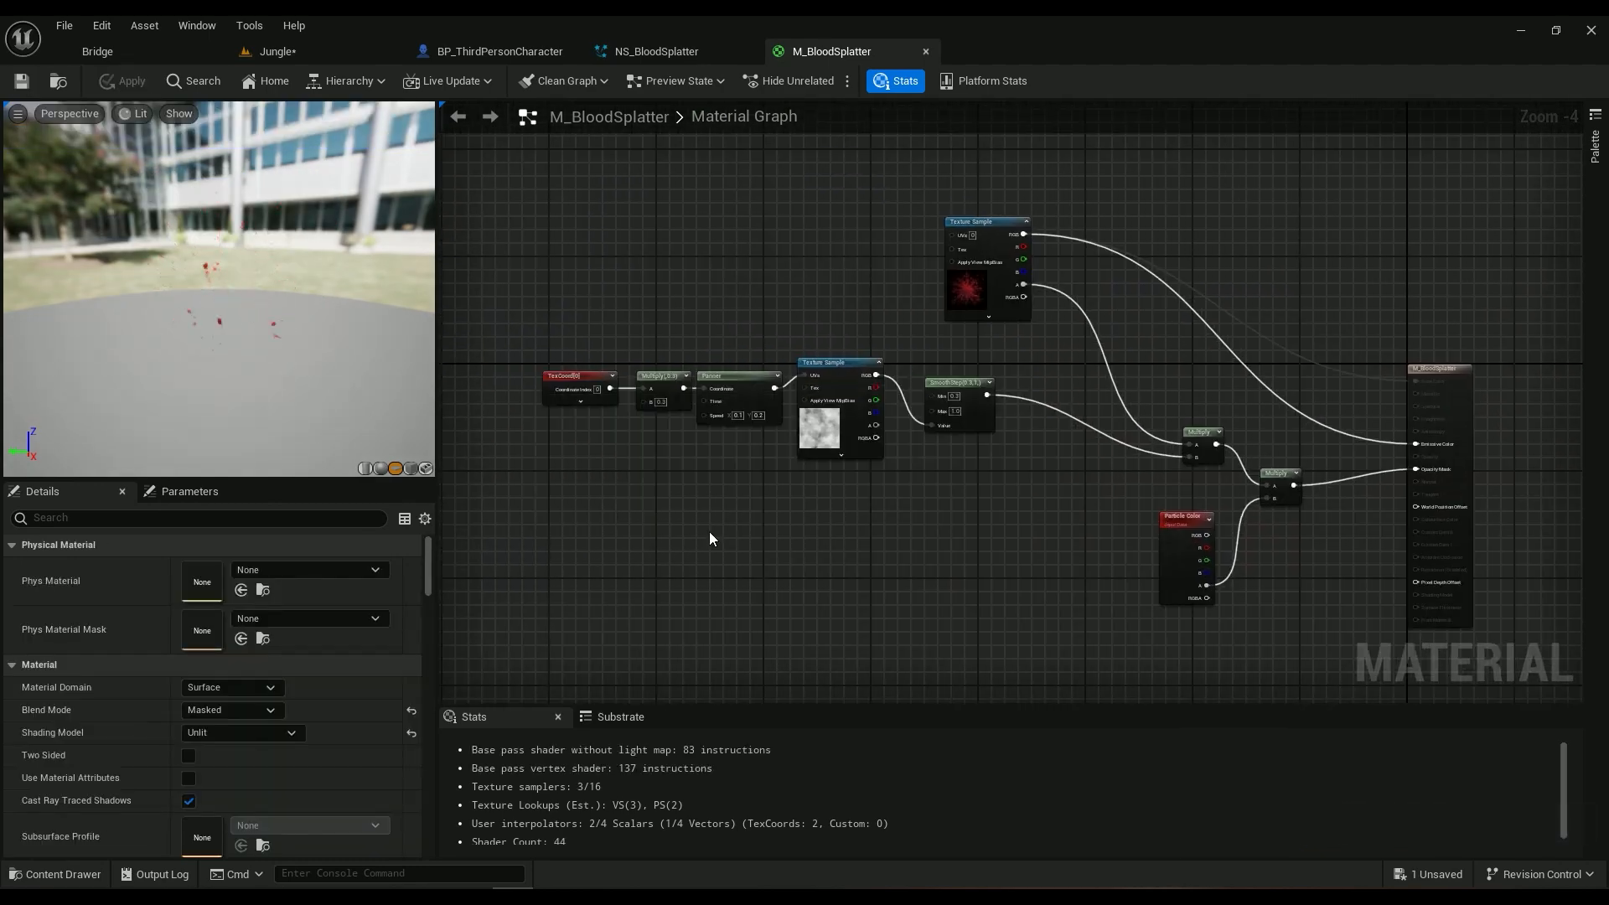
left_click(657, 52)
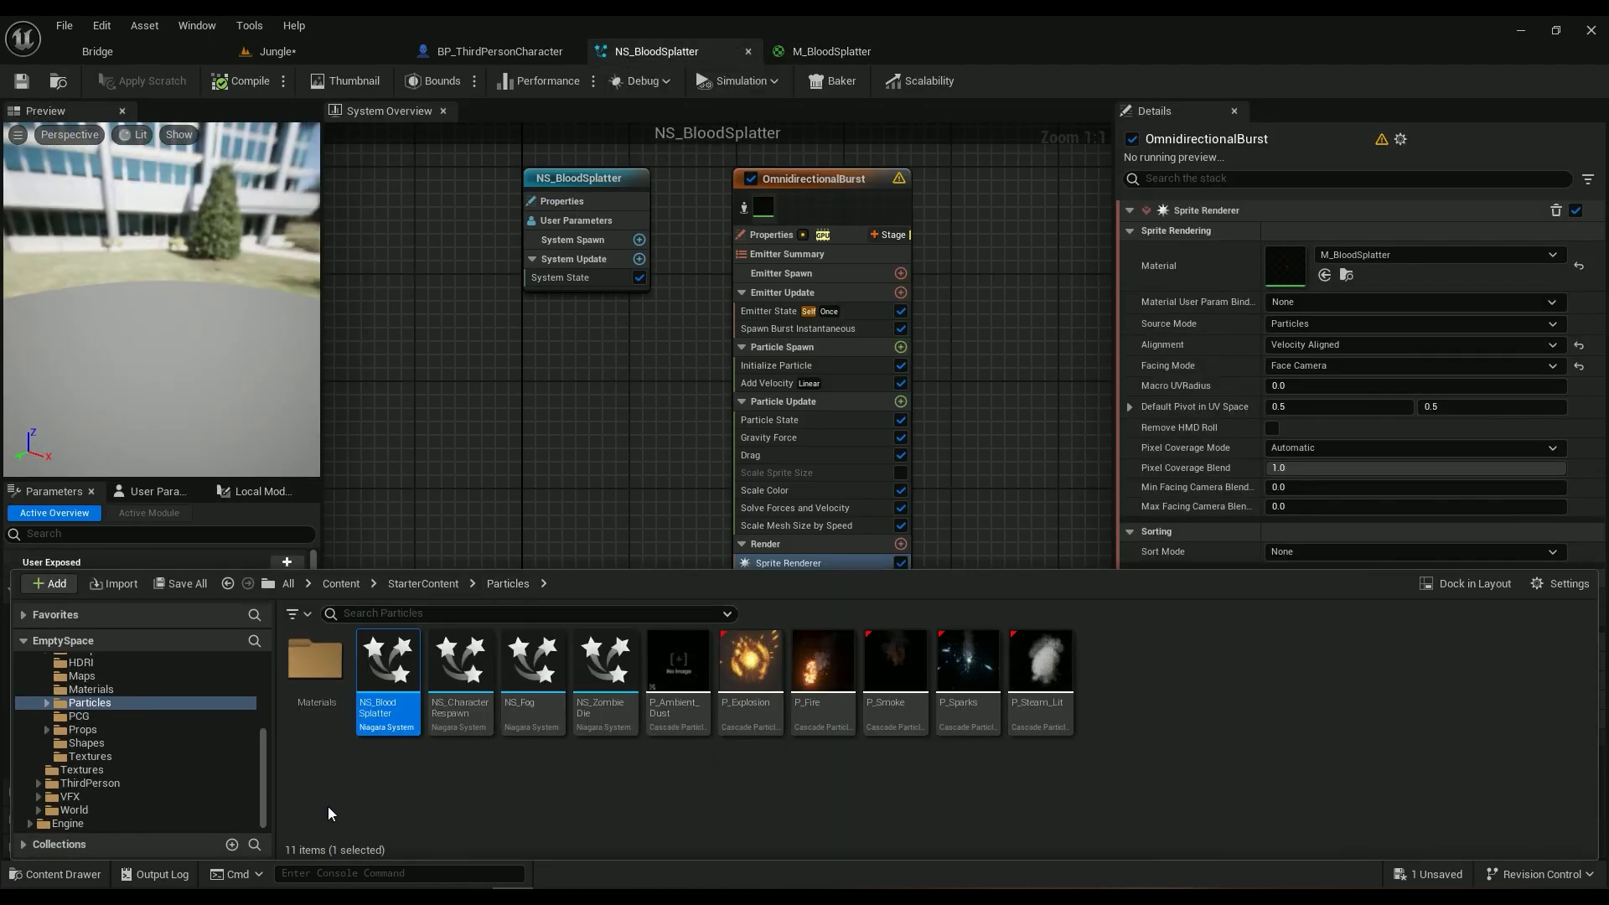
Step: Start a new Niagara System from the Fountain template, then cancel it
left_click(49, 583)
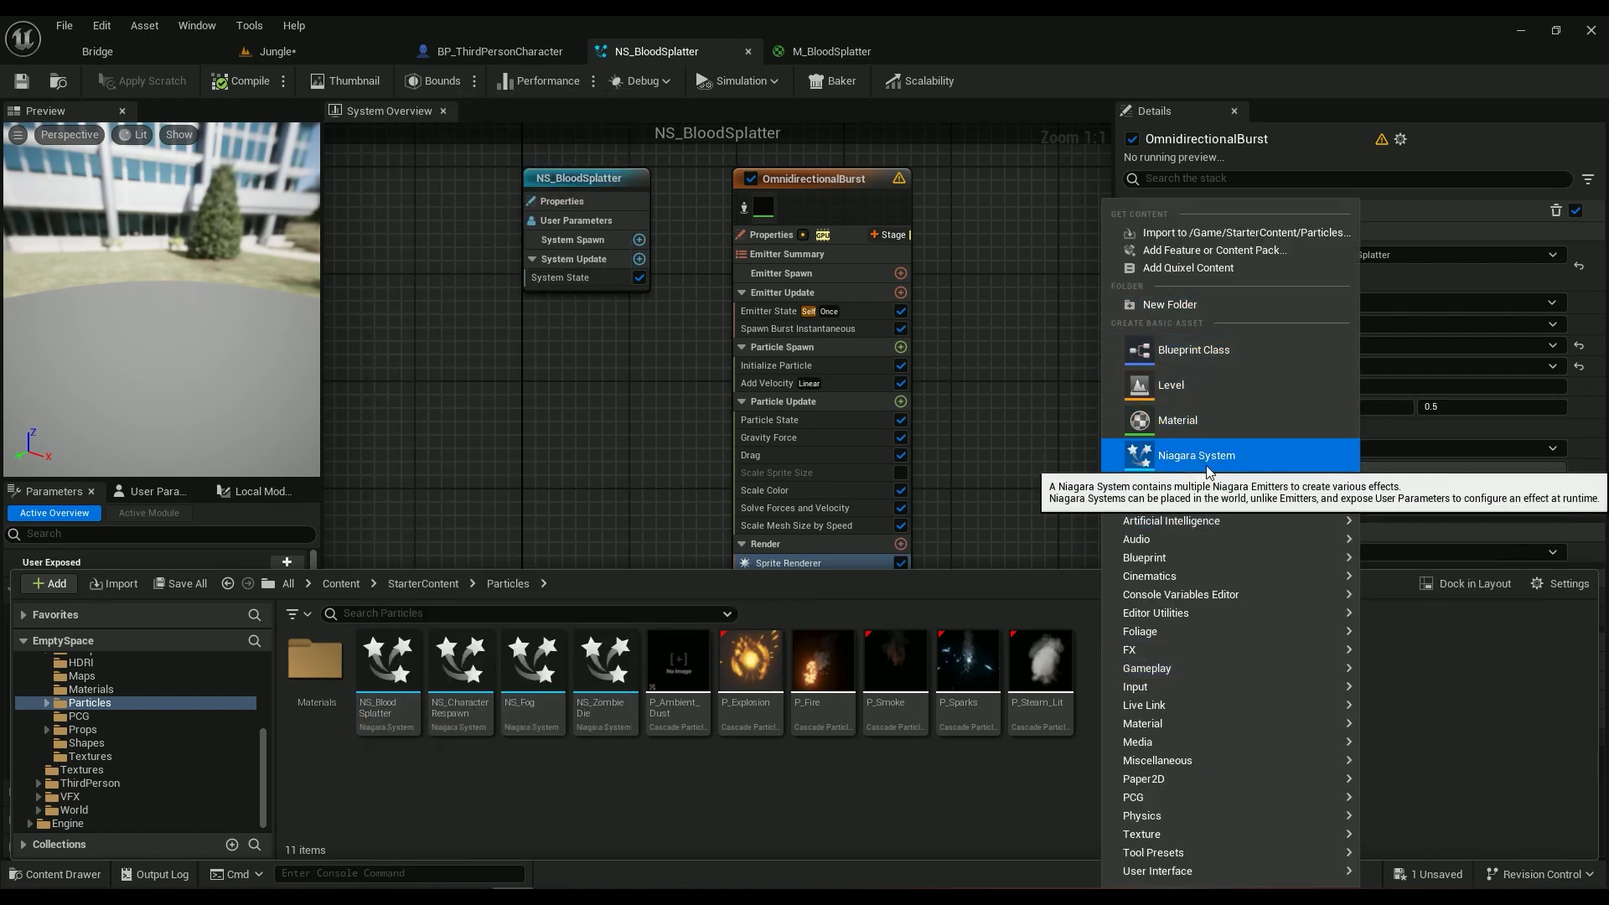
left_click(1194, 454)
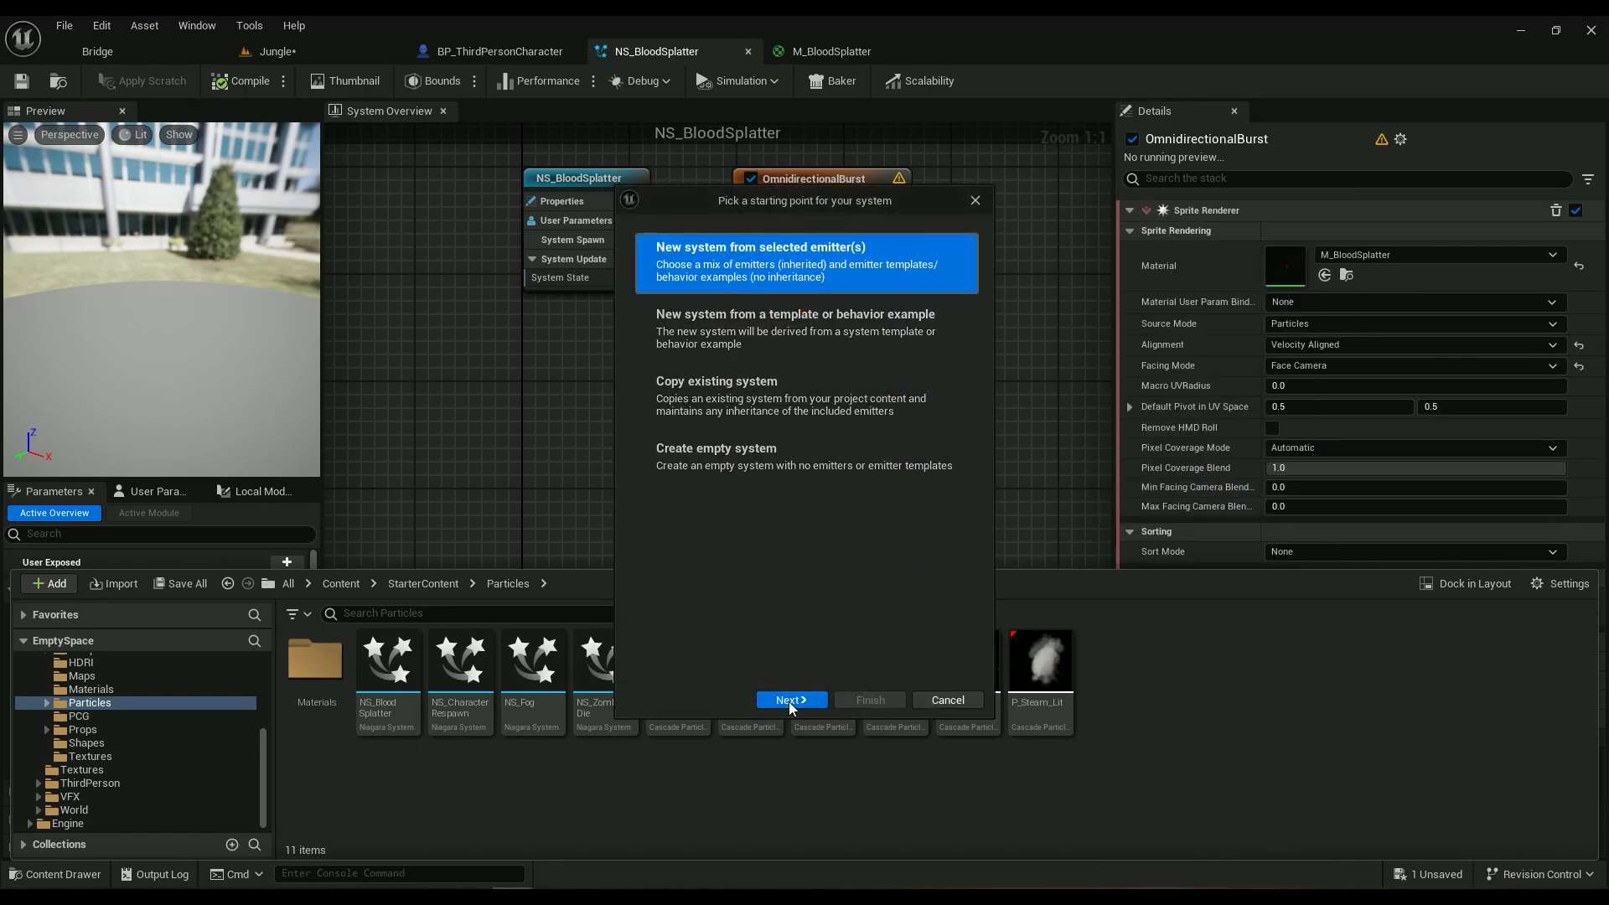
left_click(789, 700)
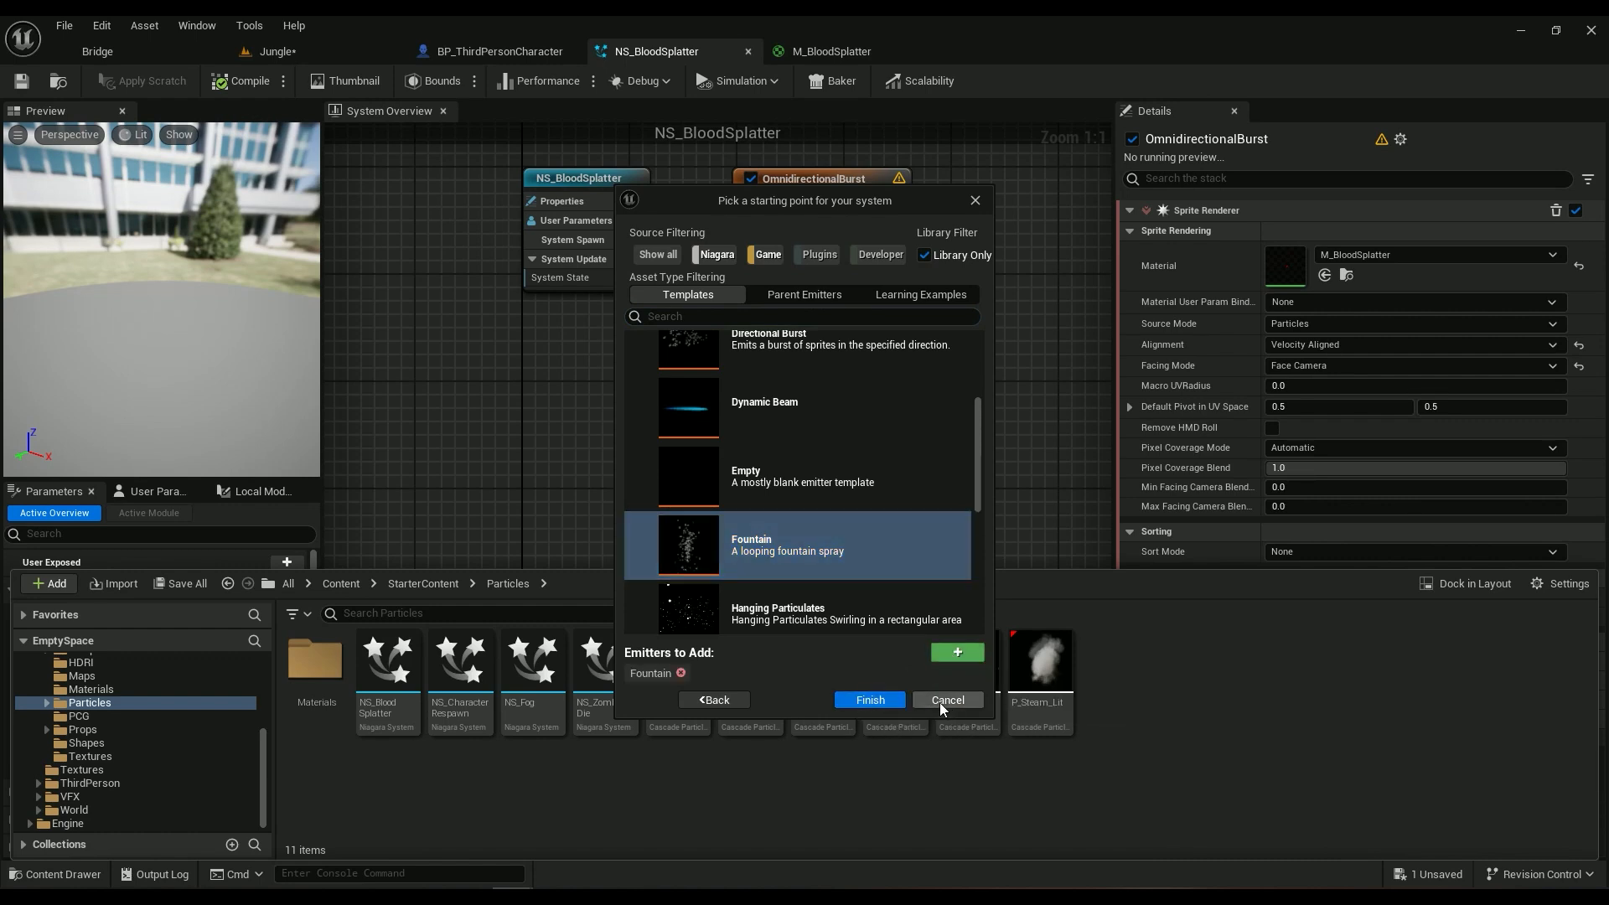
left_click(943, 700)
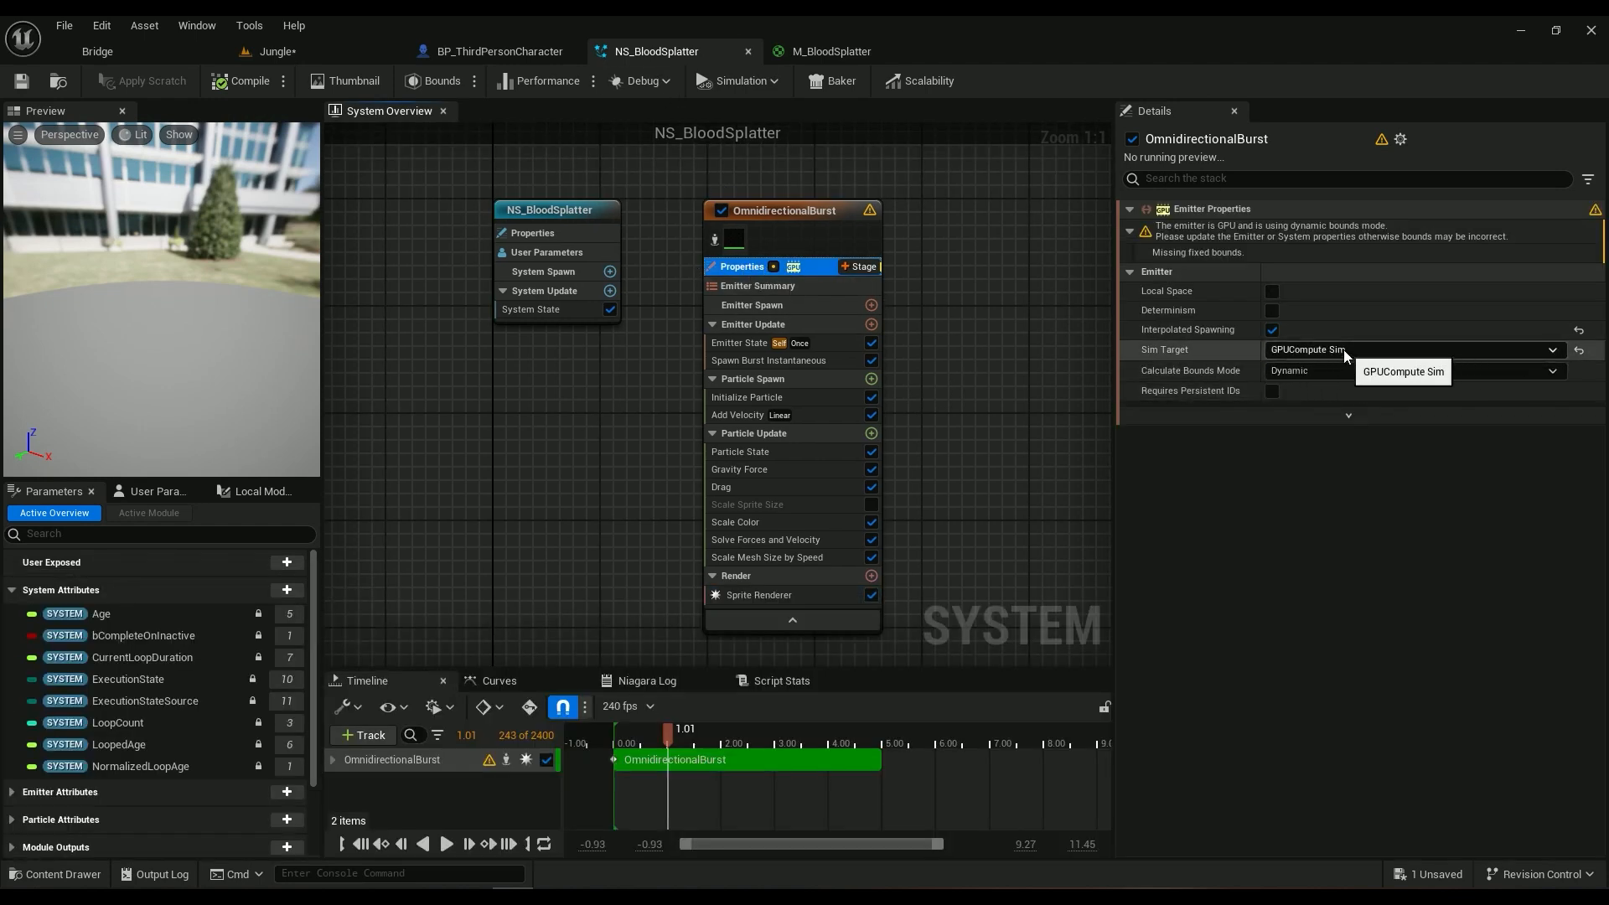
mouse_move(774, 22)
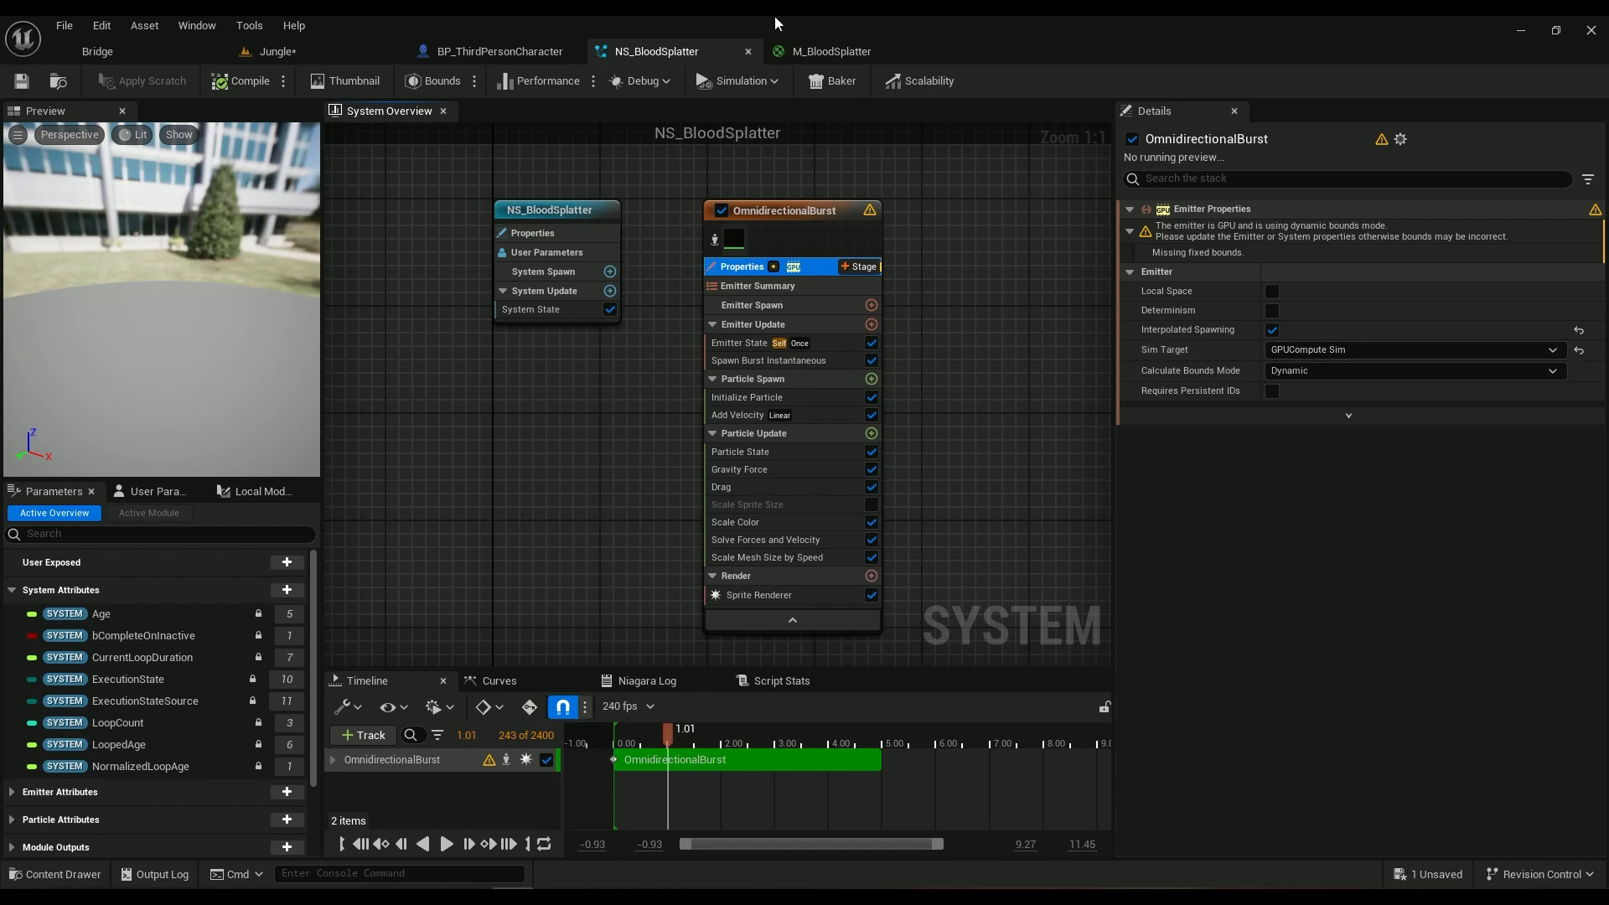
mouse_move(938, 236)
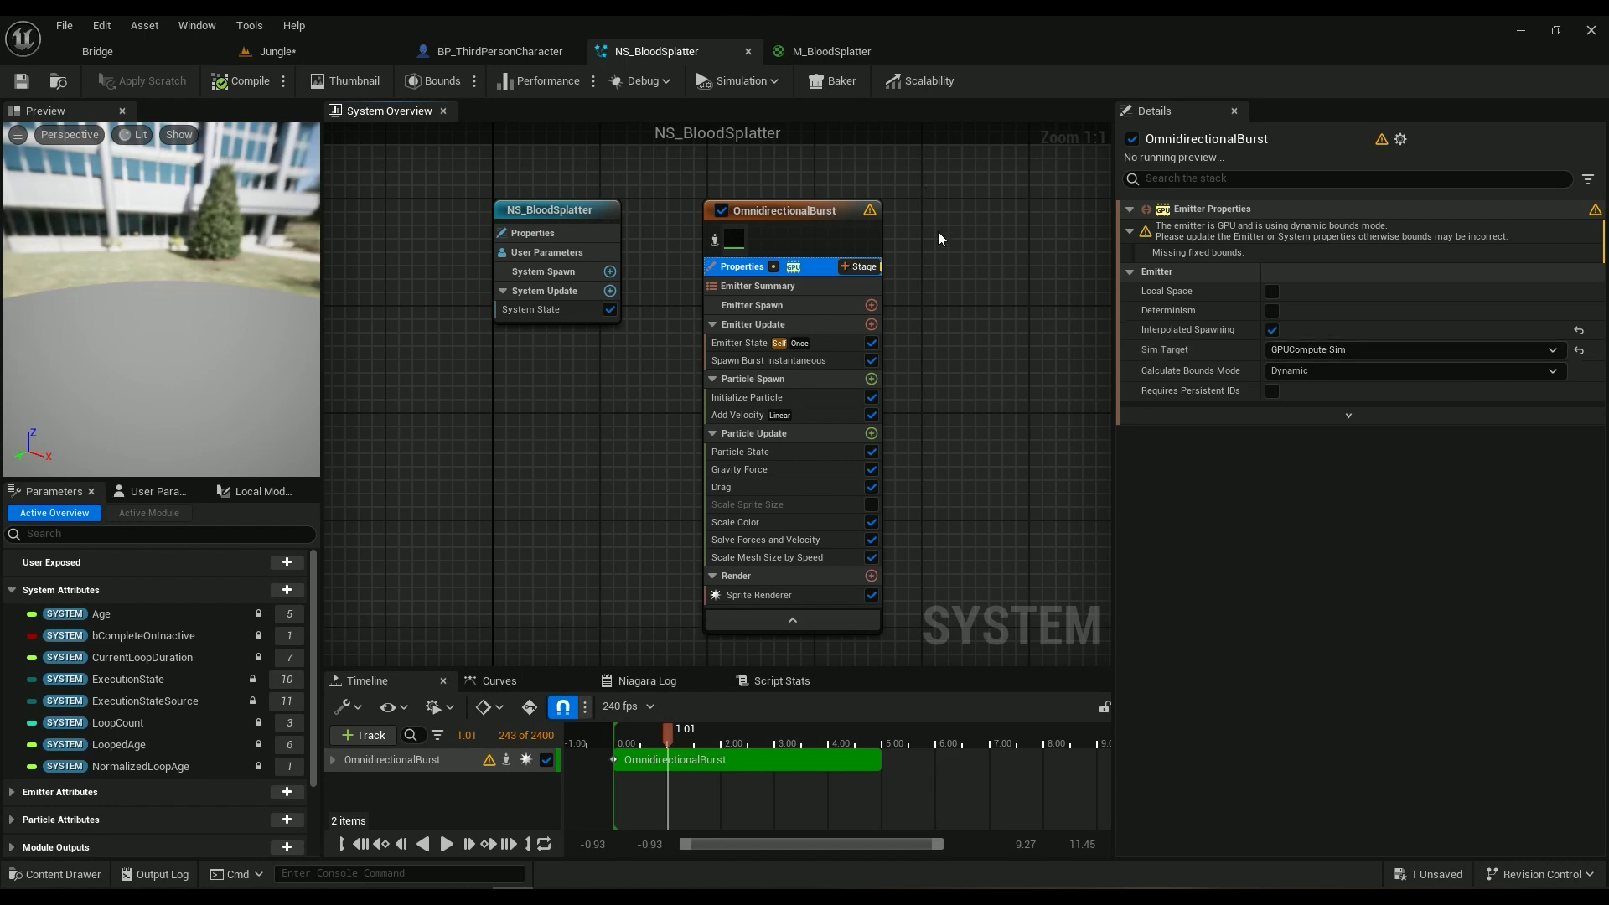
Step: Show the OmnidirectionalBurst Emitter State: loop Once, Fixed duration 5.0
left_click(741, 342)
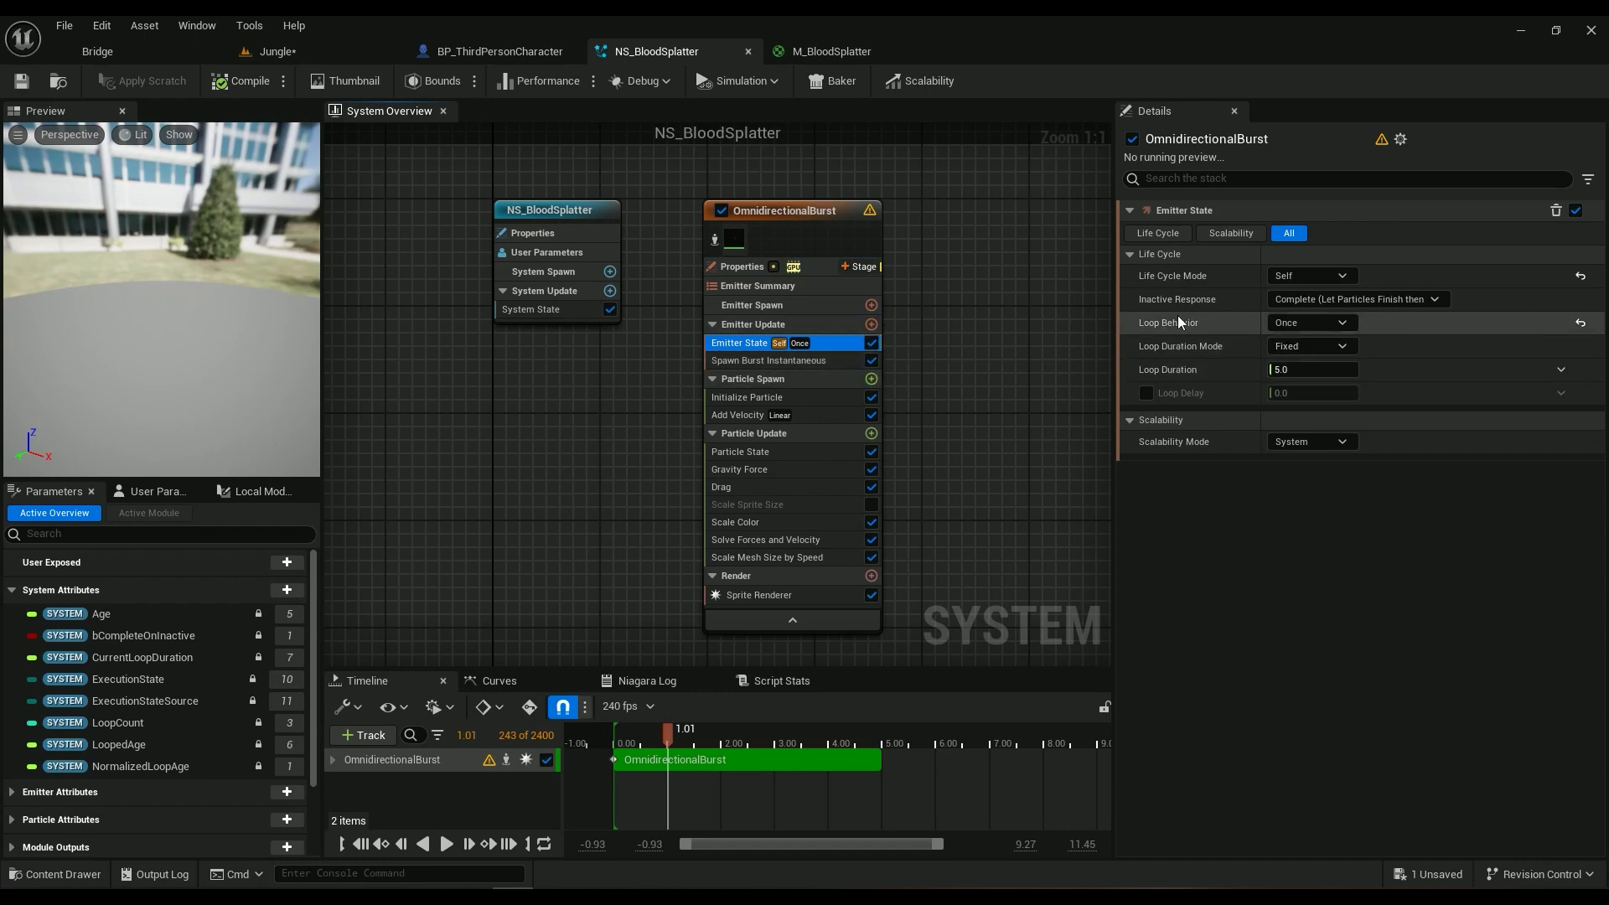
mouse_move(1304, 322)
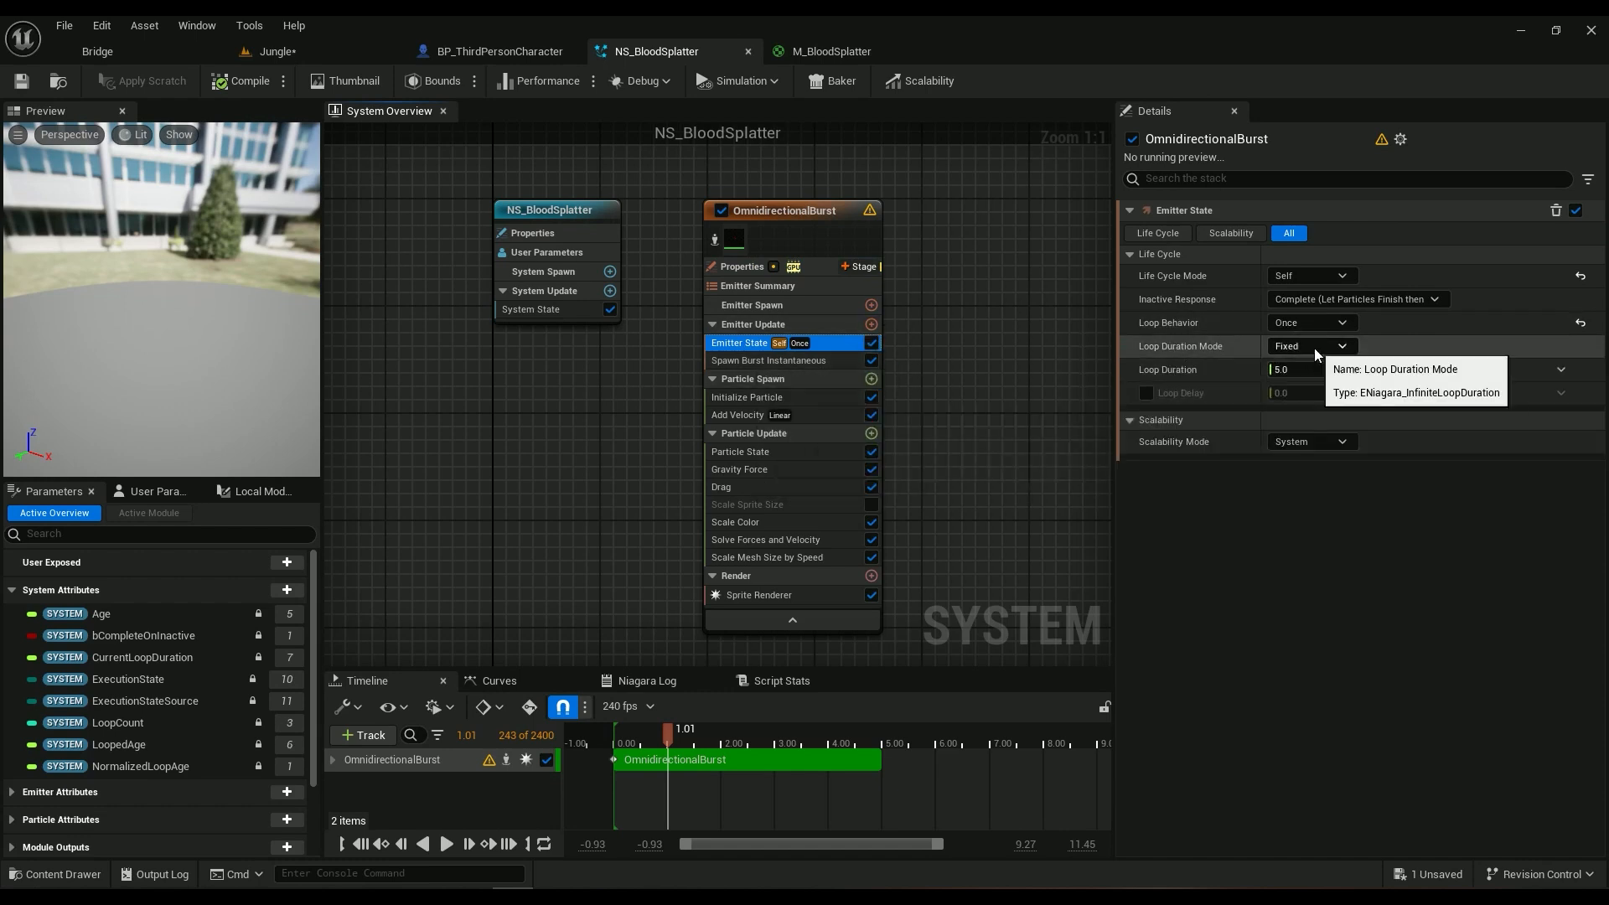
mouse_move(954, 354)
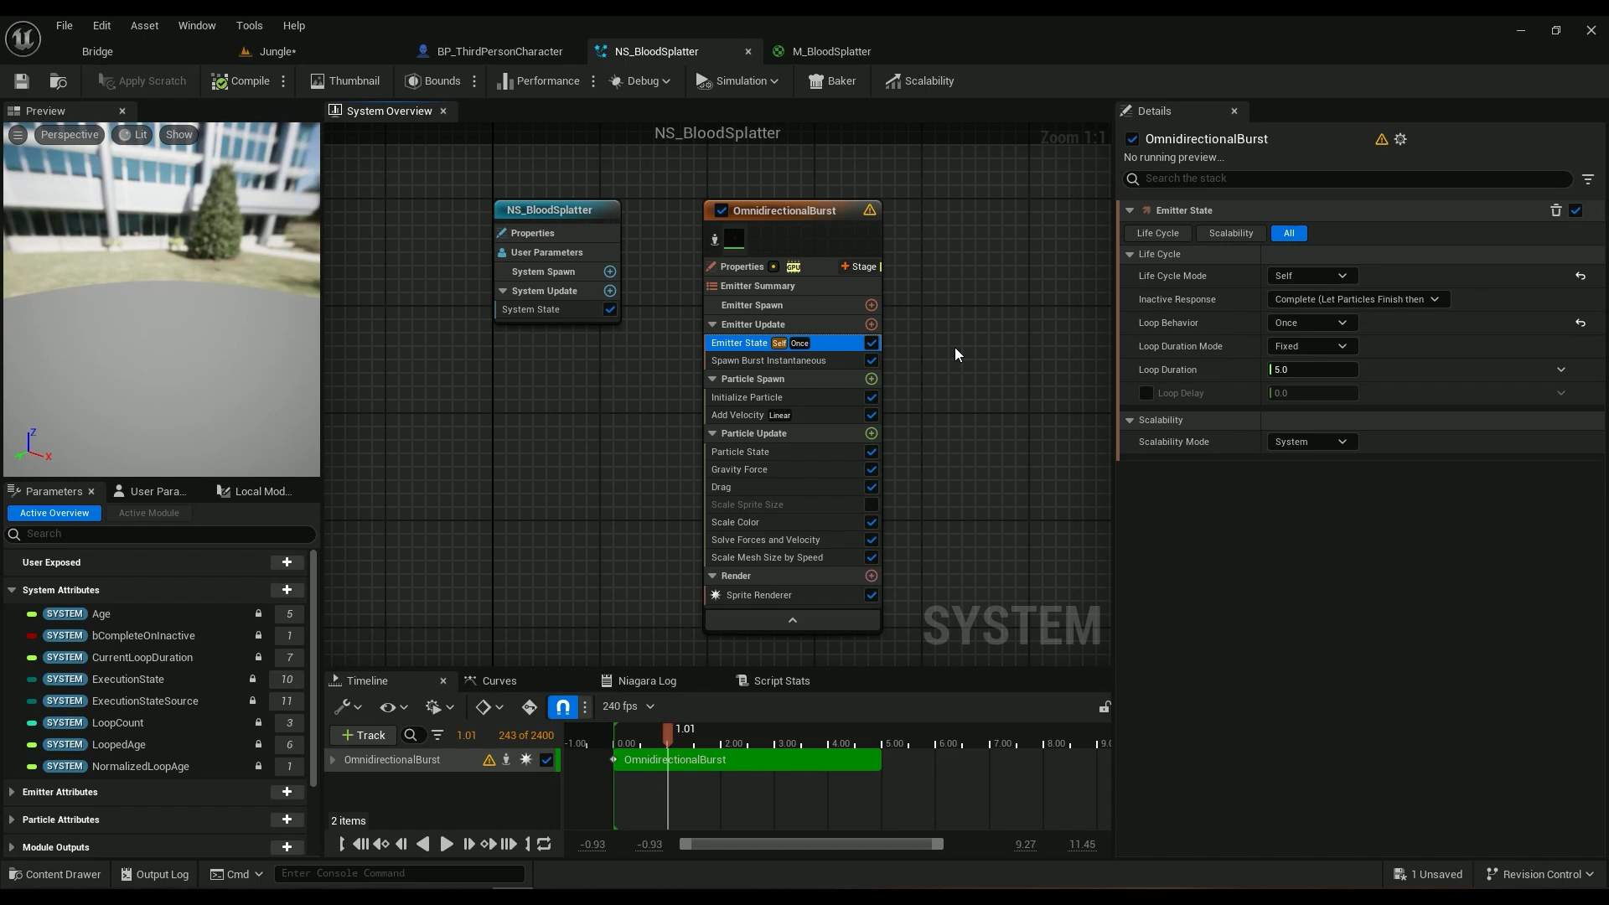
mouse_move(1327, 341)
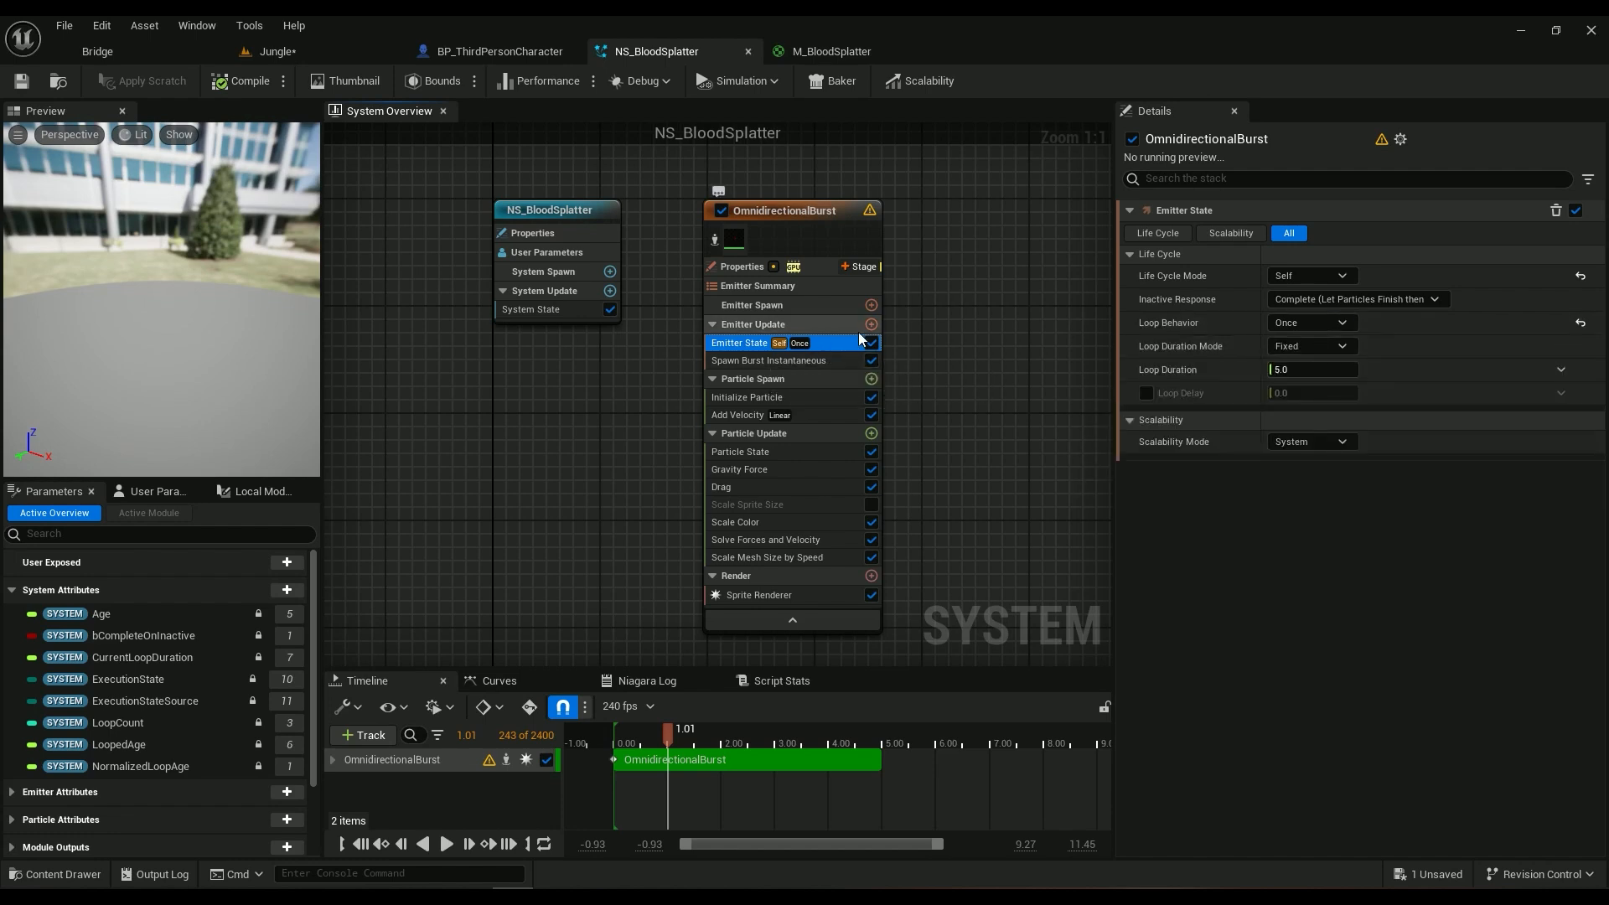
left_click(871, 323)
type("spawn")
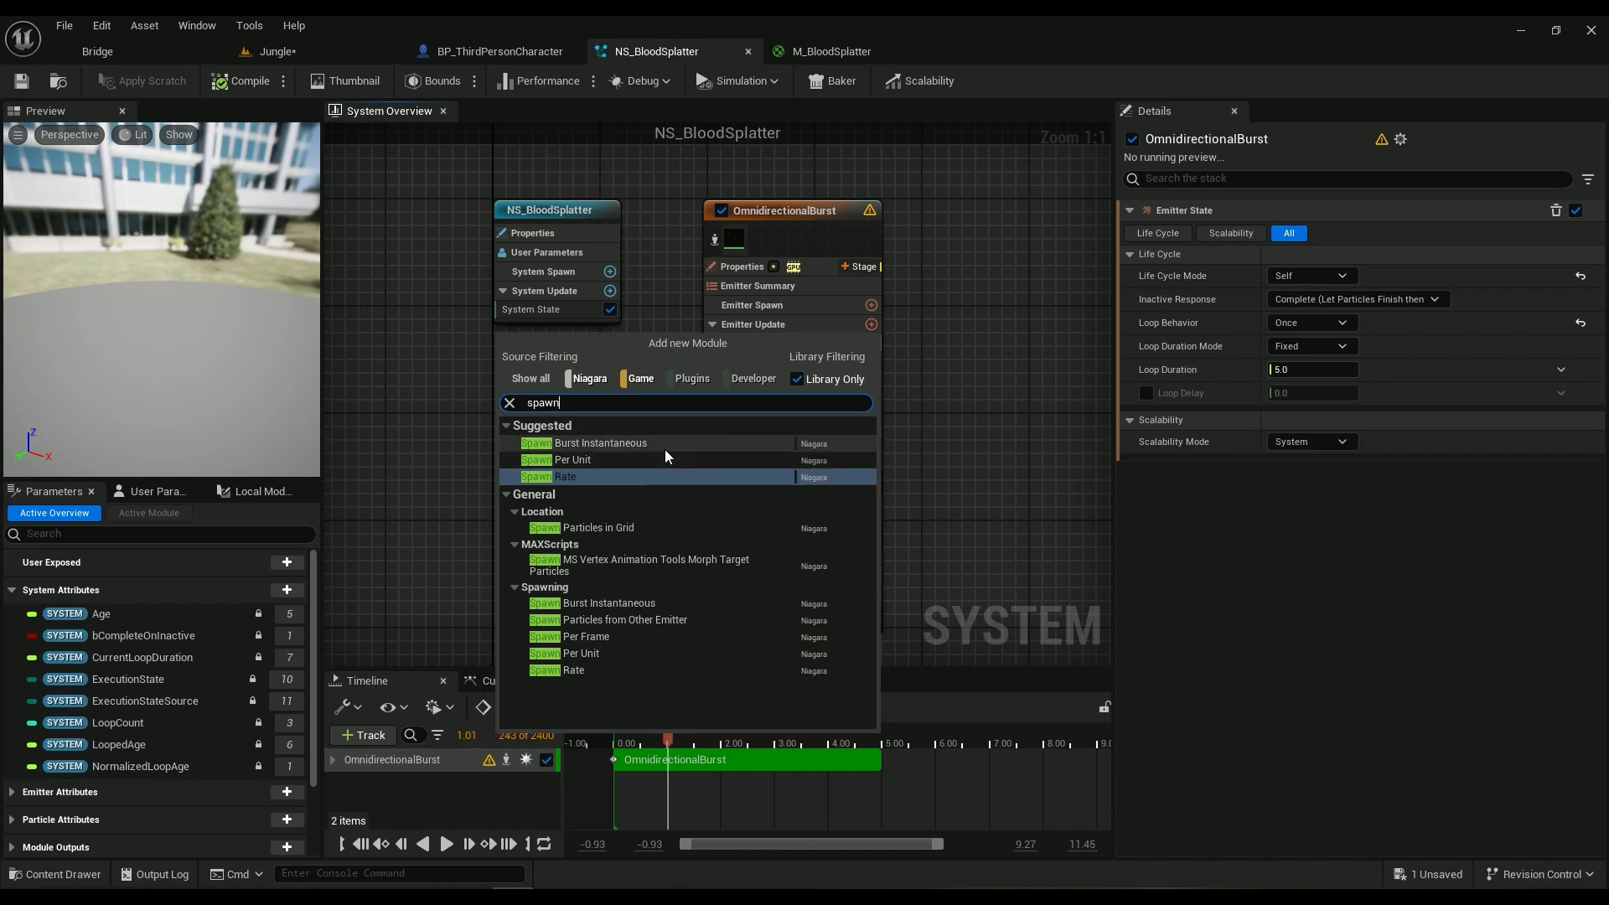
left_click(600, 443)
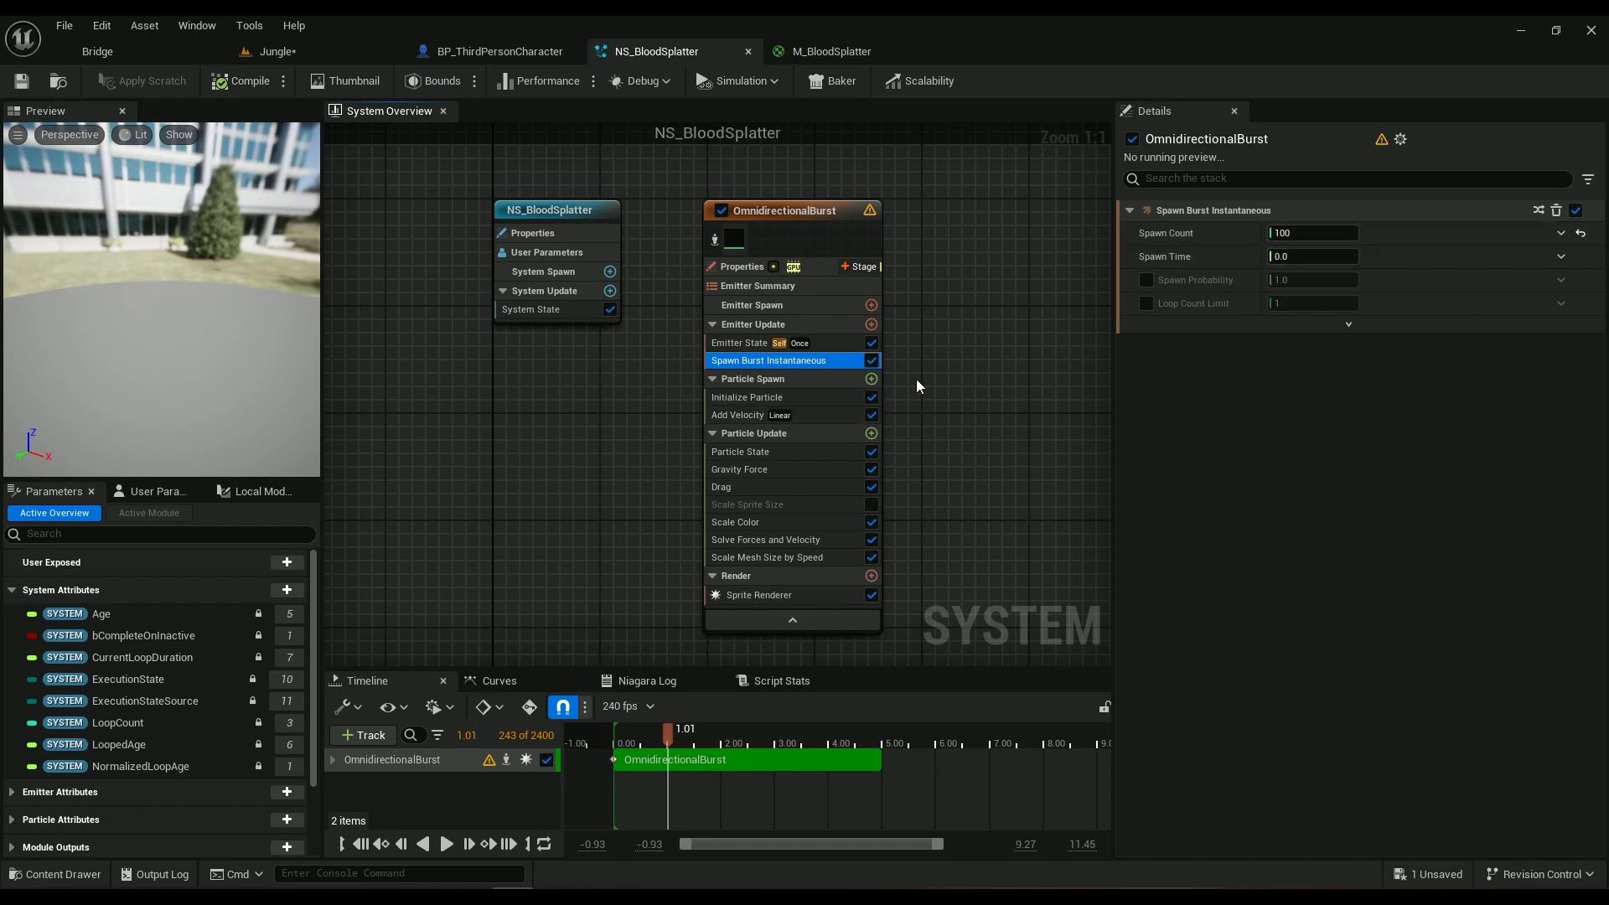
mouse_move(779, 372)
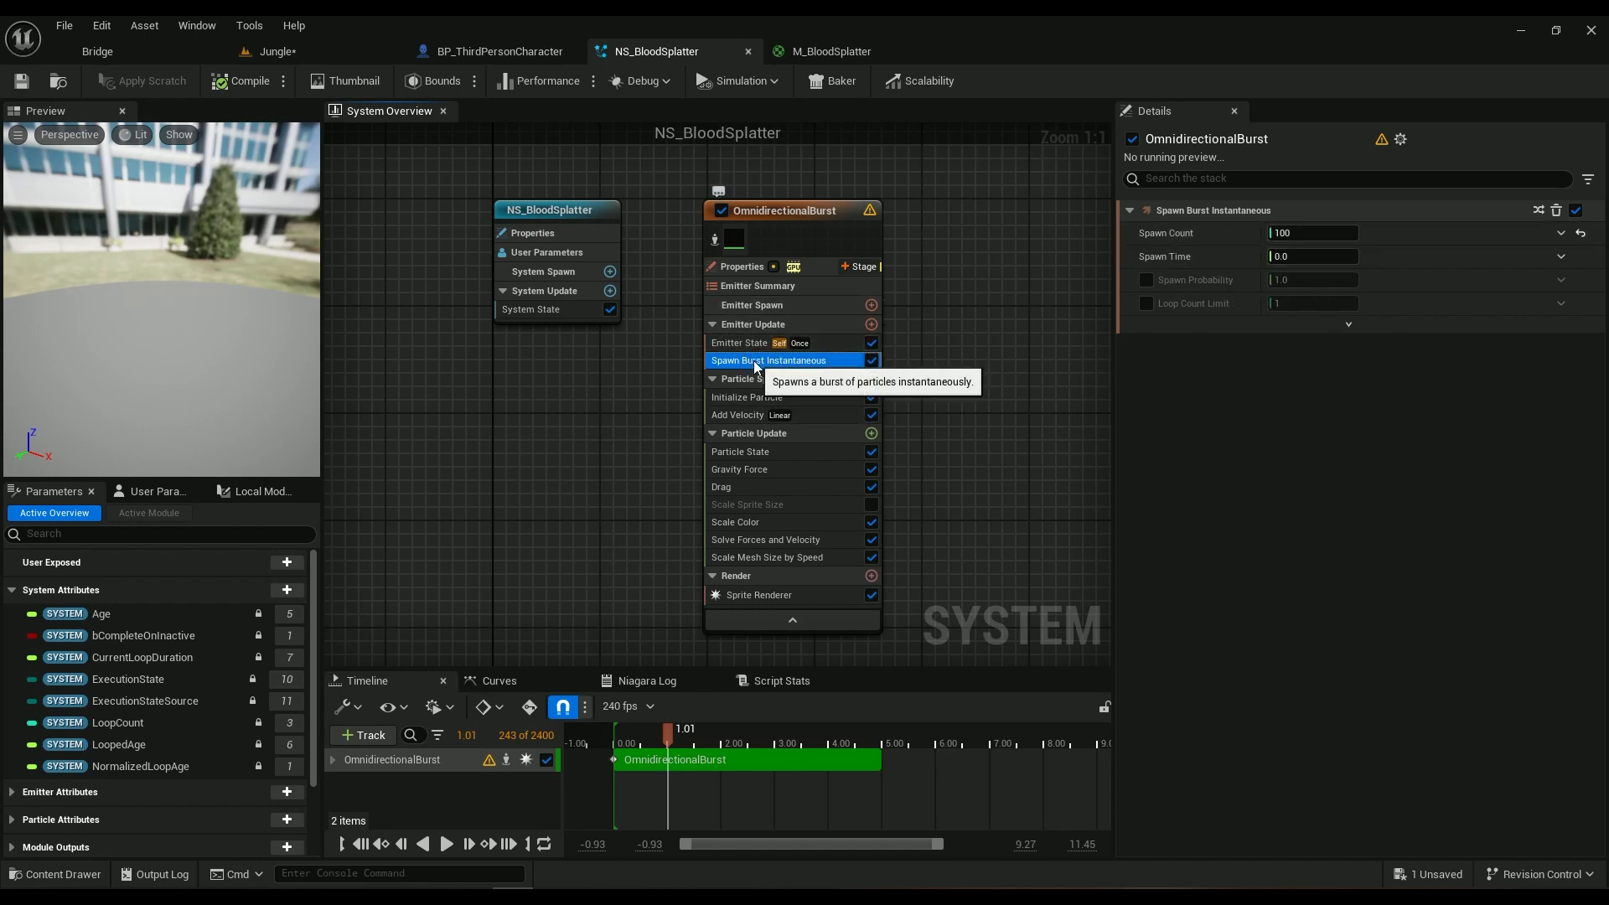
mouse_move(945, 369)
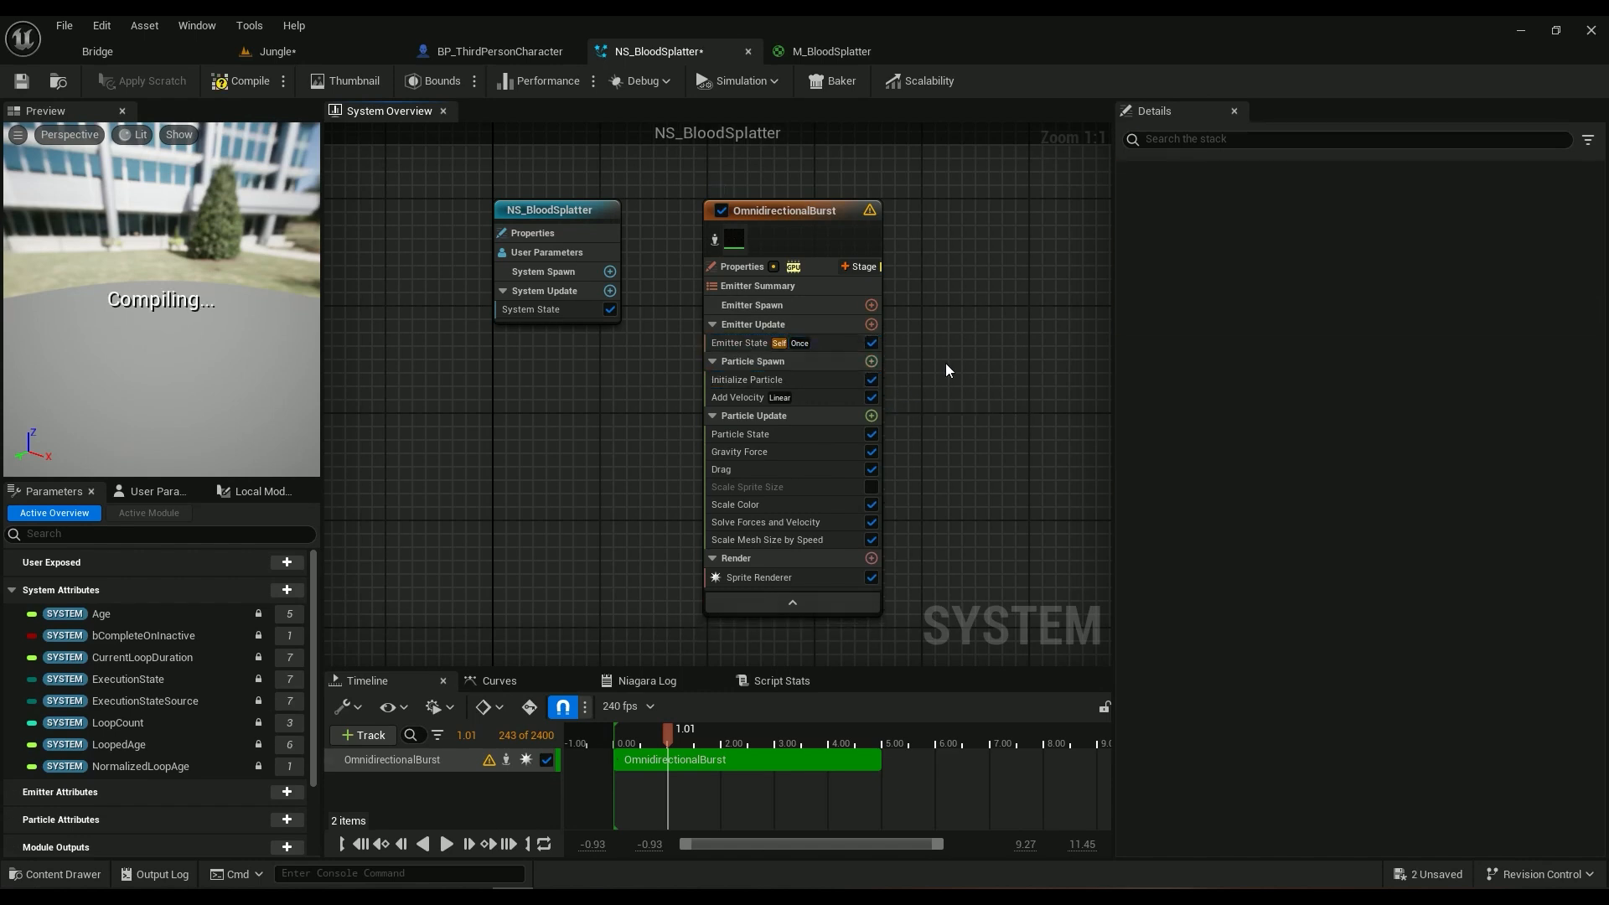
key("ctrl+z")
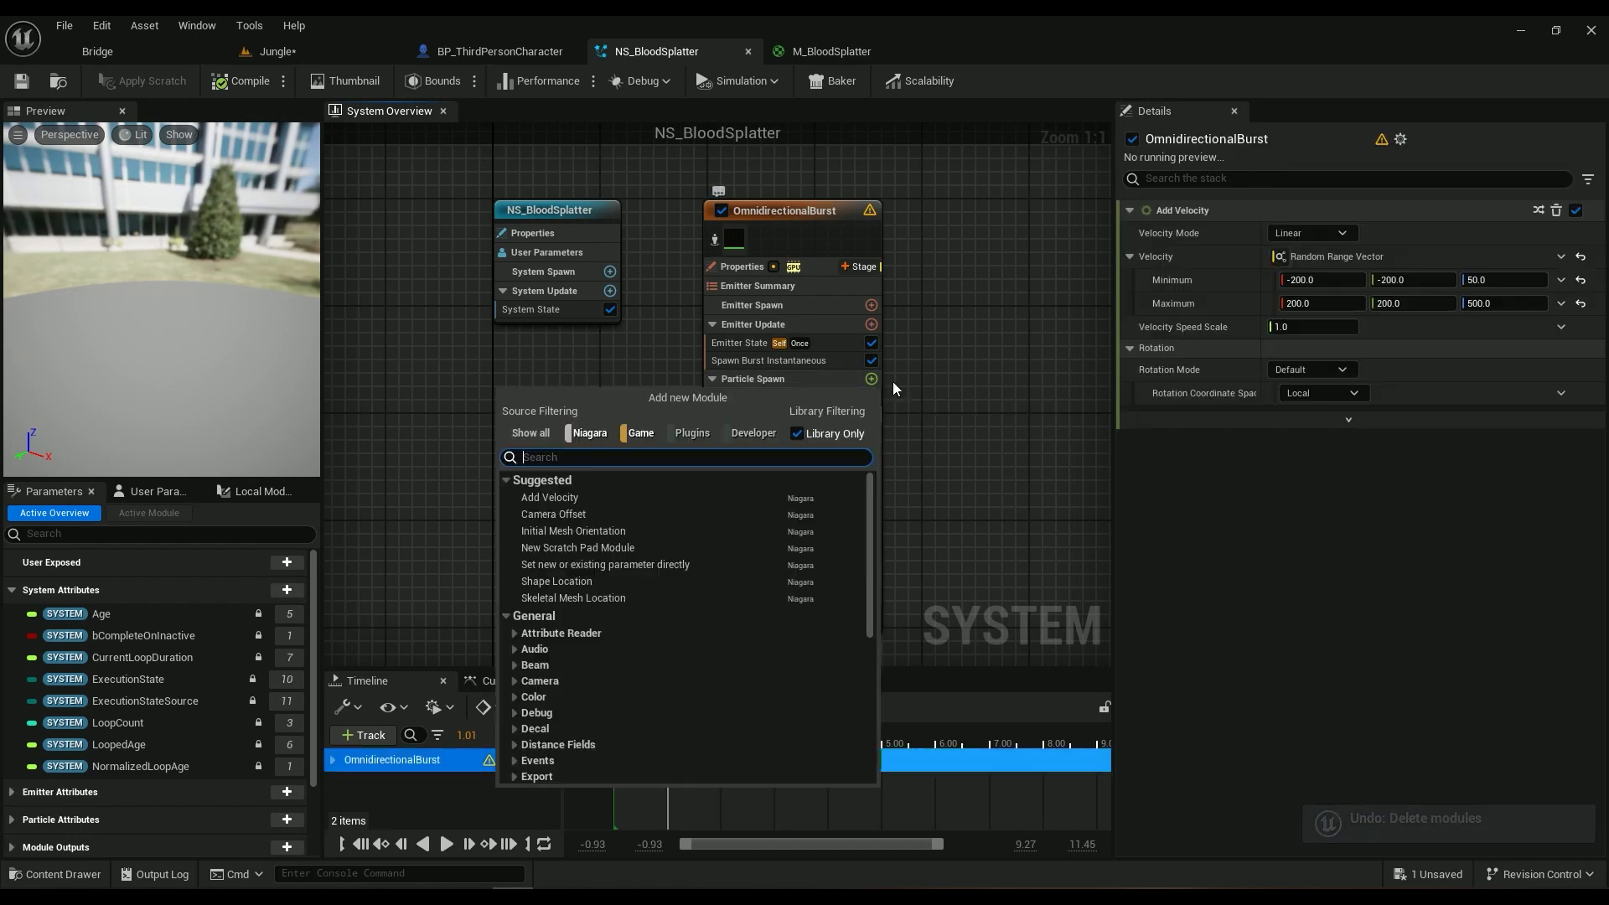
Step: Review Add Velocity: Linear mode, Random Range Vector from -200,-200,50 to 200,200,500
type("veloci")
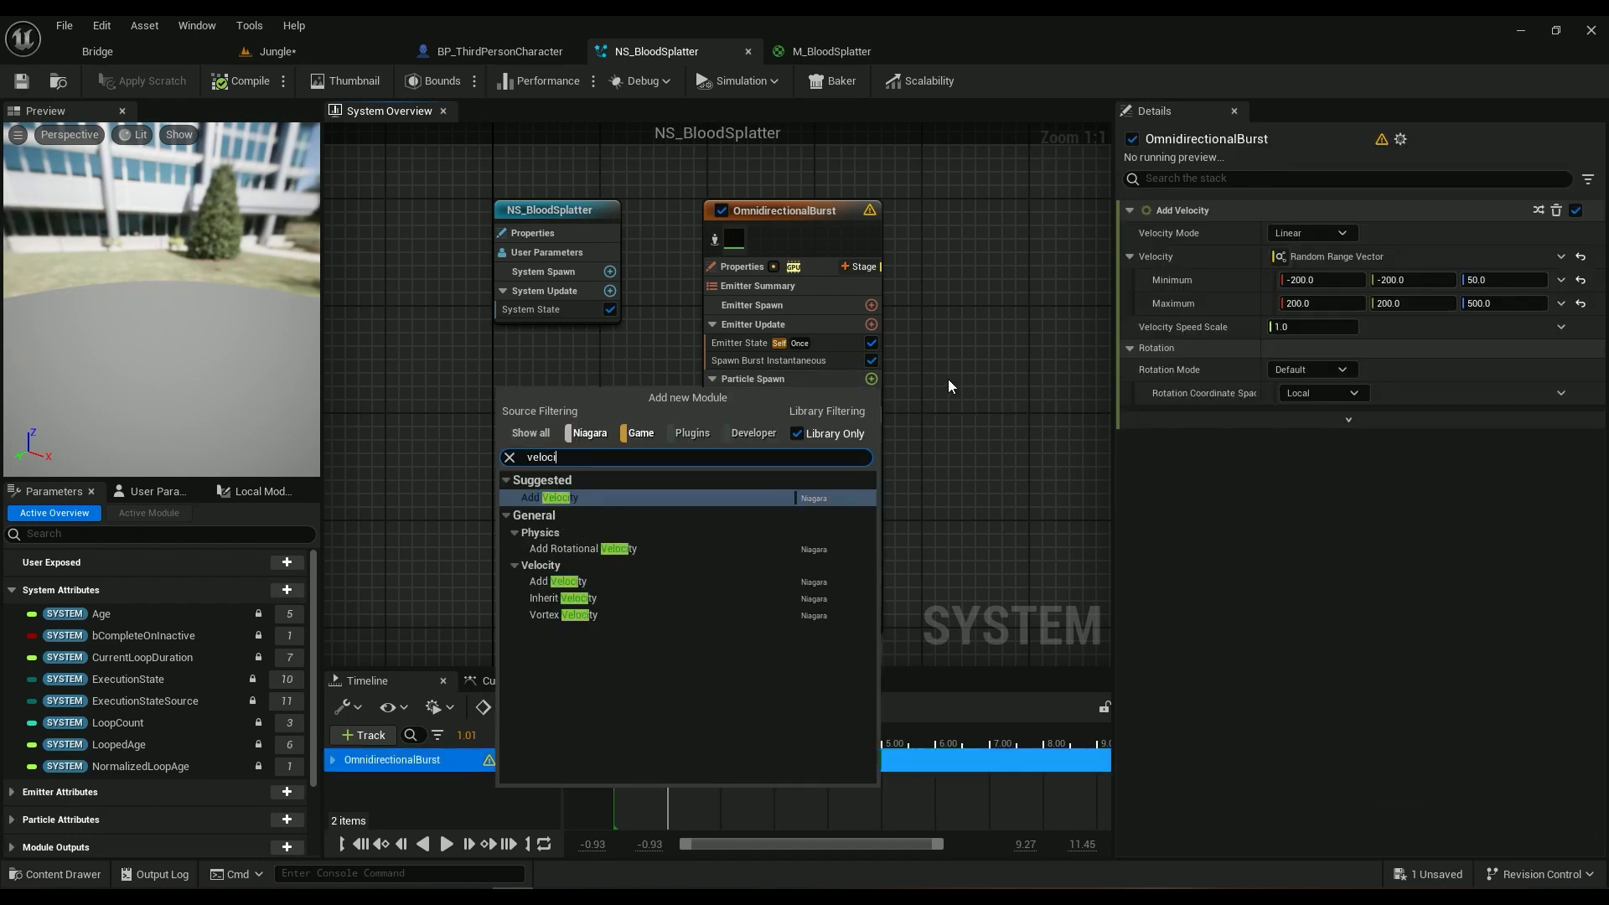
left_click(547, 496)
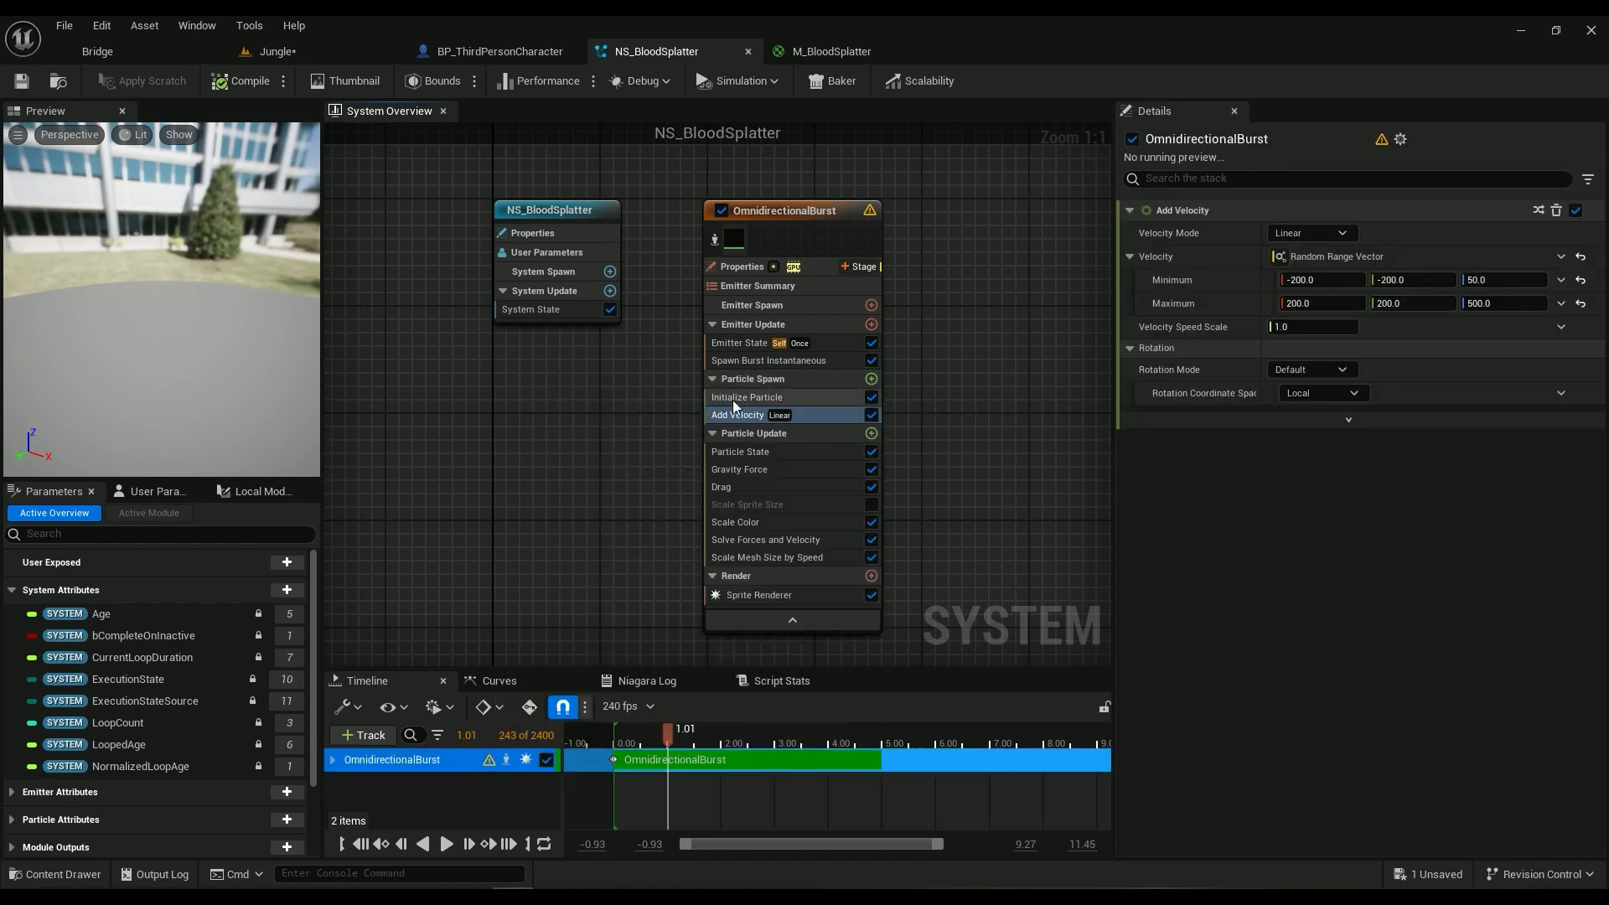
left_click(737, 414)
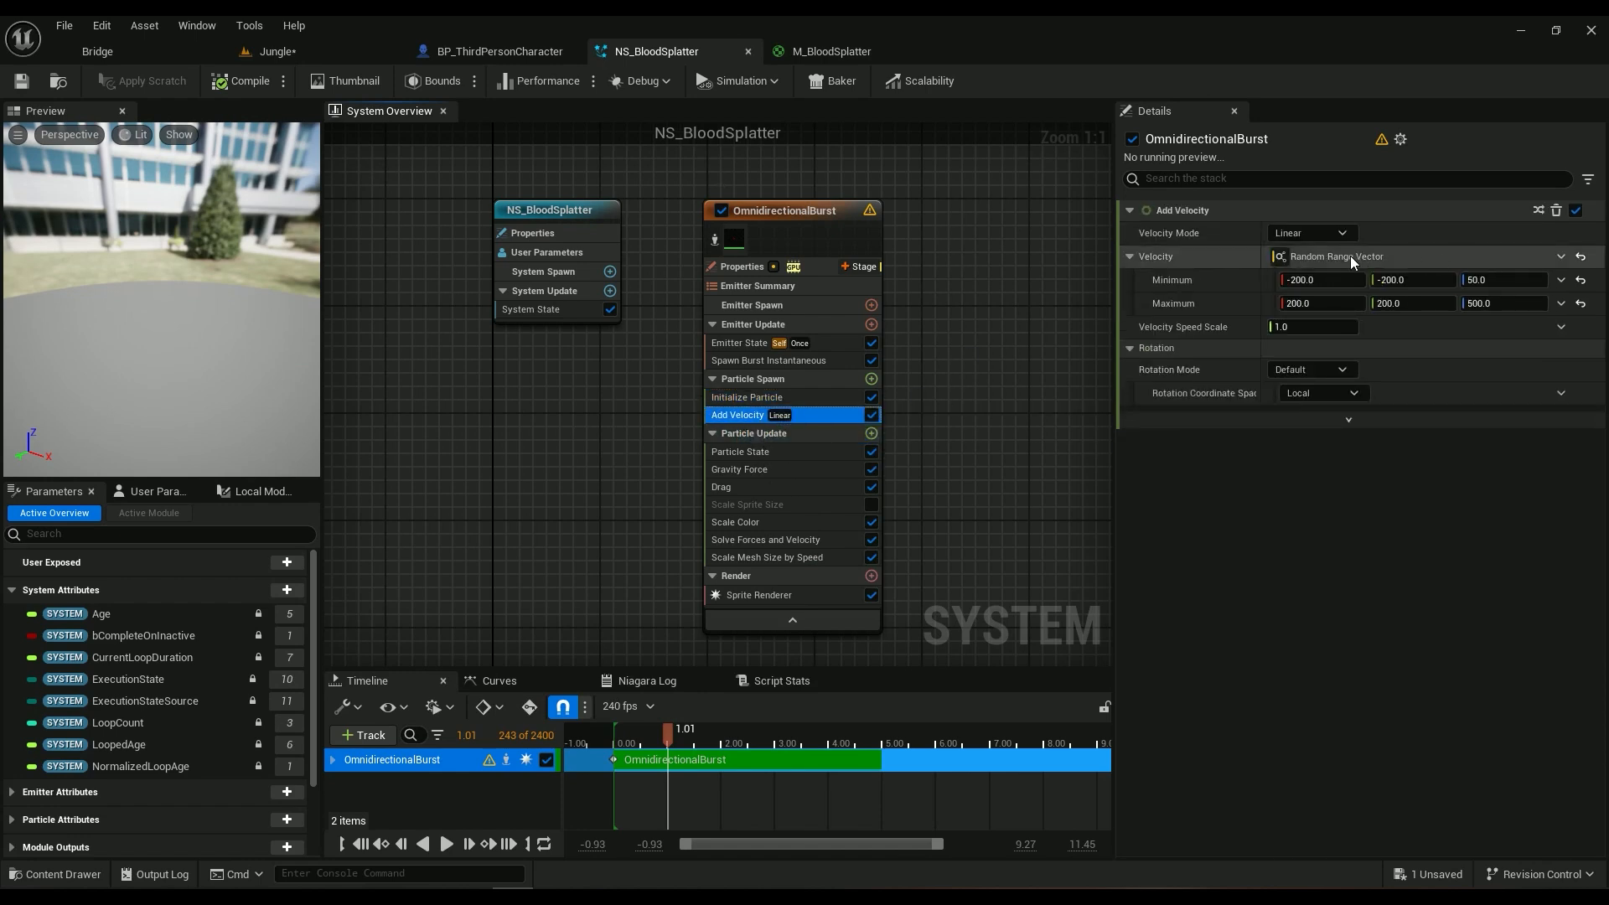
left_click(1311, 232)
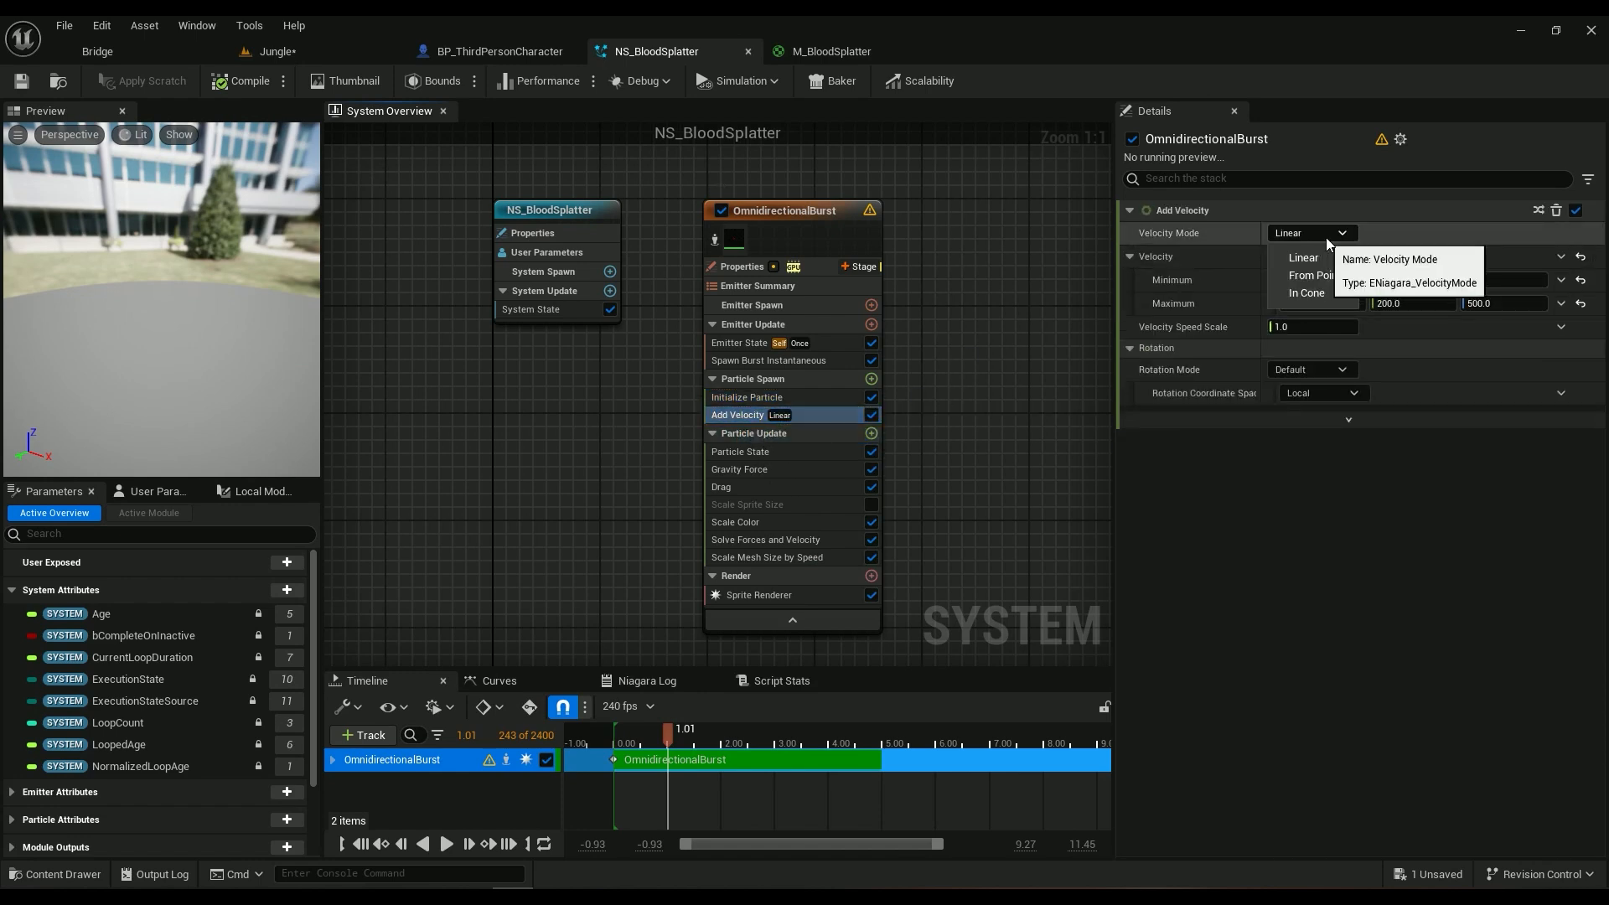
left_click(1304, 273)
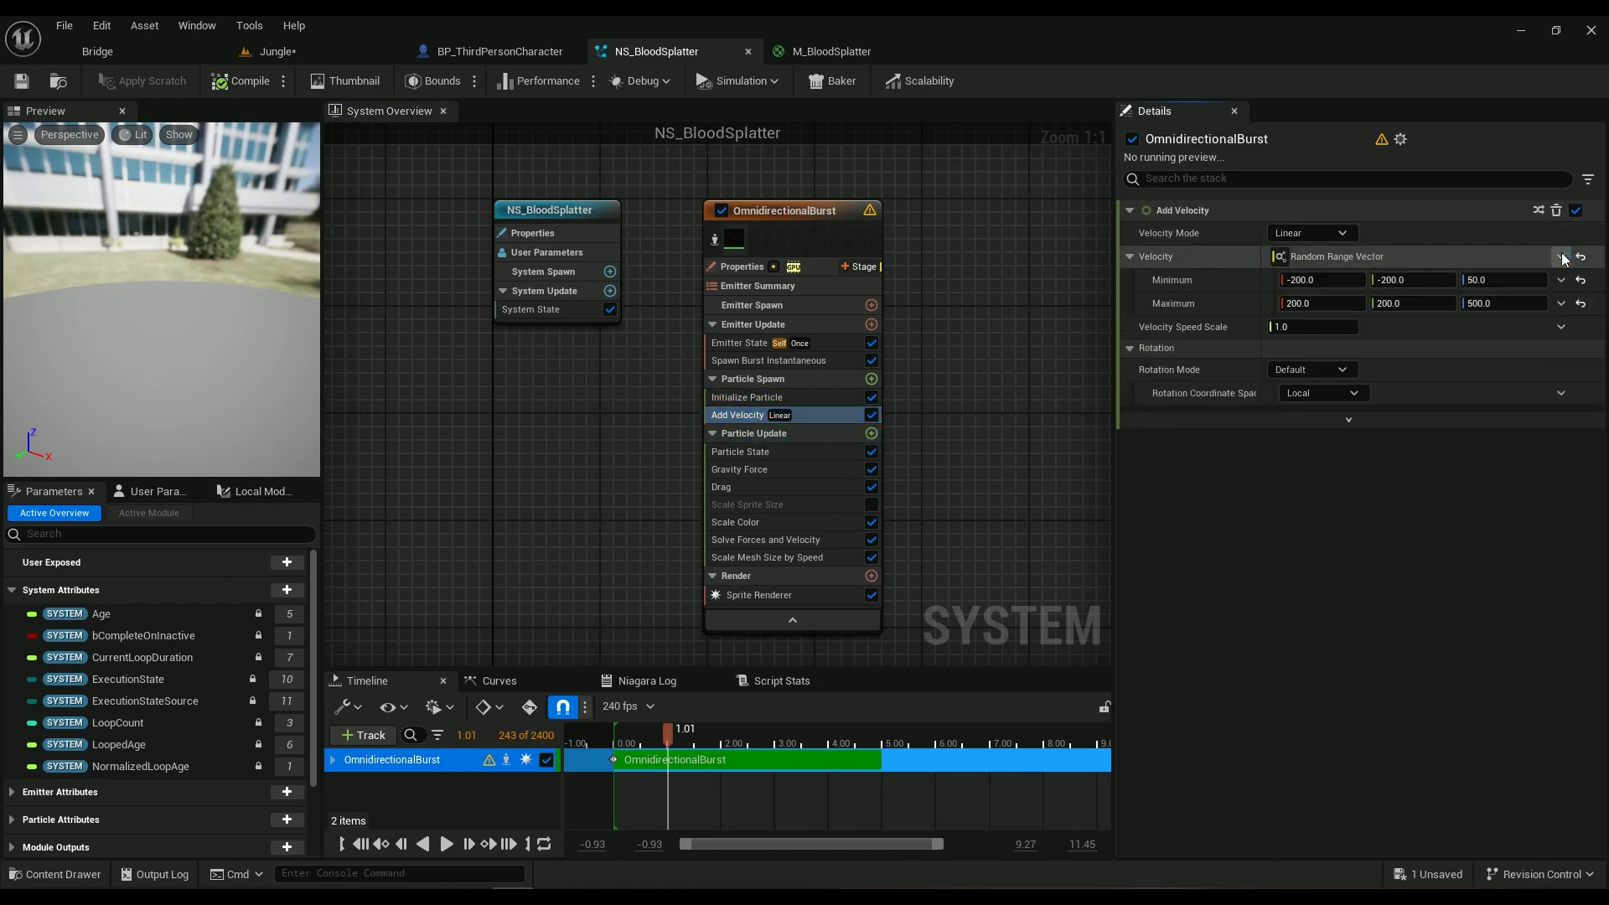
left_click(1560, 257)
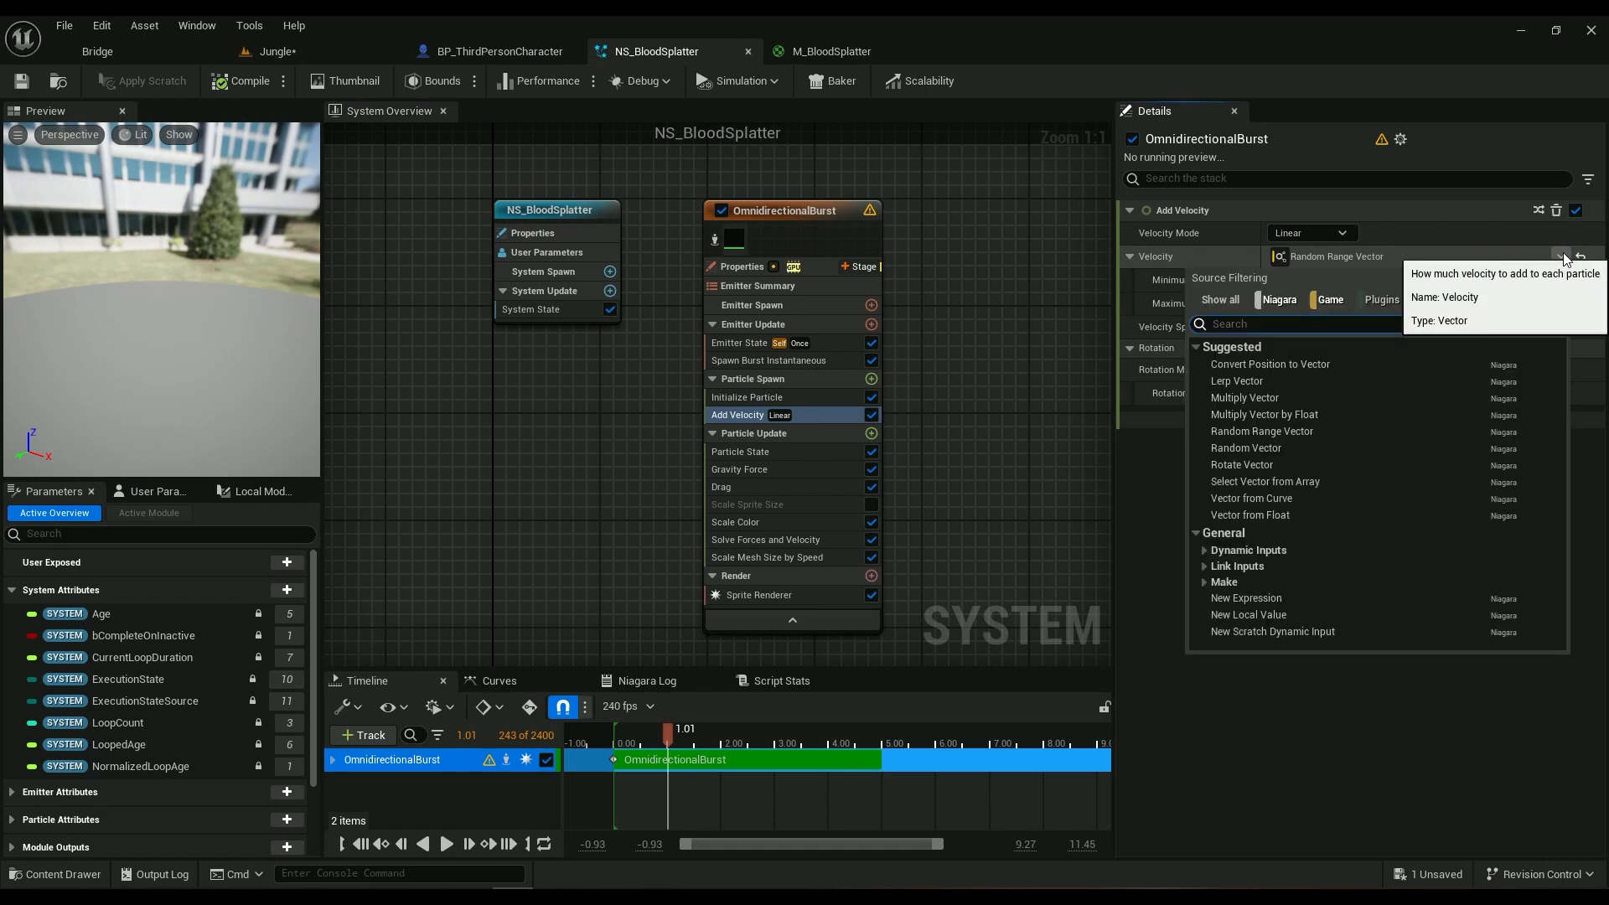
type("rand")
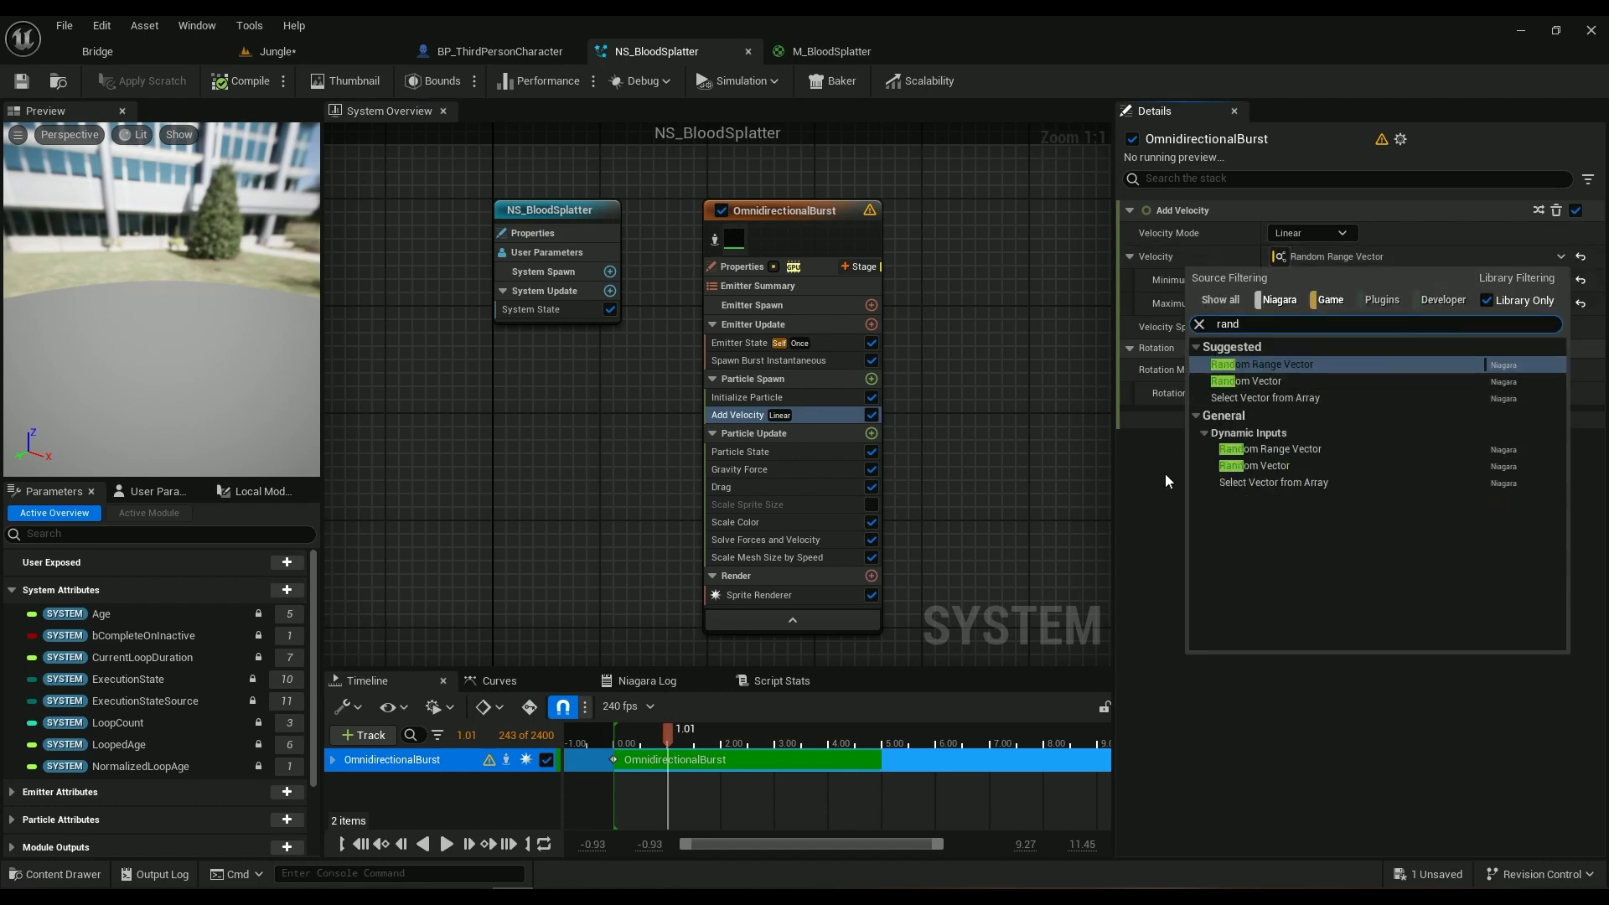
left_click(1260, 364)
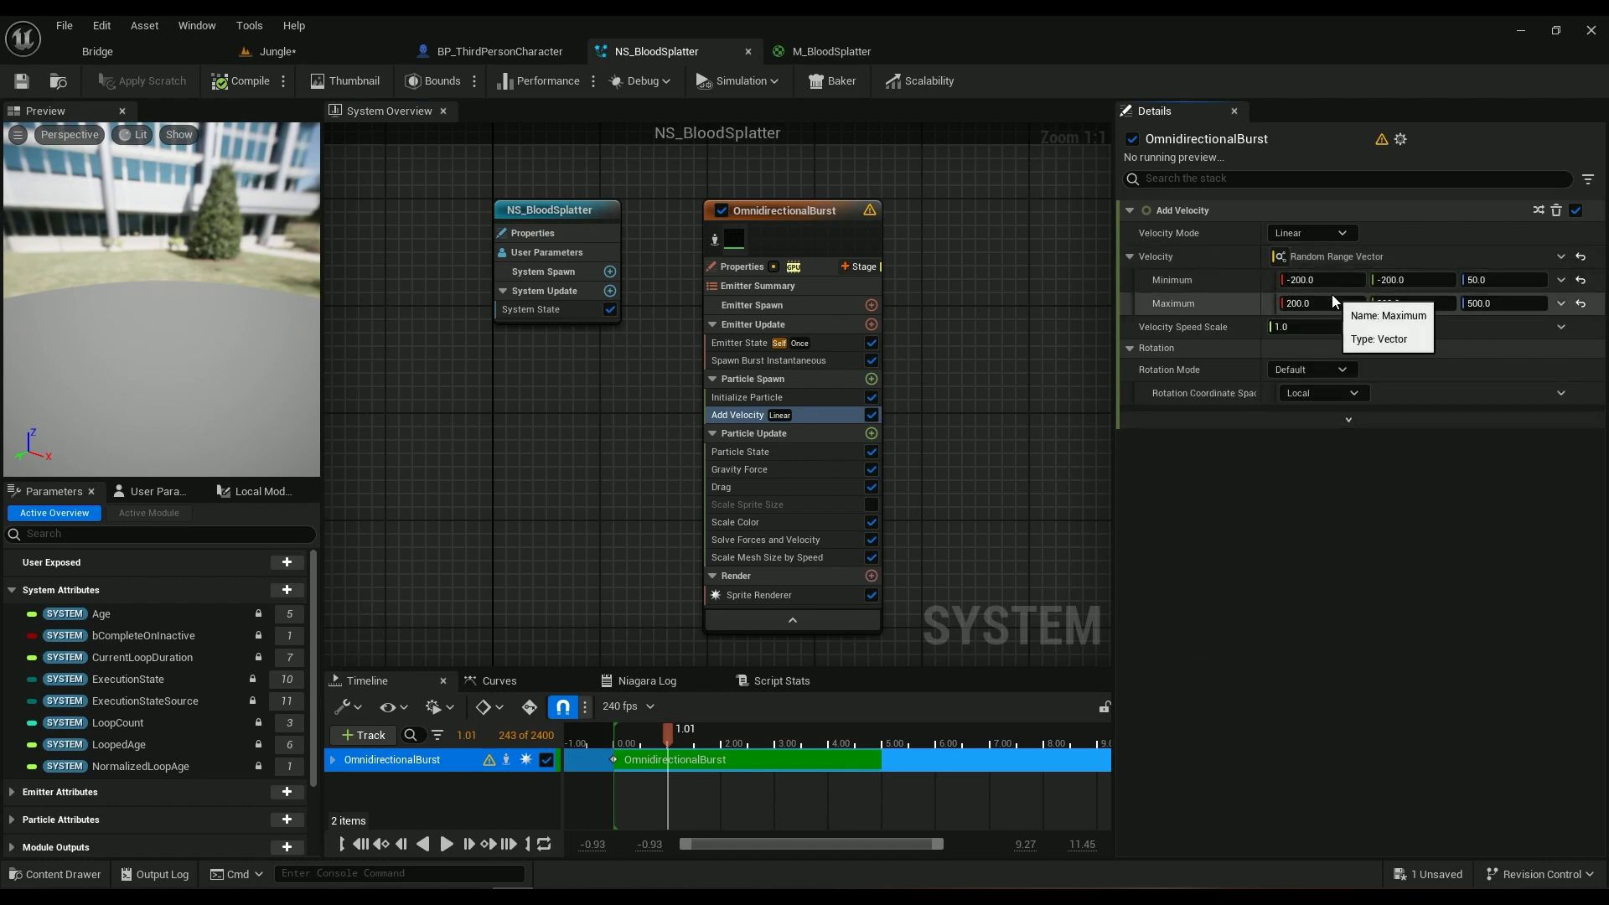
left_click(1321, 303)
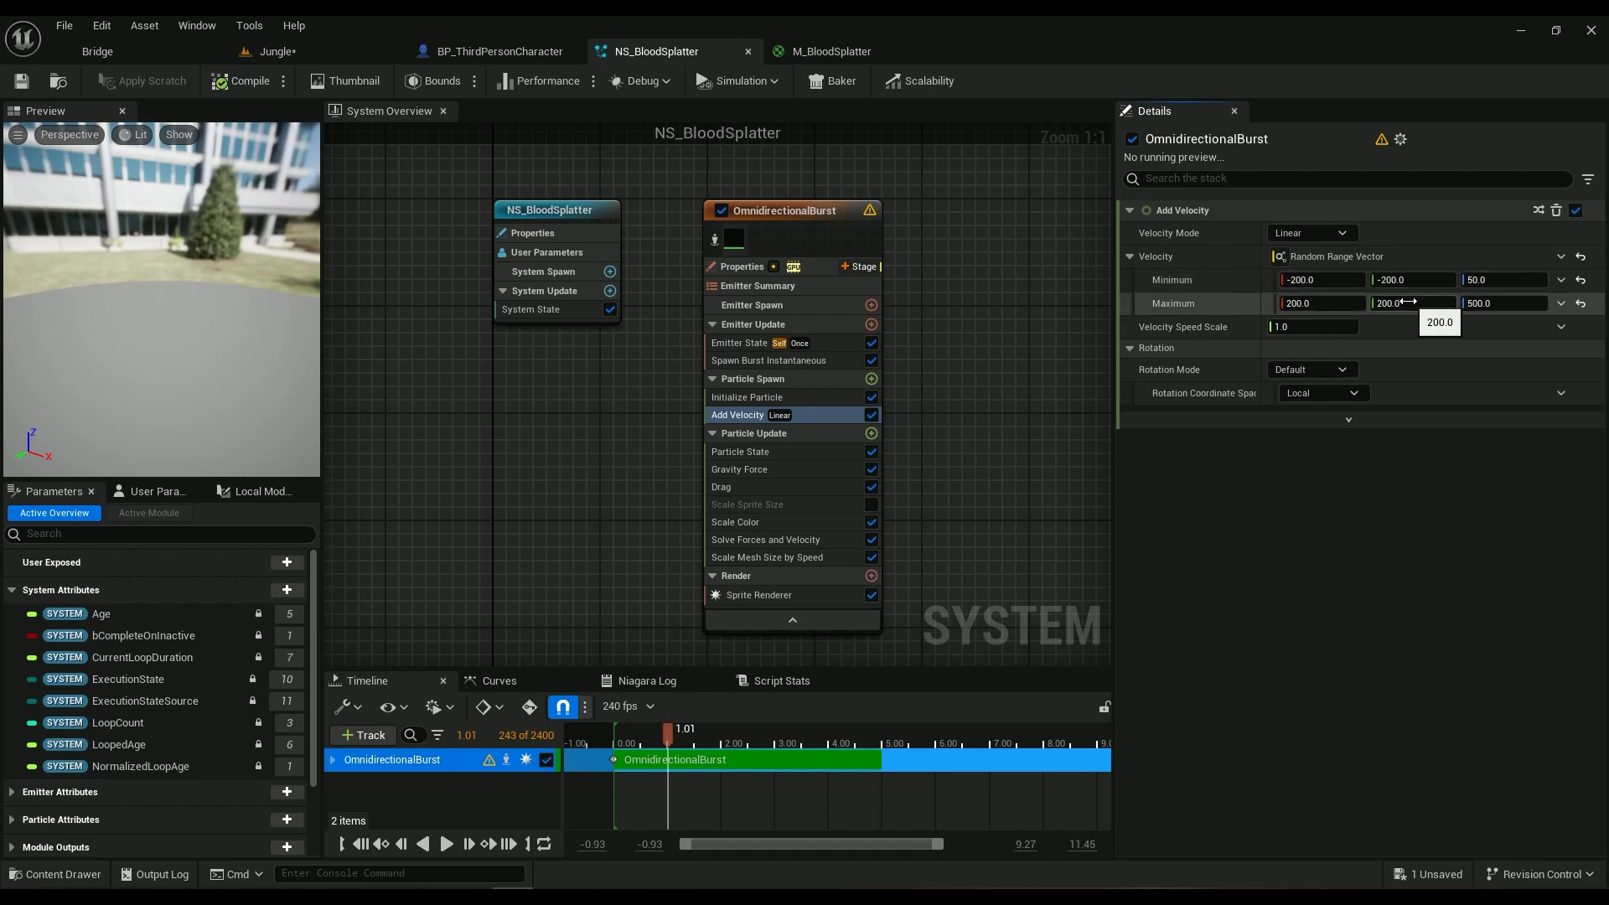
mouse_move(1501, 303)
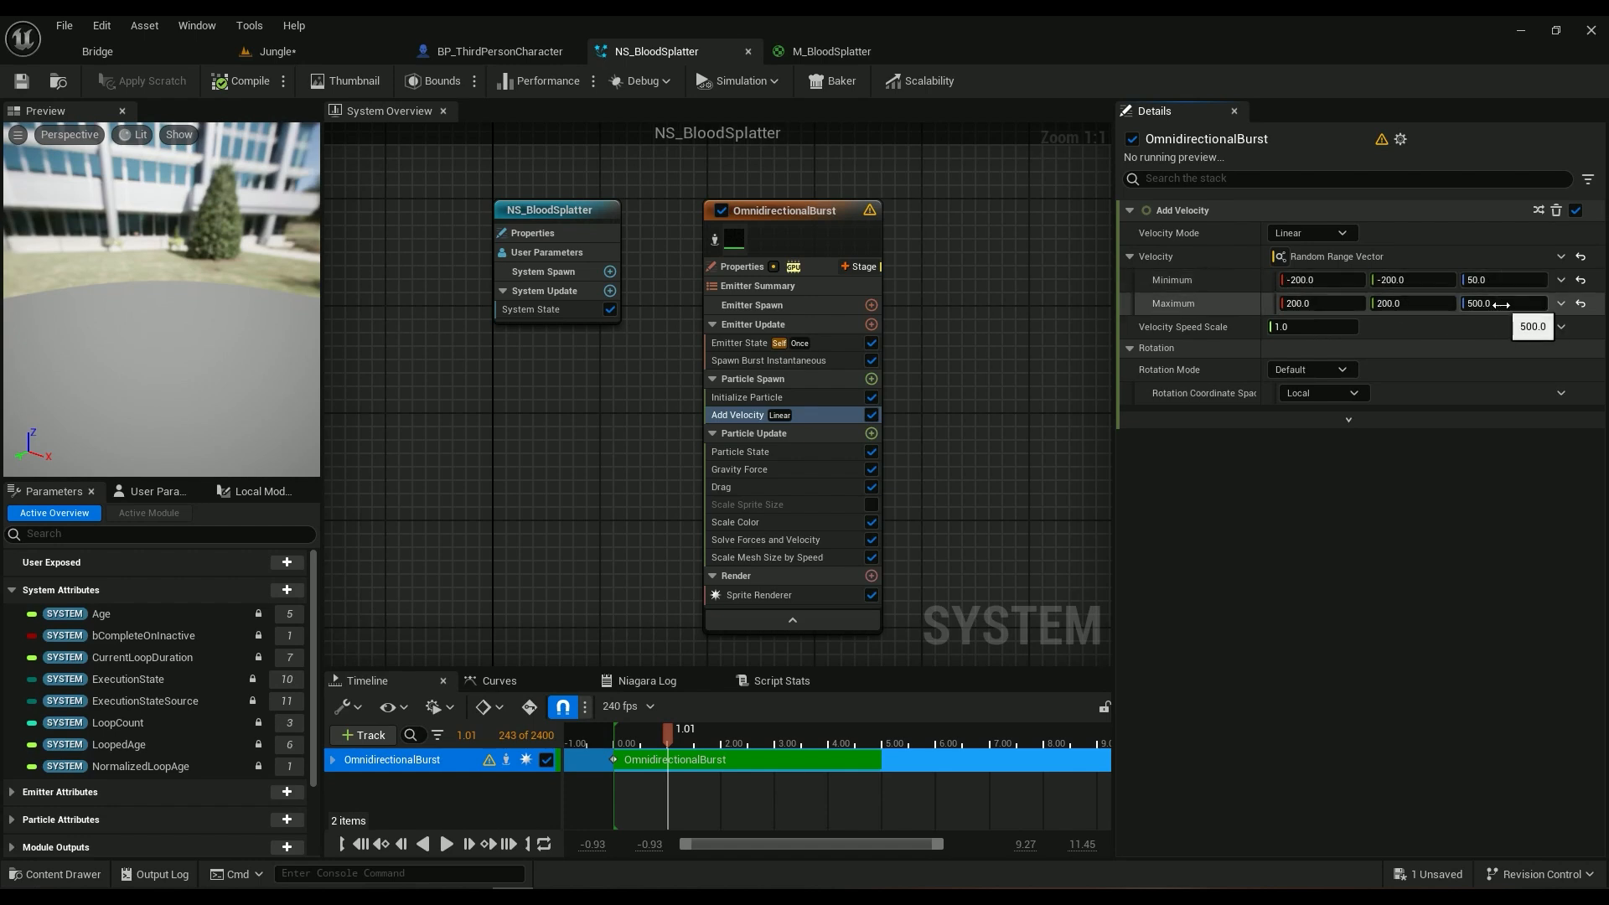
Step: Check Gravity Force -980, Drag 0.75, Scale Color alpha fade and Scale Mesh Size by Speed 1–2
left_click(871, 432)
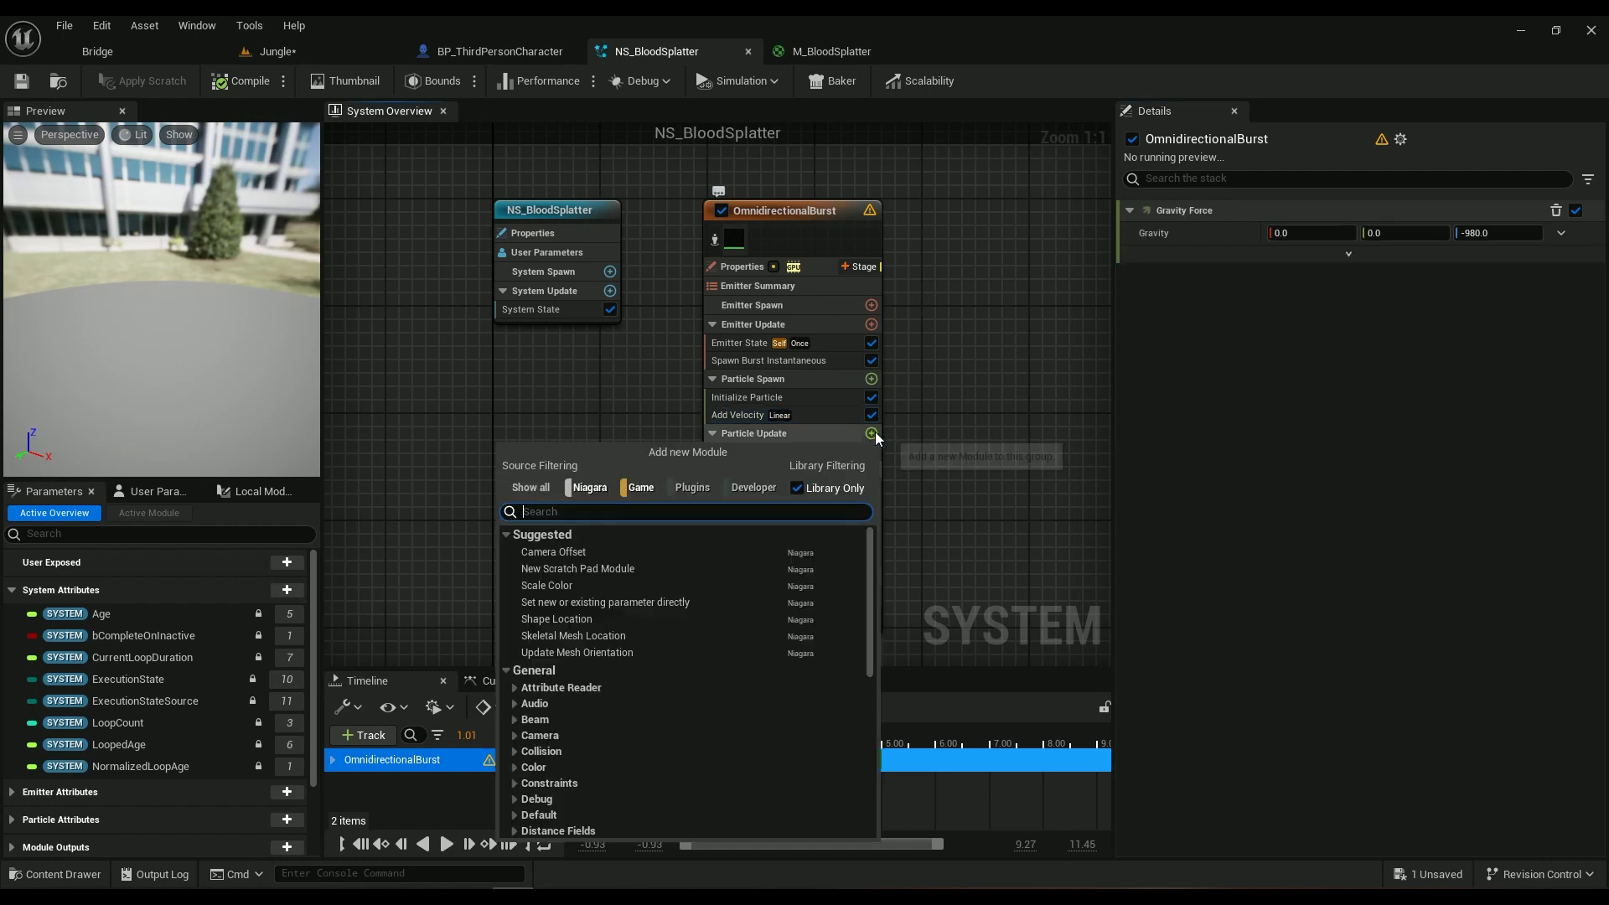
type("grav")
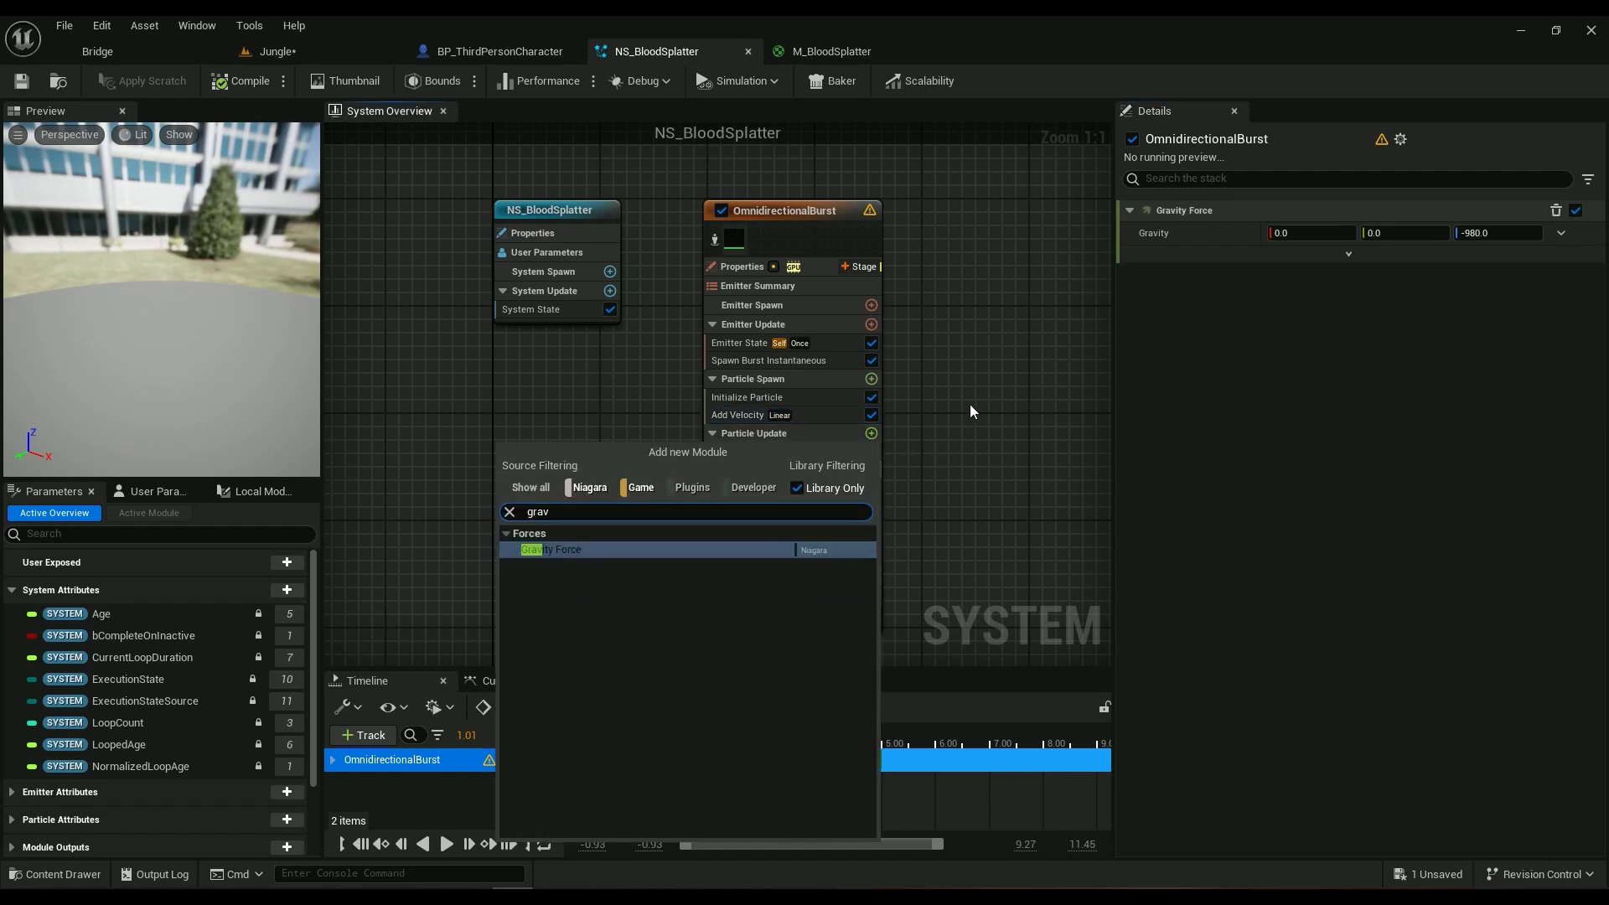
left_click(551, 550)
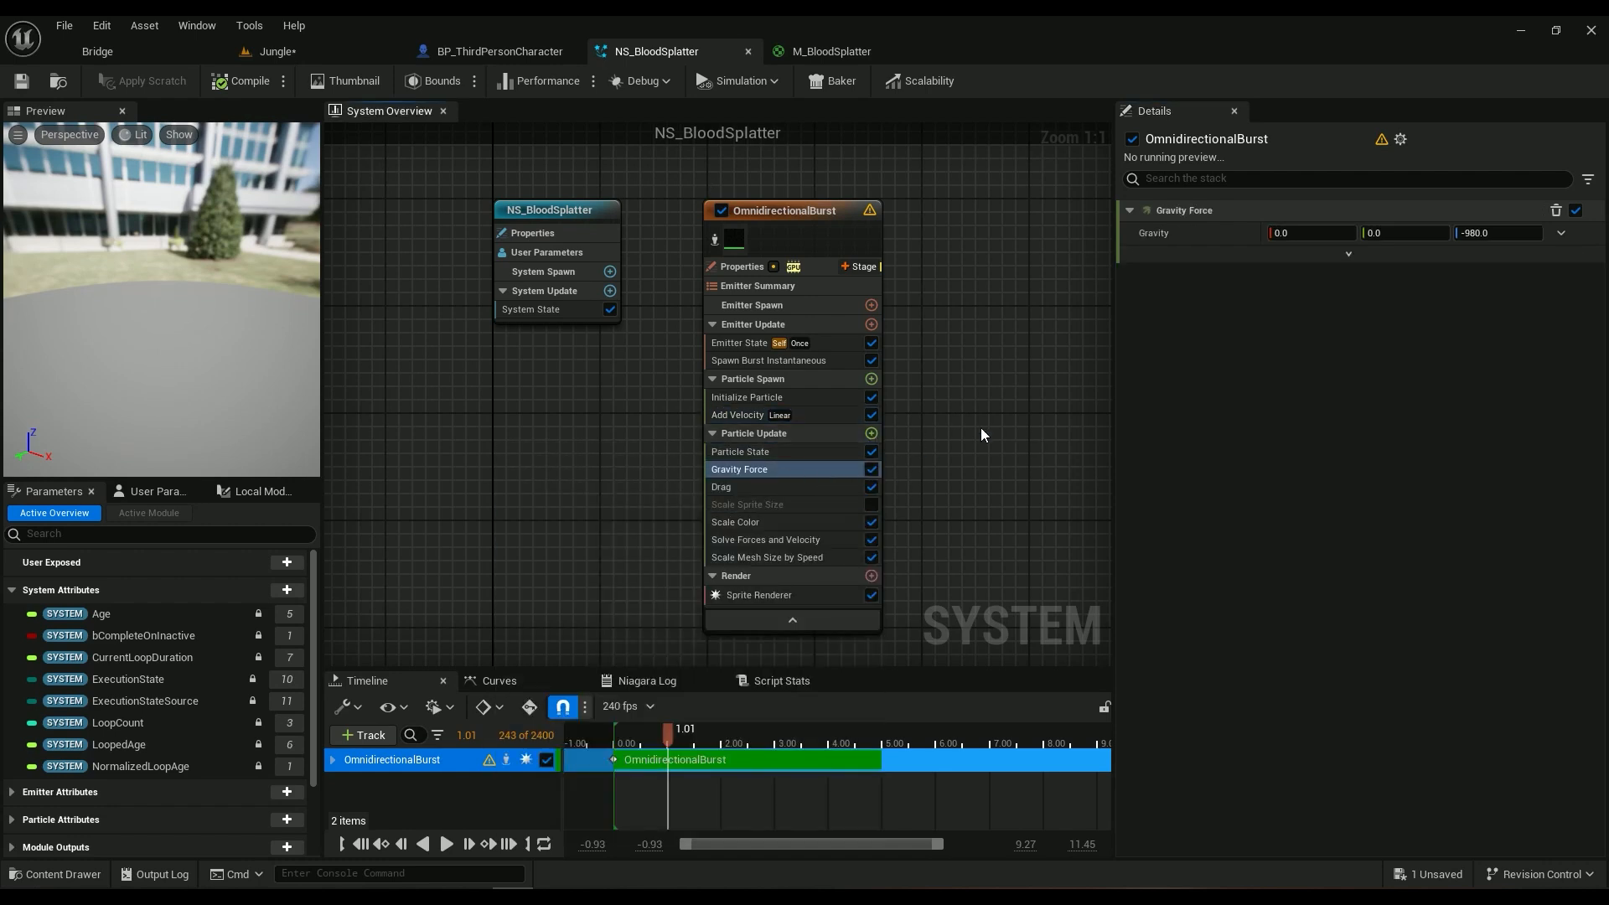
mouse_move(720, 486)
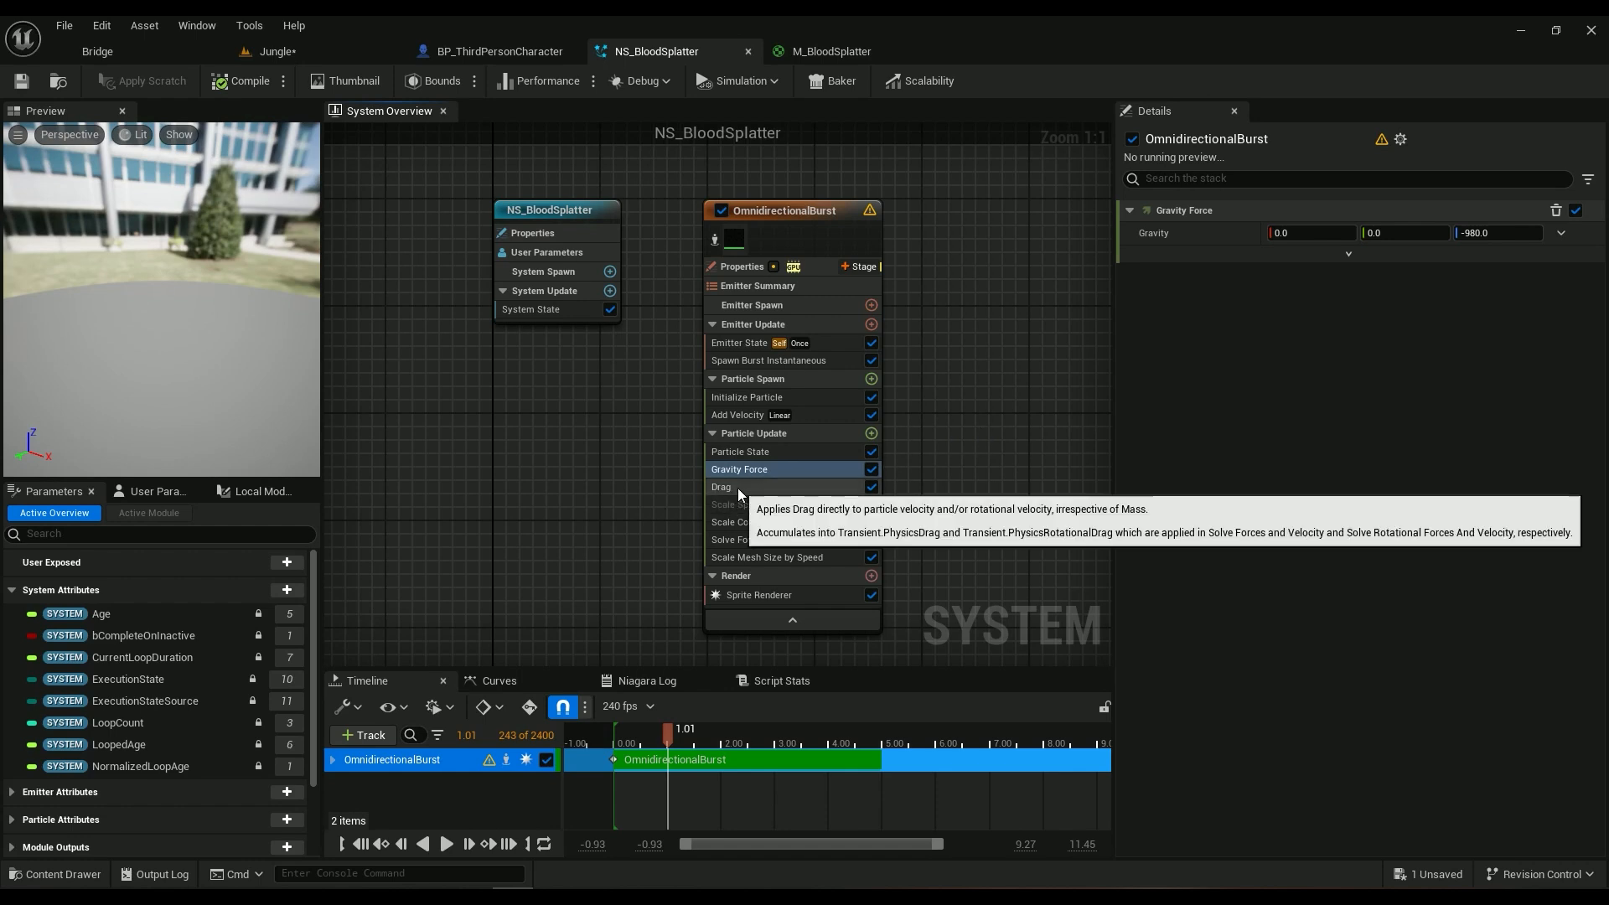
left_click(721, 486)
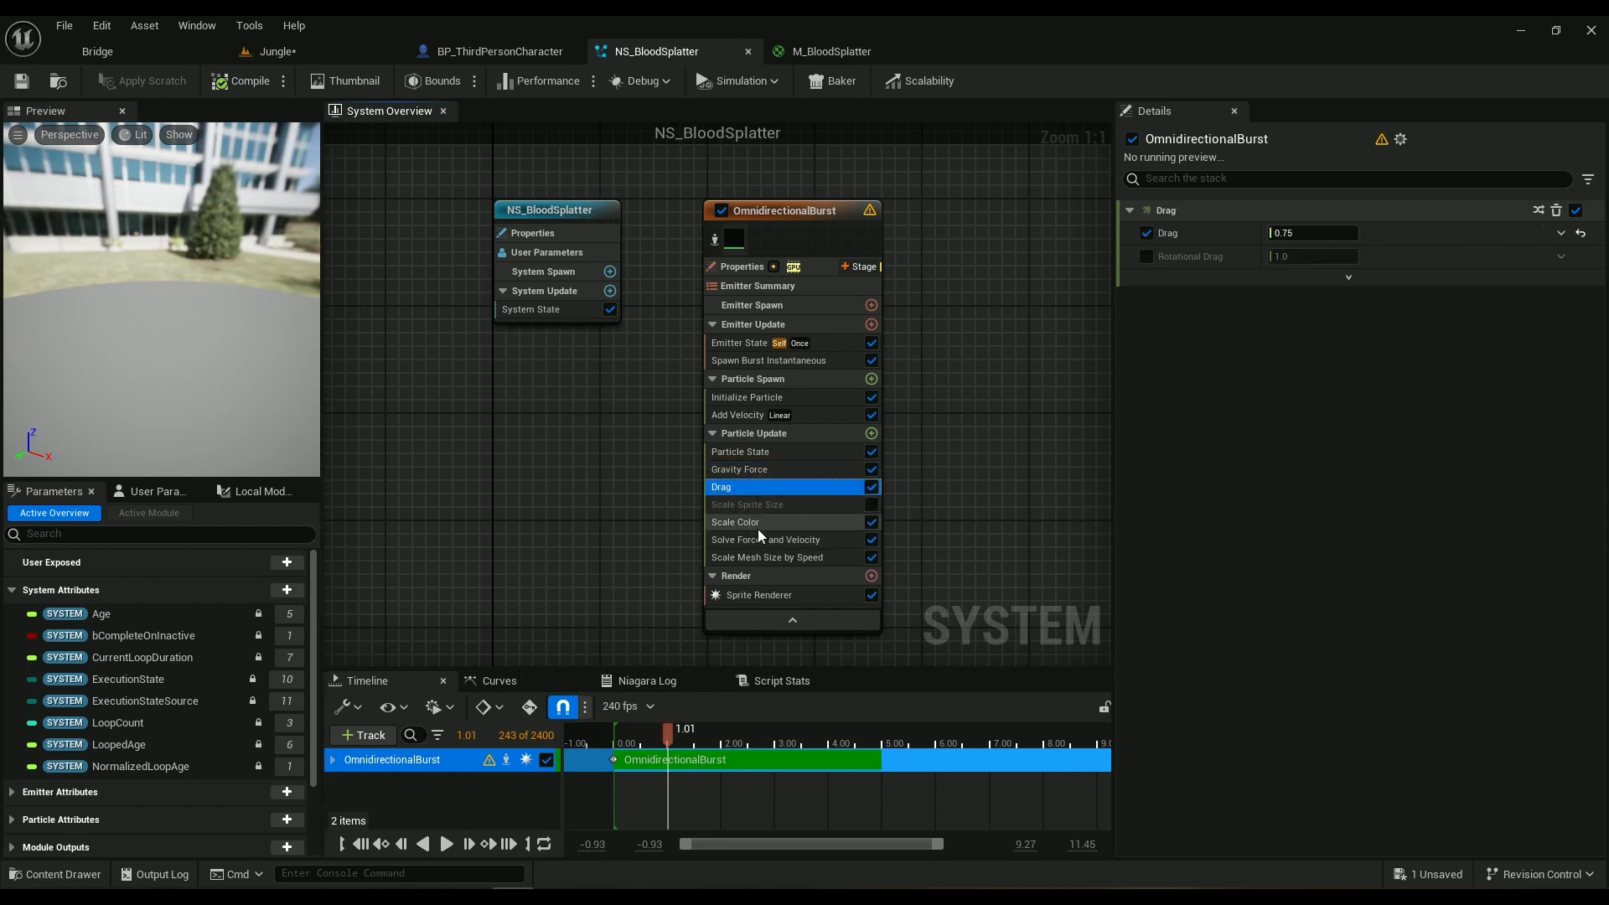
left_click(734, 521)
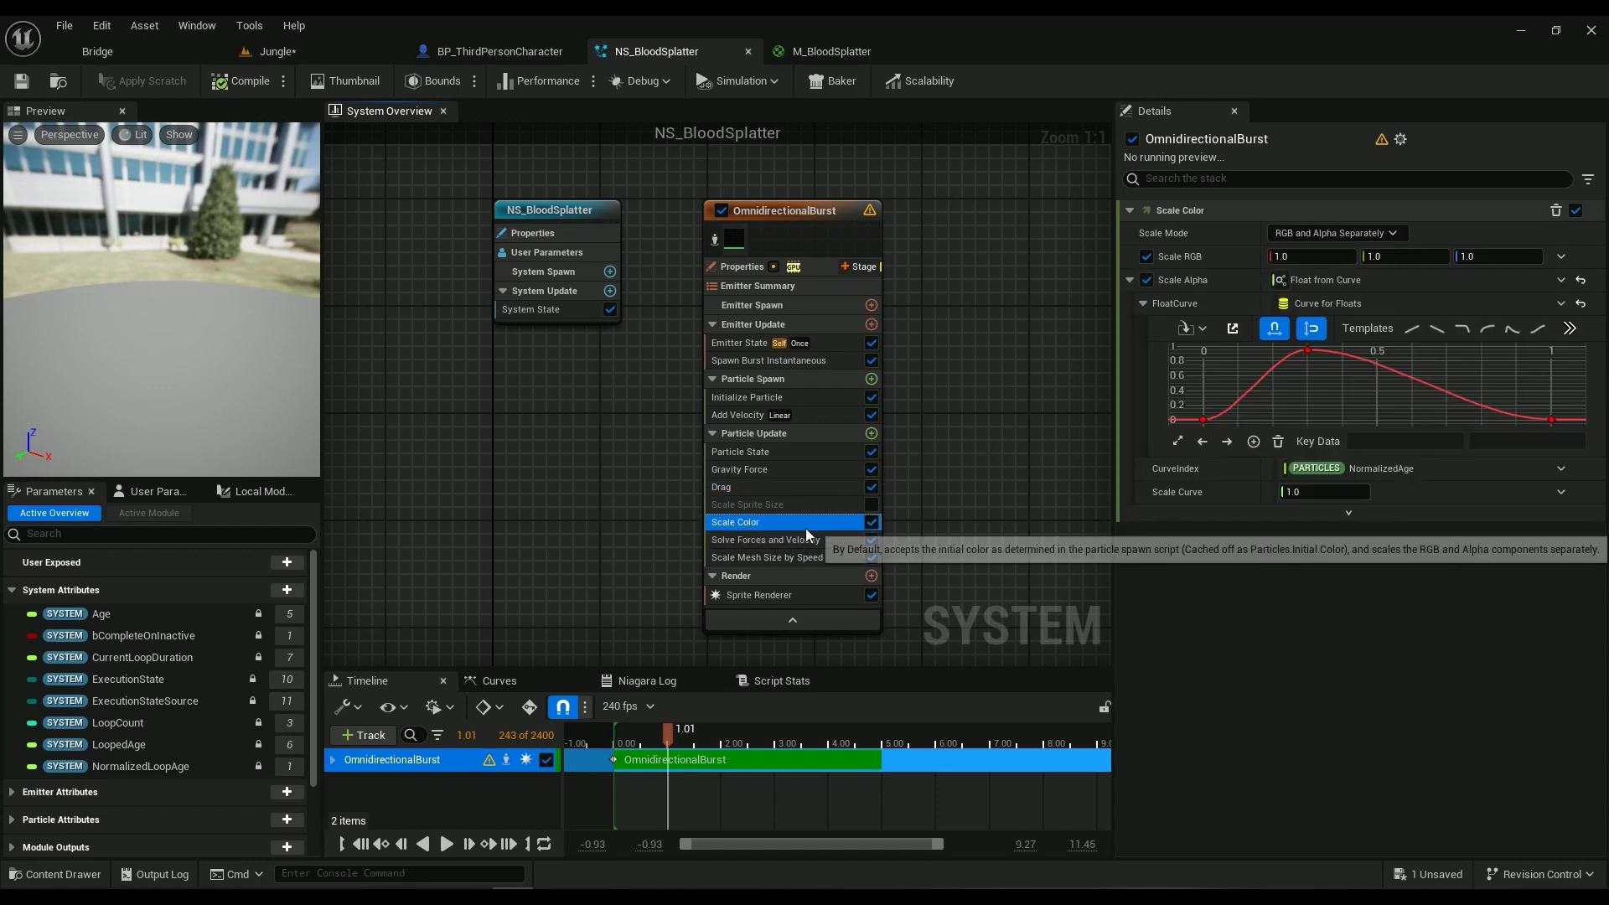
left_click(765, 556)
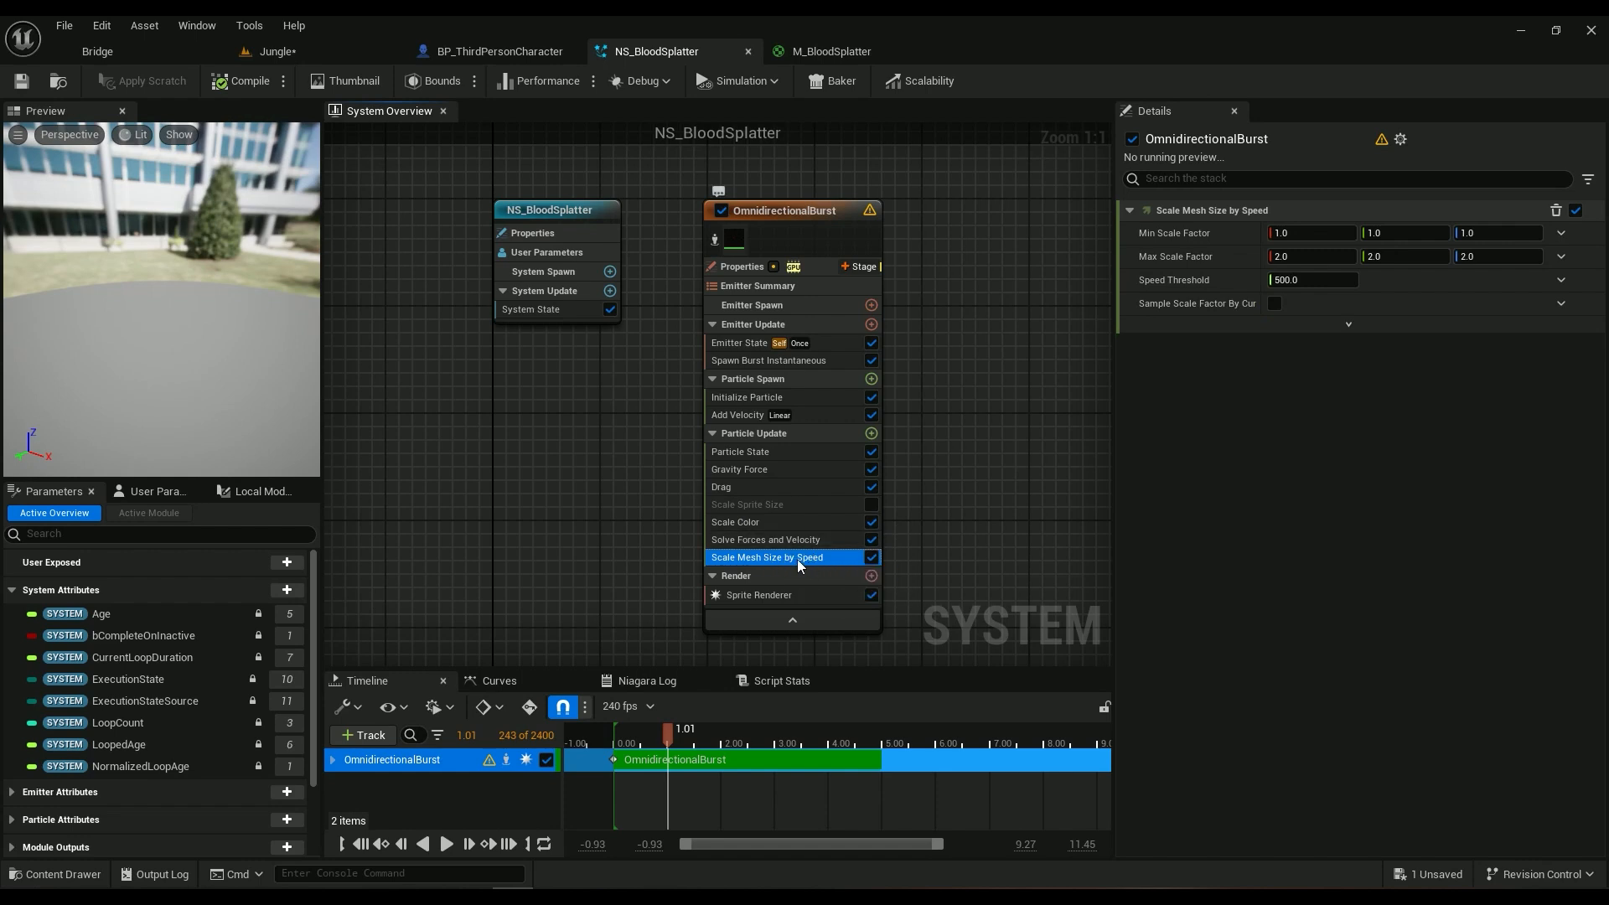
Step: Add a Scale Sprite Size by Speed module (1–2, threshold 1000) to Particle Update
left_click(871, 432)
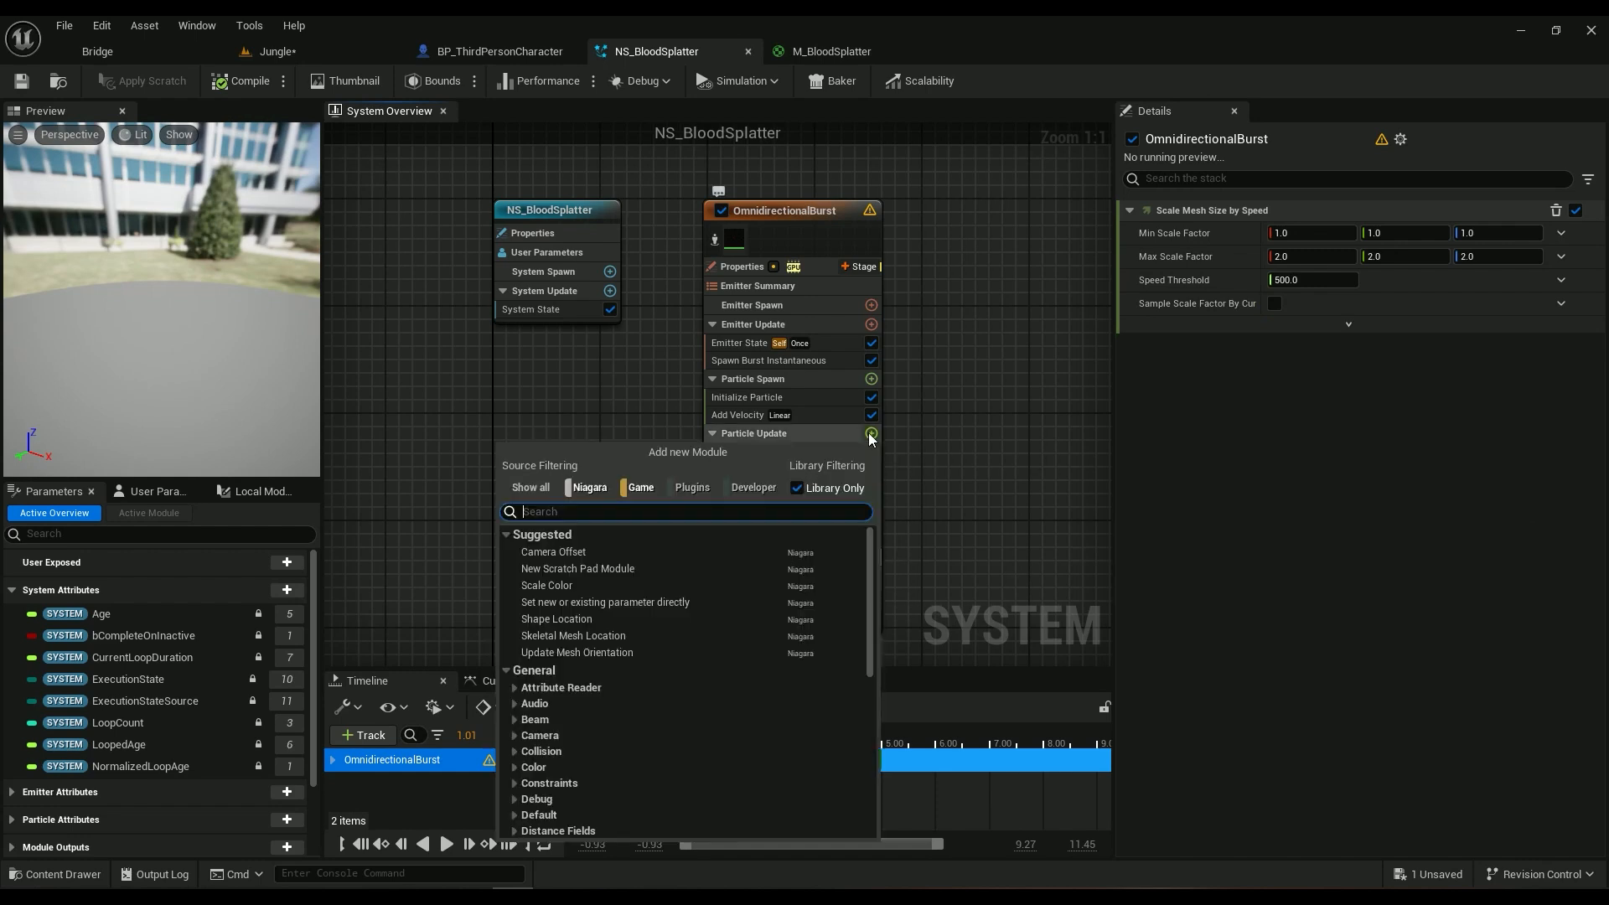
type("scale")
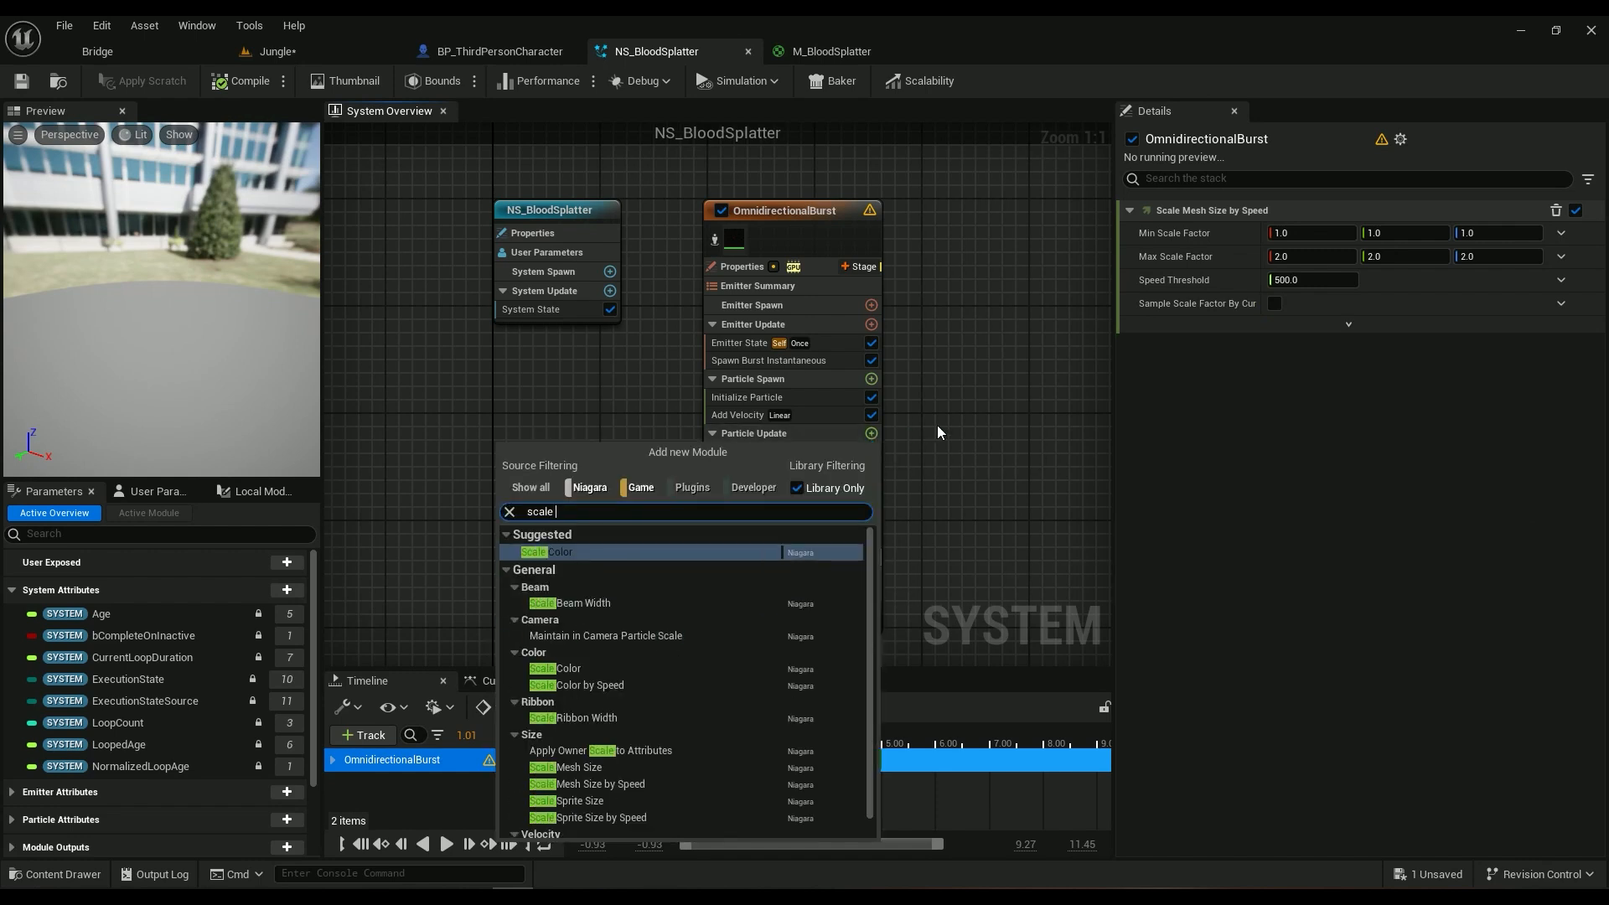
type("size")
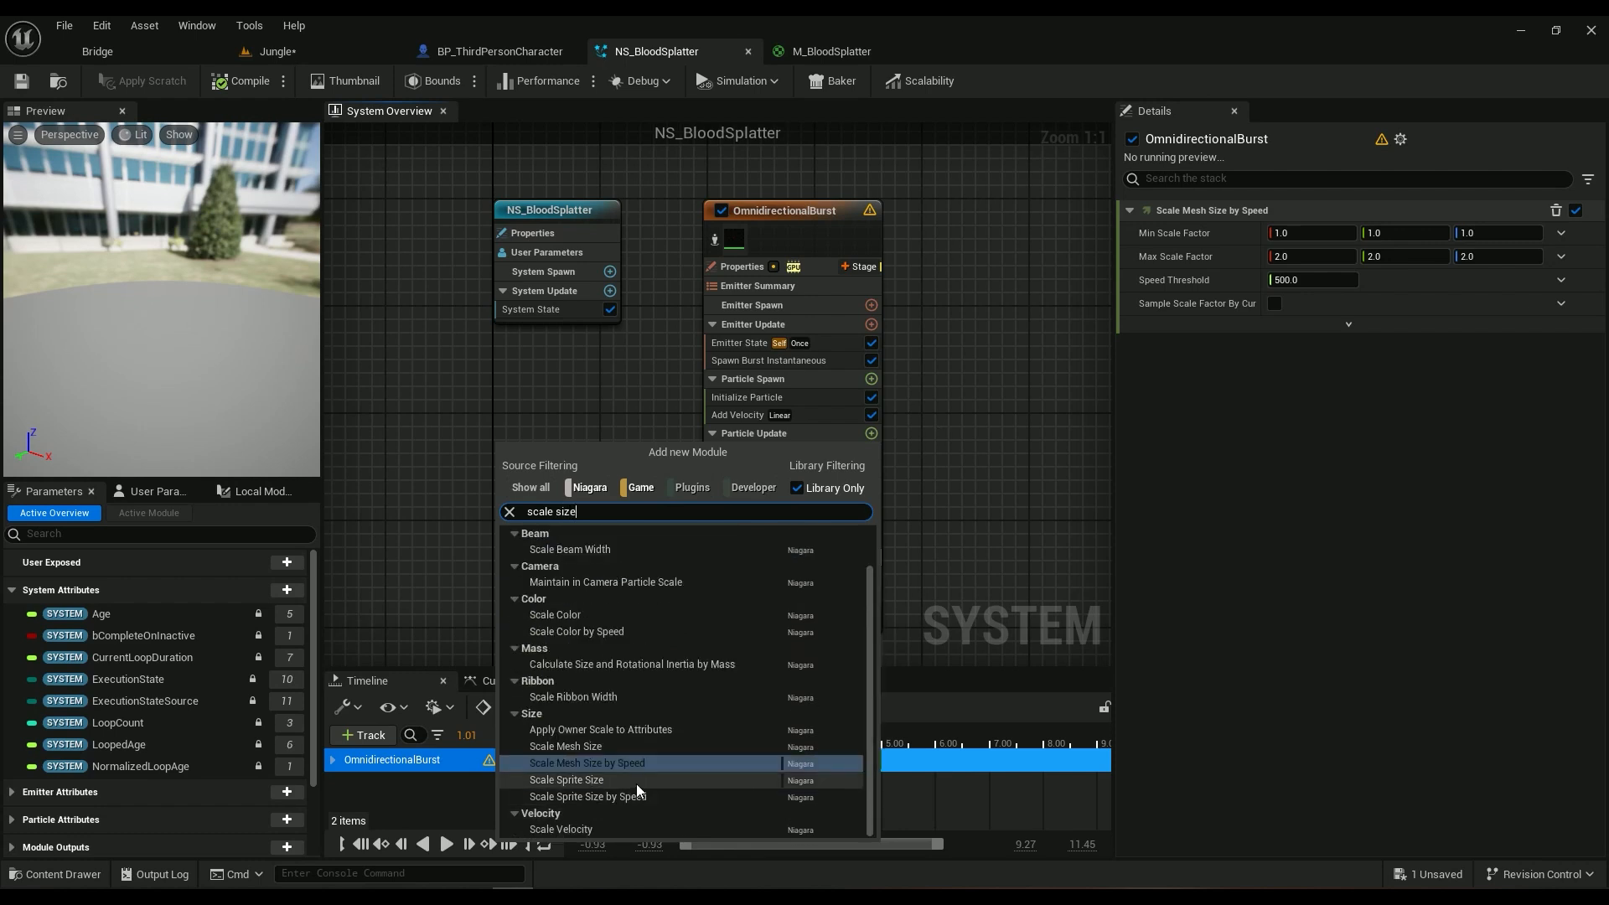
mouse_move(615, 766)
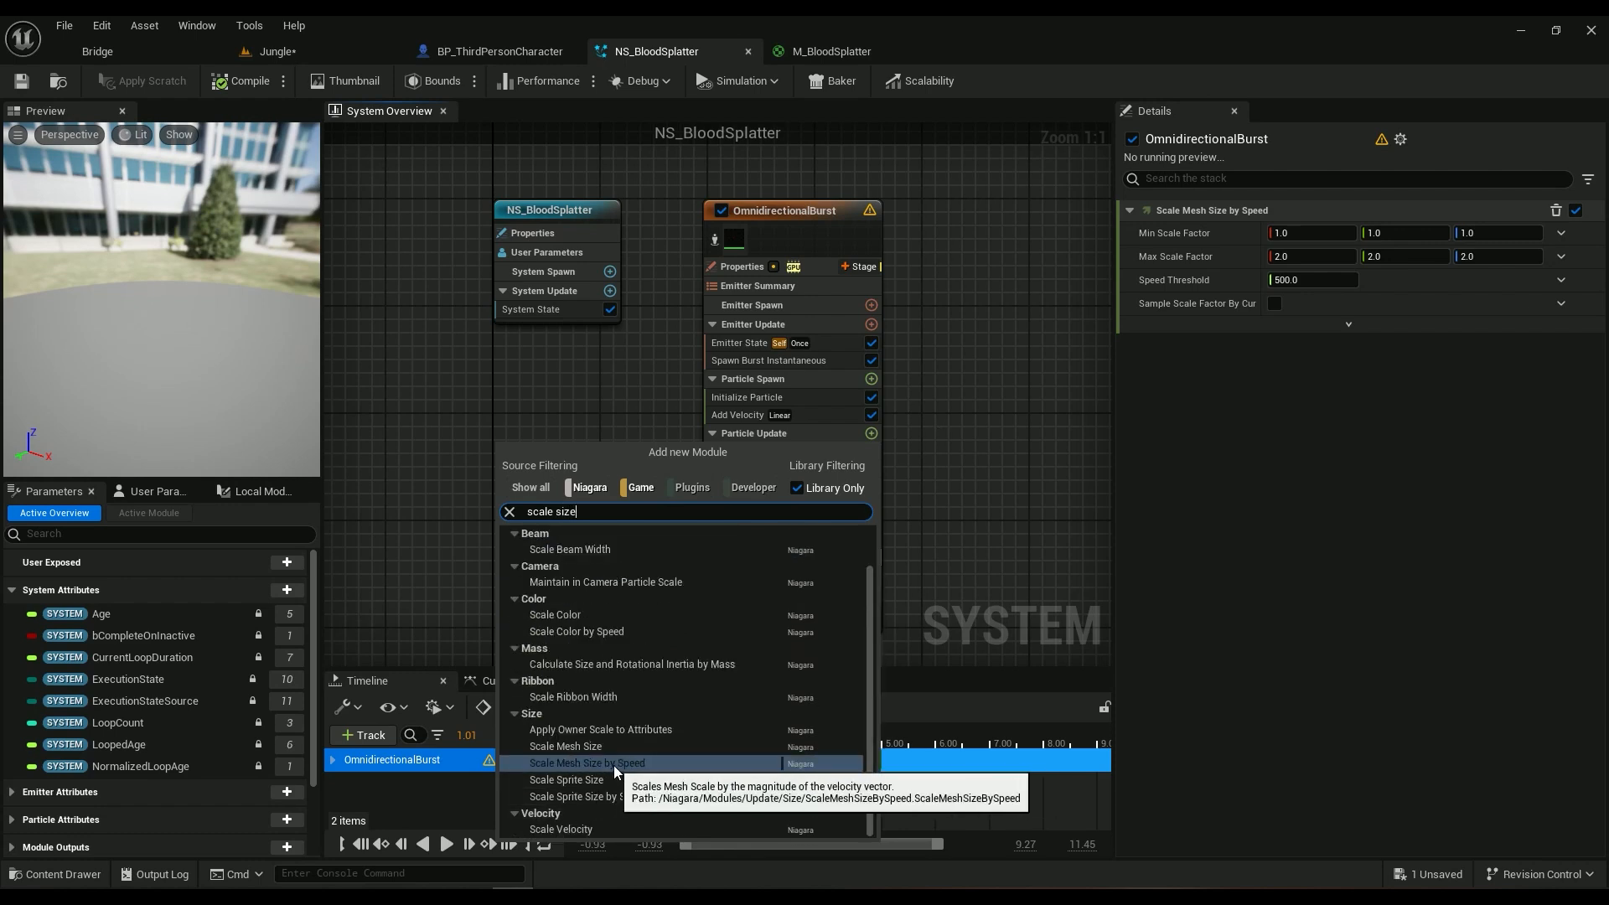
left_click(563, 796)
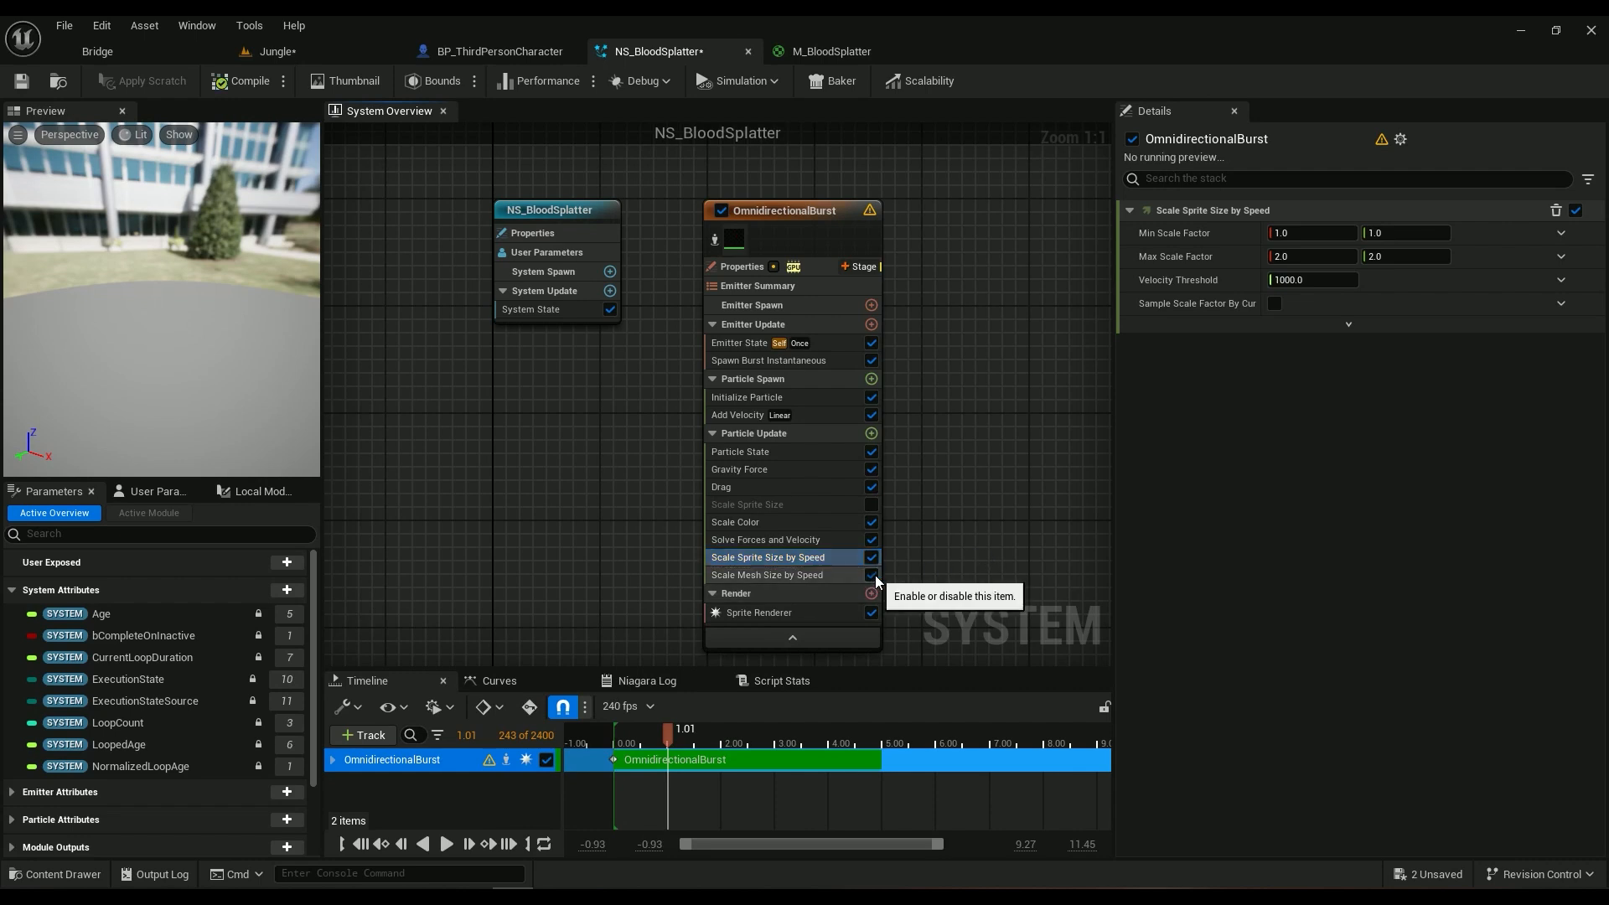
Step: Disable Scale Mesh Size by Speed and preview the burst early in the timeline
left_click(871, 575)
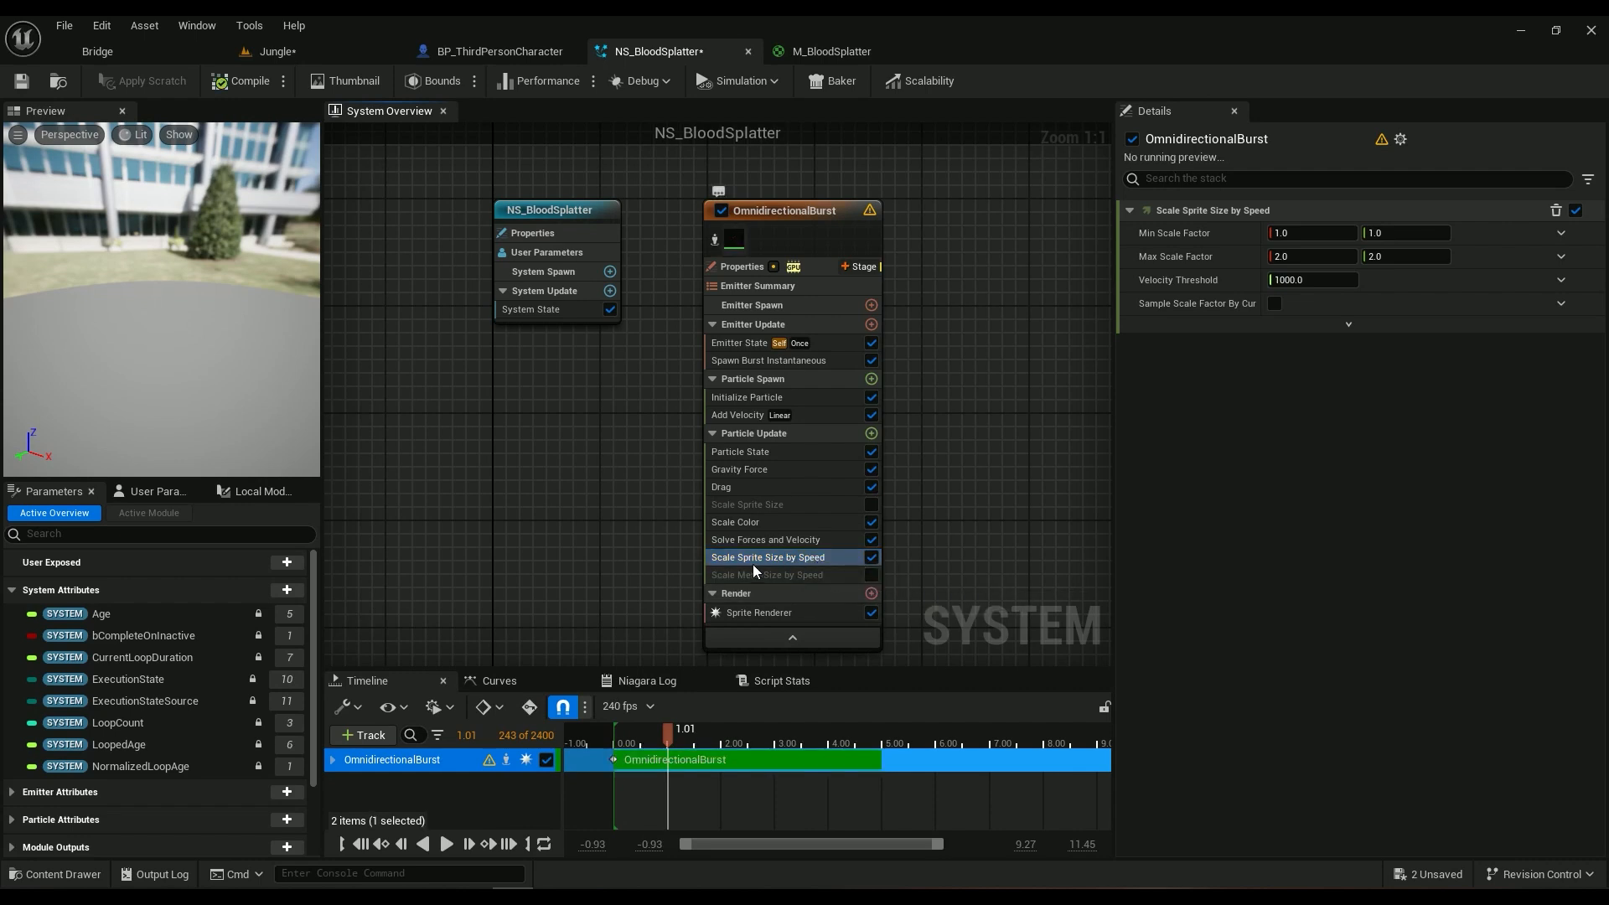
mouse_move(801, 582)
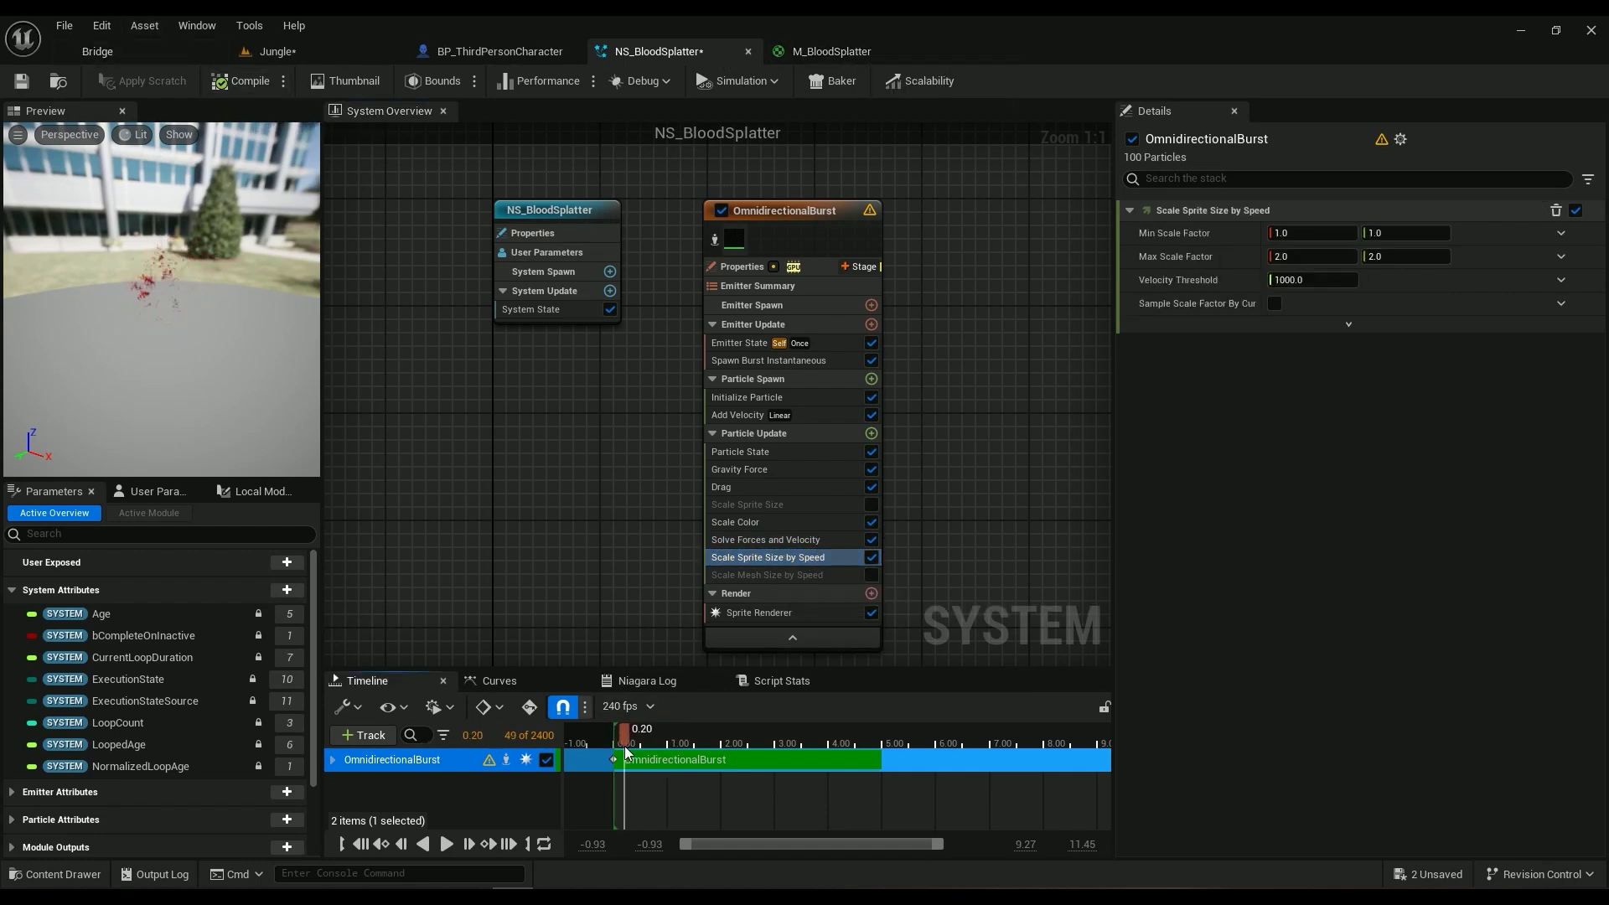
left_click(446, 843)
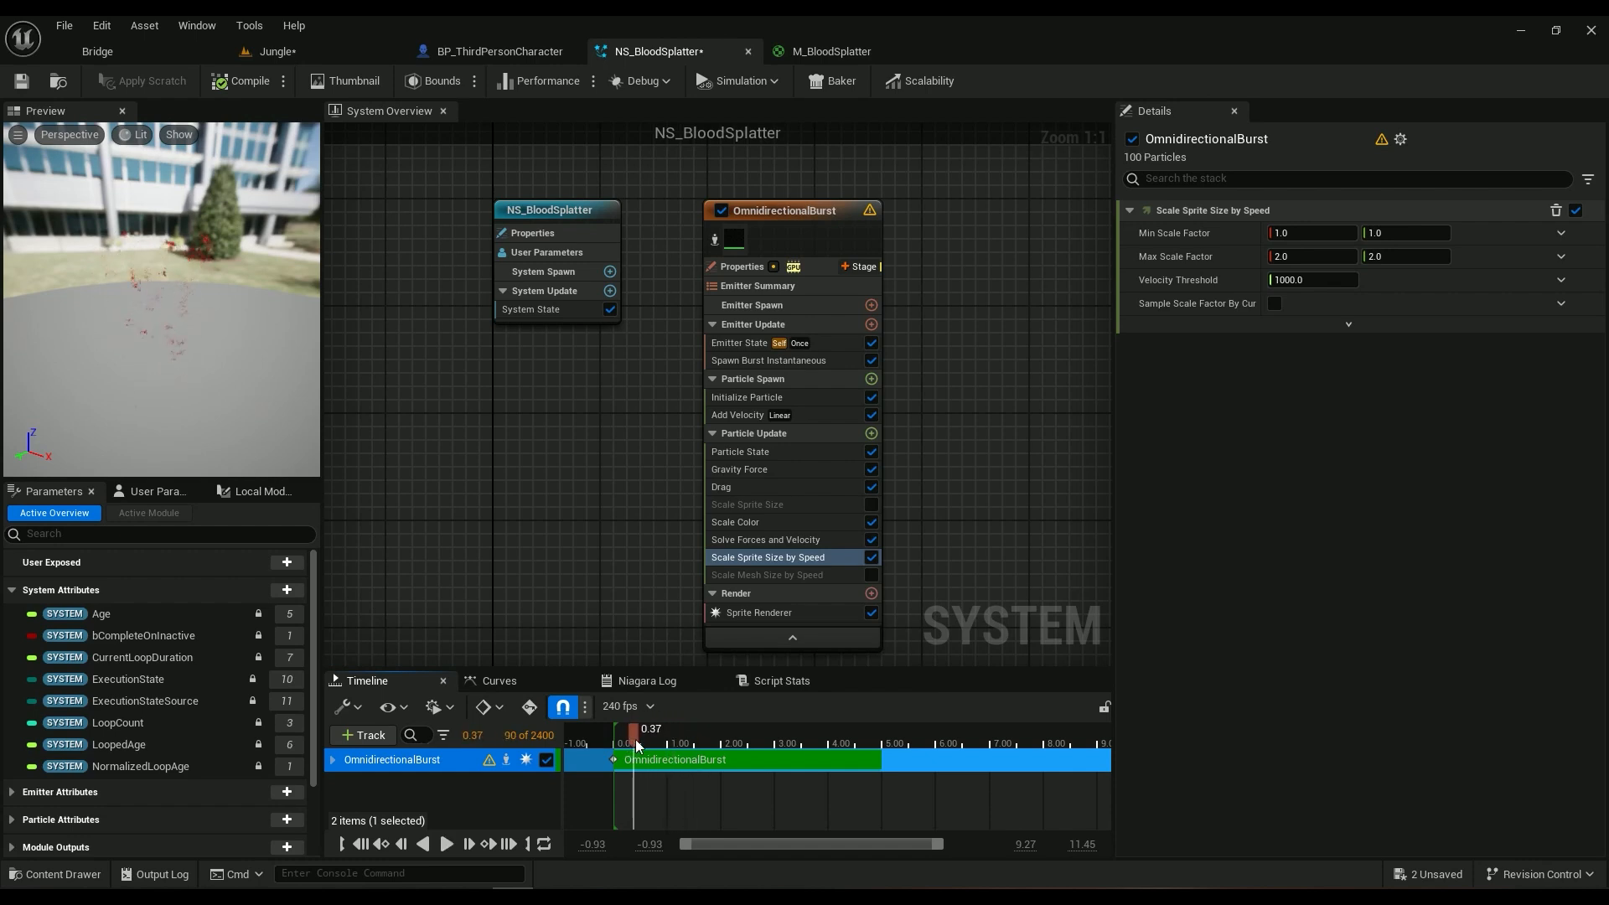
left_click(734, 521)
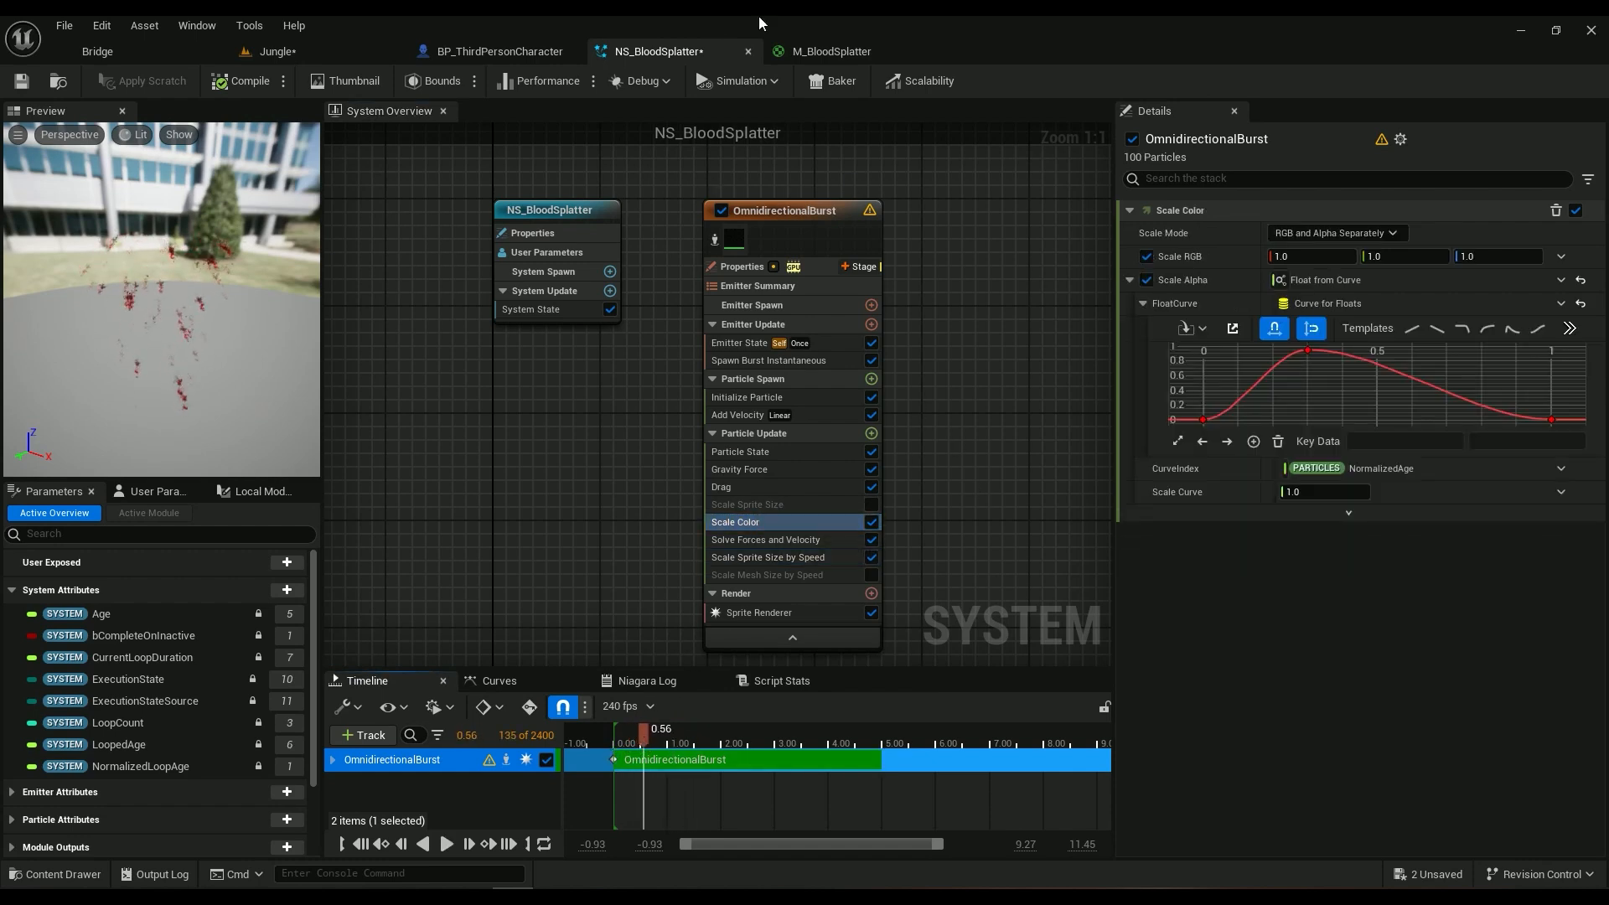
left_click(829, 52)
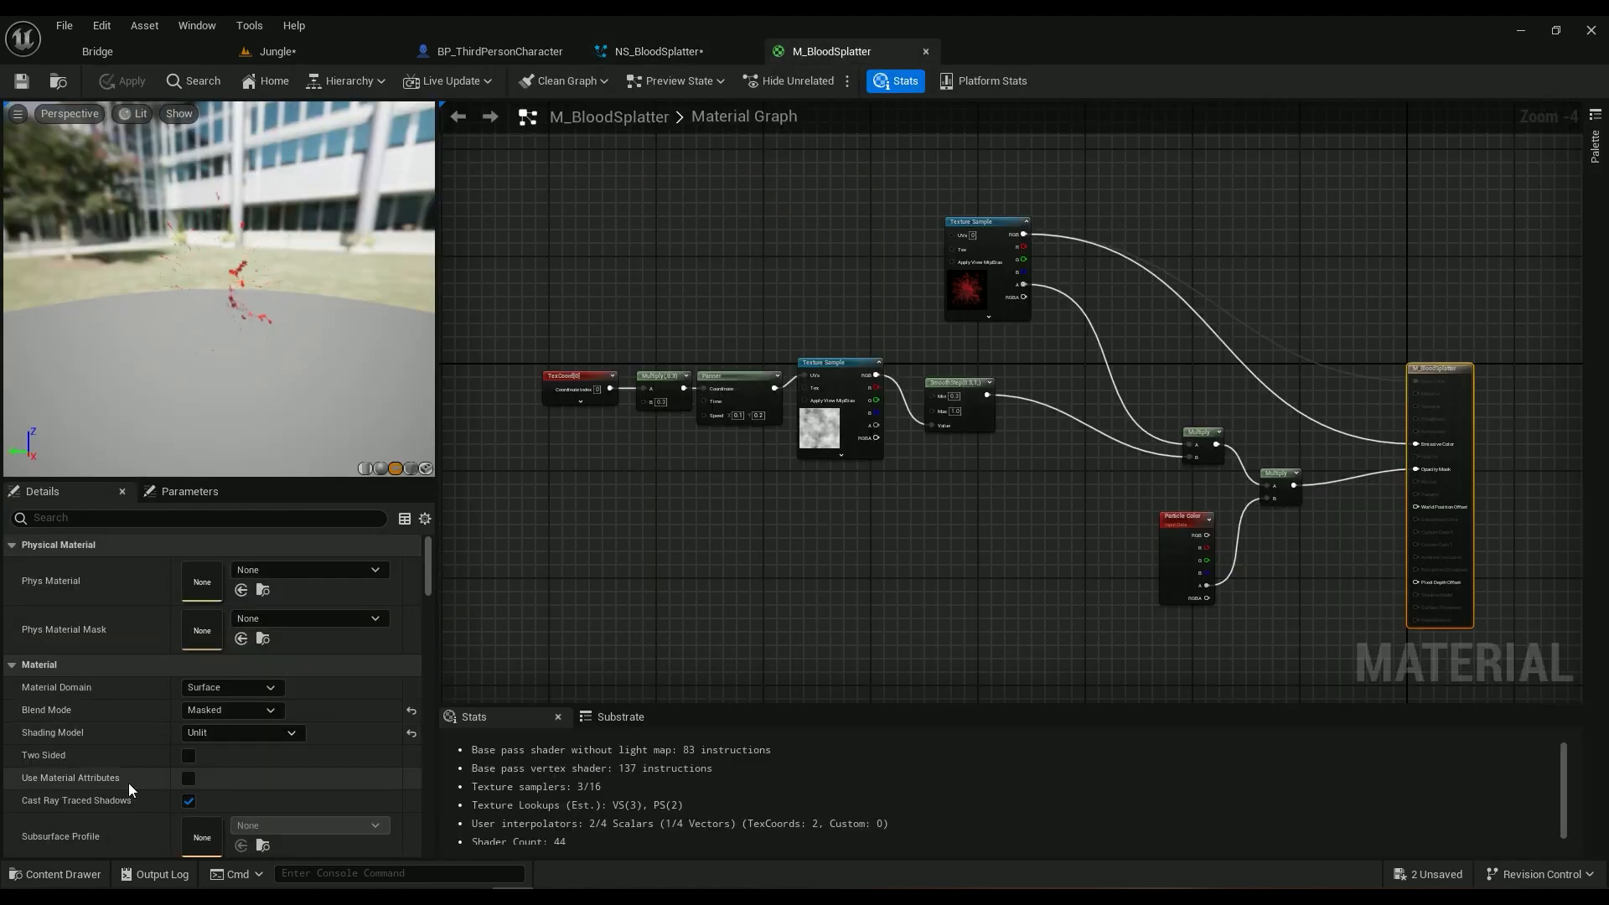
left_click(232, 709)
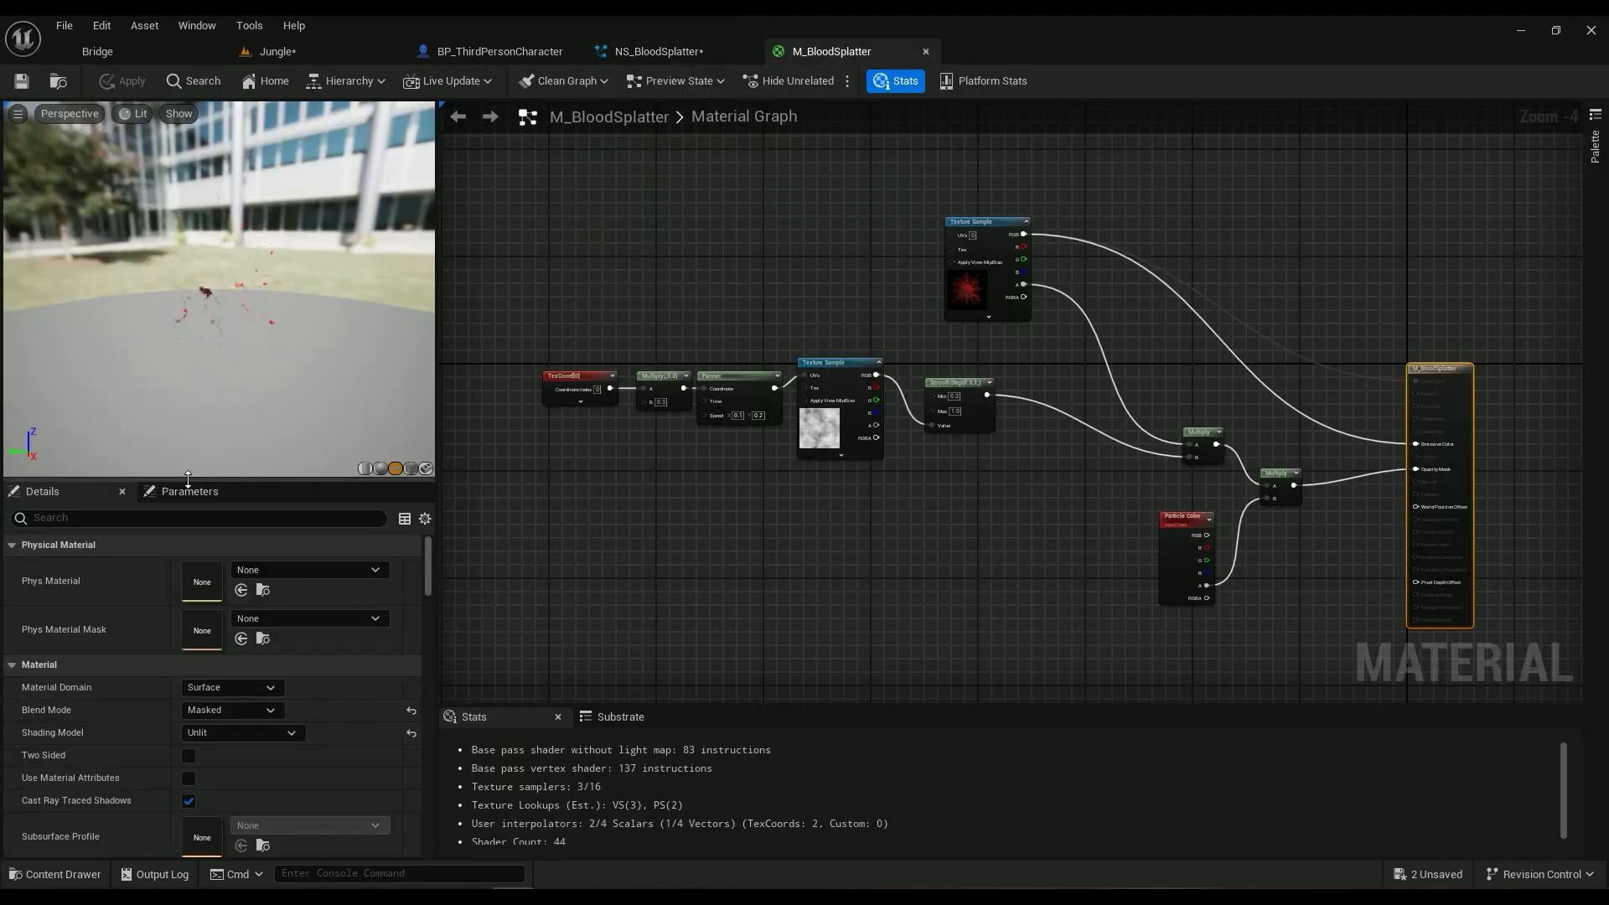
type("dith")
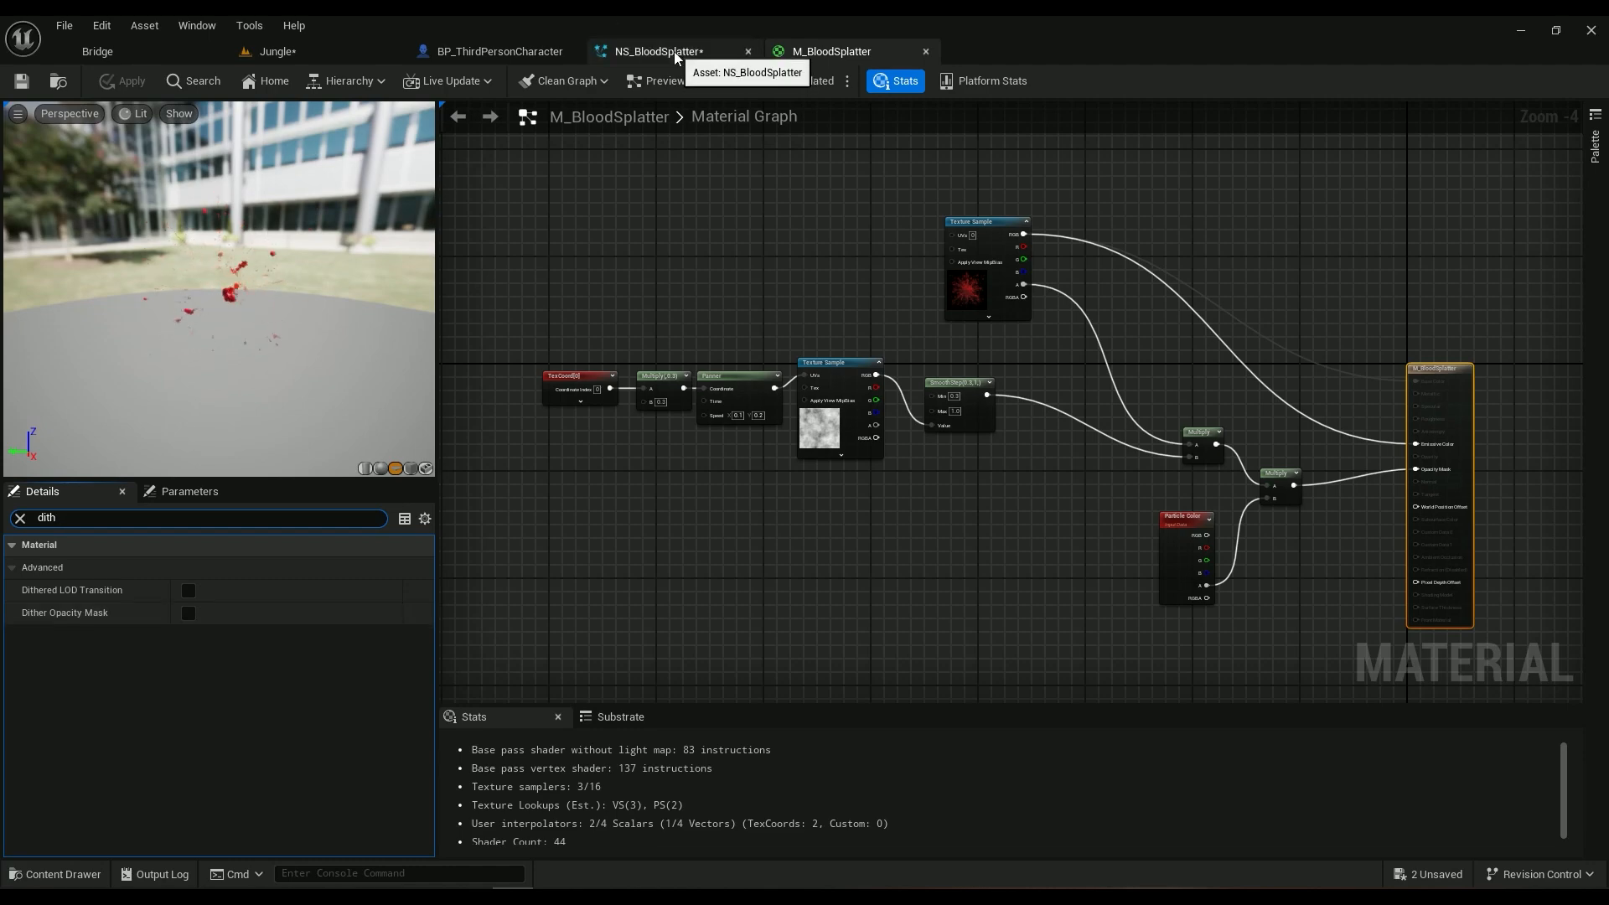
left_click(661, 52)
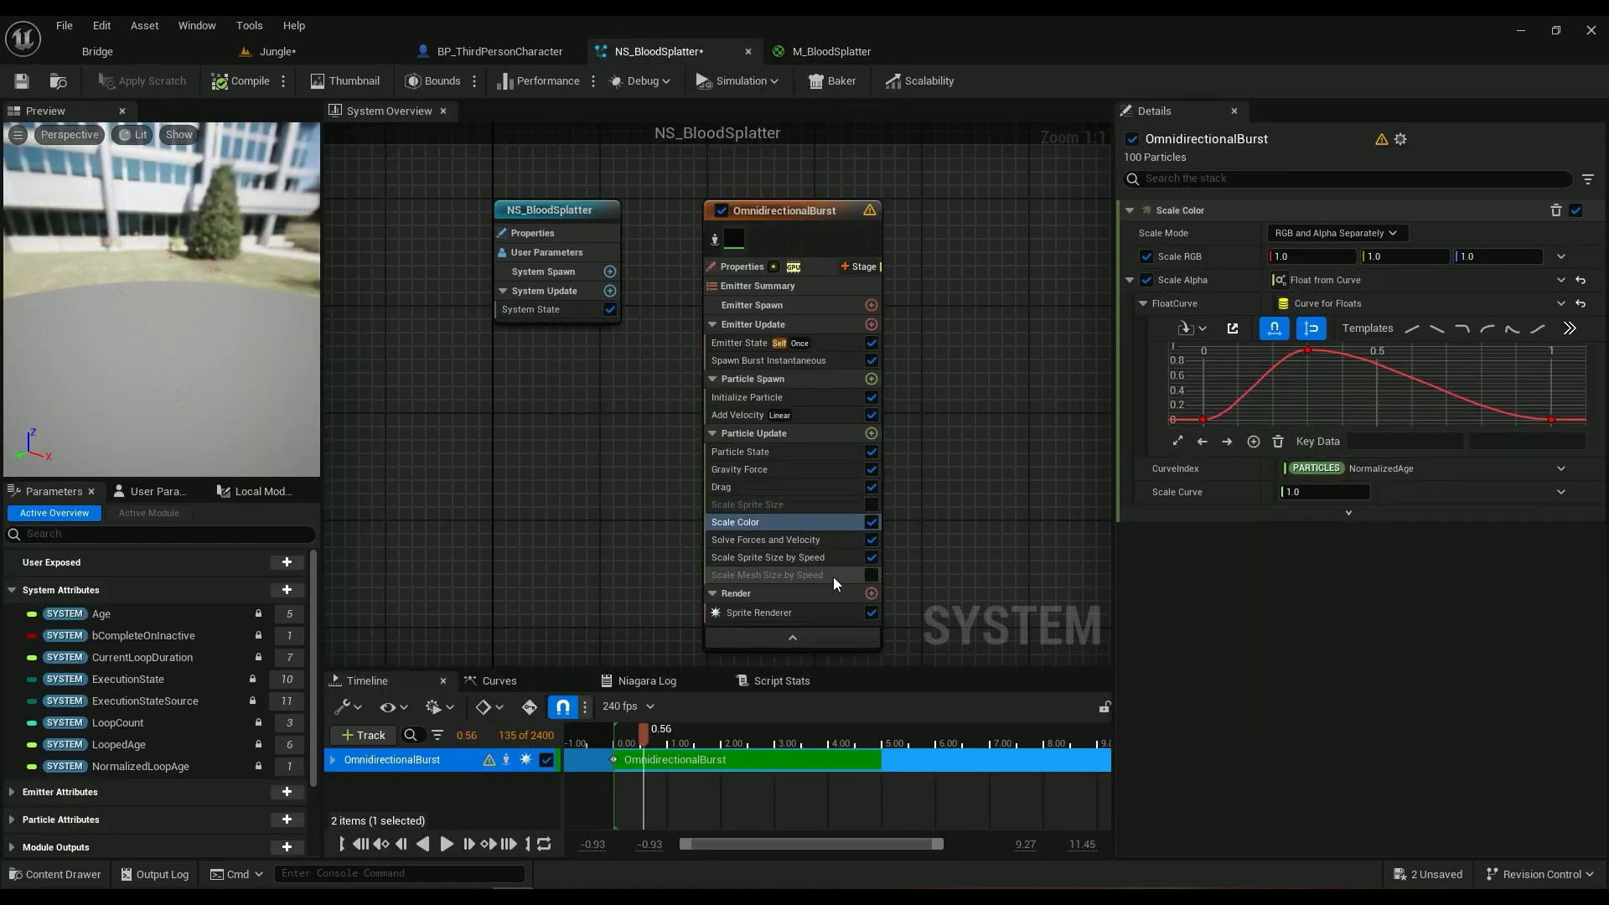
mouse_move(1022, 533)
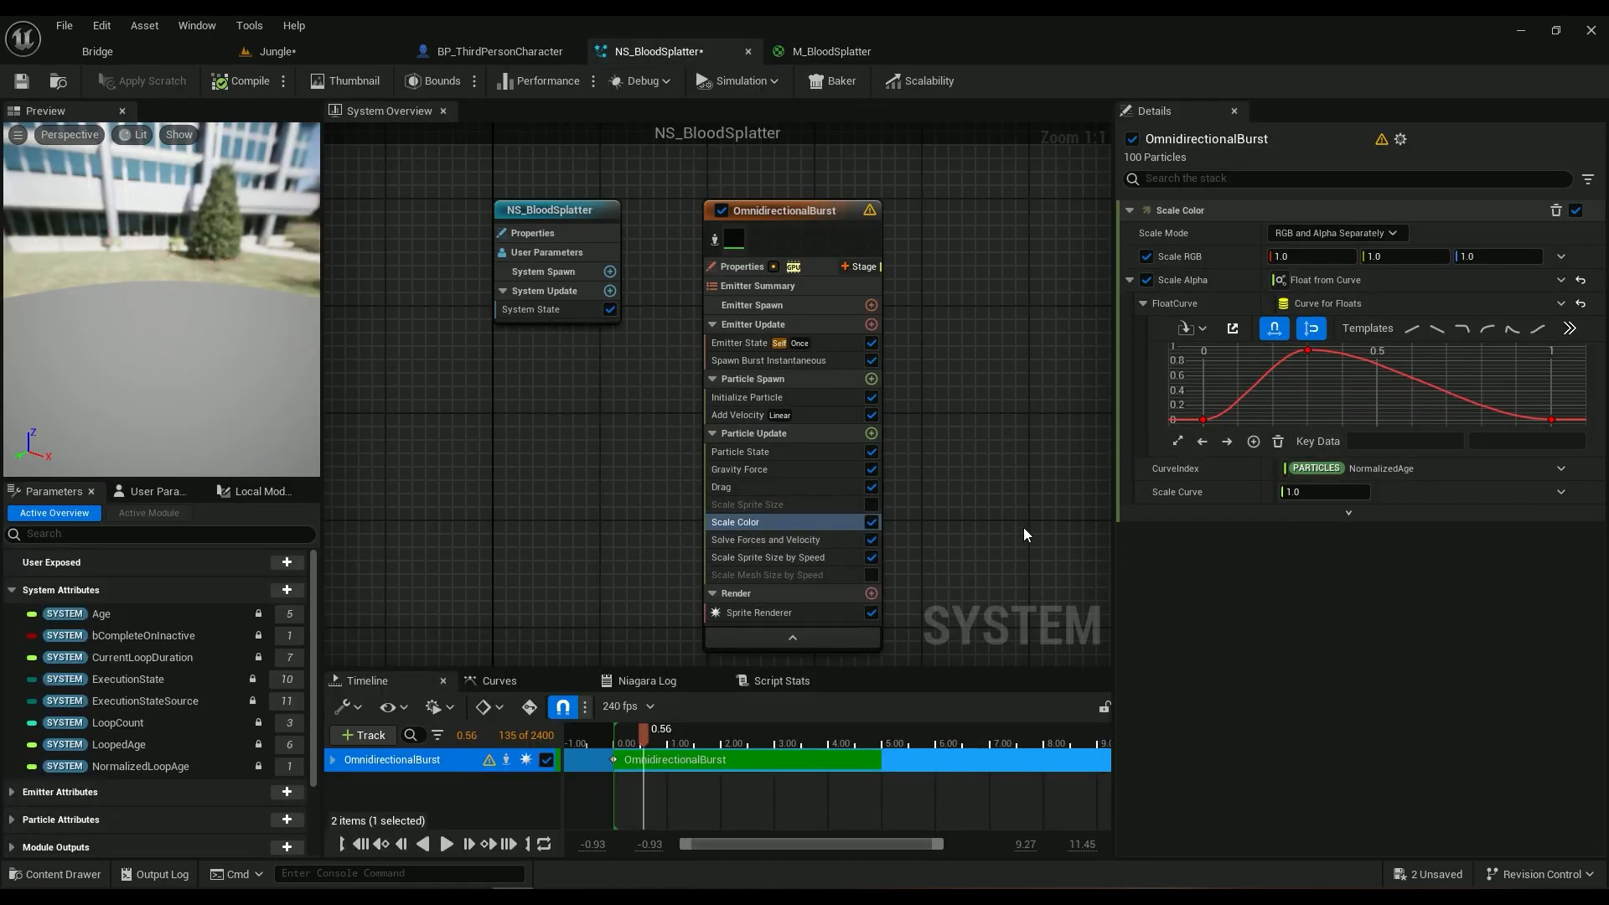
mouse_move(839, 544)
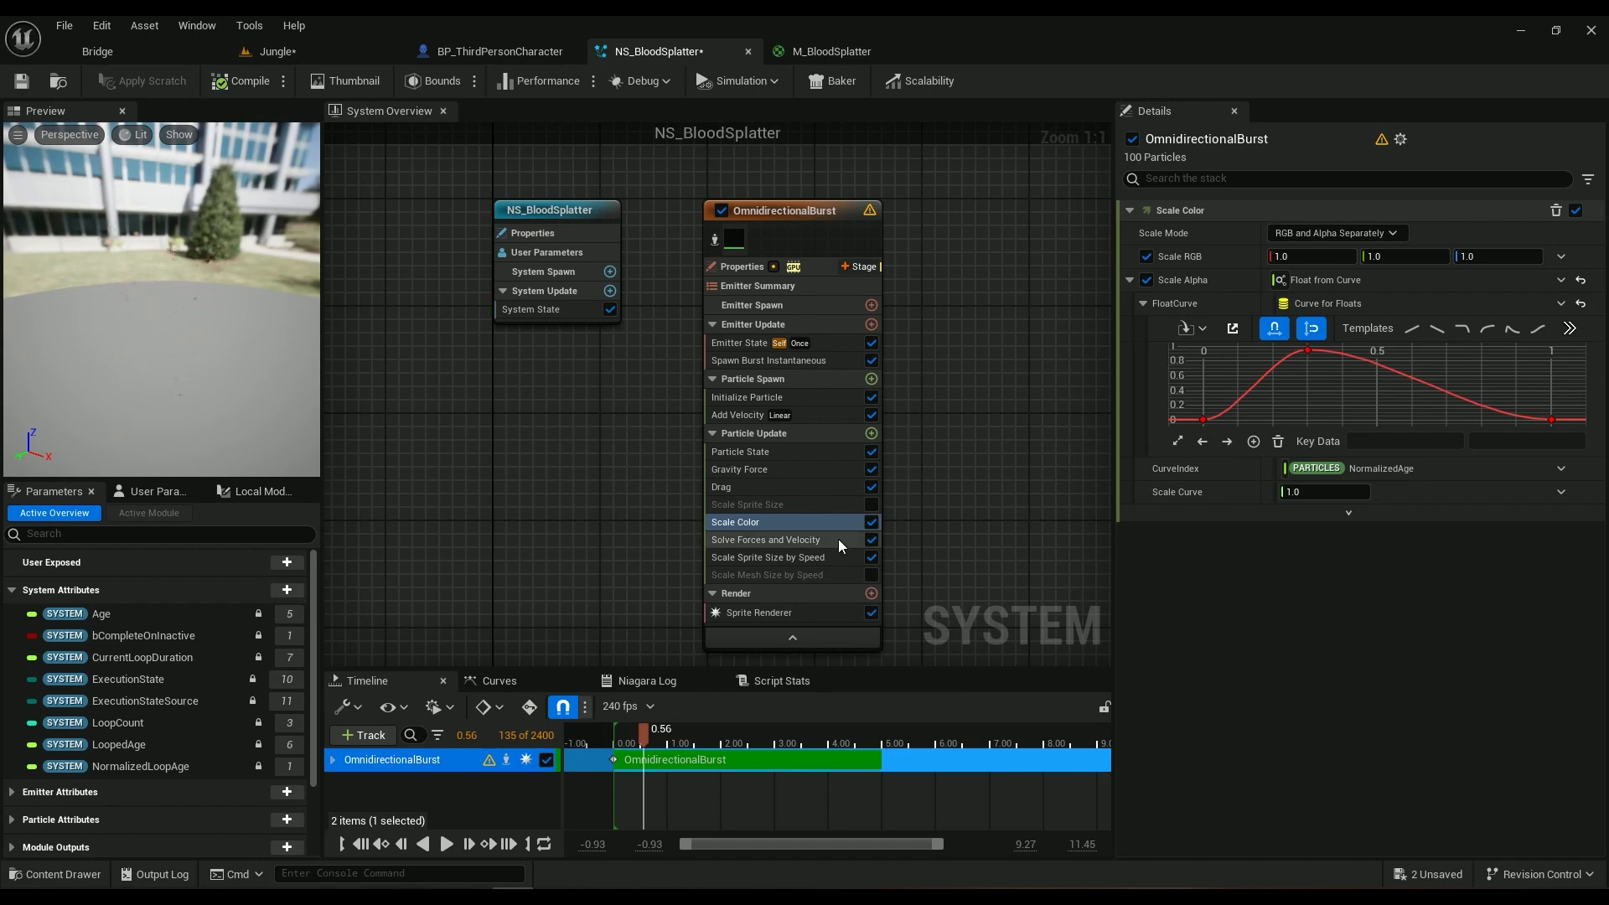
Step: Confirm Sprite Renderer uses velocity-aligned M_BloodSplatter, view the material, and save NS_BloodSplatter
left_click(759, 611)
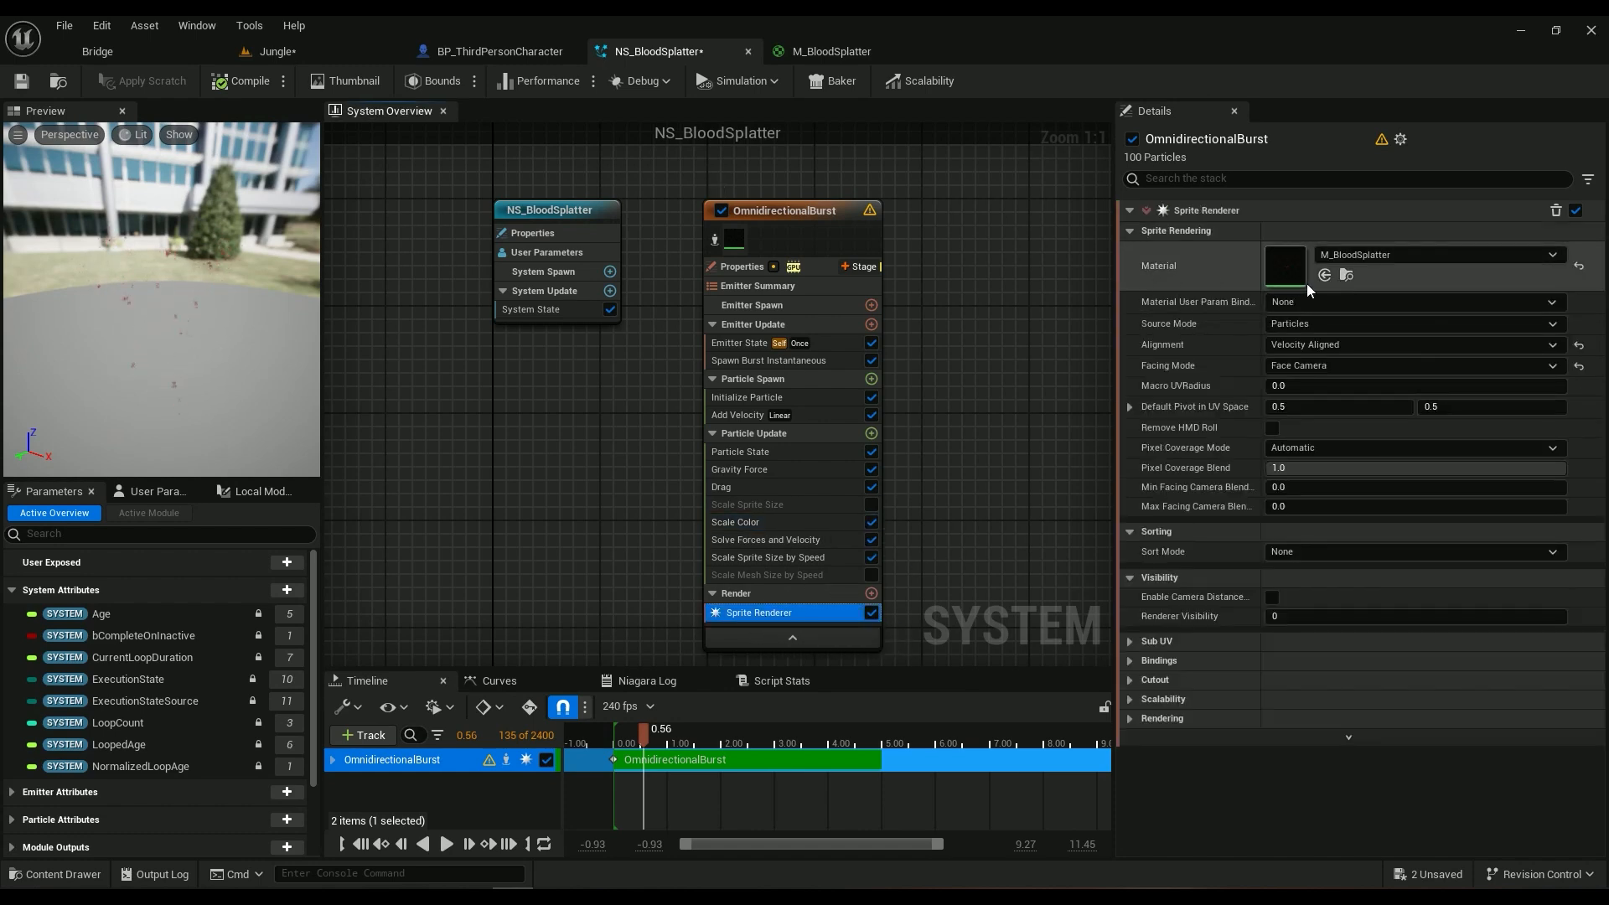
left_click(831, 52)
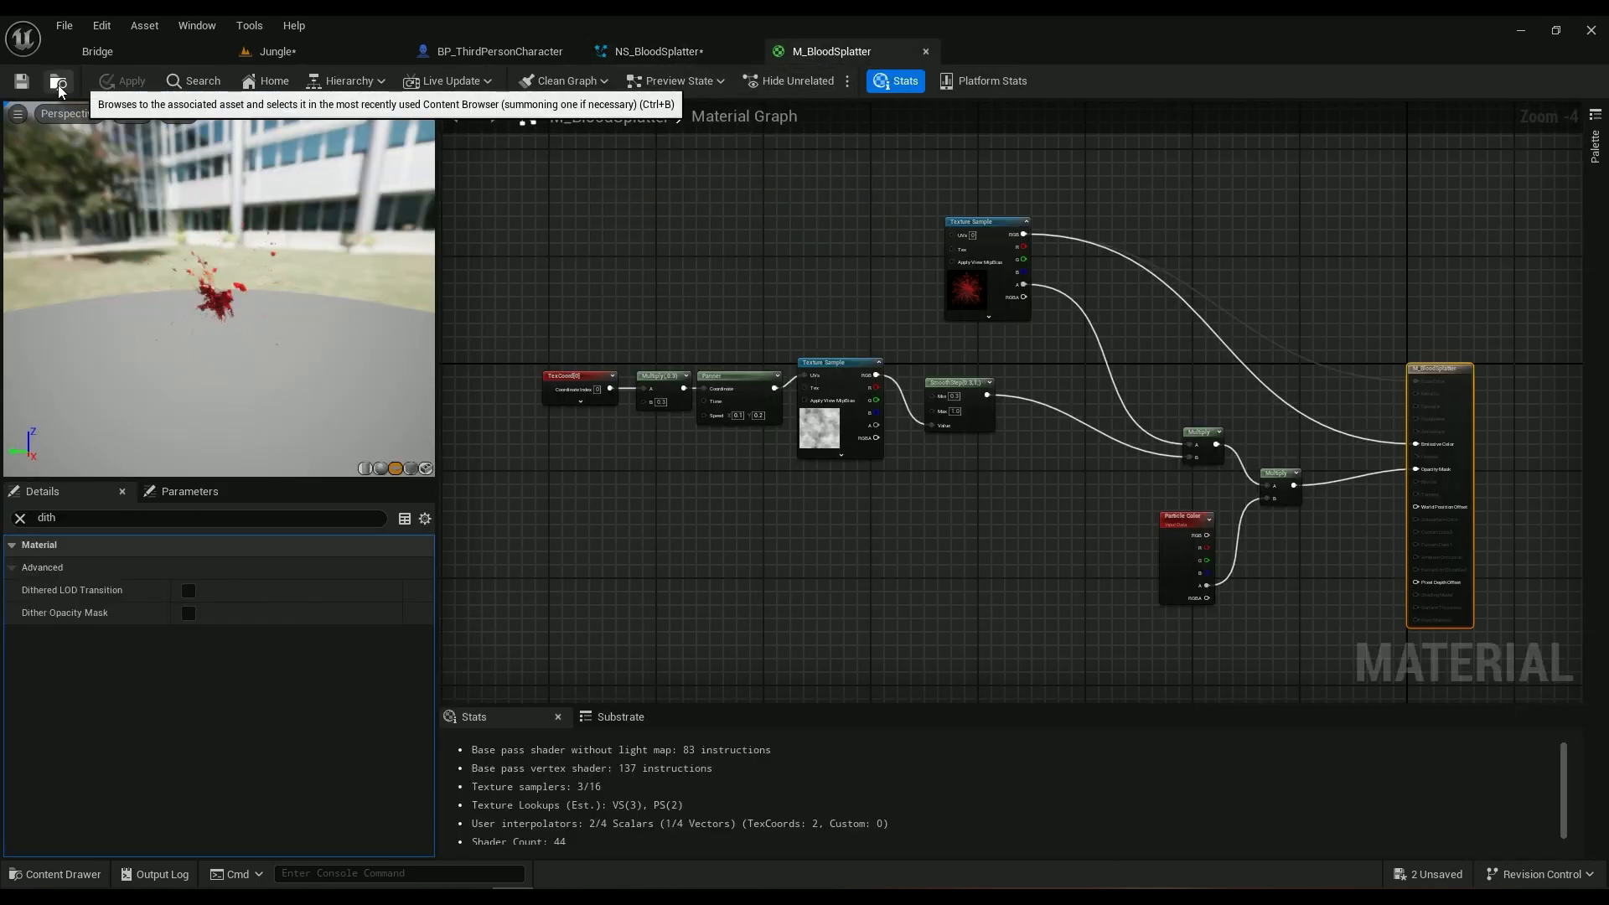
left_click(657, 52)
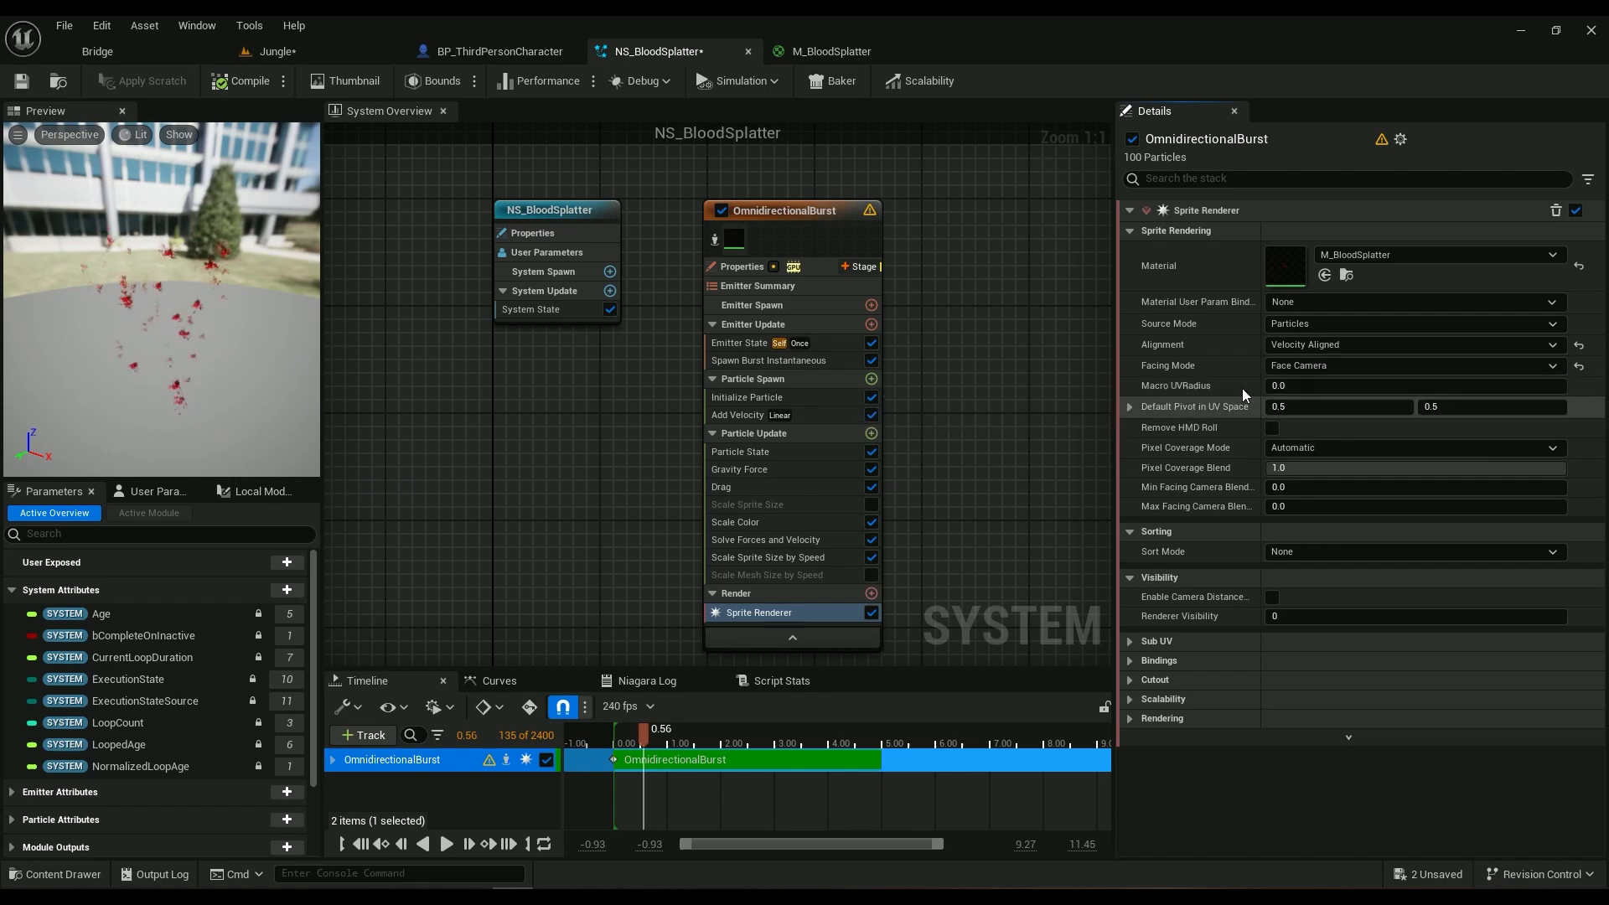
mouse_move(1339, 366)
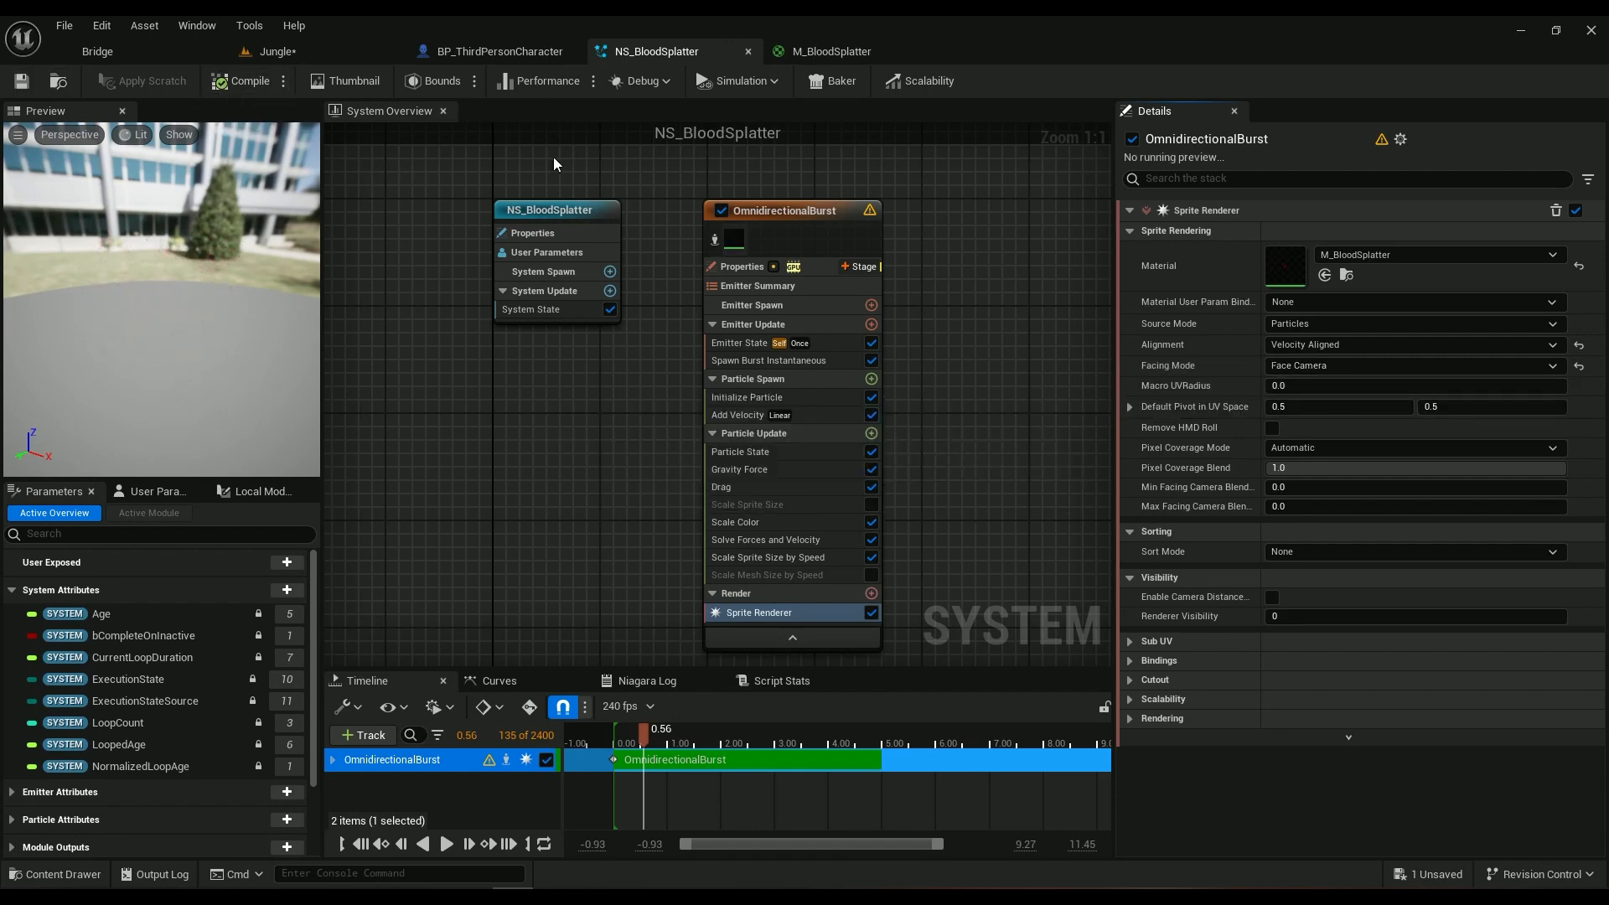
left_click(498, 52)
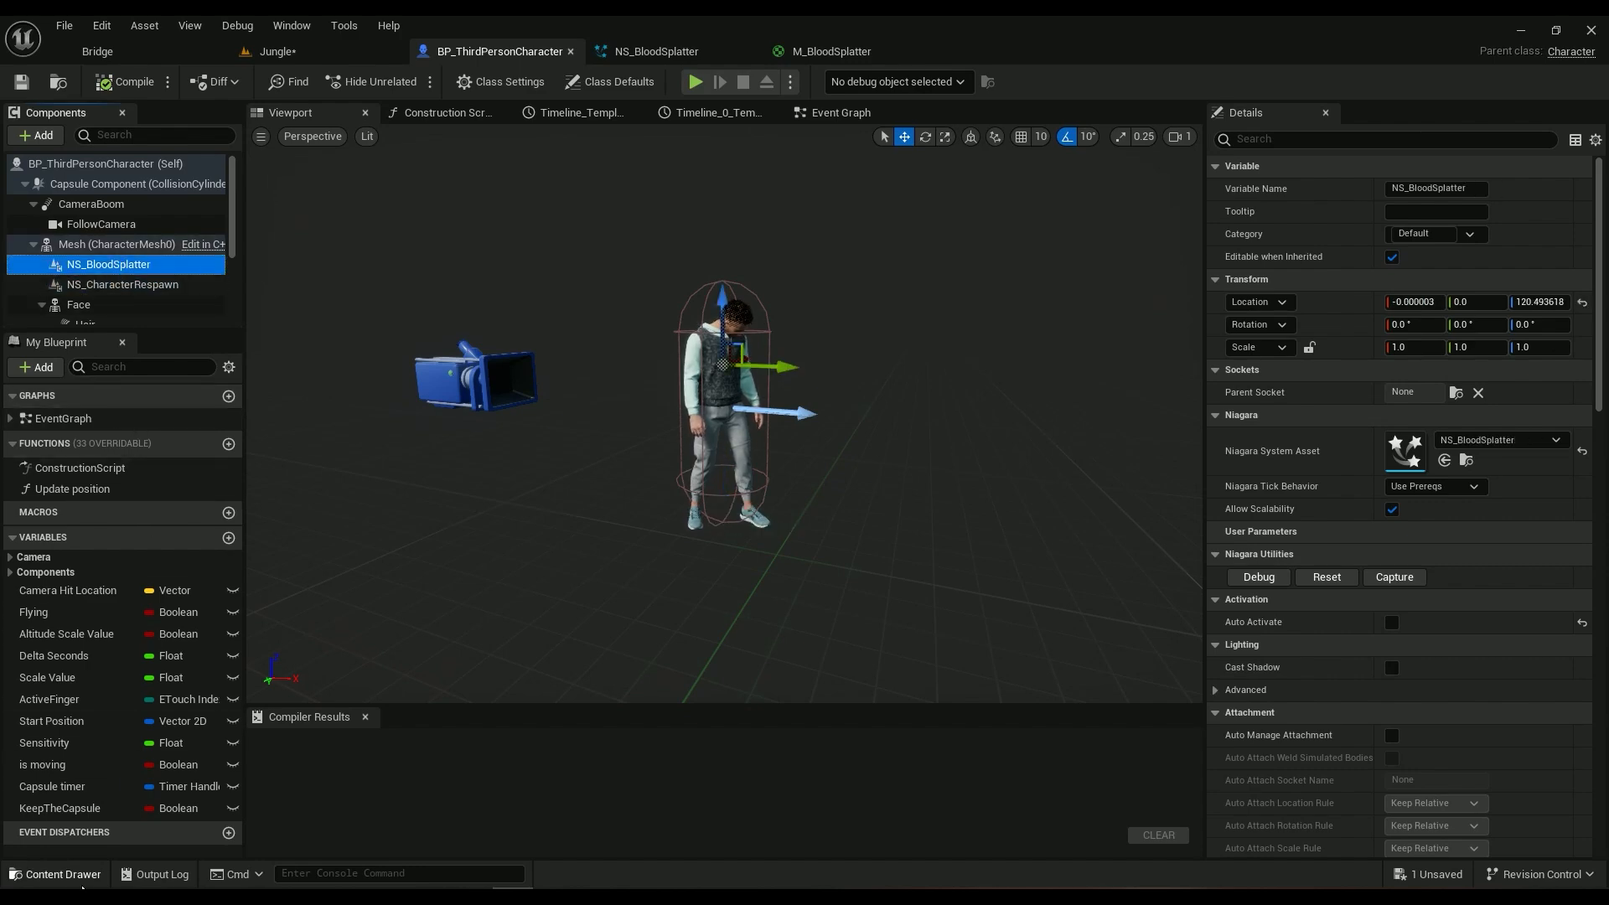
Step: Use the Content Drawer from BP_ThirdPersonCharacter and return to the NS_BloodSplatter system
left_click(57, 878)
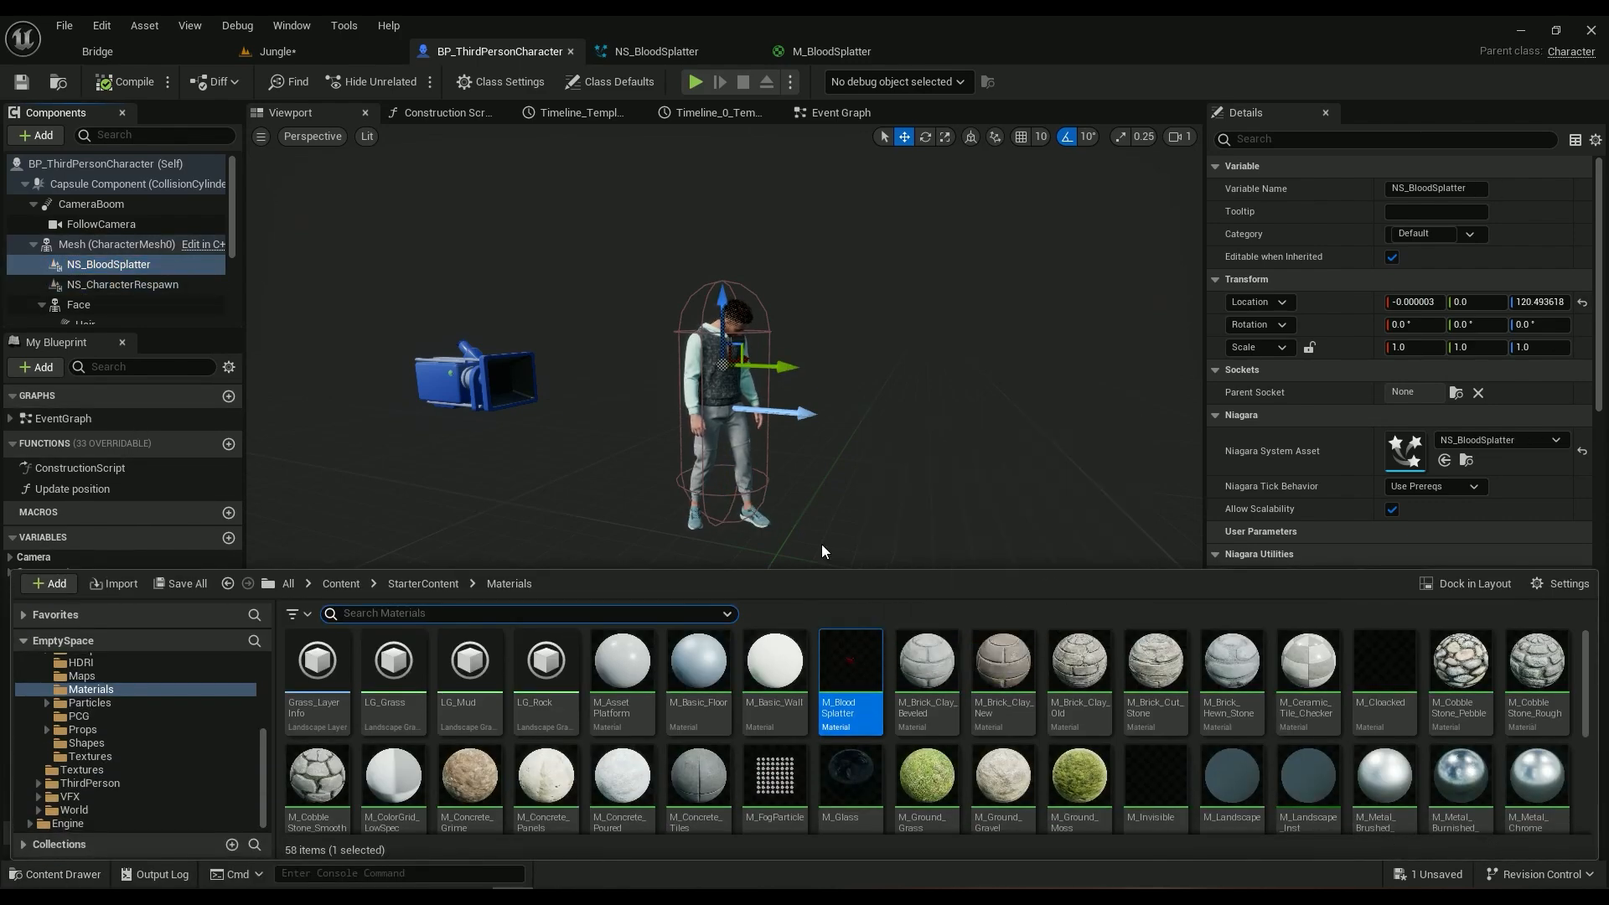
left_click(655, 52)
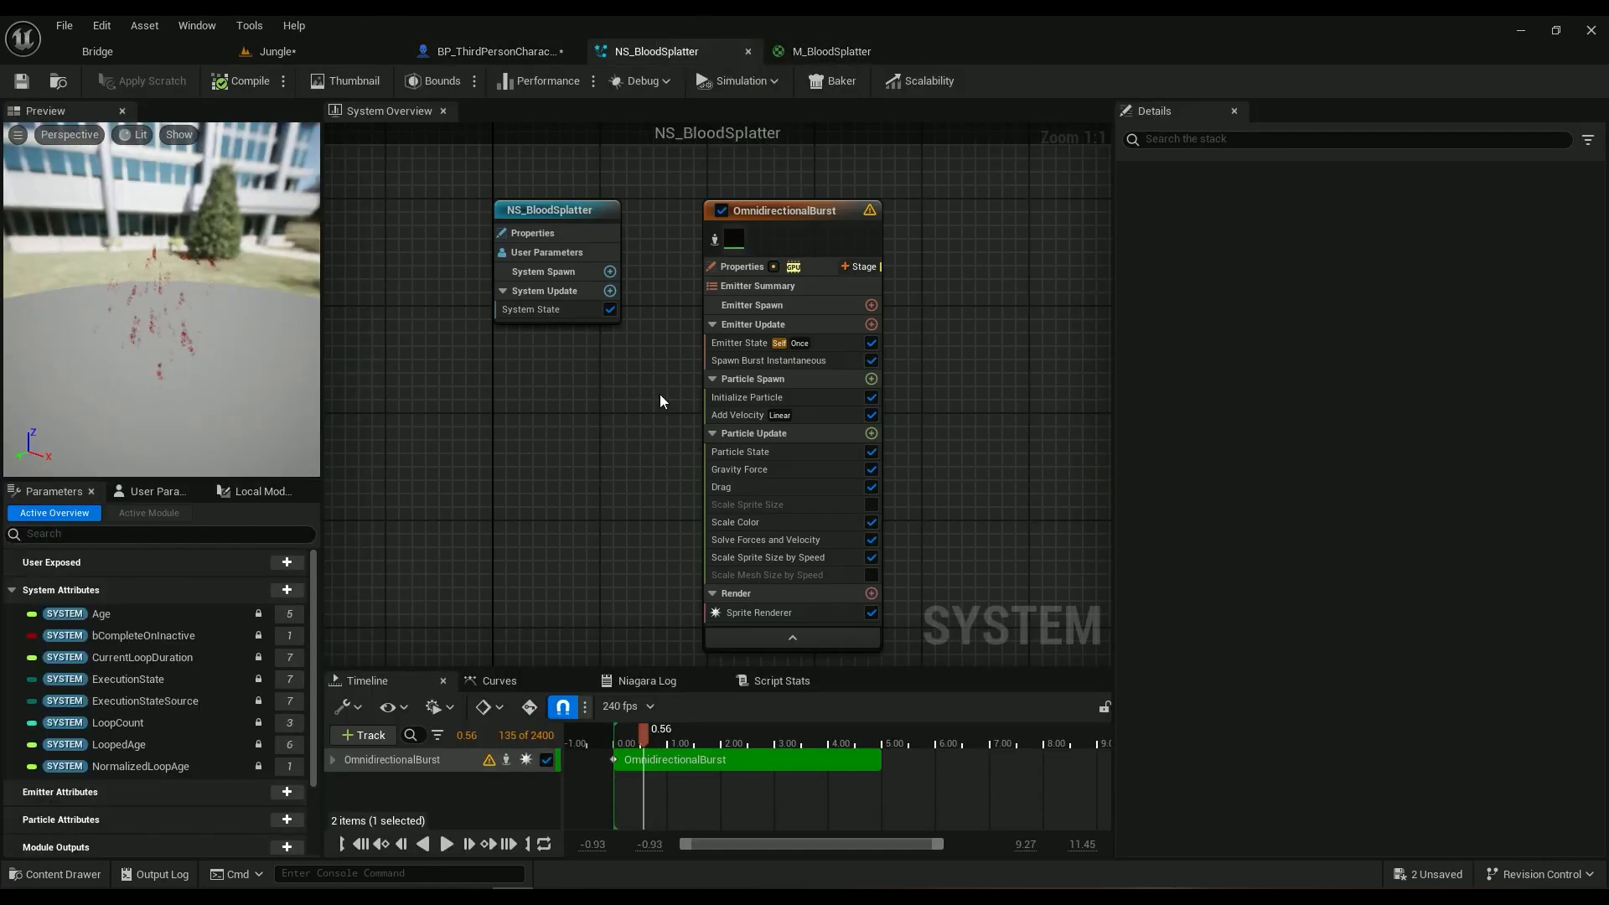
Step: Check Emitter State loop duration and particle lifetime 0.5–1.5, then show BP_ThirdPersonCharacter's Event Graph
left_click(739, 342)
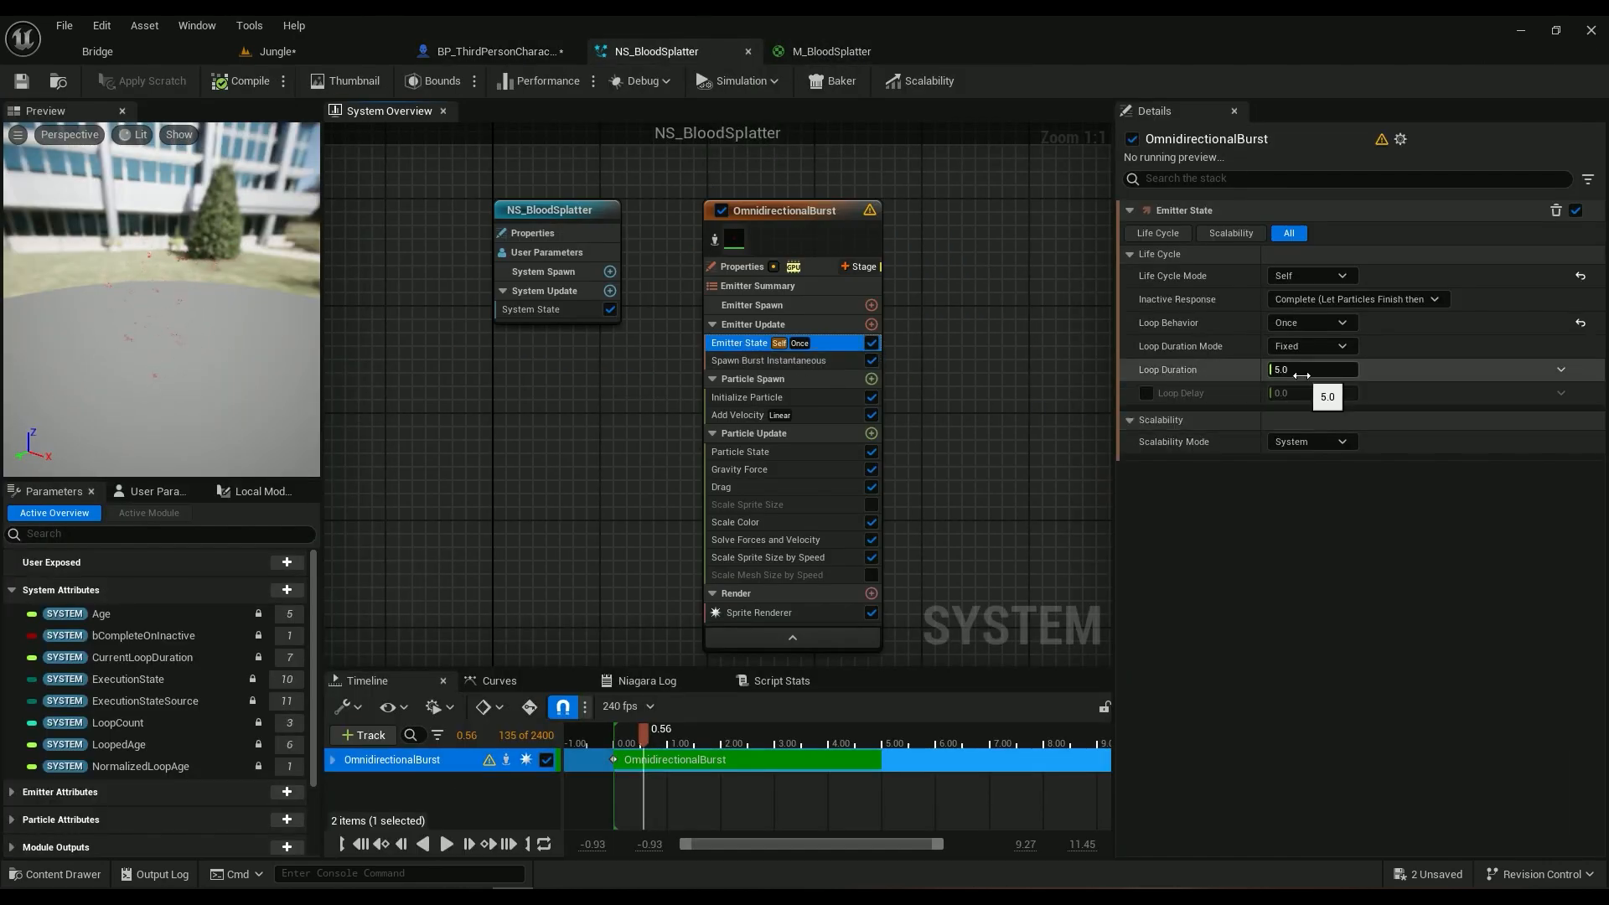
left_click(748, 398)
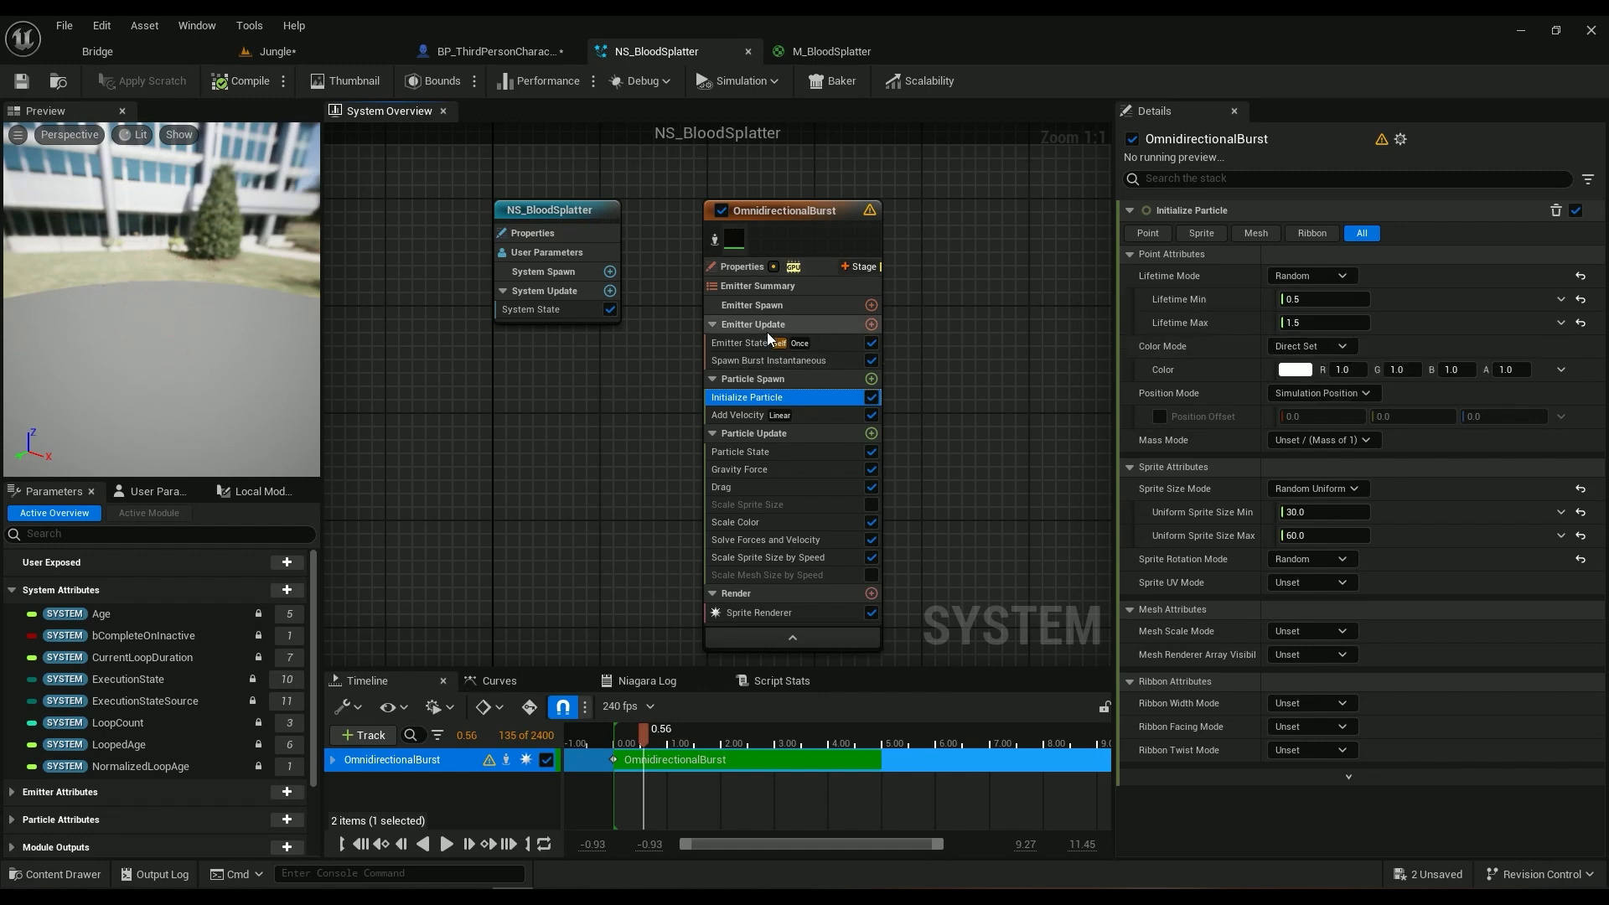
left_click(739, 341)
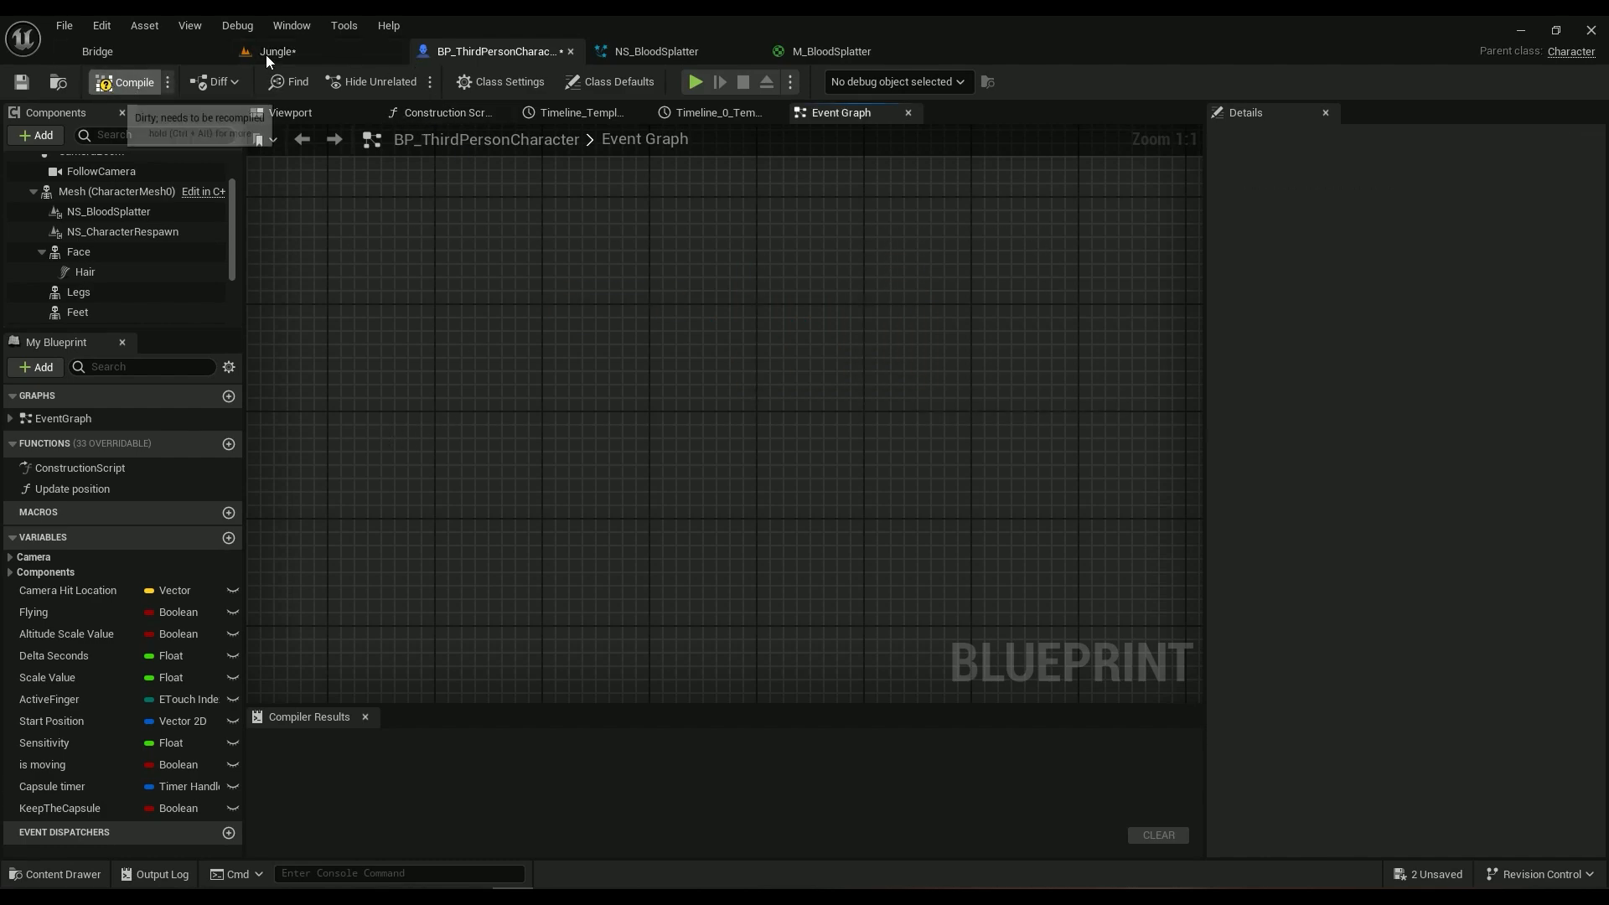
Step: Play the Jungle level in editor to test the blood splatter on the character
left_click(276, 52)
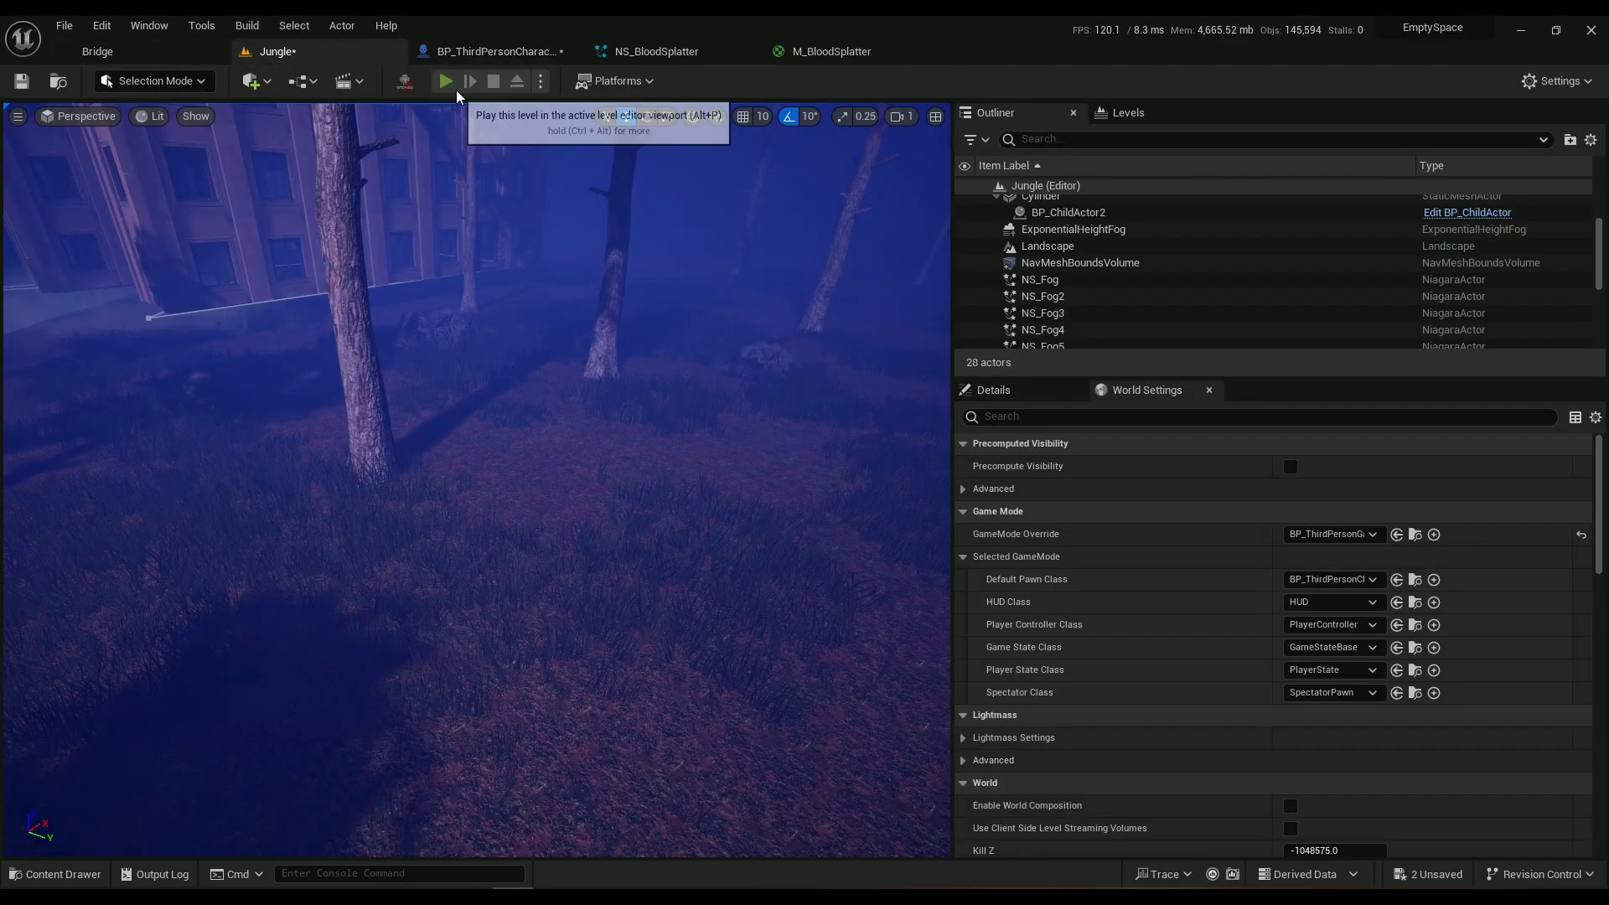
left_click(444, 81)
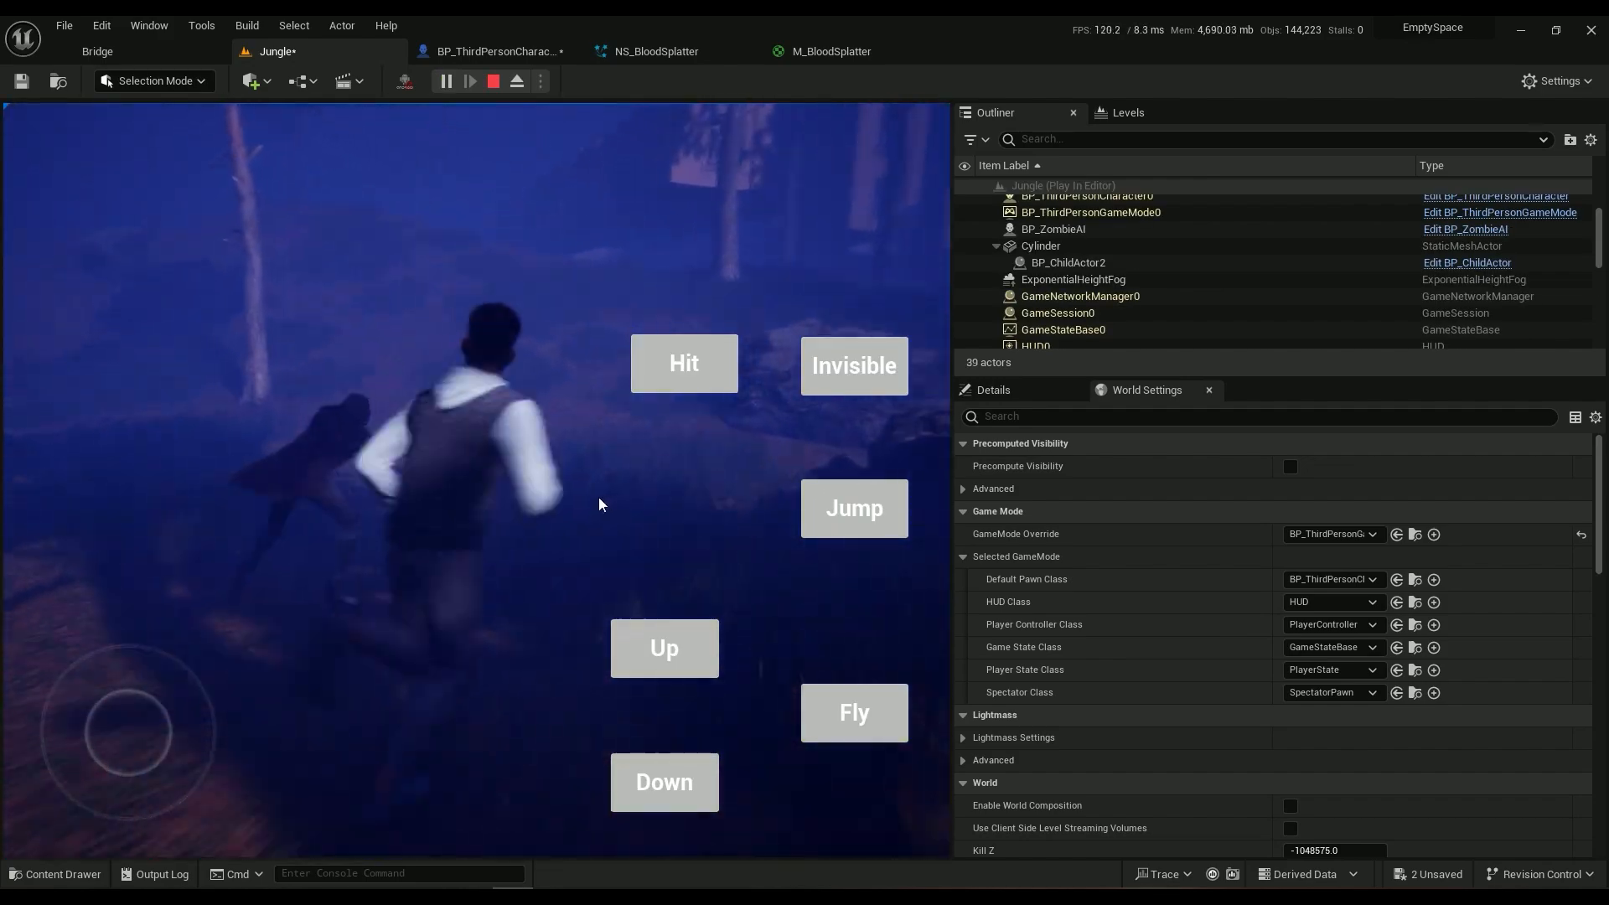